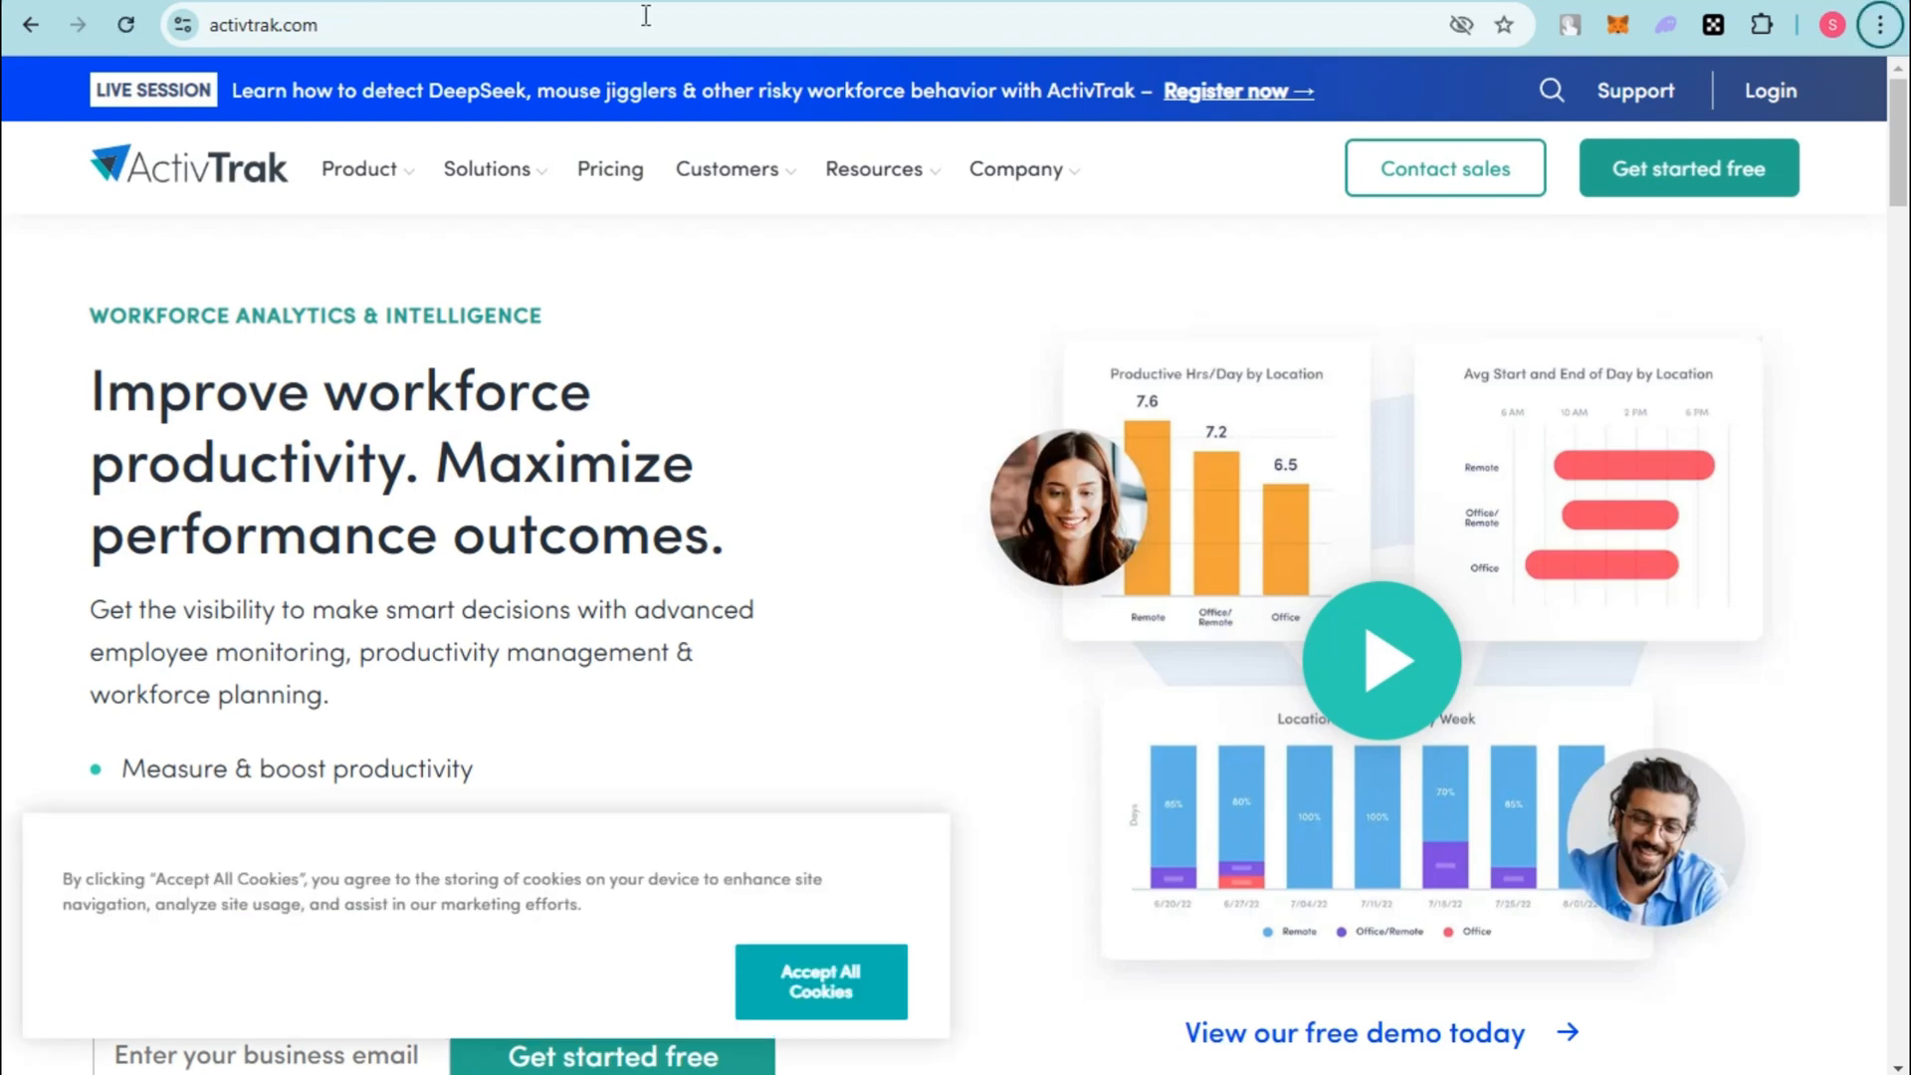
Step: Accept the cookie banner, scroll the homepage and peek at the Resources menu
{"action": "left_click", "coordinate": [488, 167]}
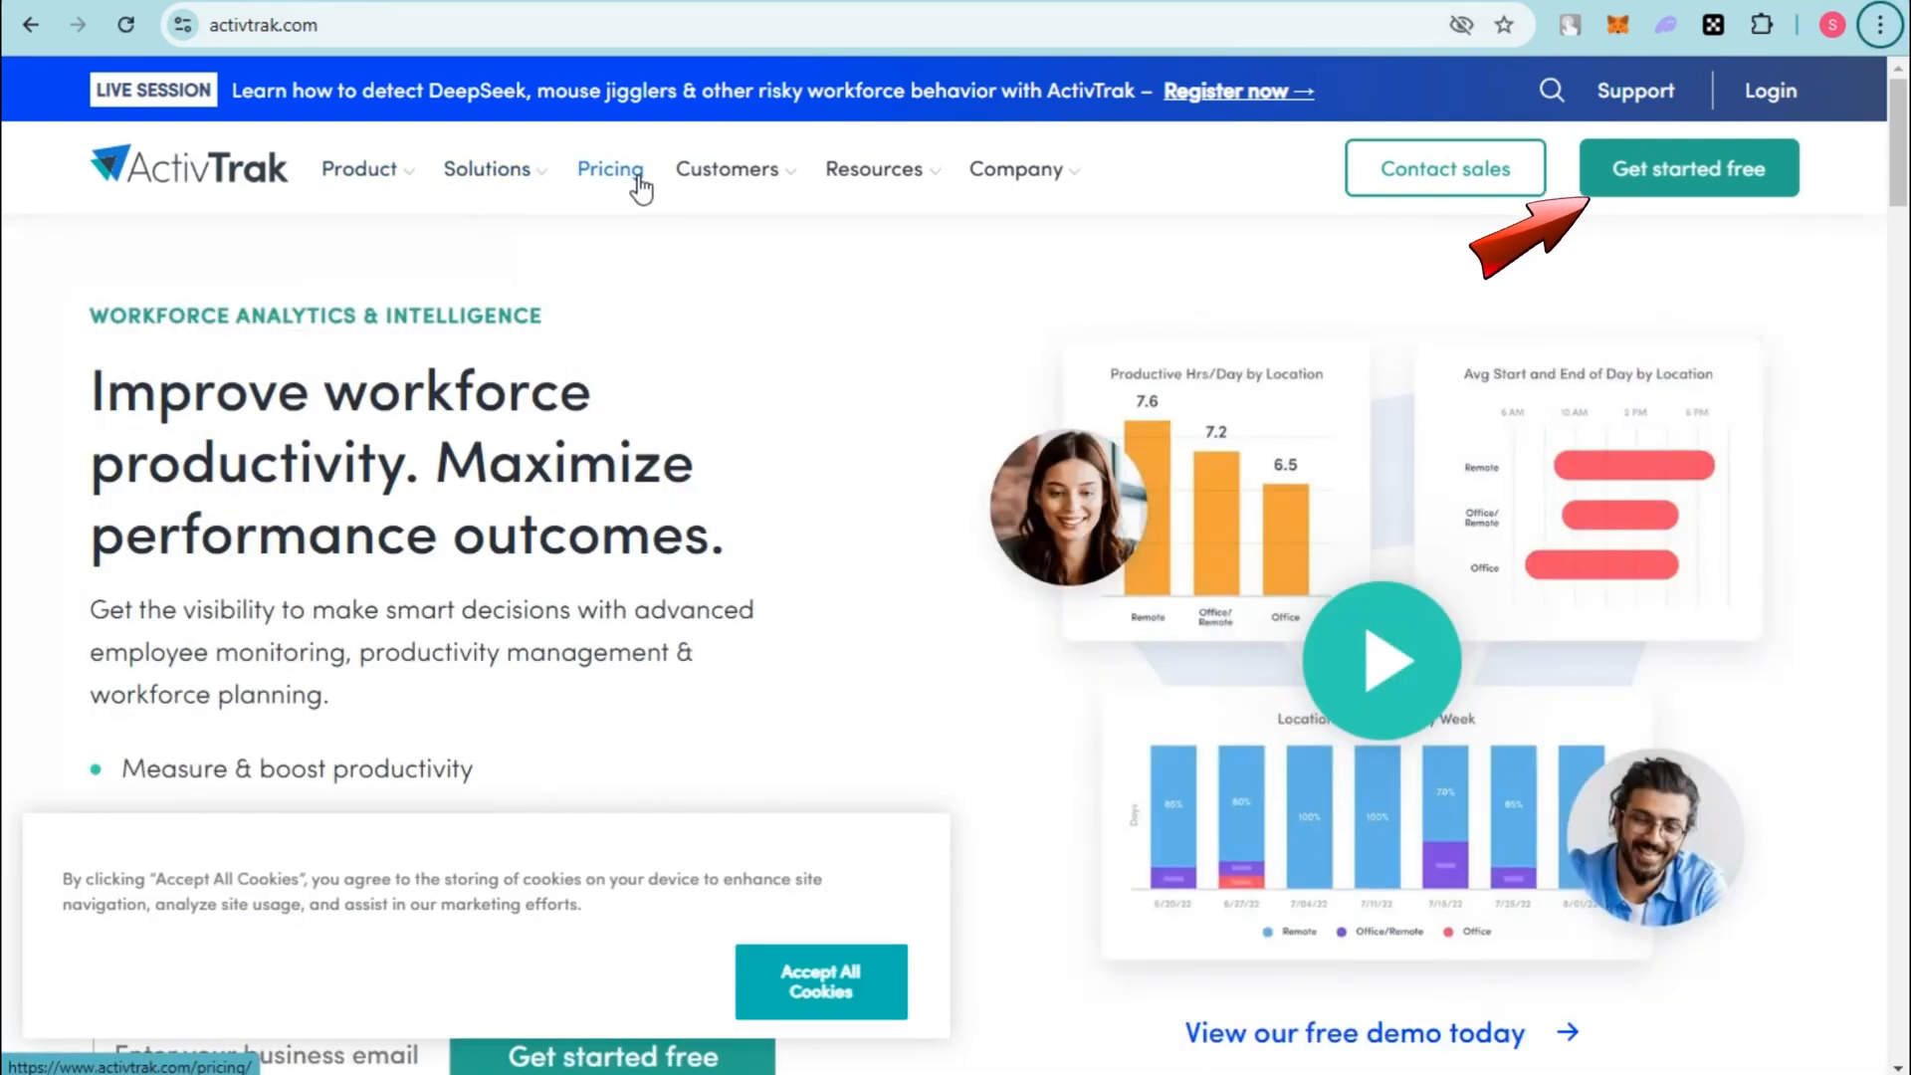
{"action": "scroll", "scroll_direction": "down", "scroll_amount": 3}
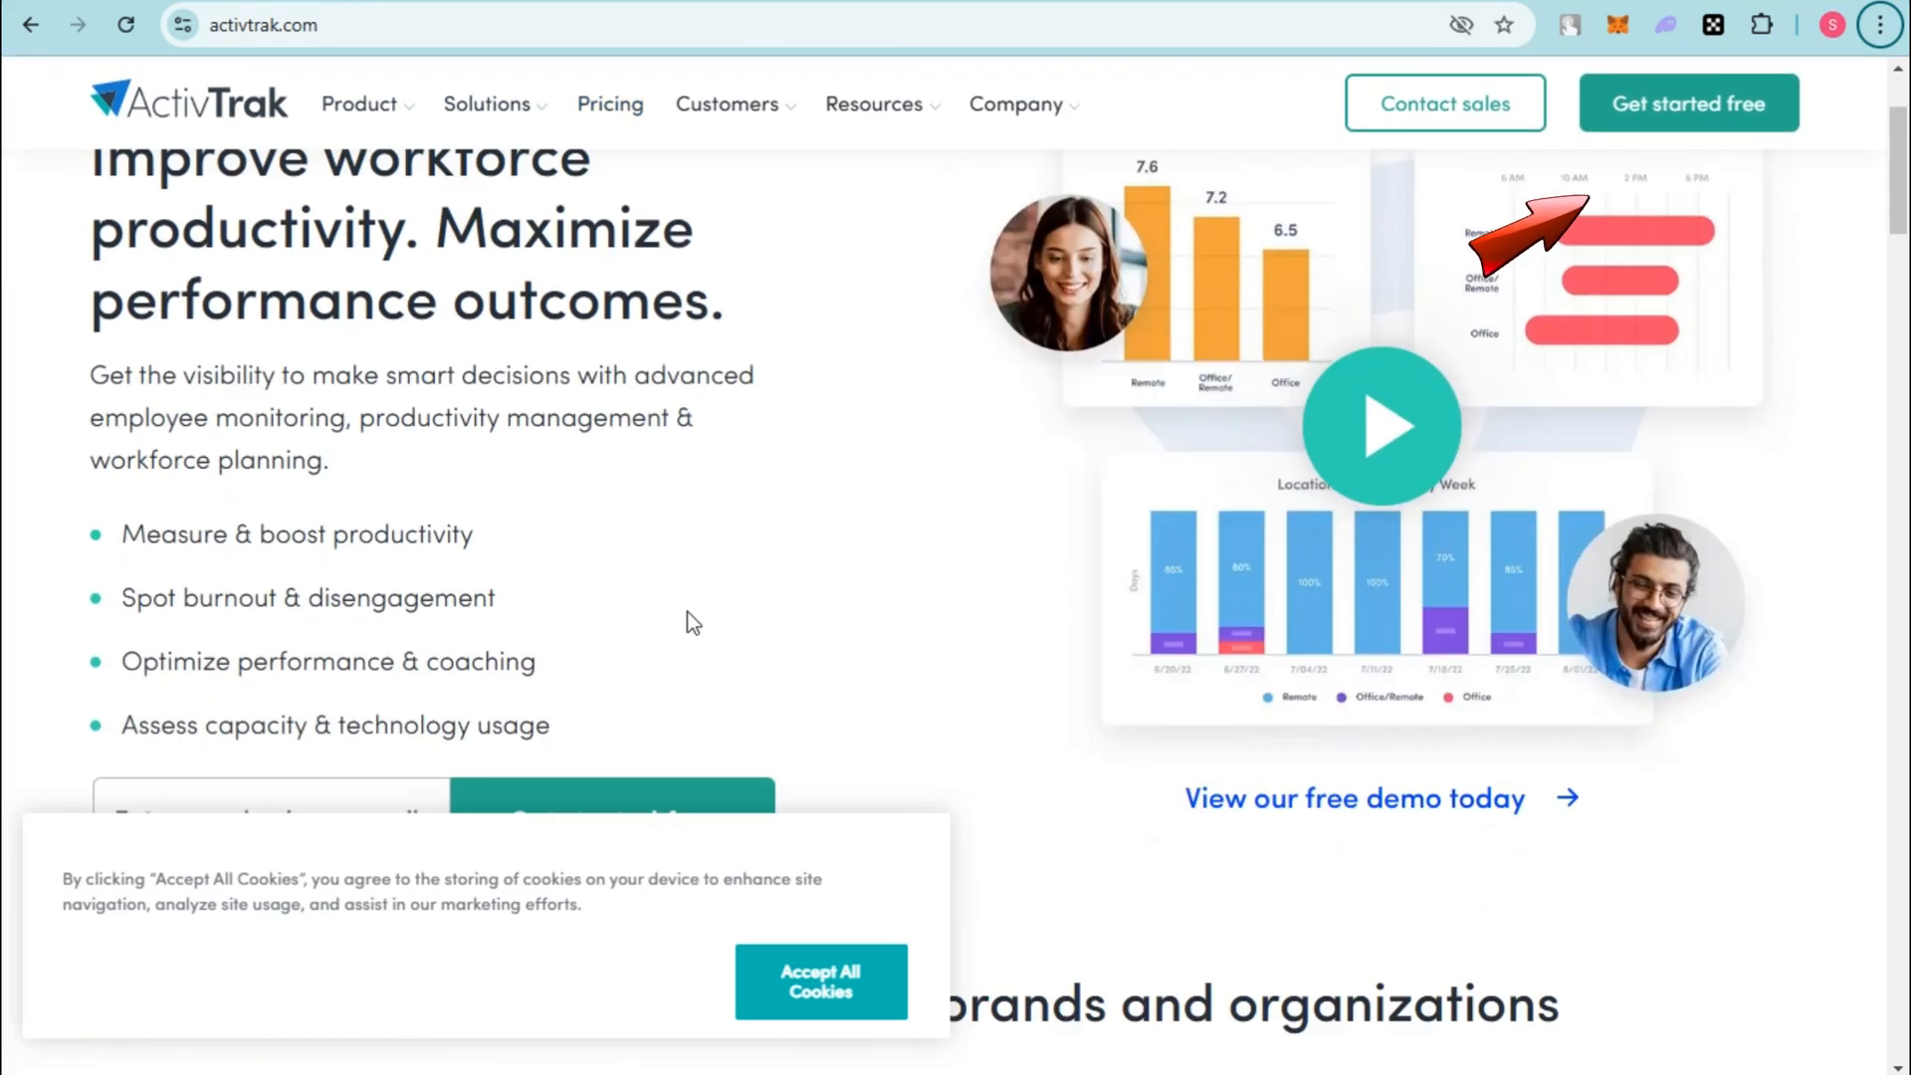
{"action": "scroll", "scroll_direction": "down", "scroll_amount": 3}
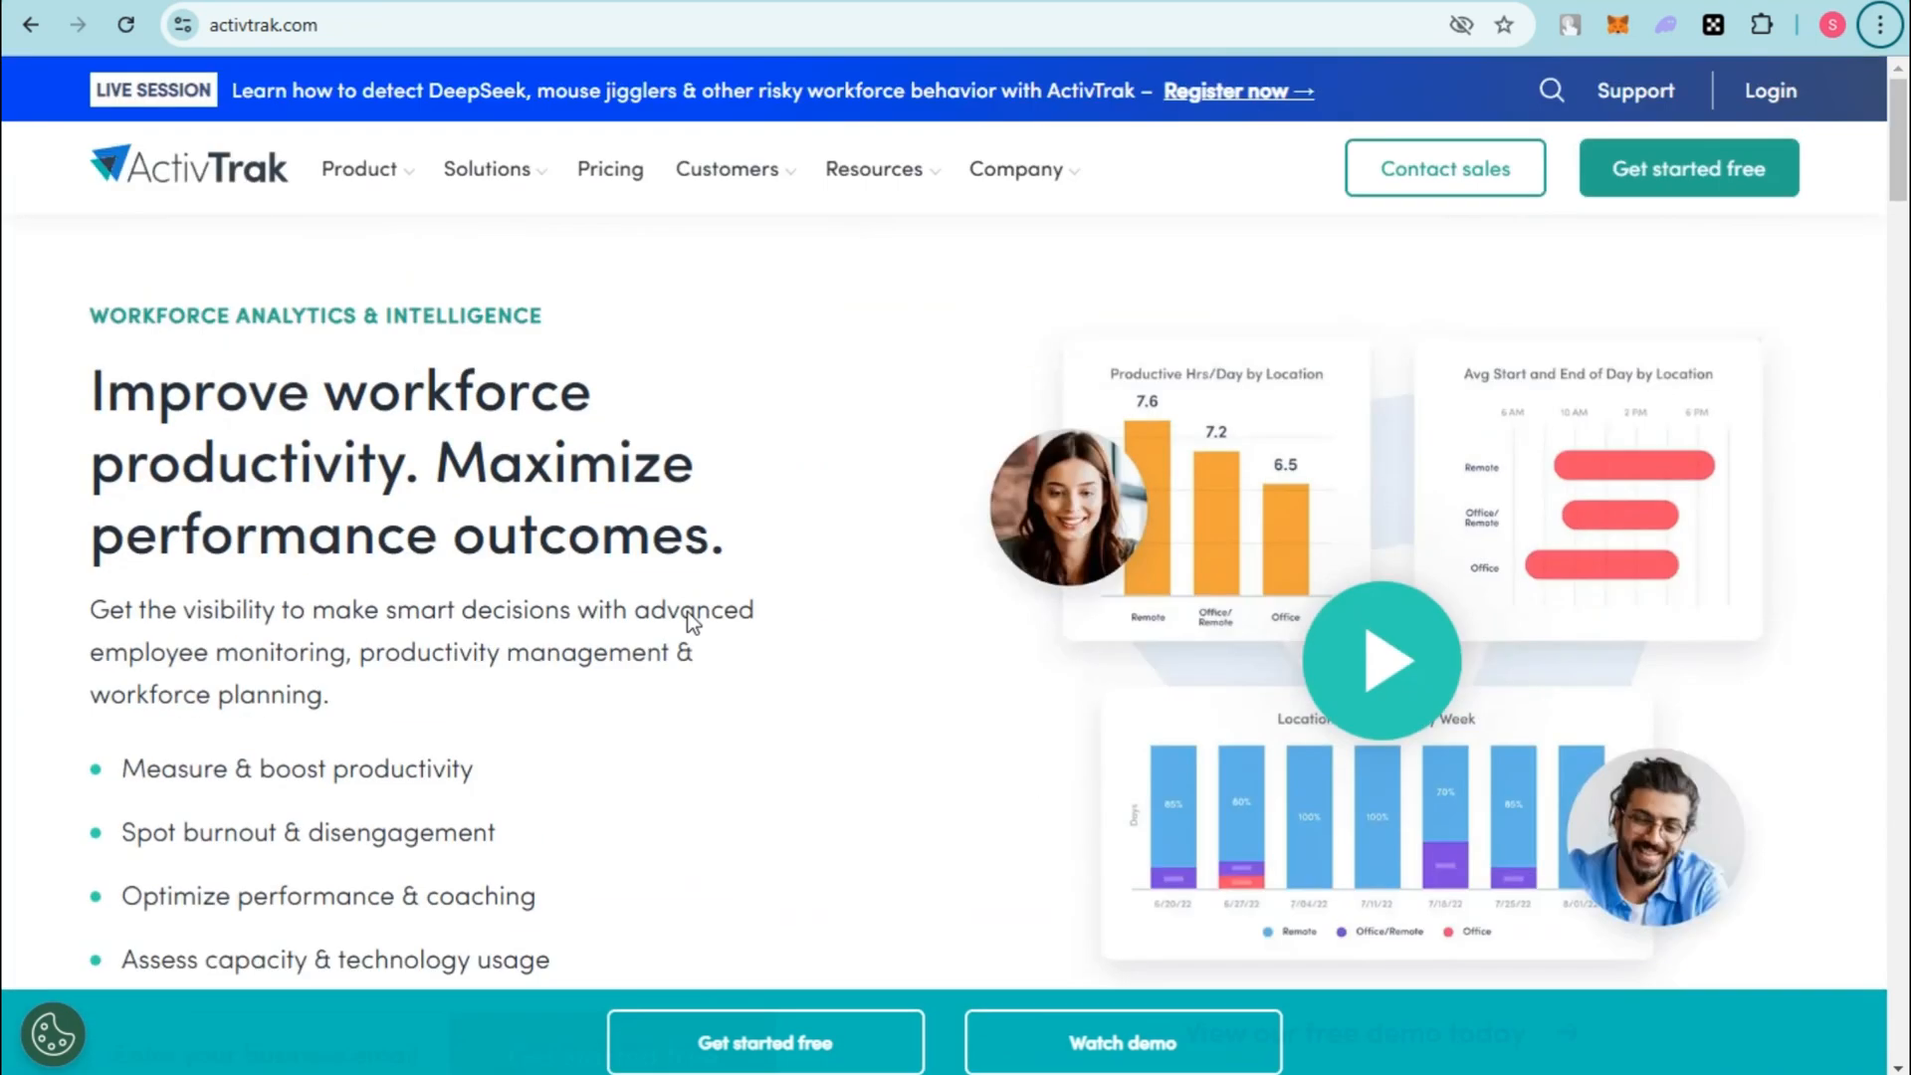
{"action": "left_click", "coordinate": [874, 168]}
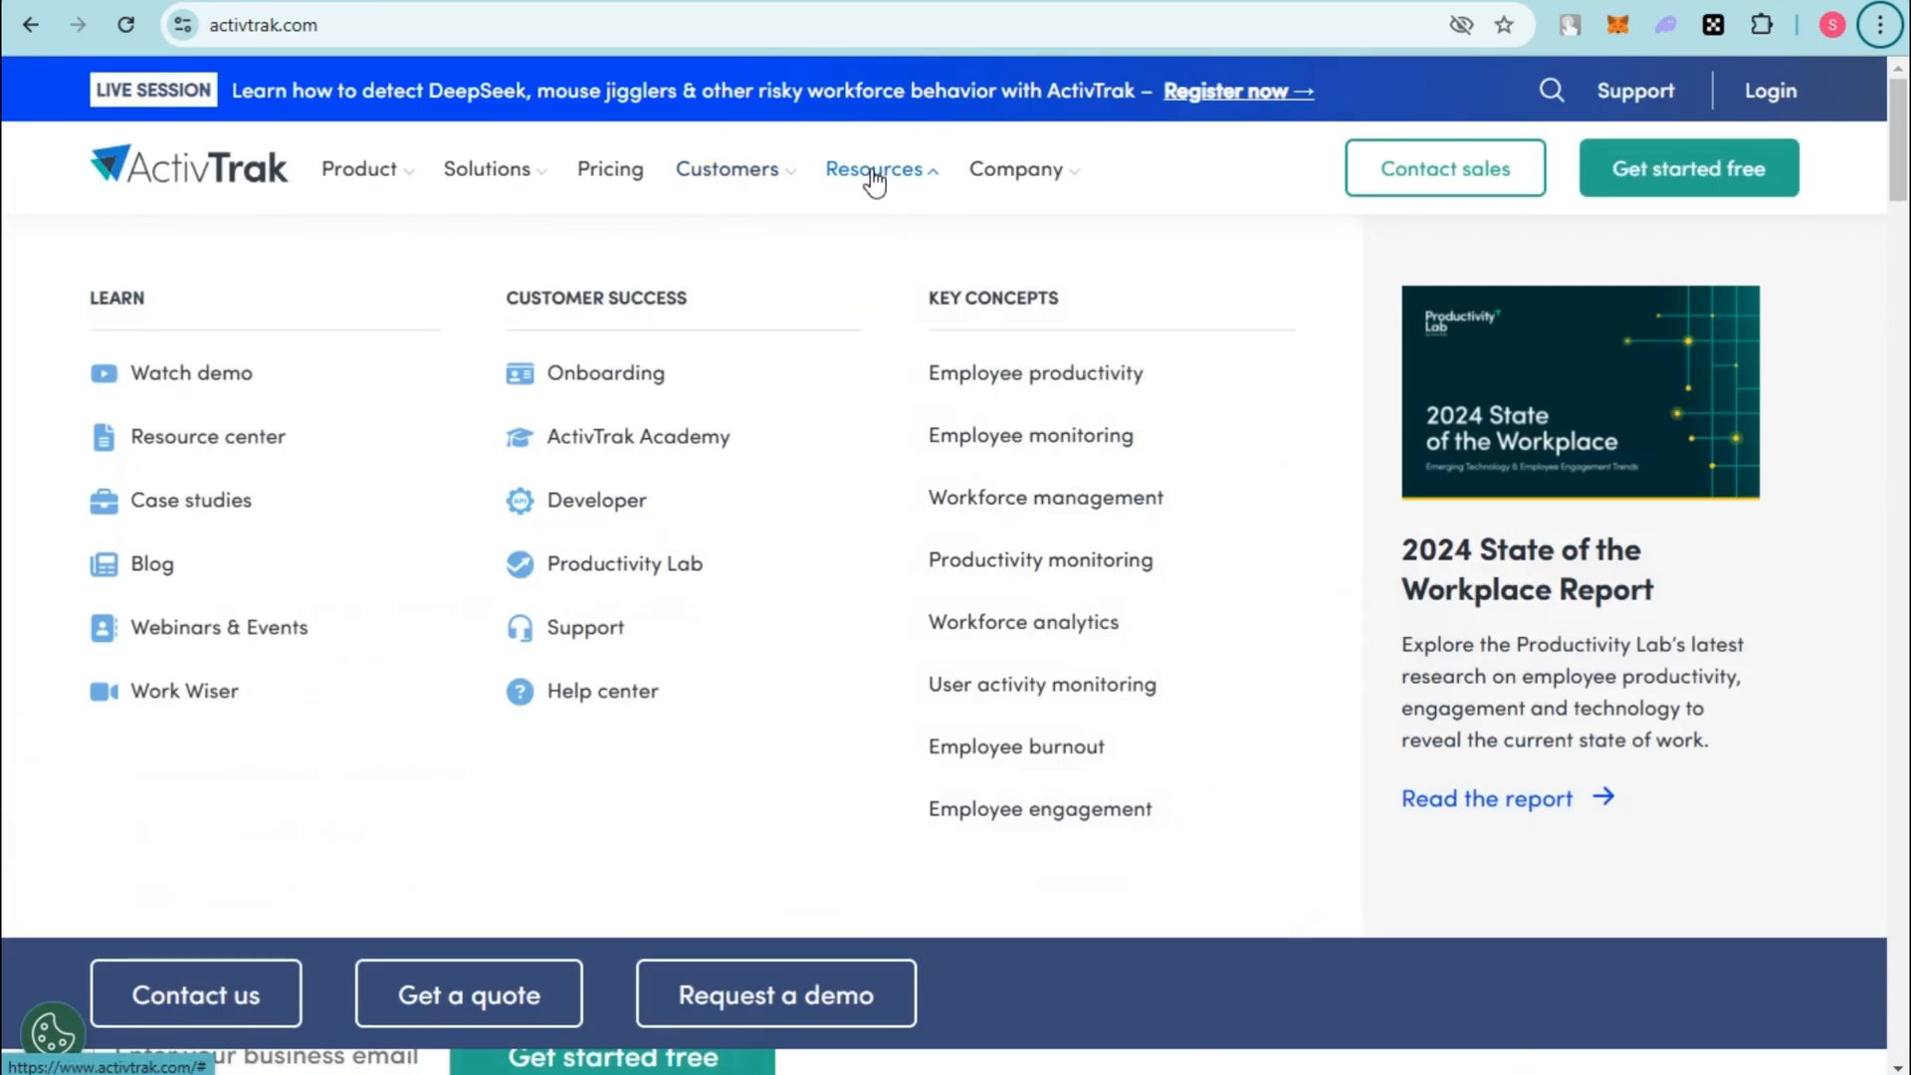
{"action": "left_click", "coordinate": [1017, 168]}
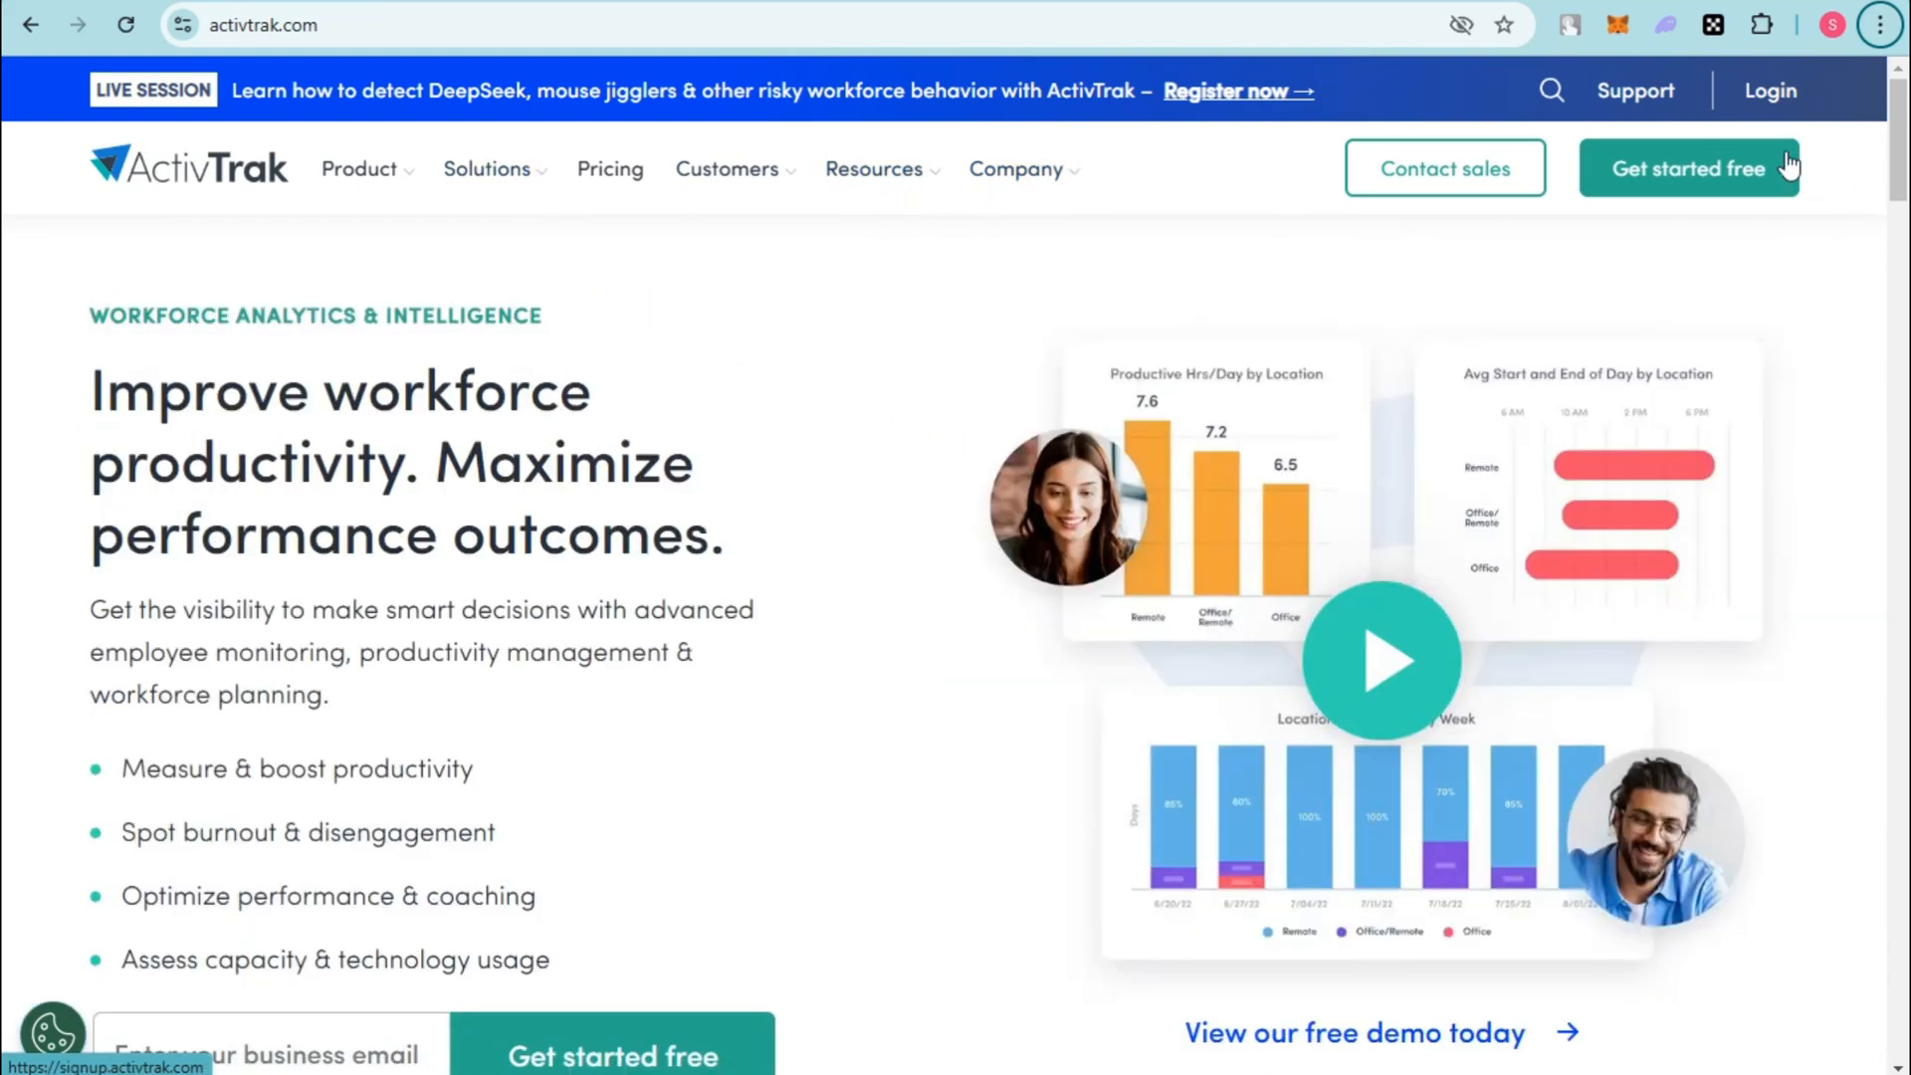
Step: Start Get started free and sign up for the account with Google
{"action": "left_click", "coordinate": [1690, 167]}
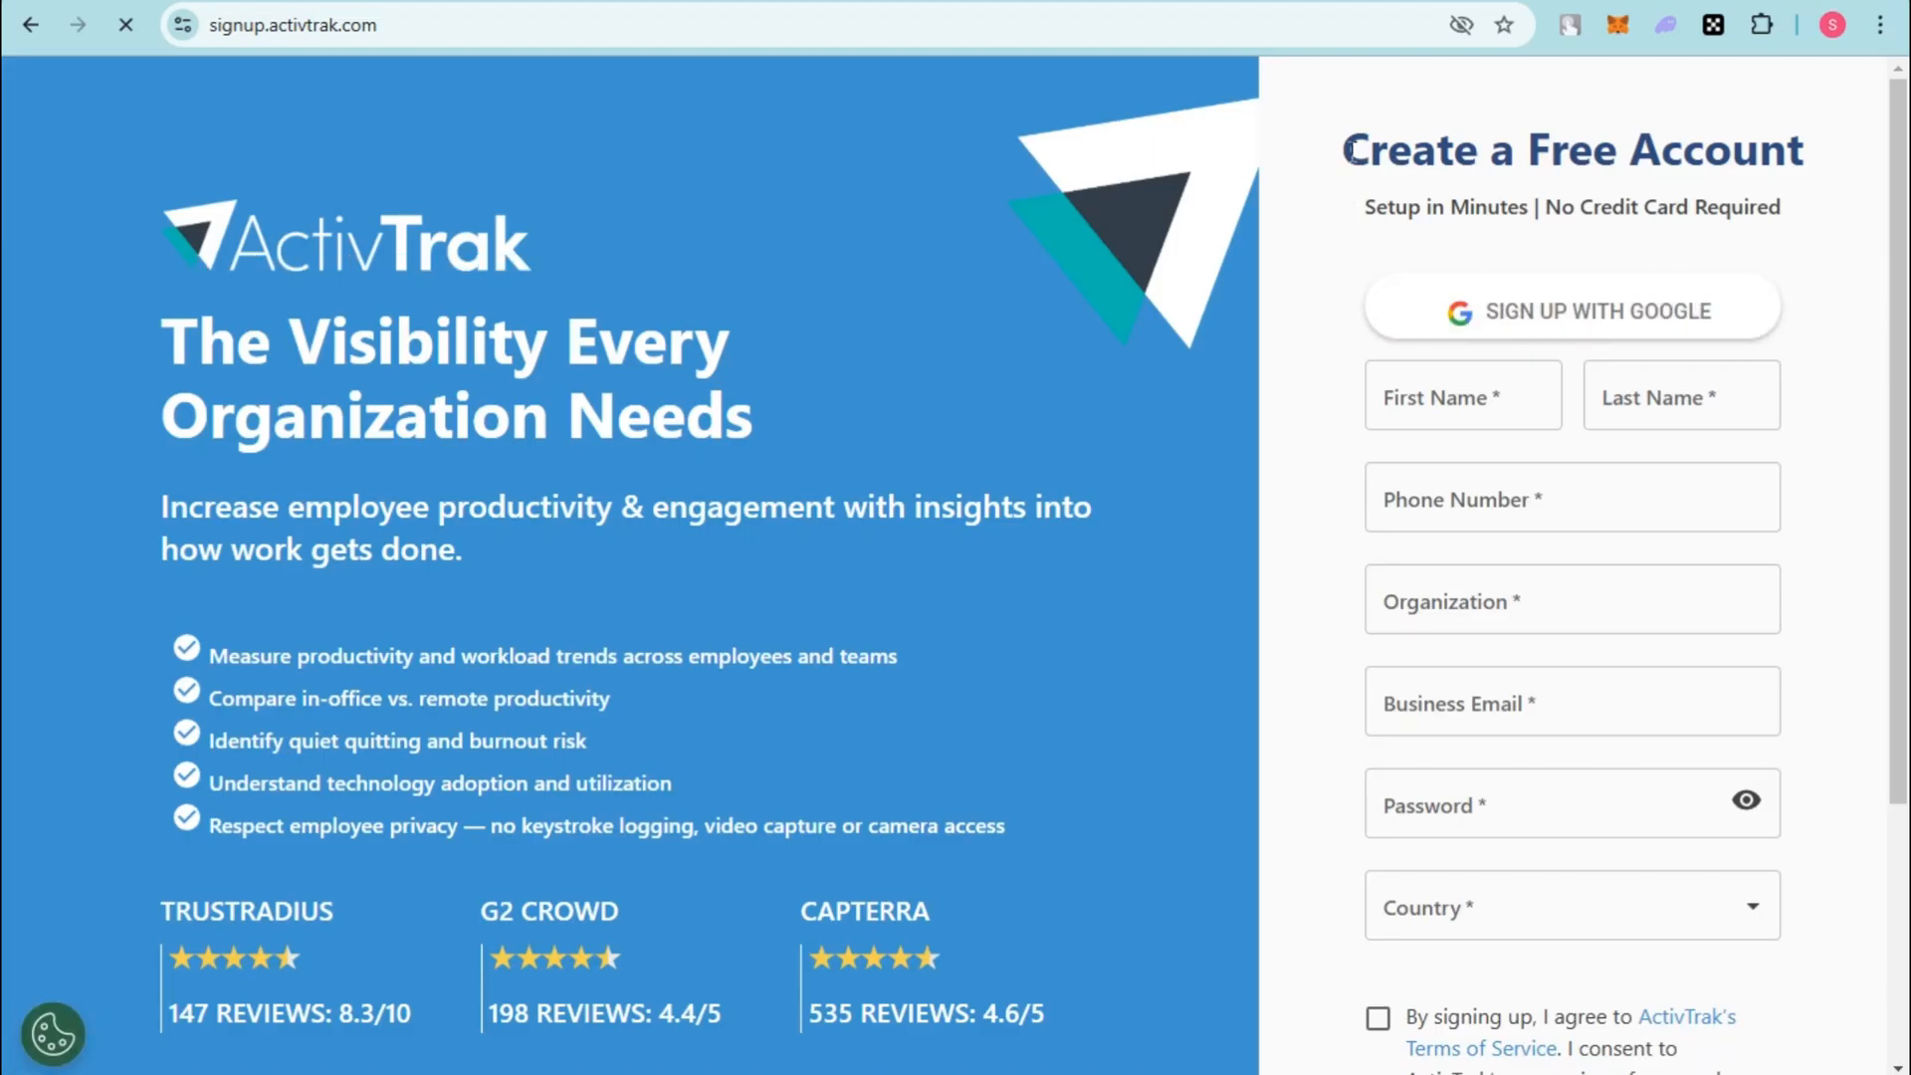
{"action": "left_click", "coordinate": [1461, 394]}
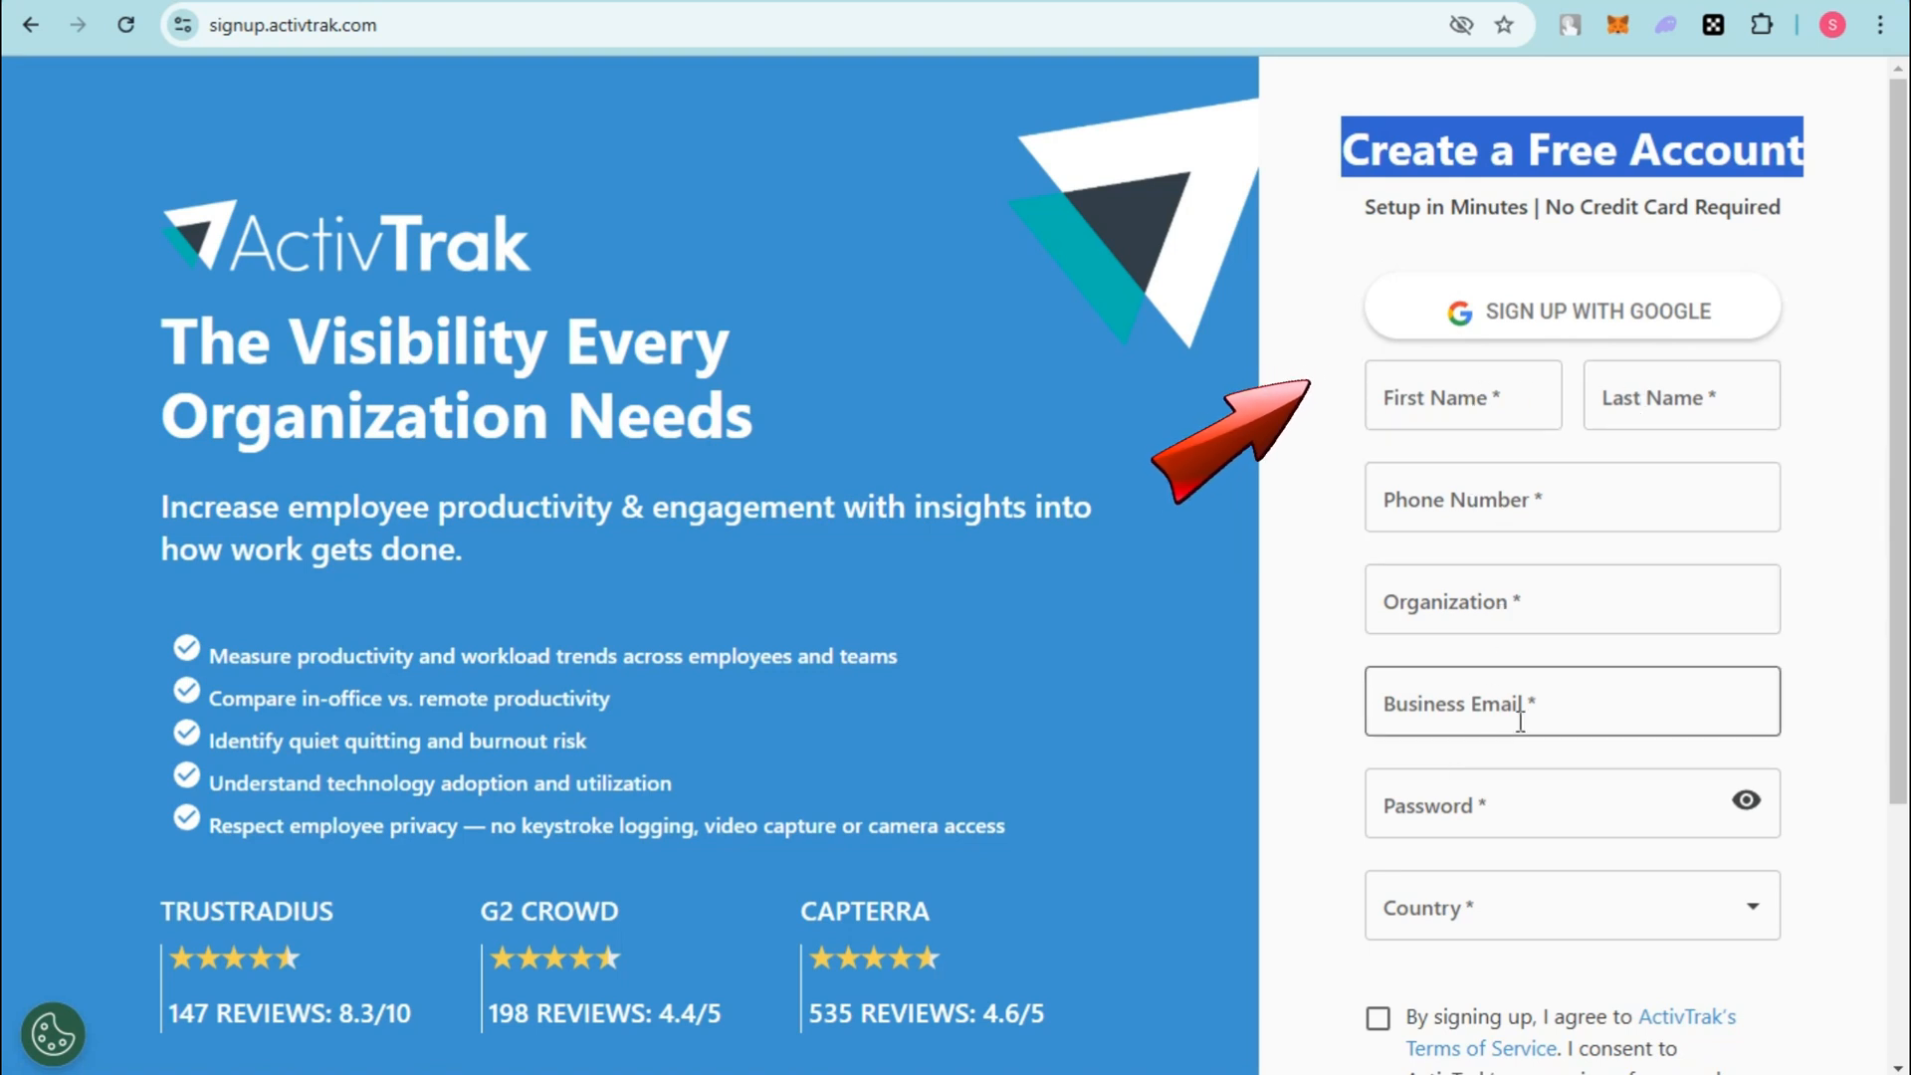
{"action": "mouse_move", "coordinate": [1463, 908]}
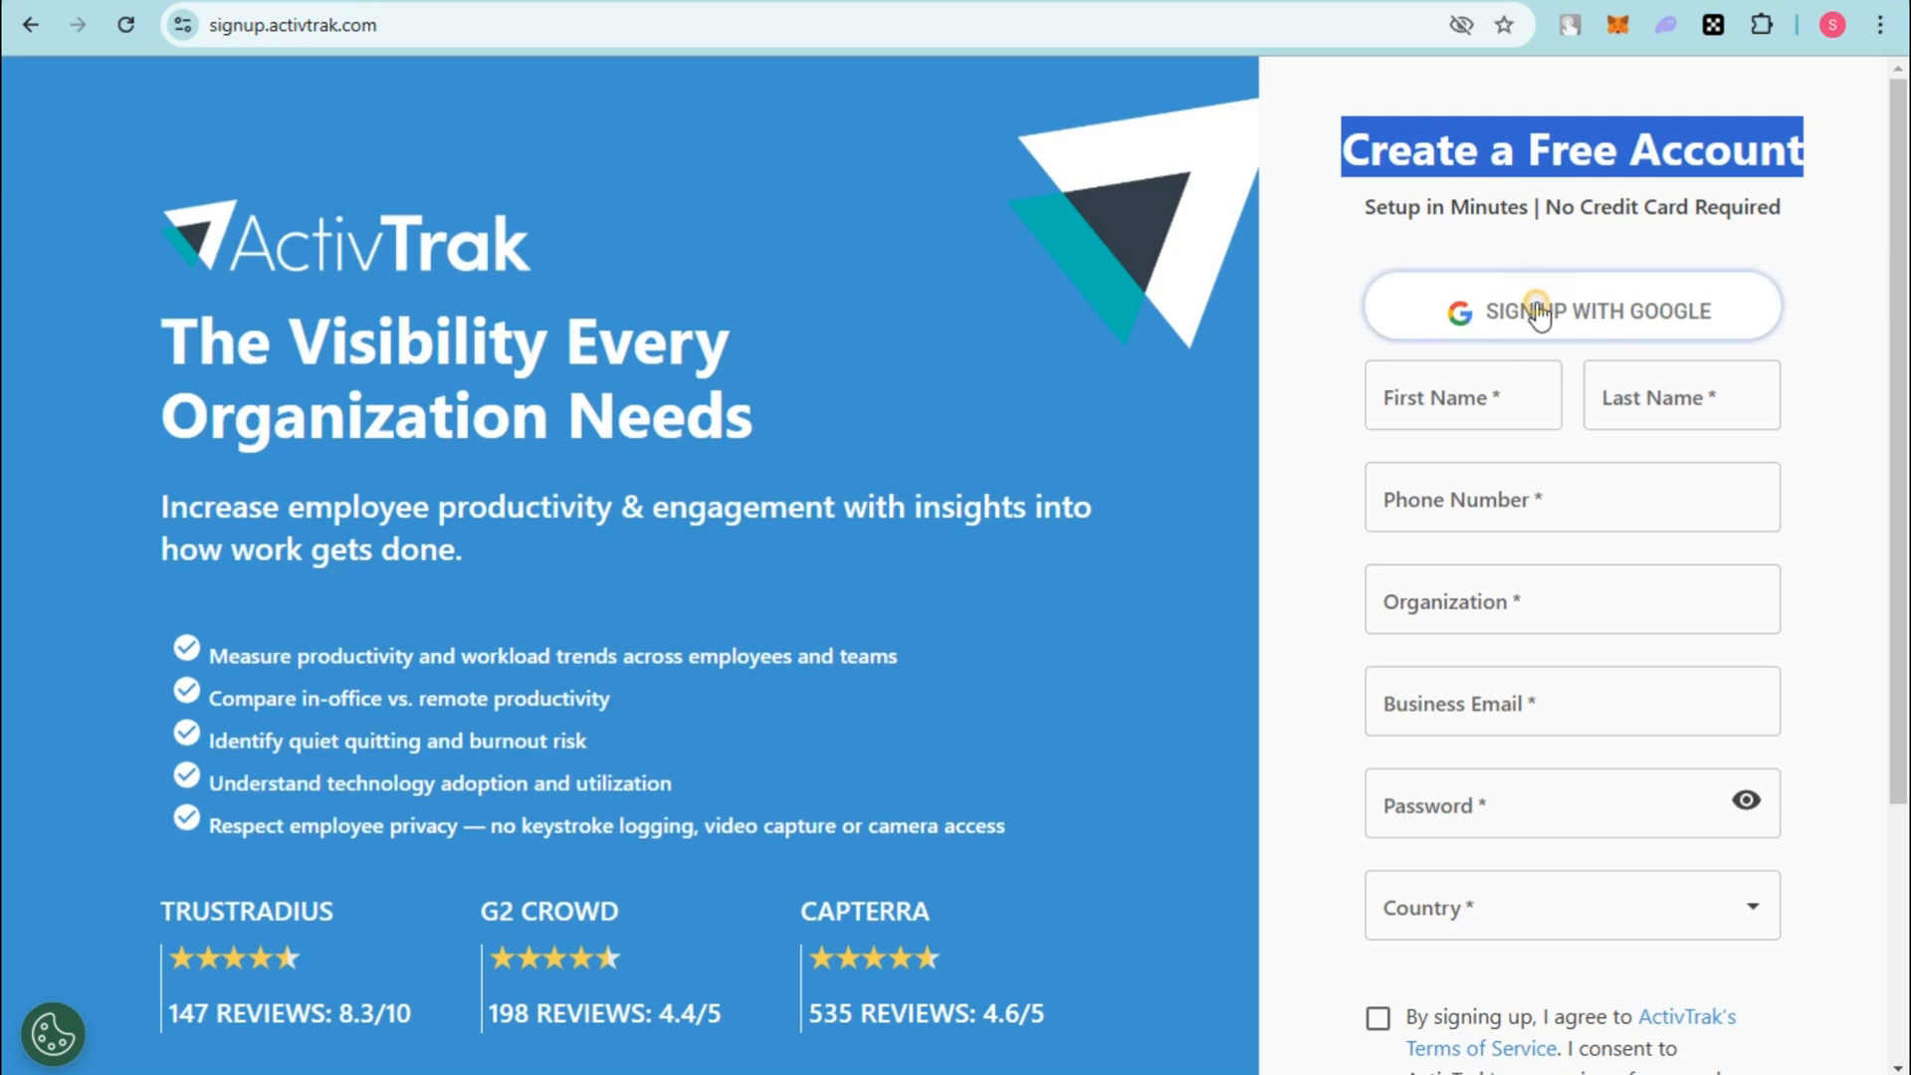
{"action": "left_click", "coordinate": [1571, 309]}
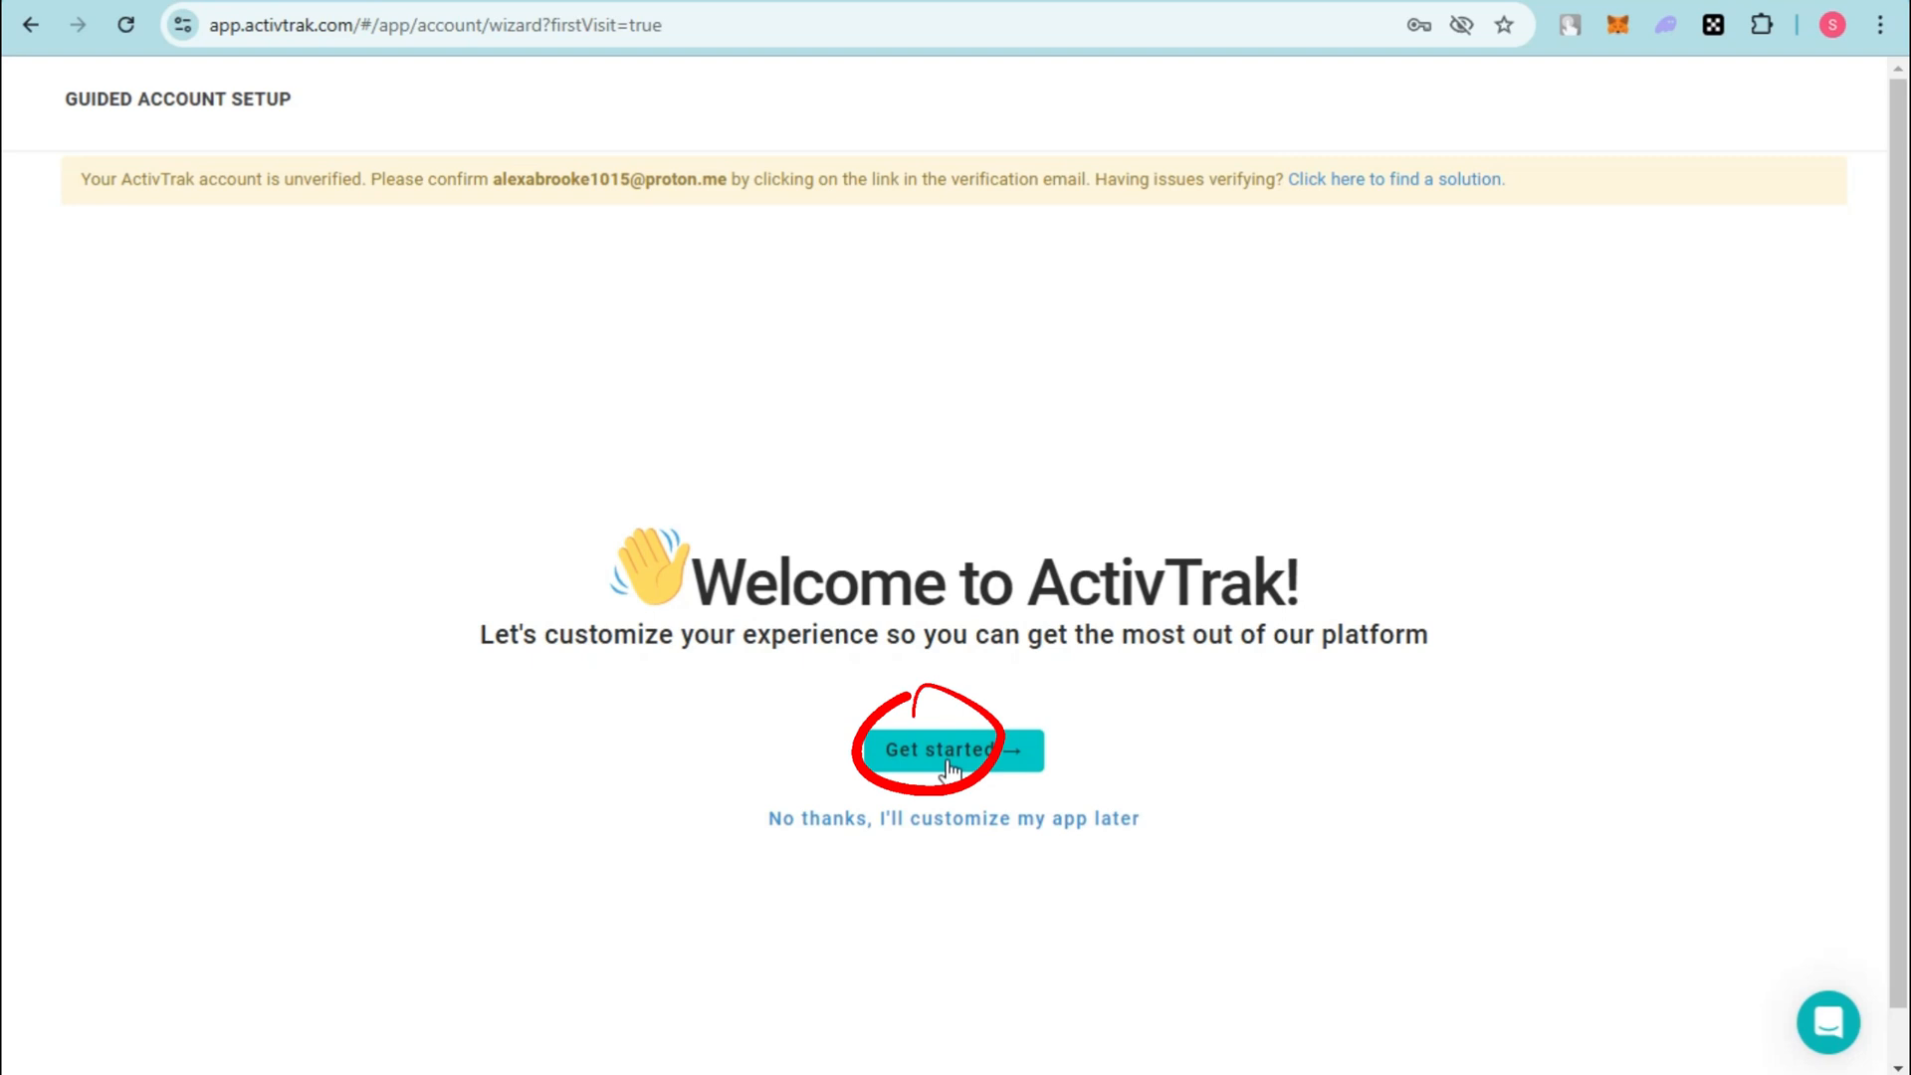
Step: Begin guided setup choosing 'monitor my employees' activities' as the use case
{"action": "left_click", "coordinate": [952, 748]}
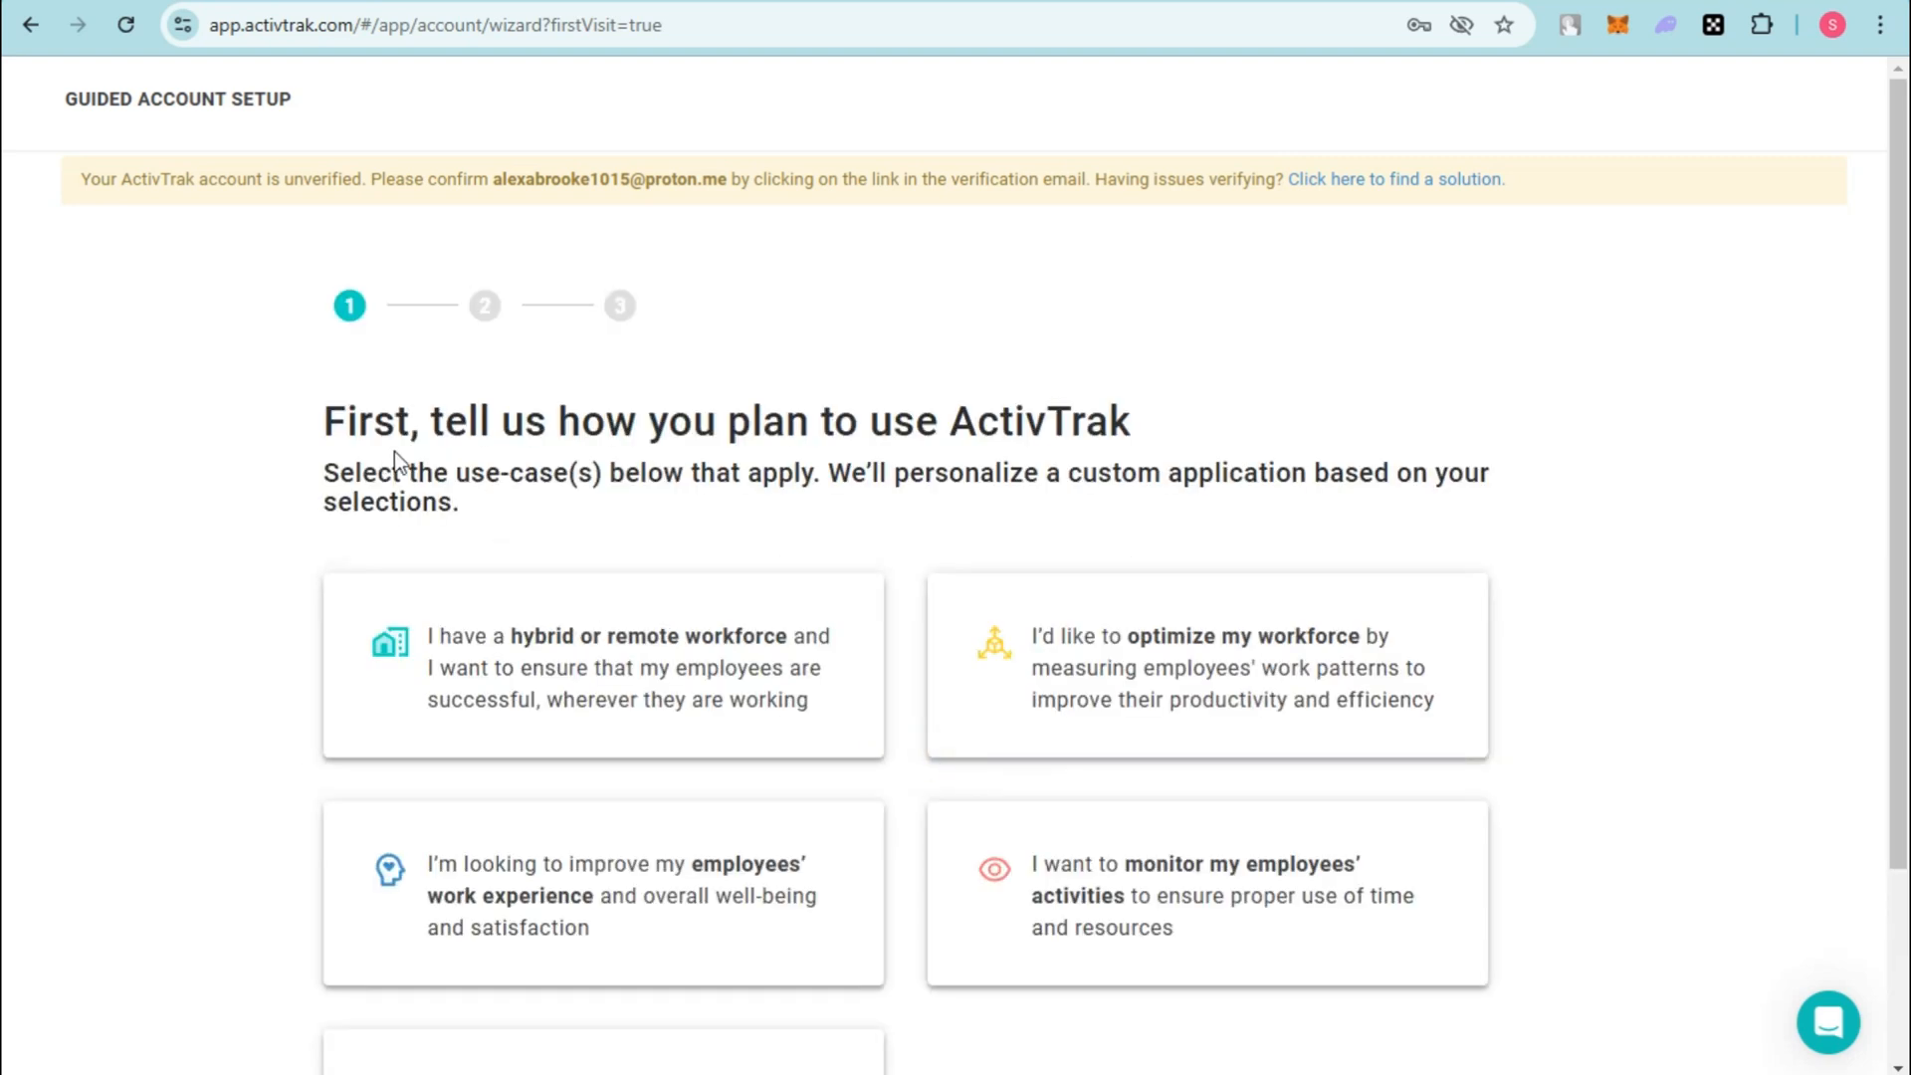
{"action": "mouse_move", "coordinate": [814, 696]}
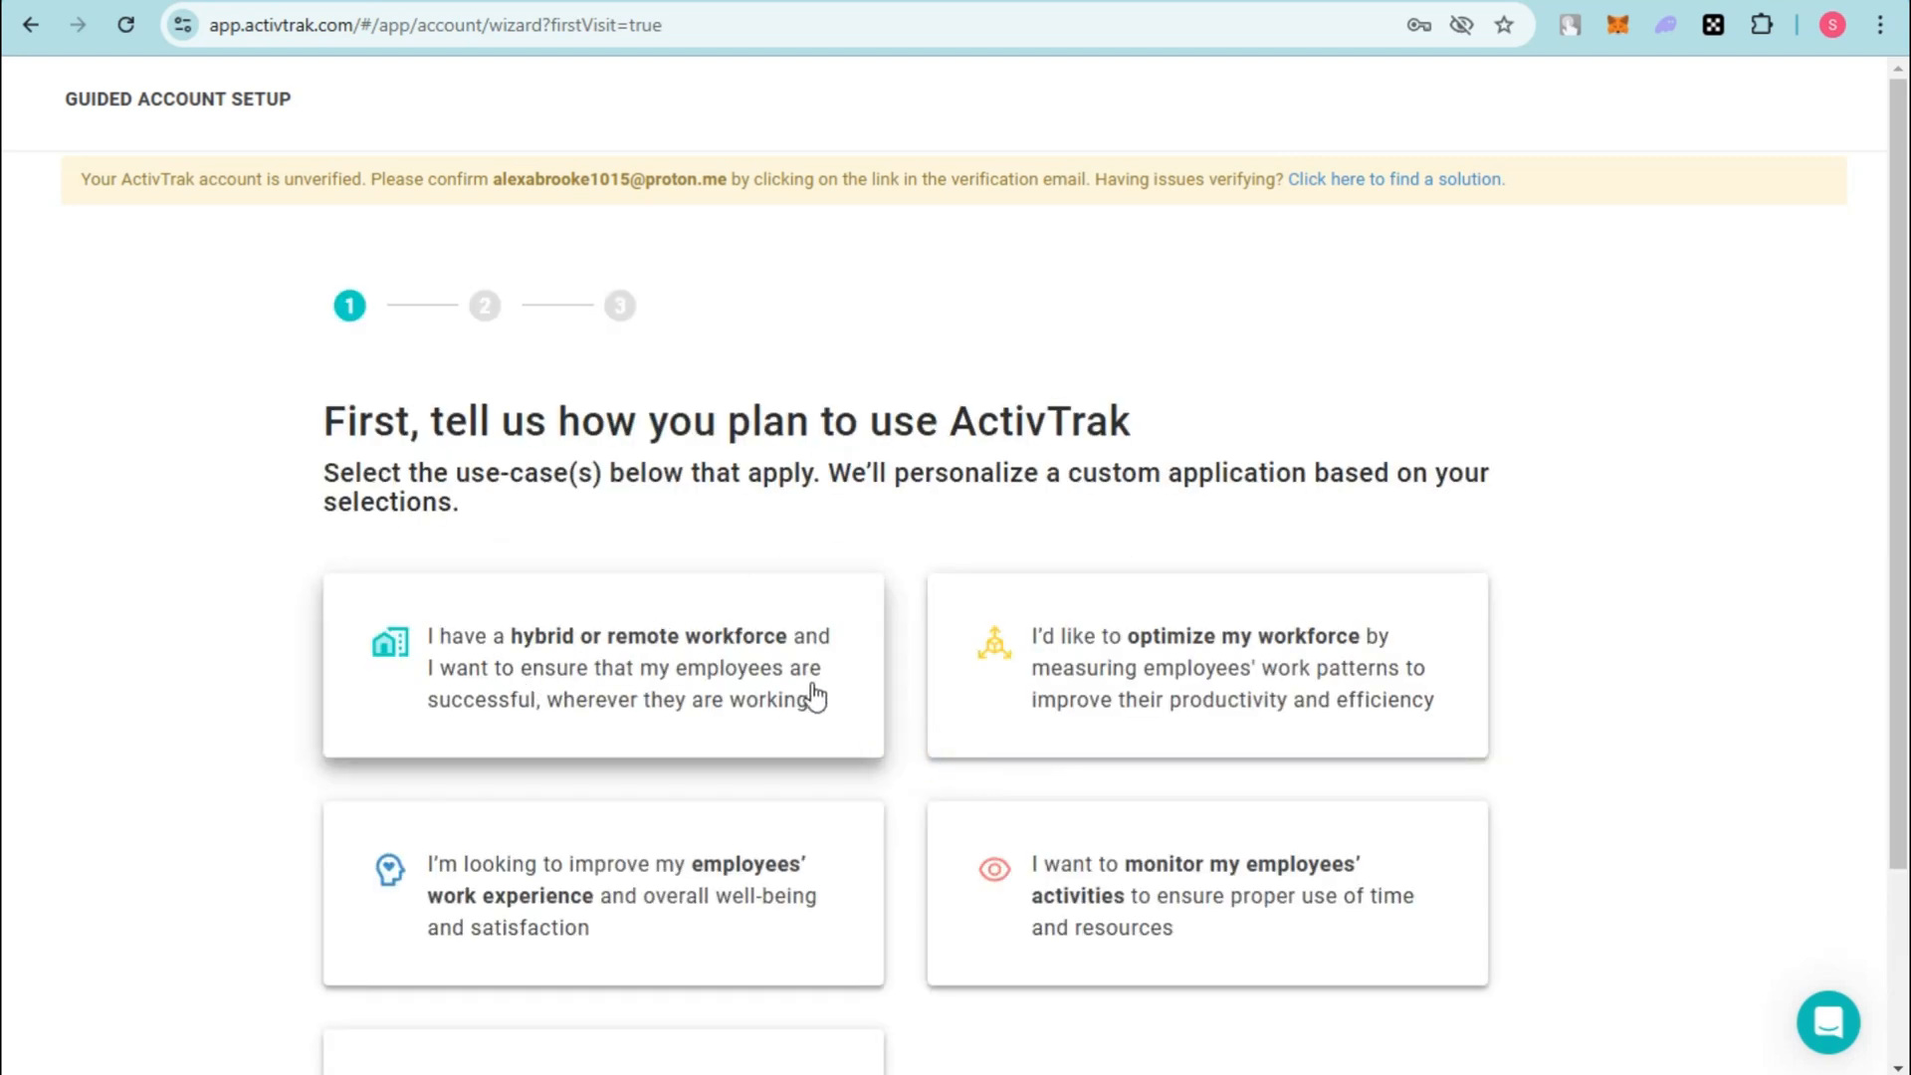
{"action": "mouse_move", "coordinate": [1222, 699]}
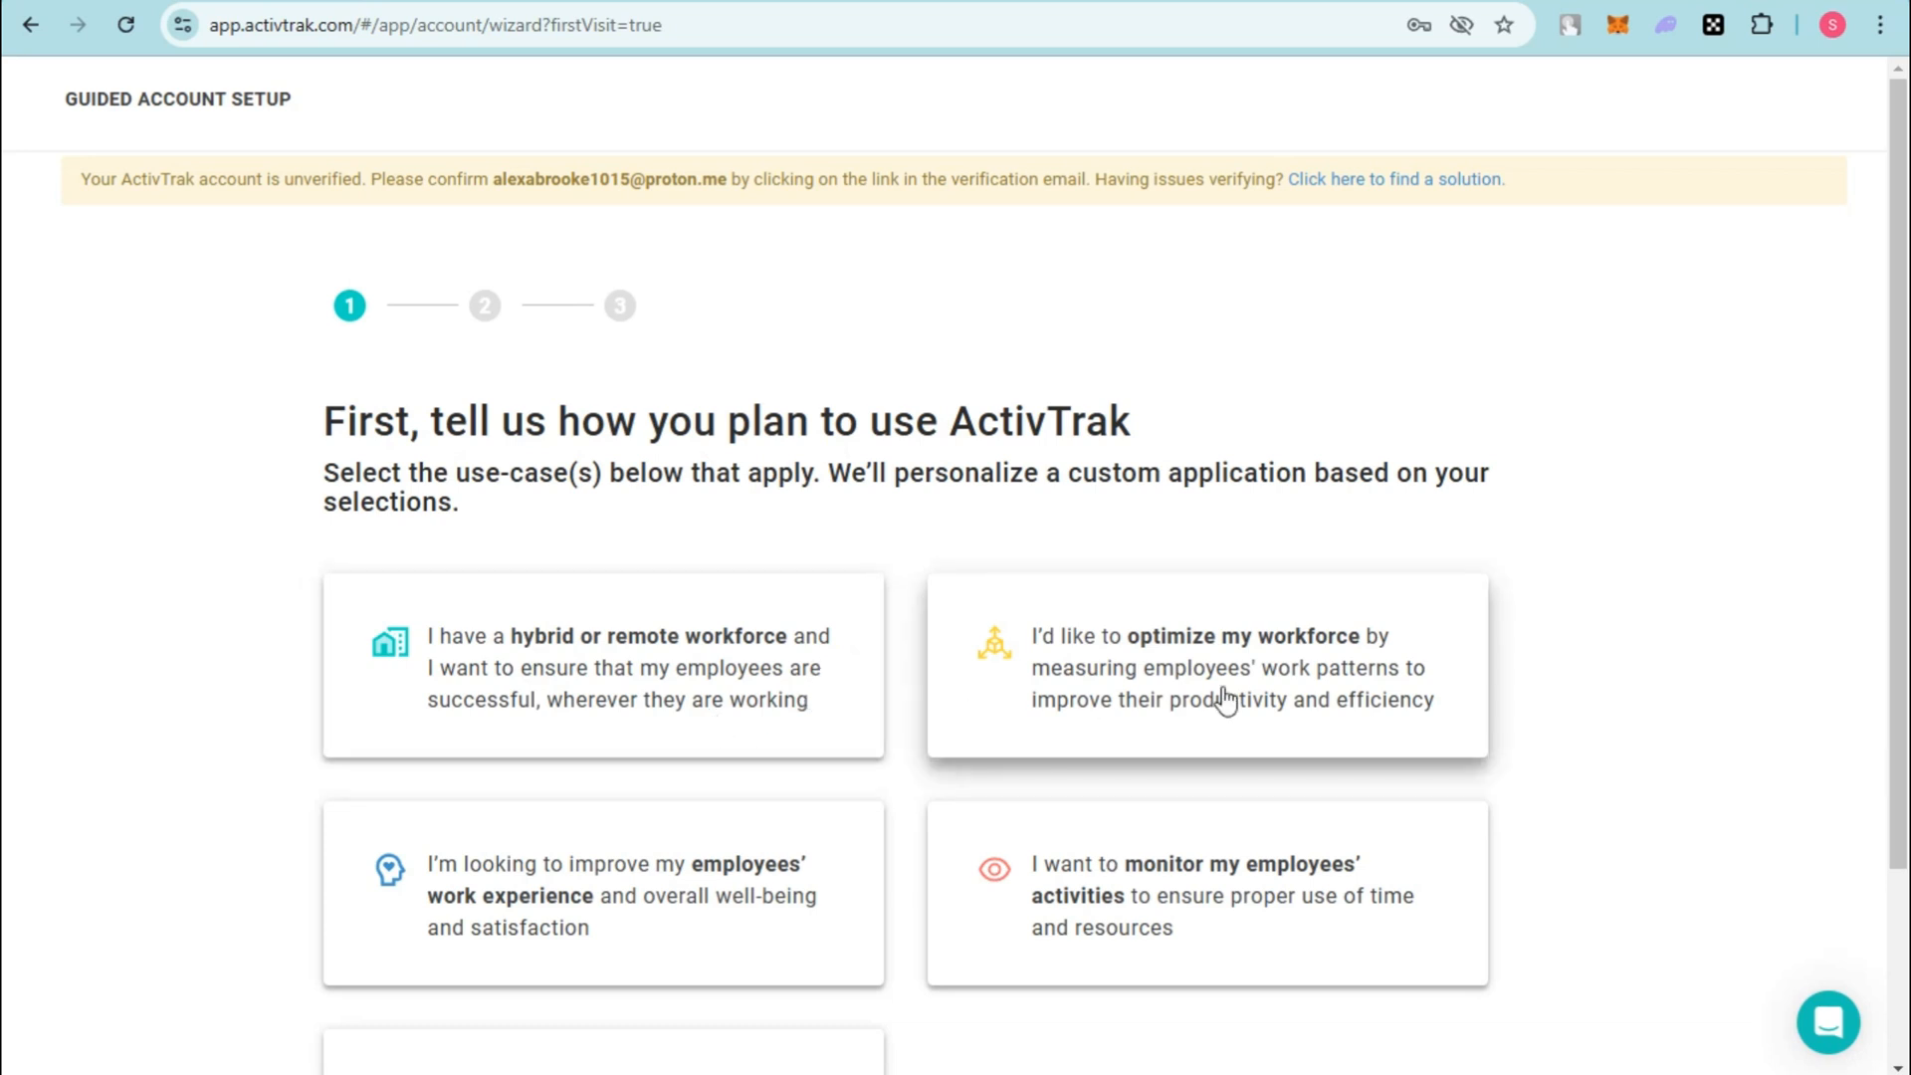
{"action": "mouse_move", "coordinate": [655, 922]}
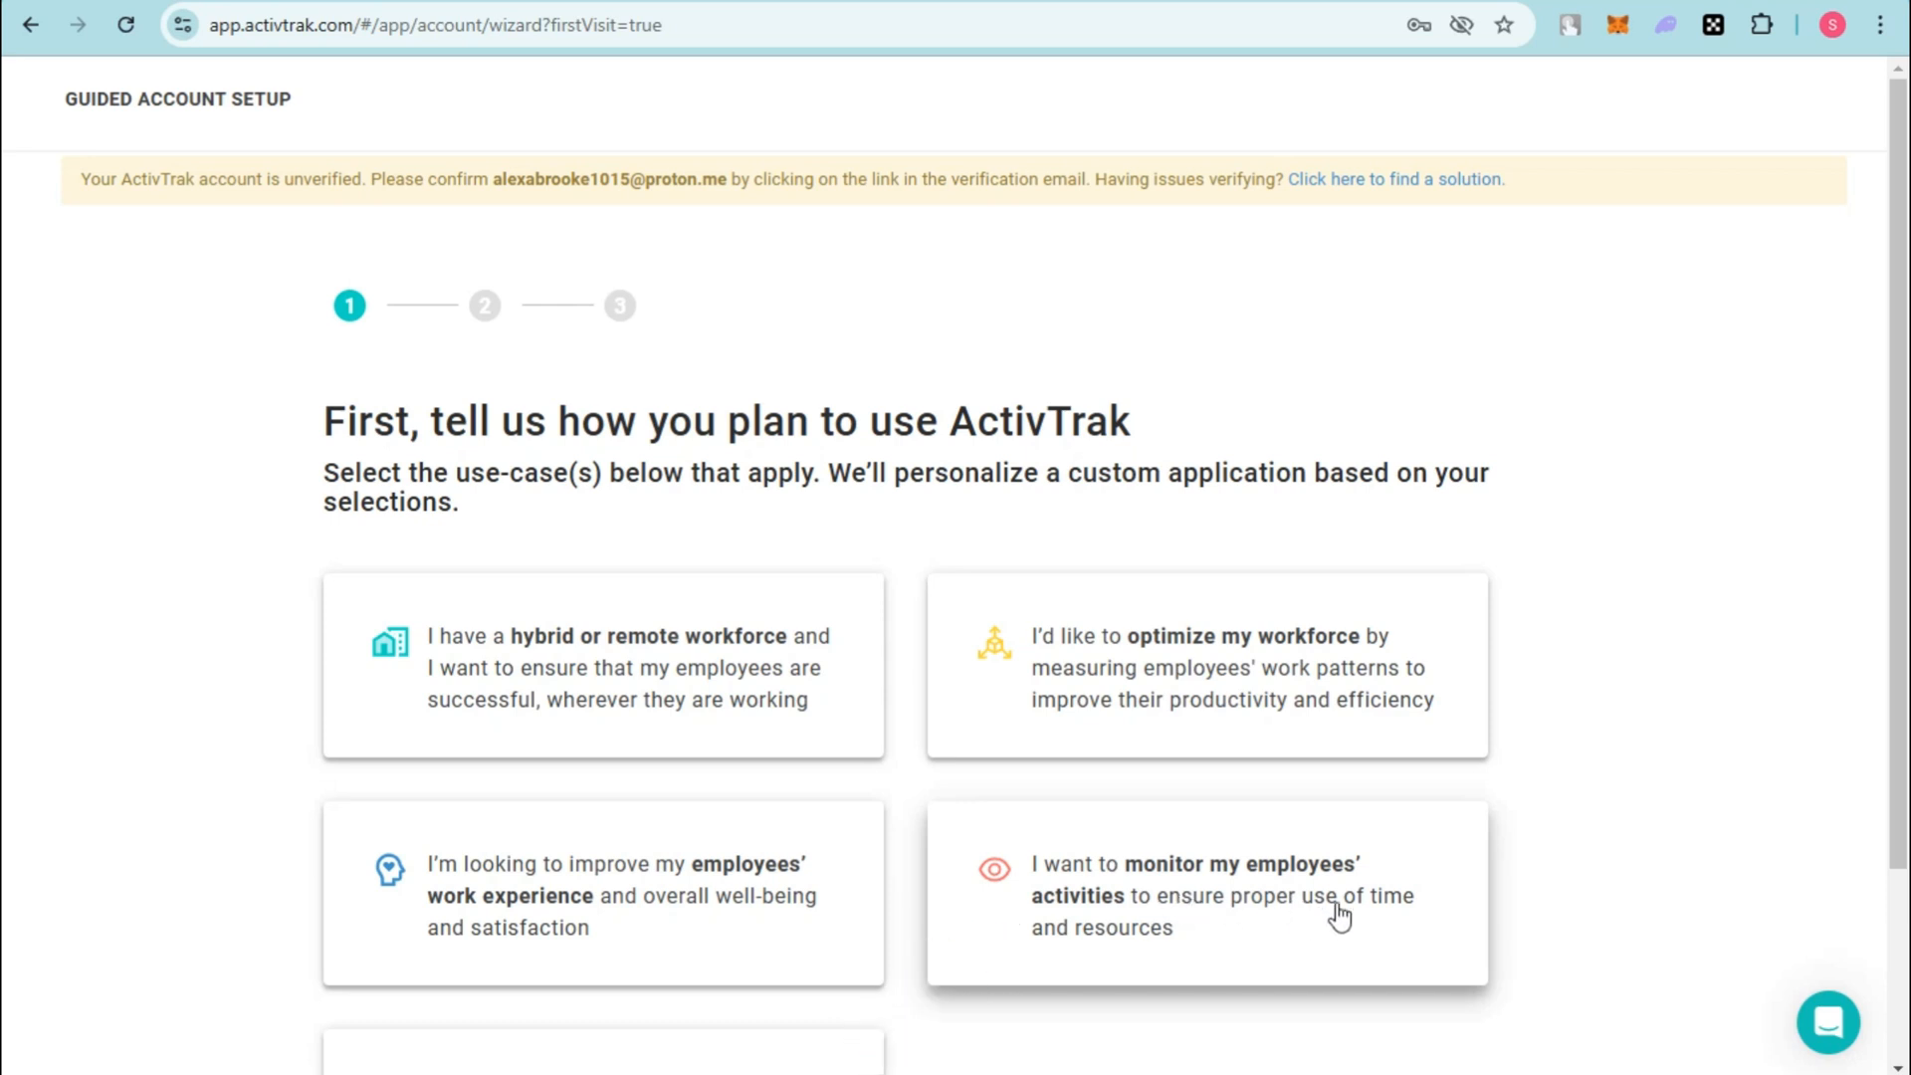
{"action": "left_click", "coordinate": [1206, 892]}
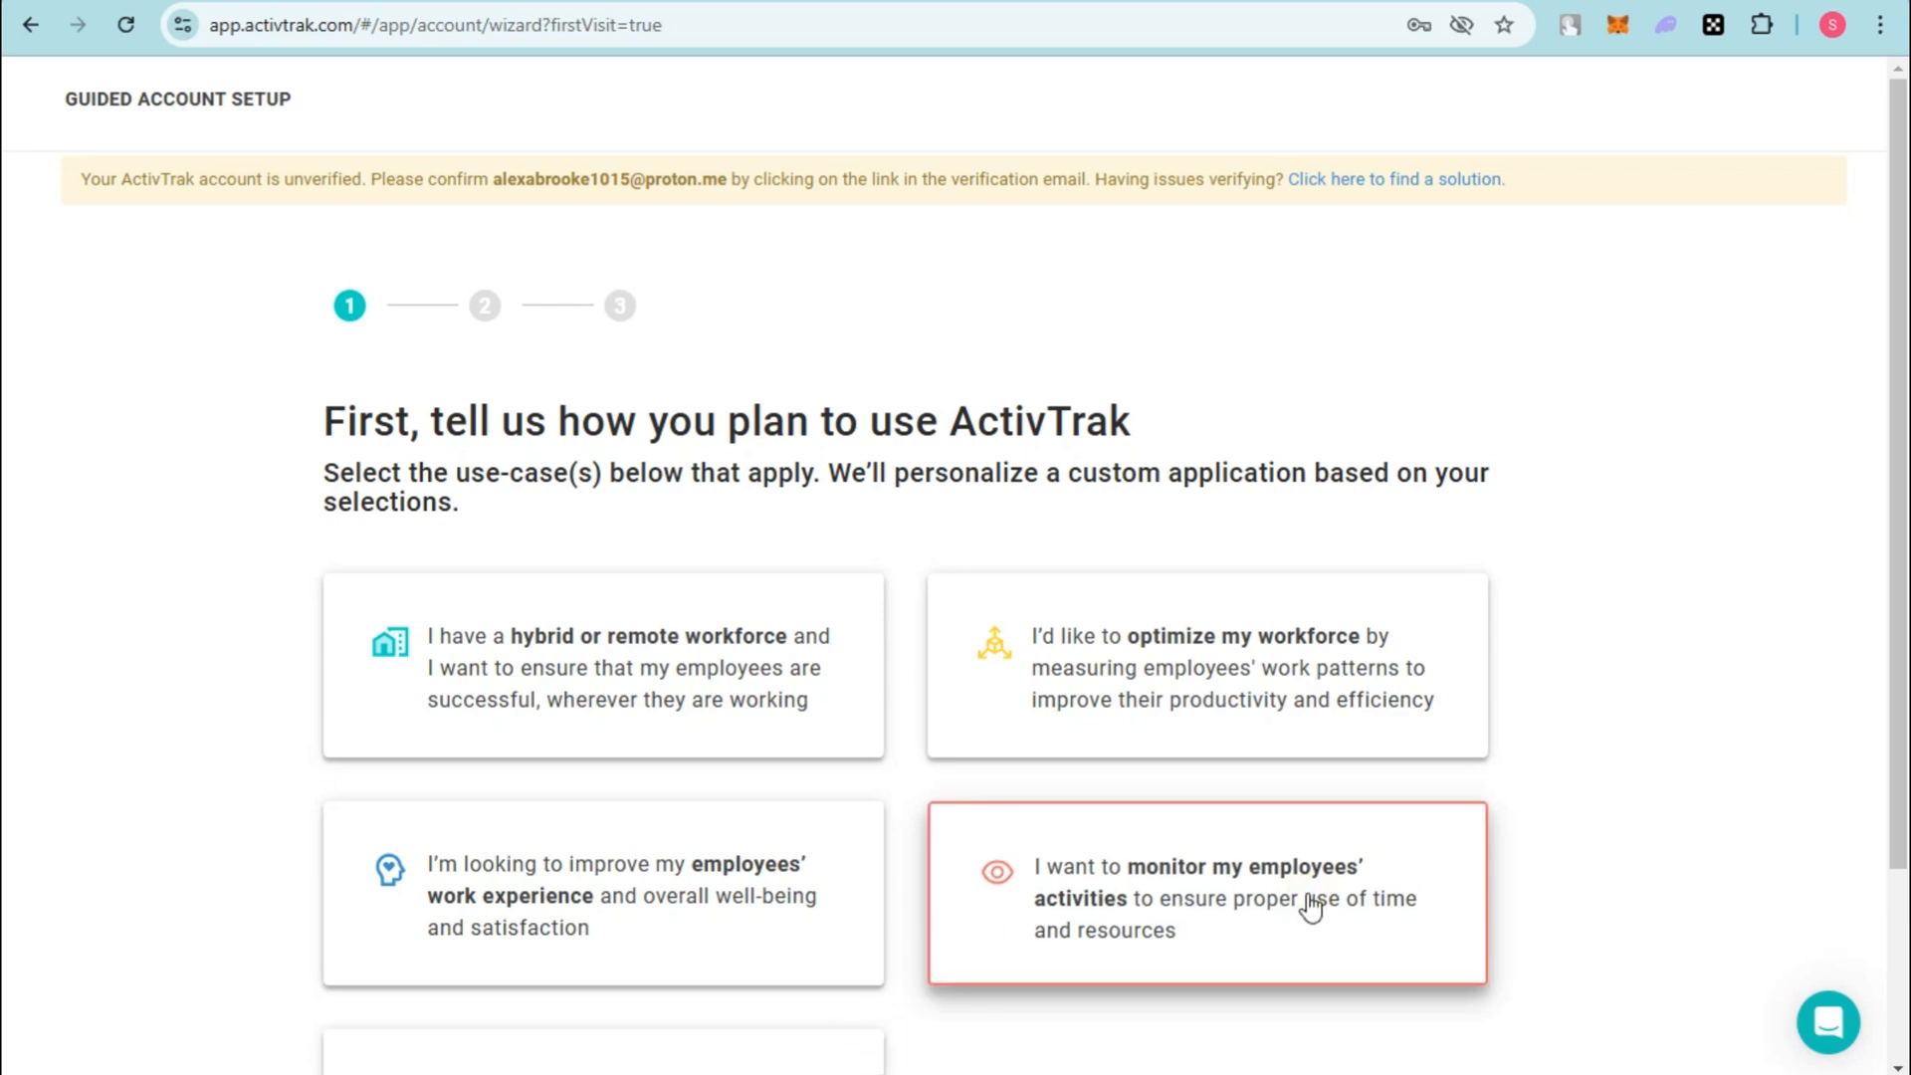
{"action": "left_click", "coordinate": [1206, 895]}
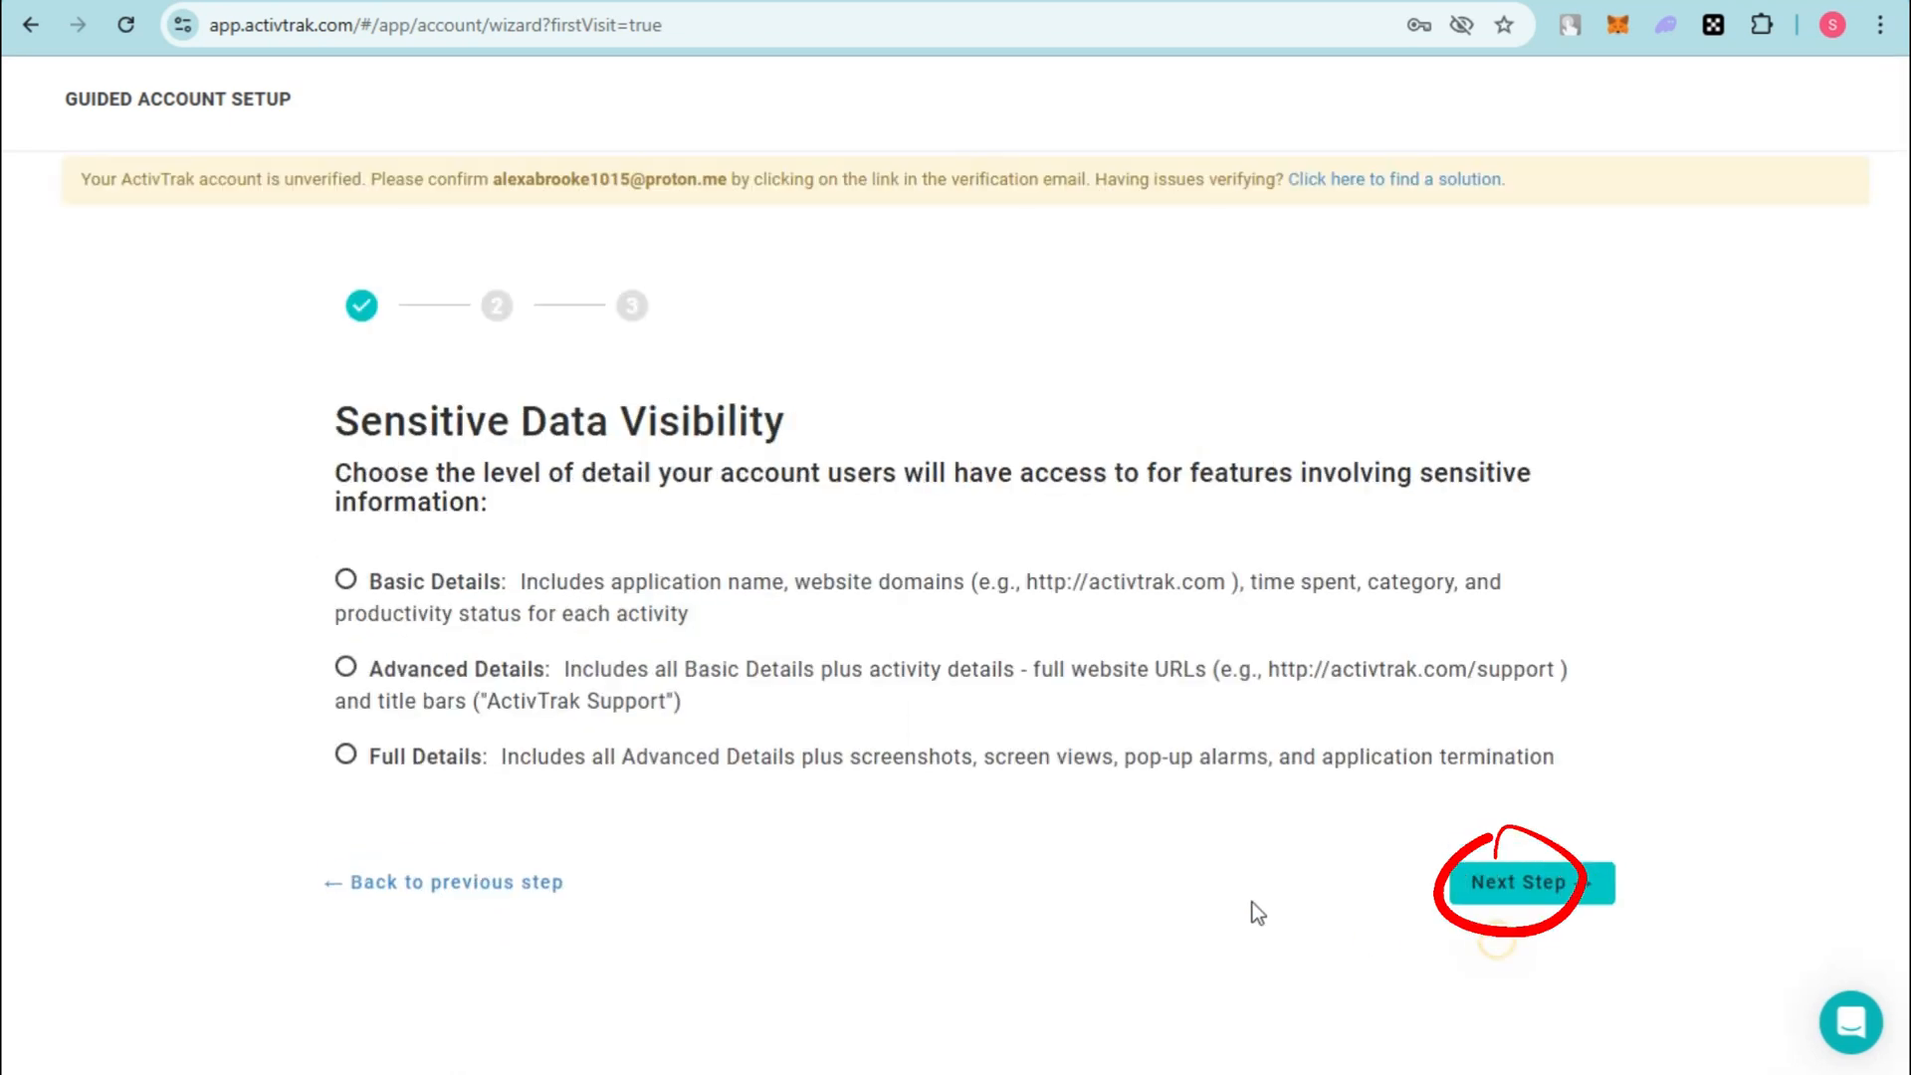
Step: Choose Basic Details as the sensitive data visibility level and finish setup
{"action": "left_click", "coordinate": [1517, 881]}
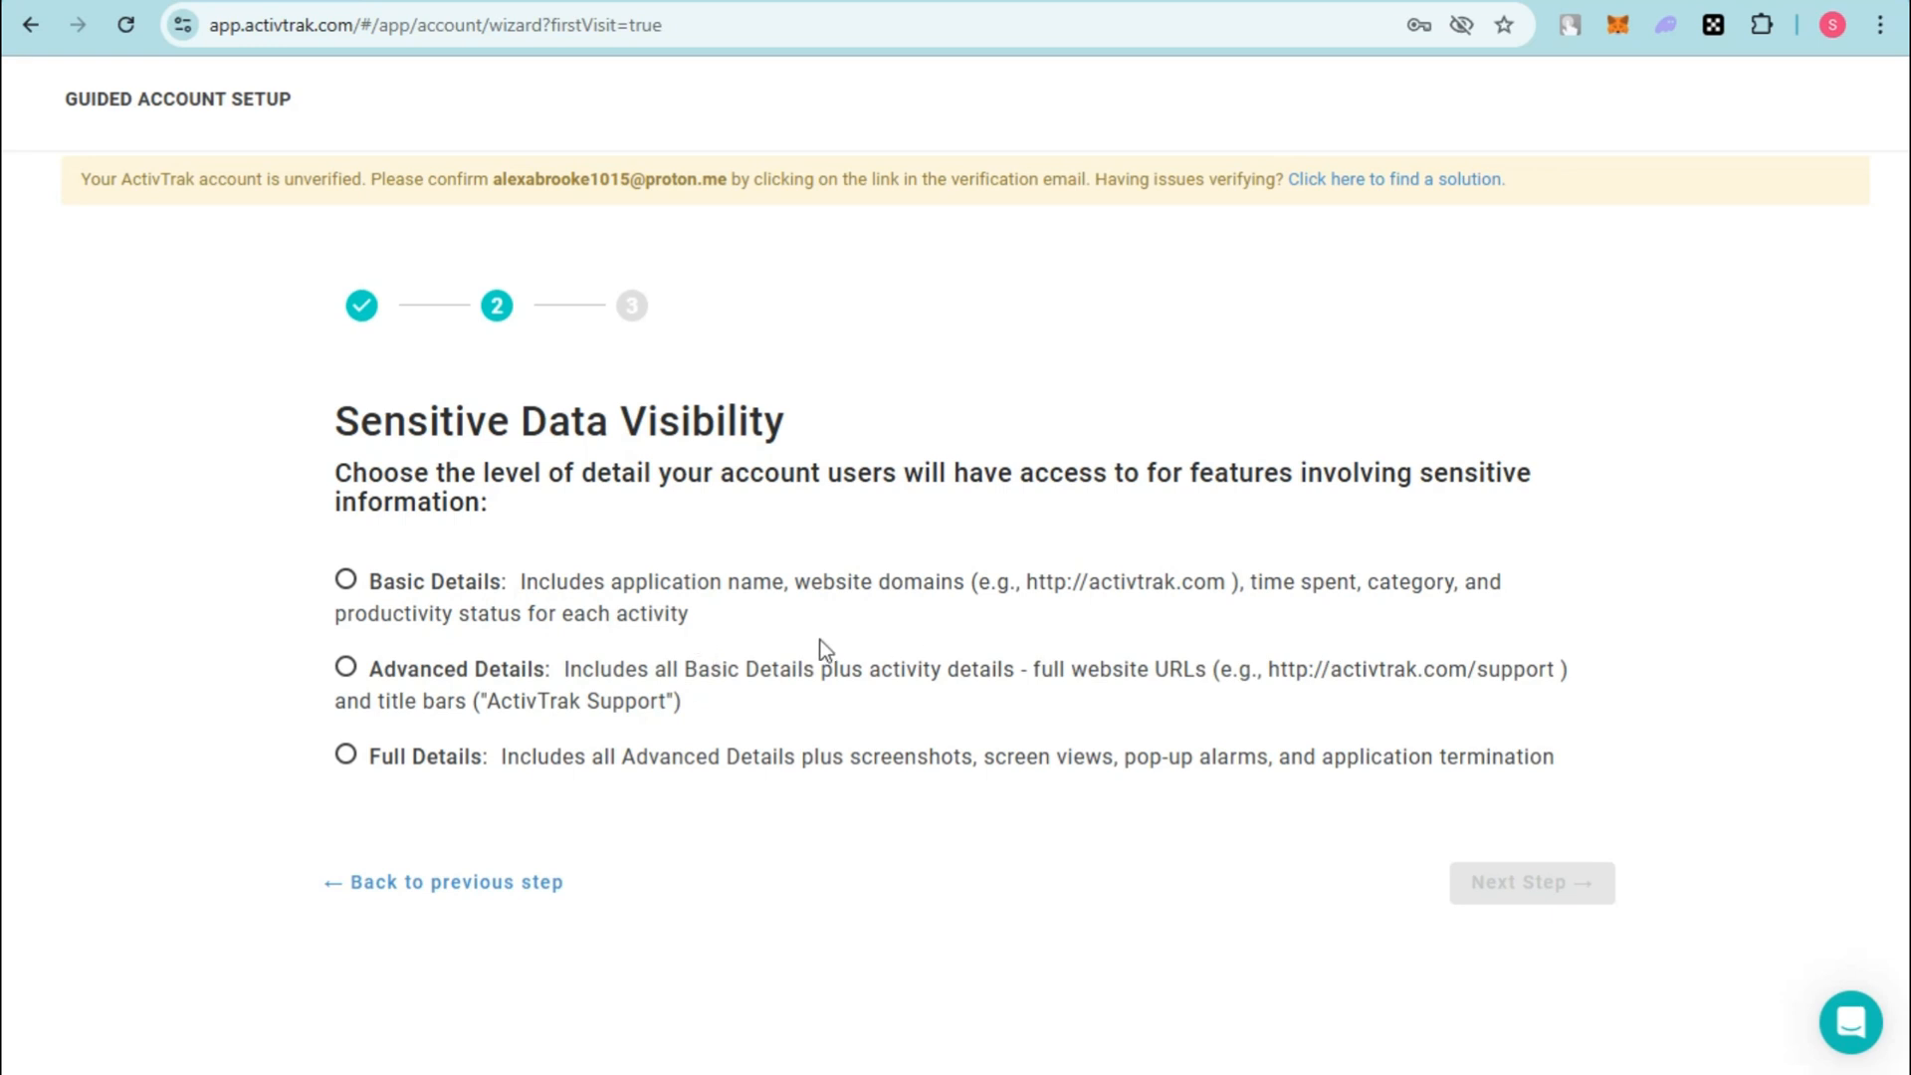
{"action": "mouse_move", "coordinate": [692, 695]}
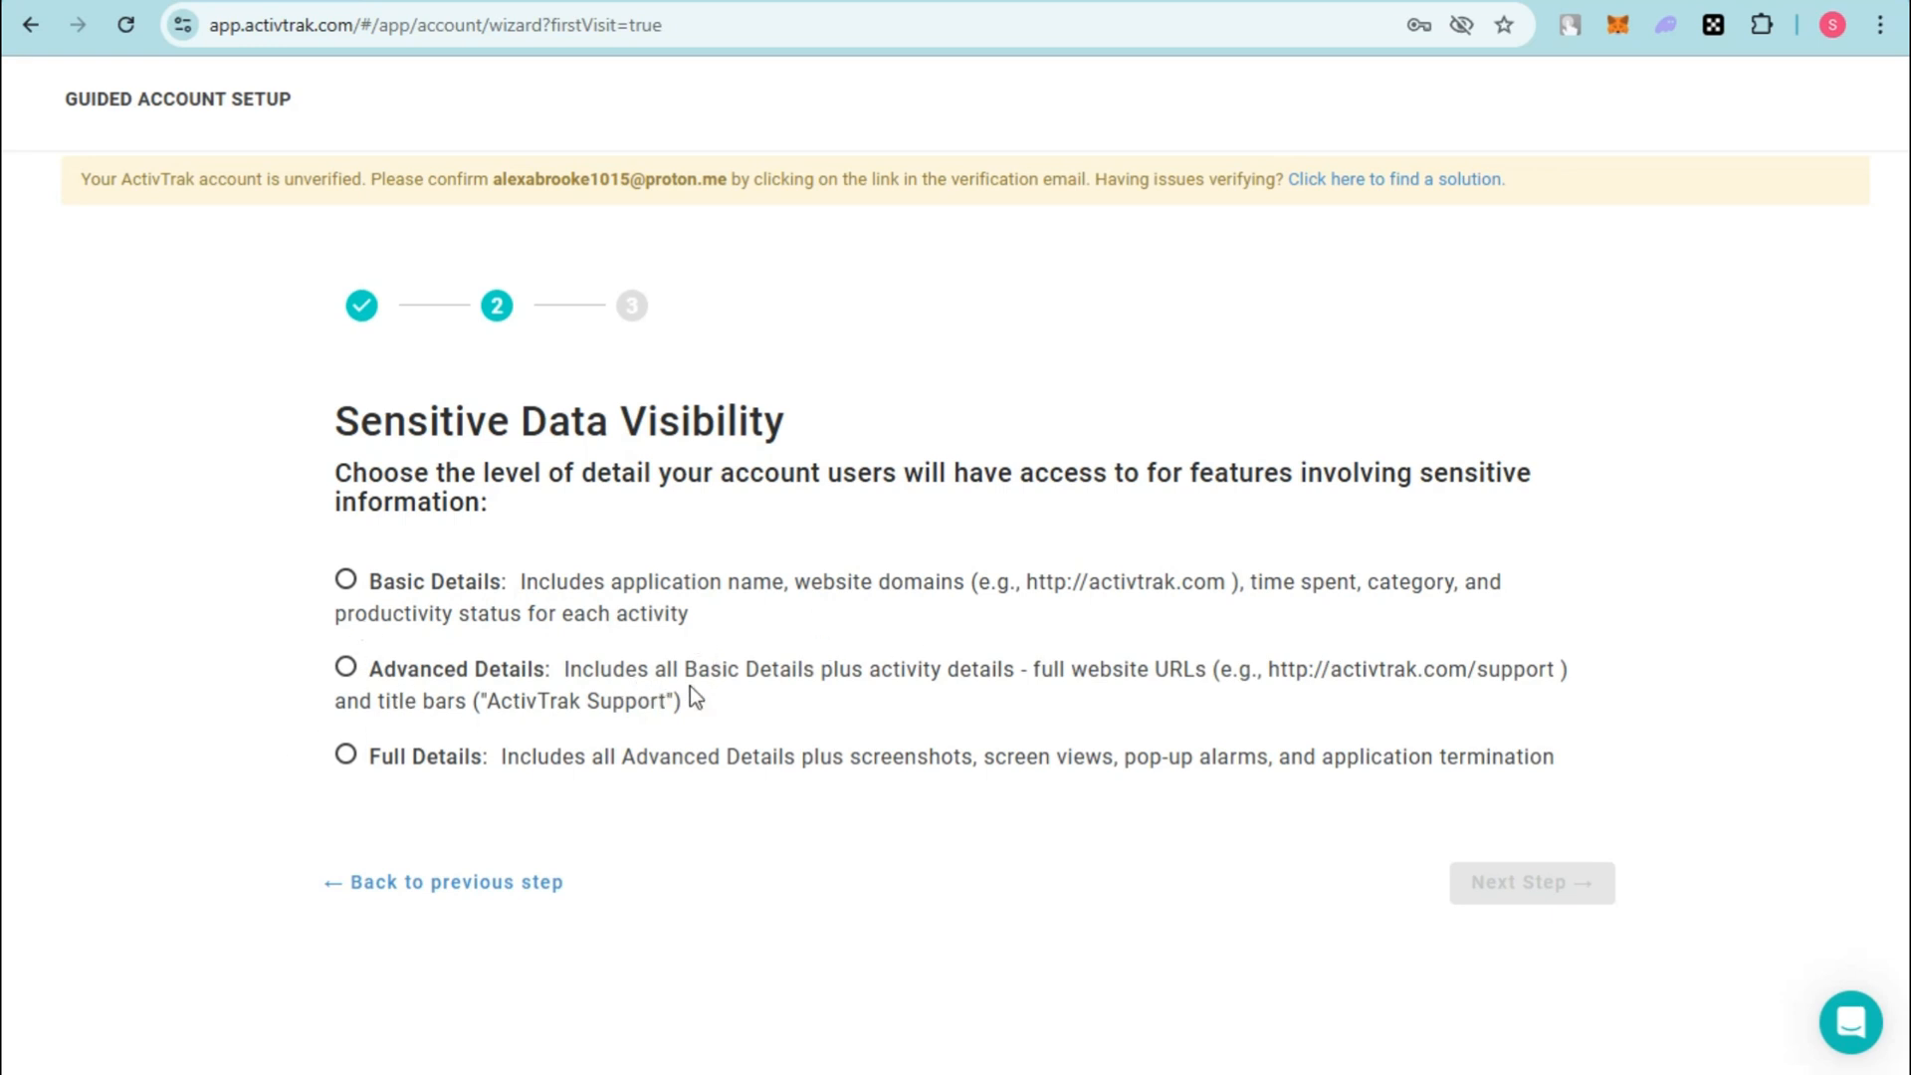
{"action": "mouse_move", "coordinate": [685, 727]}
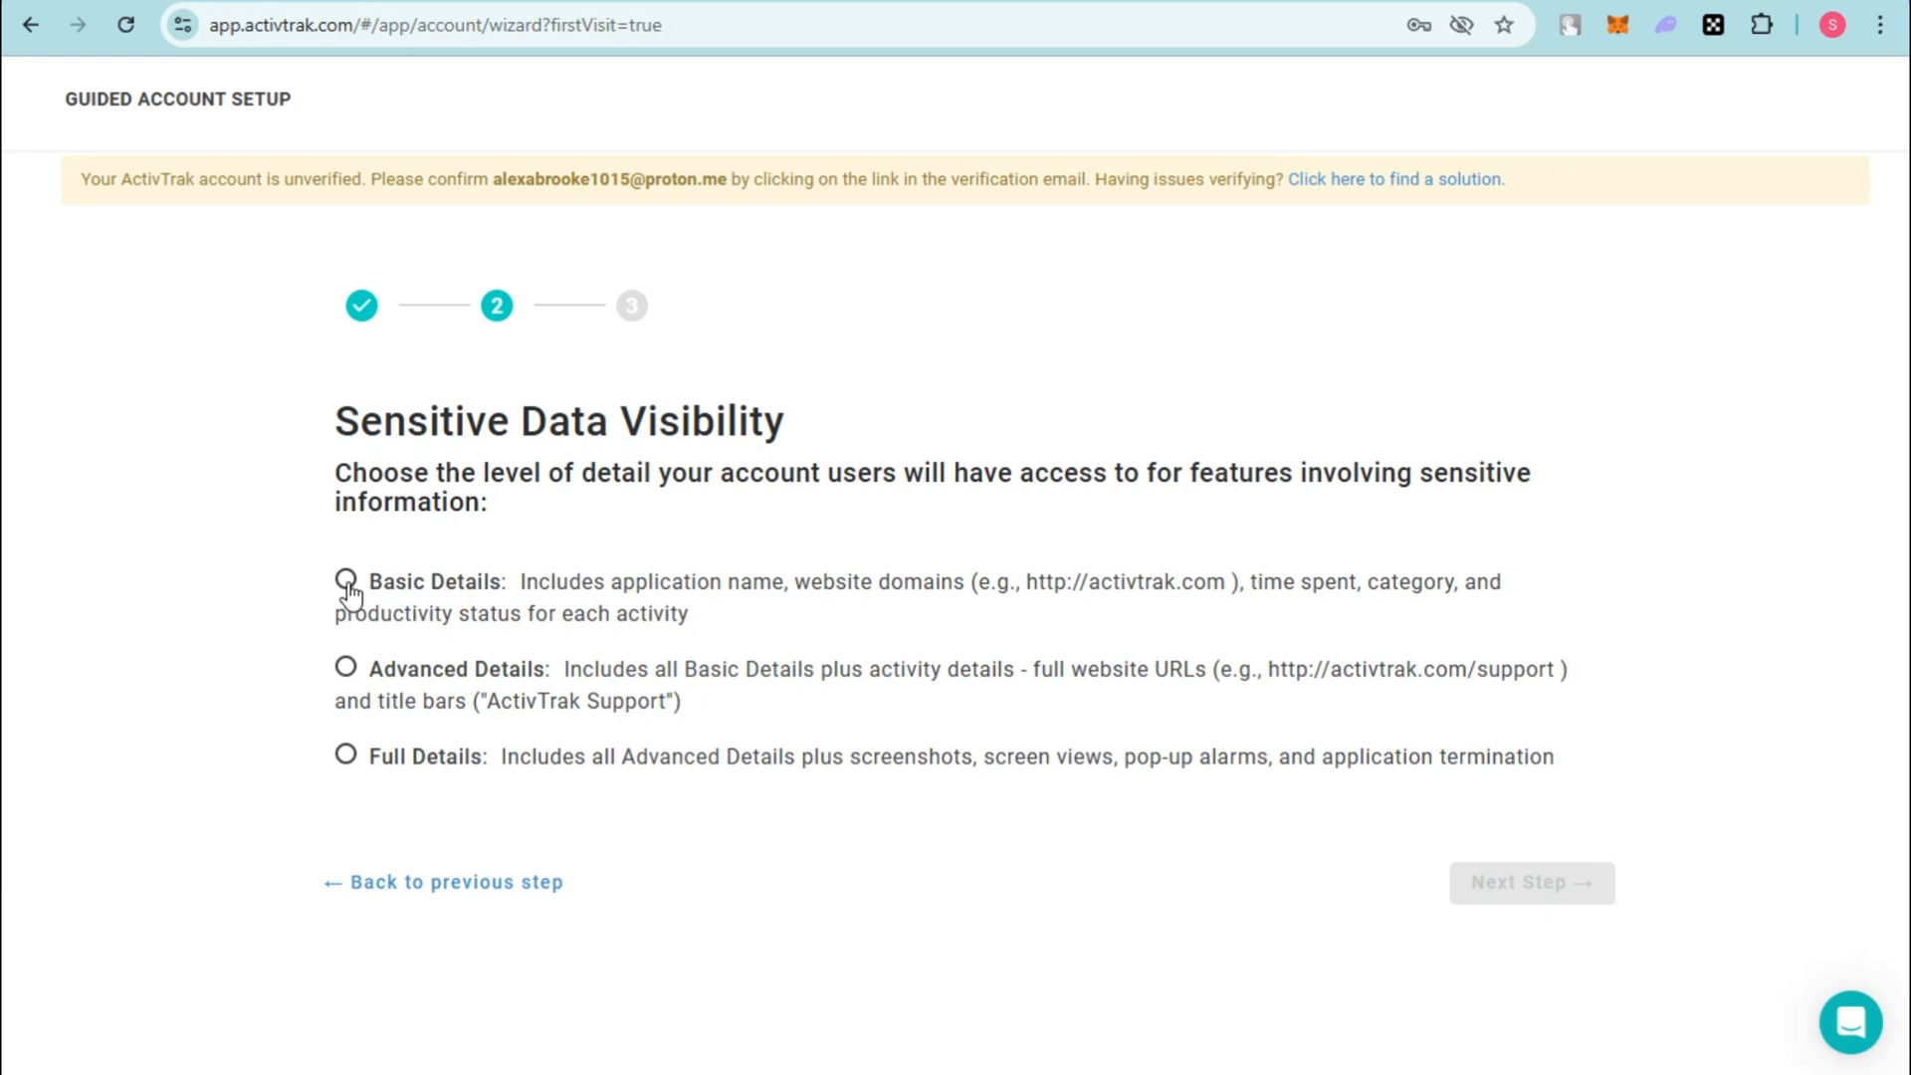
{"action": "left_click", "coordinate": [345, 581]}
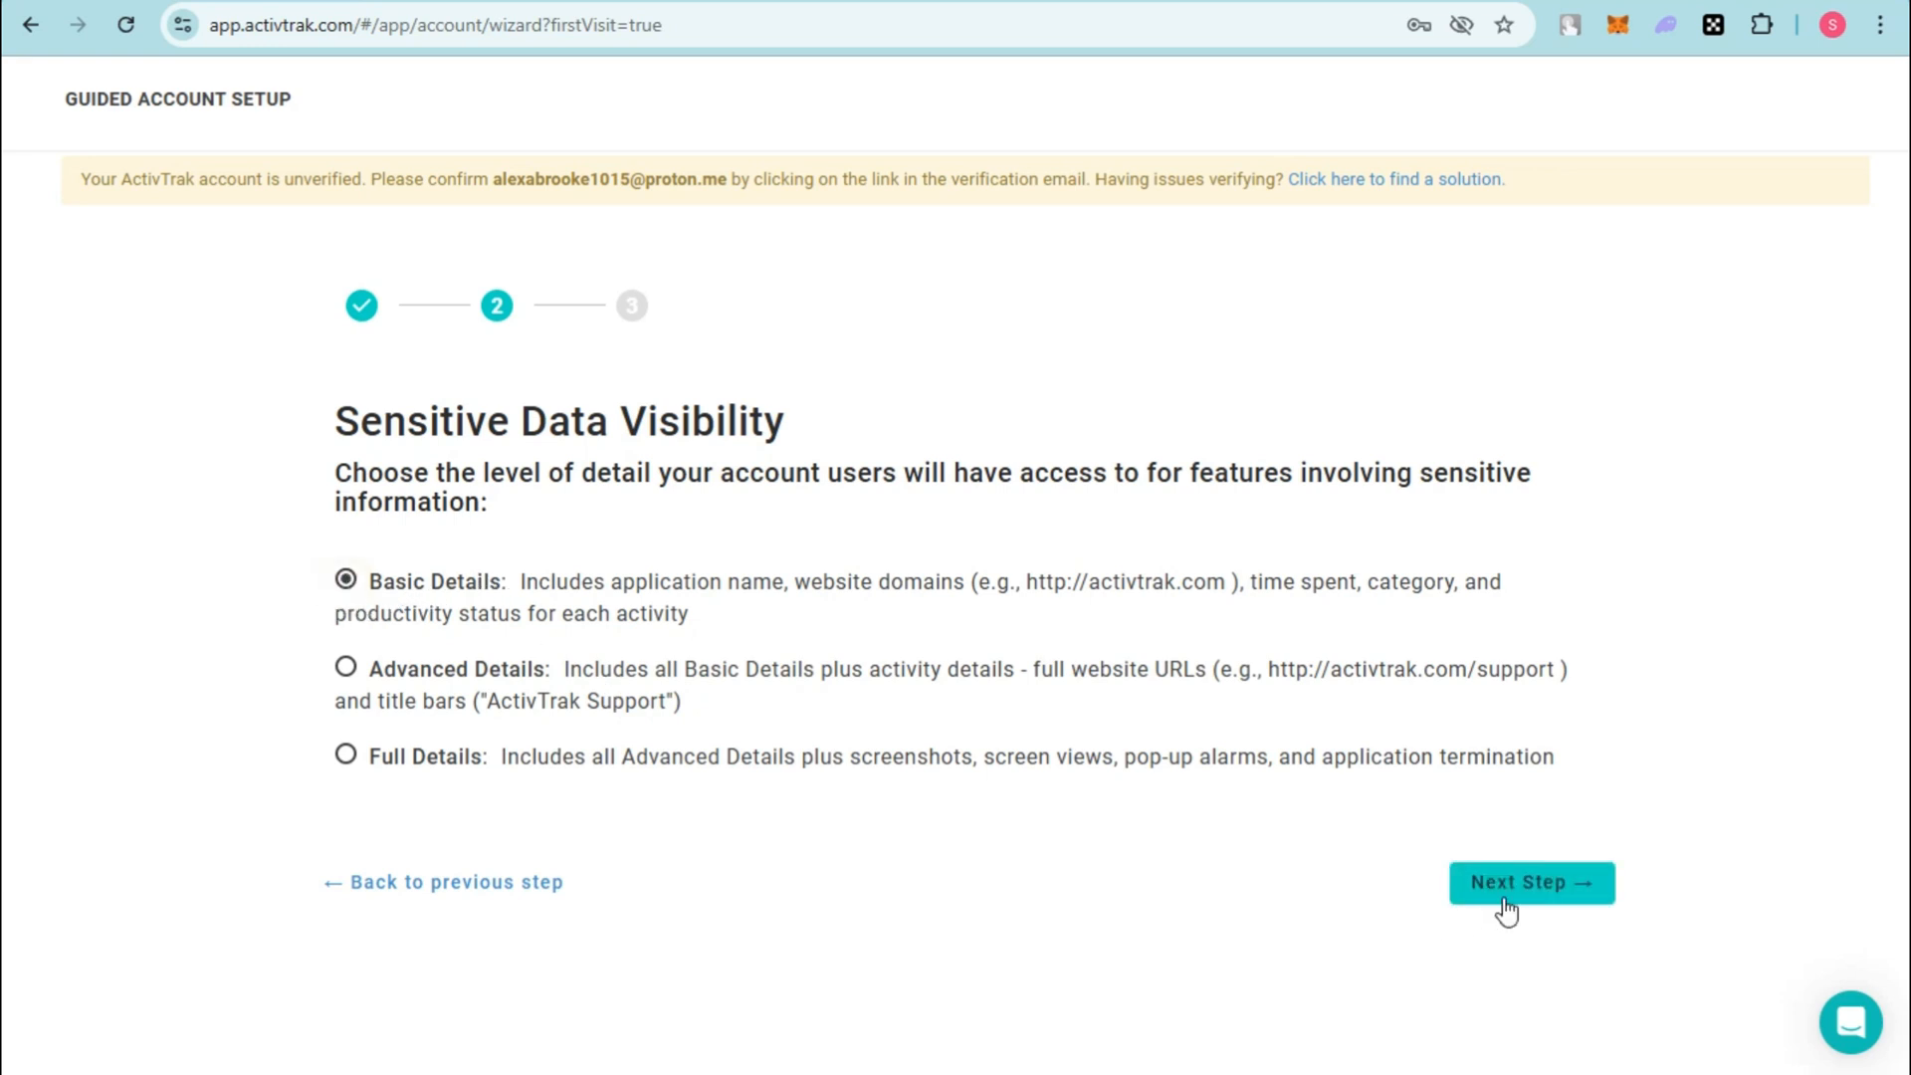
{"action": "left_click", "coordinate": [1531, 882]}
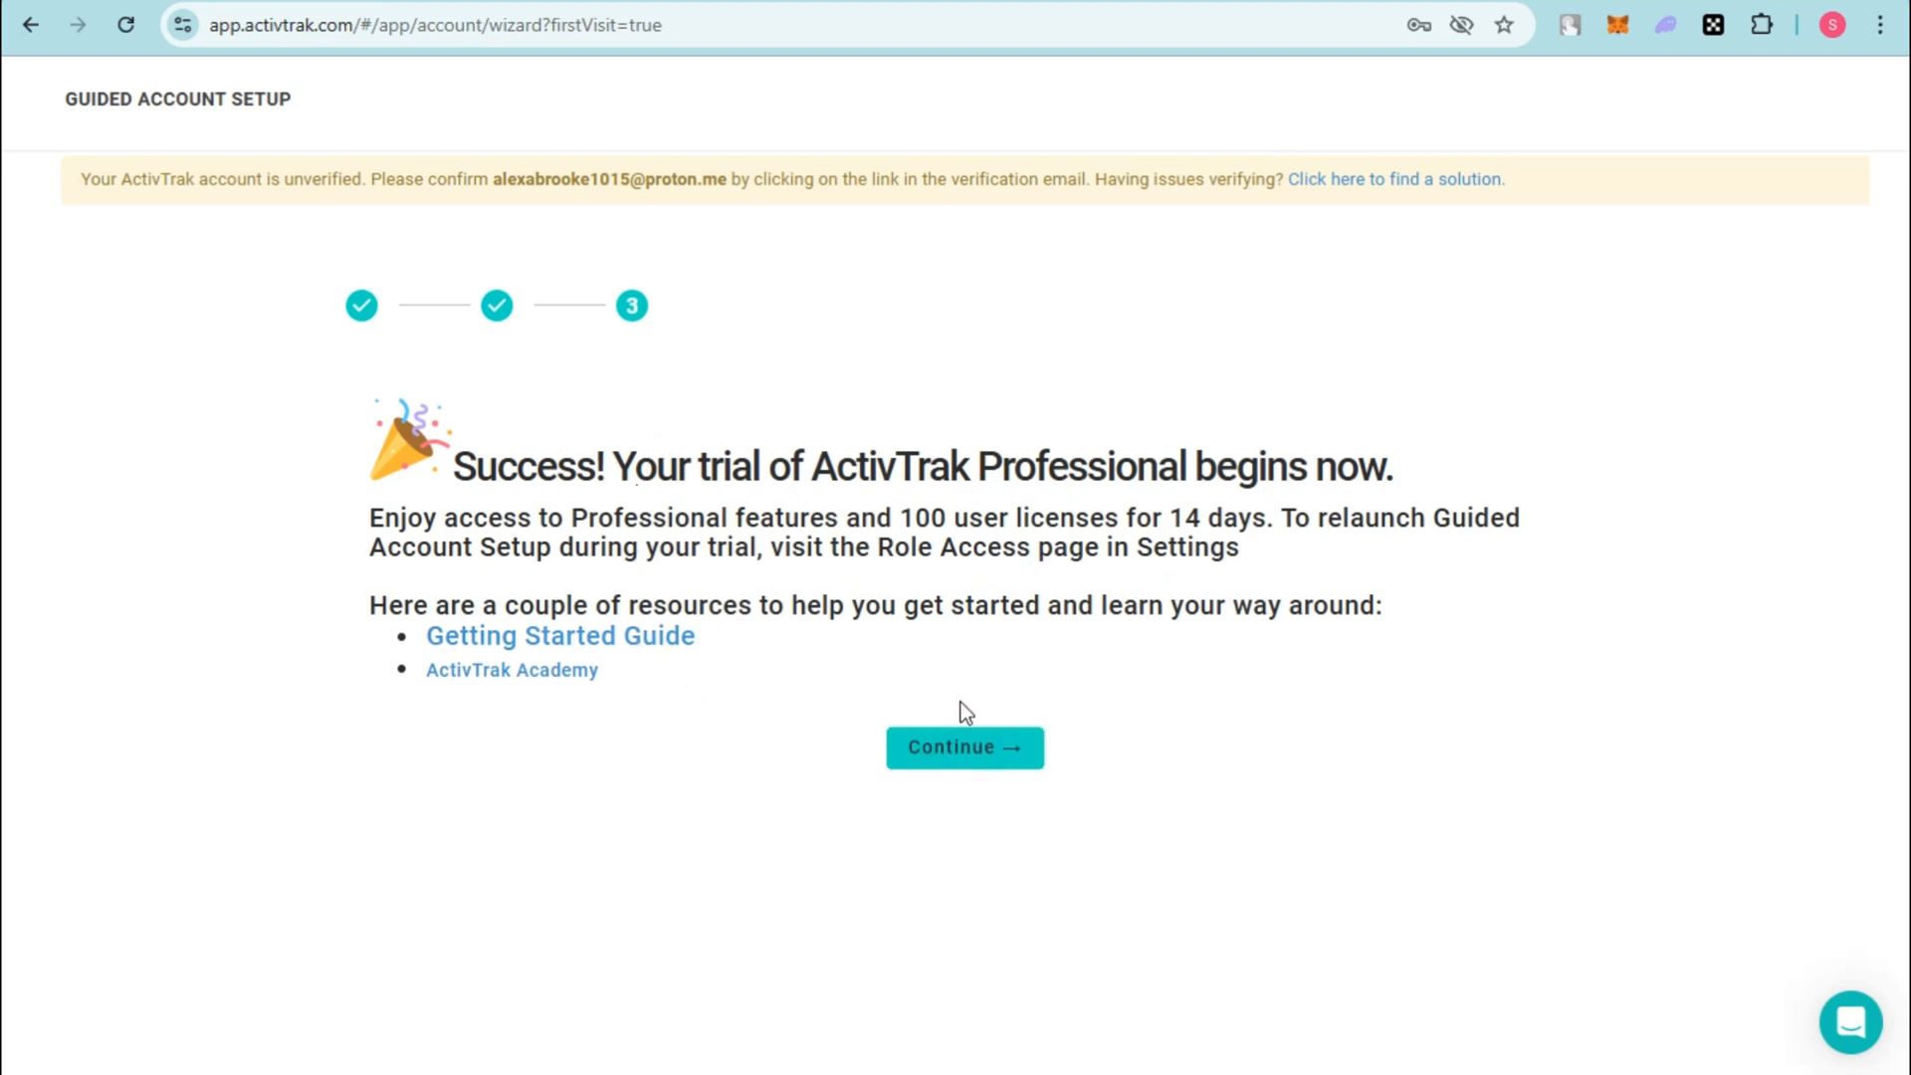
Step: Continue from the success screen into the app and dismiss the Favorites tip
{"action": "left_click", "coordinate": [964, 746]}
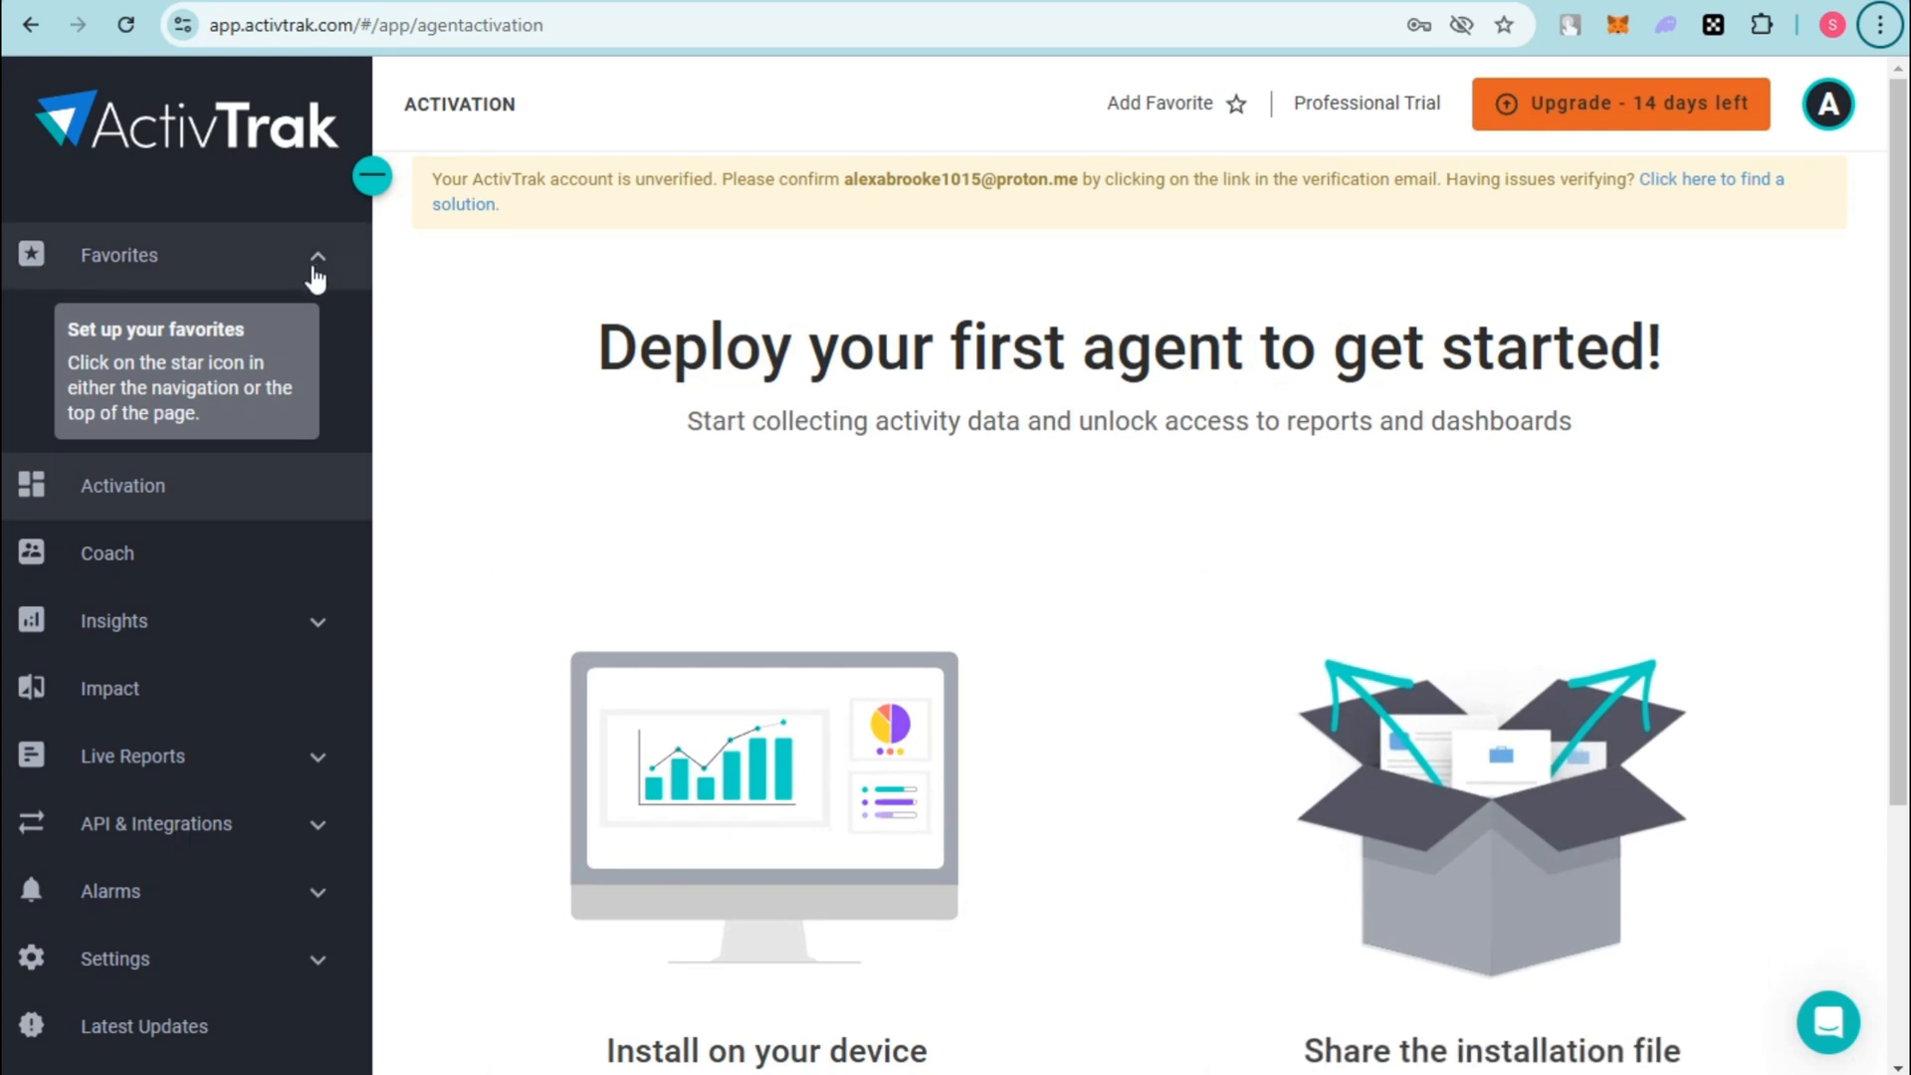
{"action": "left_click", "coordinate": [317, 255]}
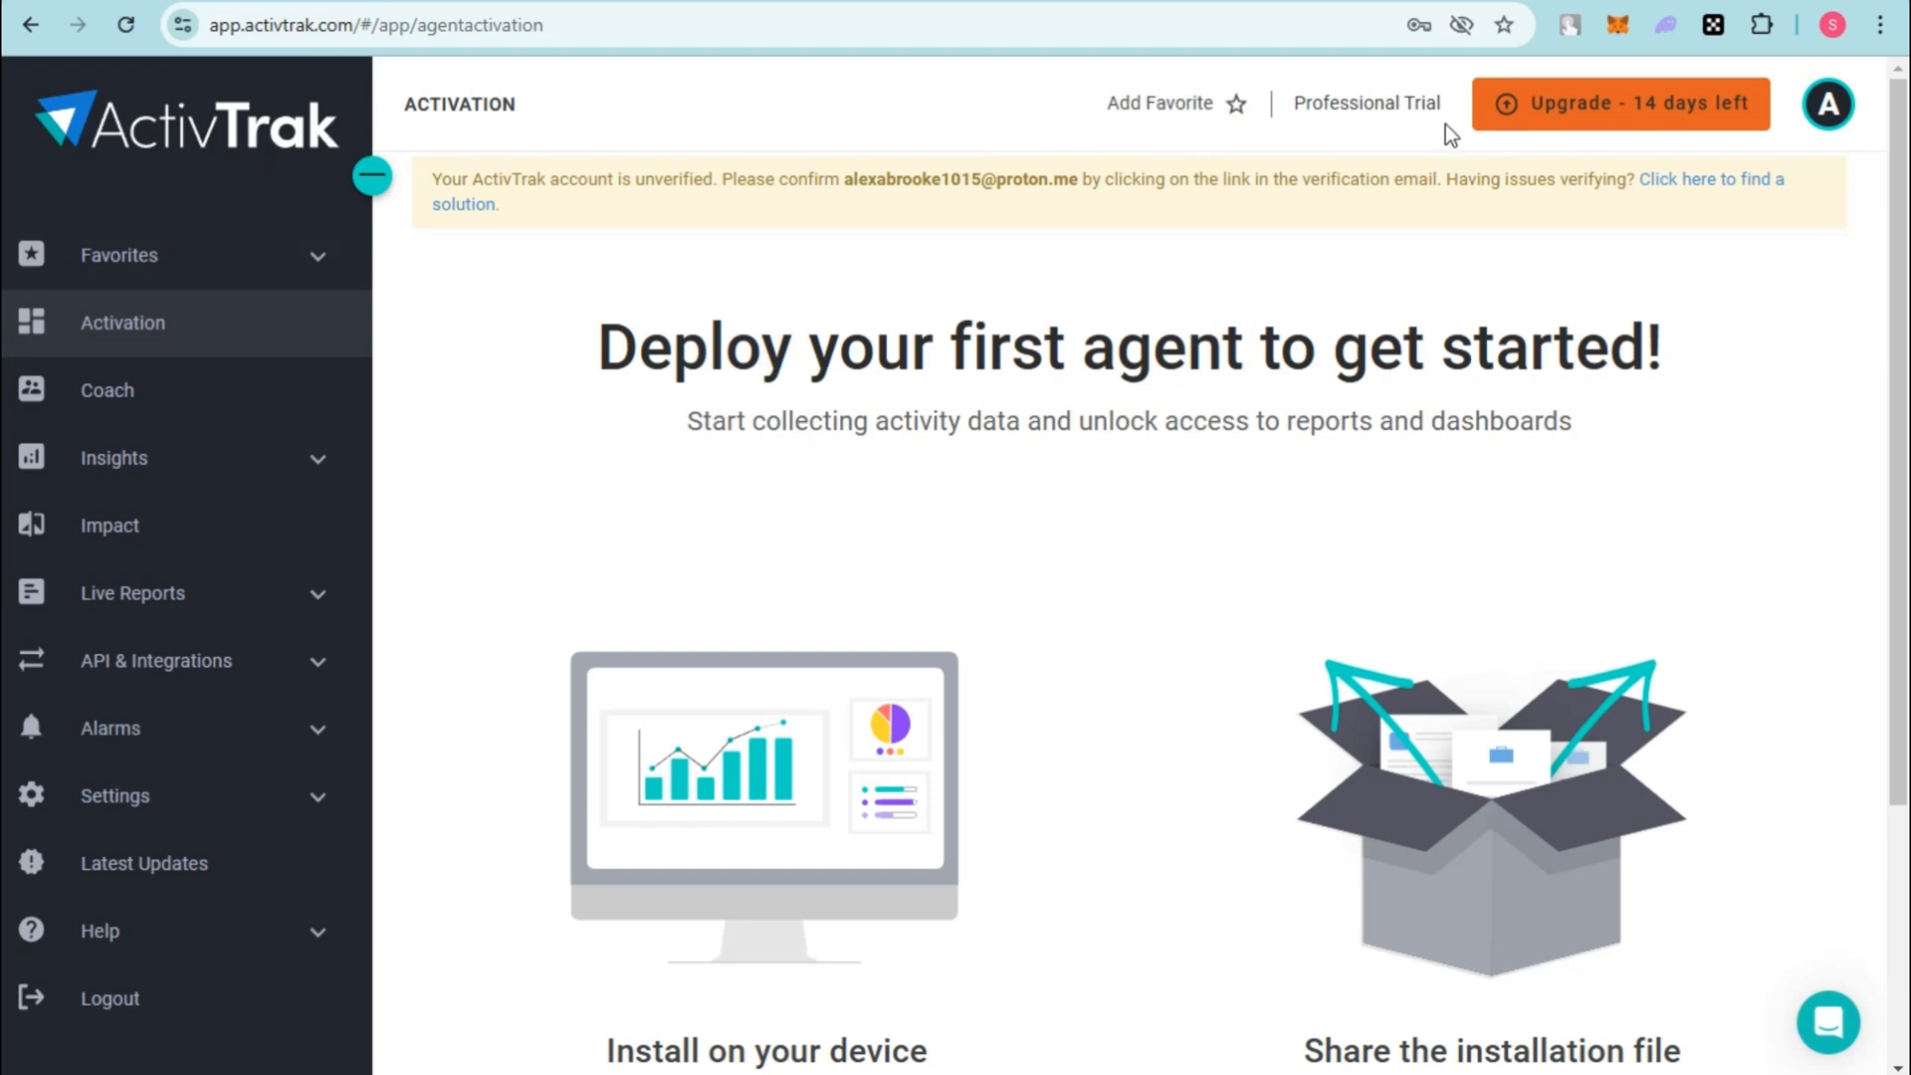
{"action": "mouse_move", "coordinate": [1572, 117]}
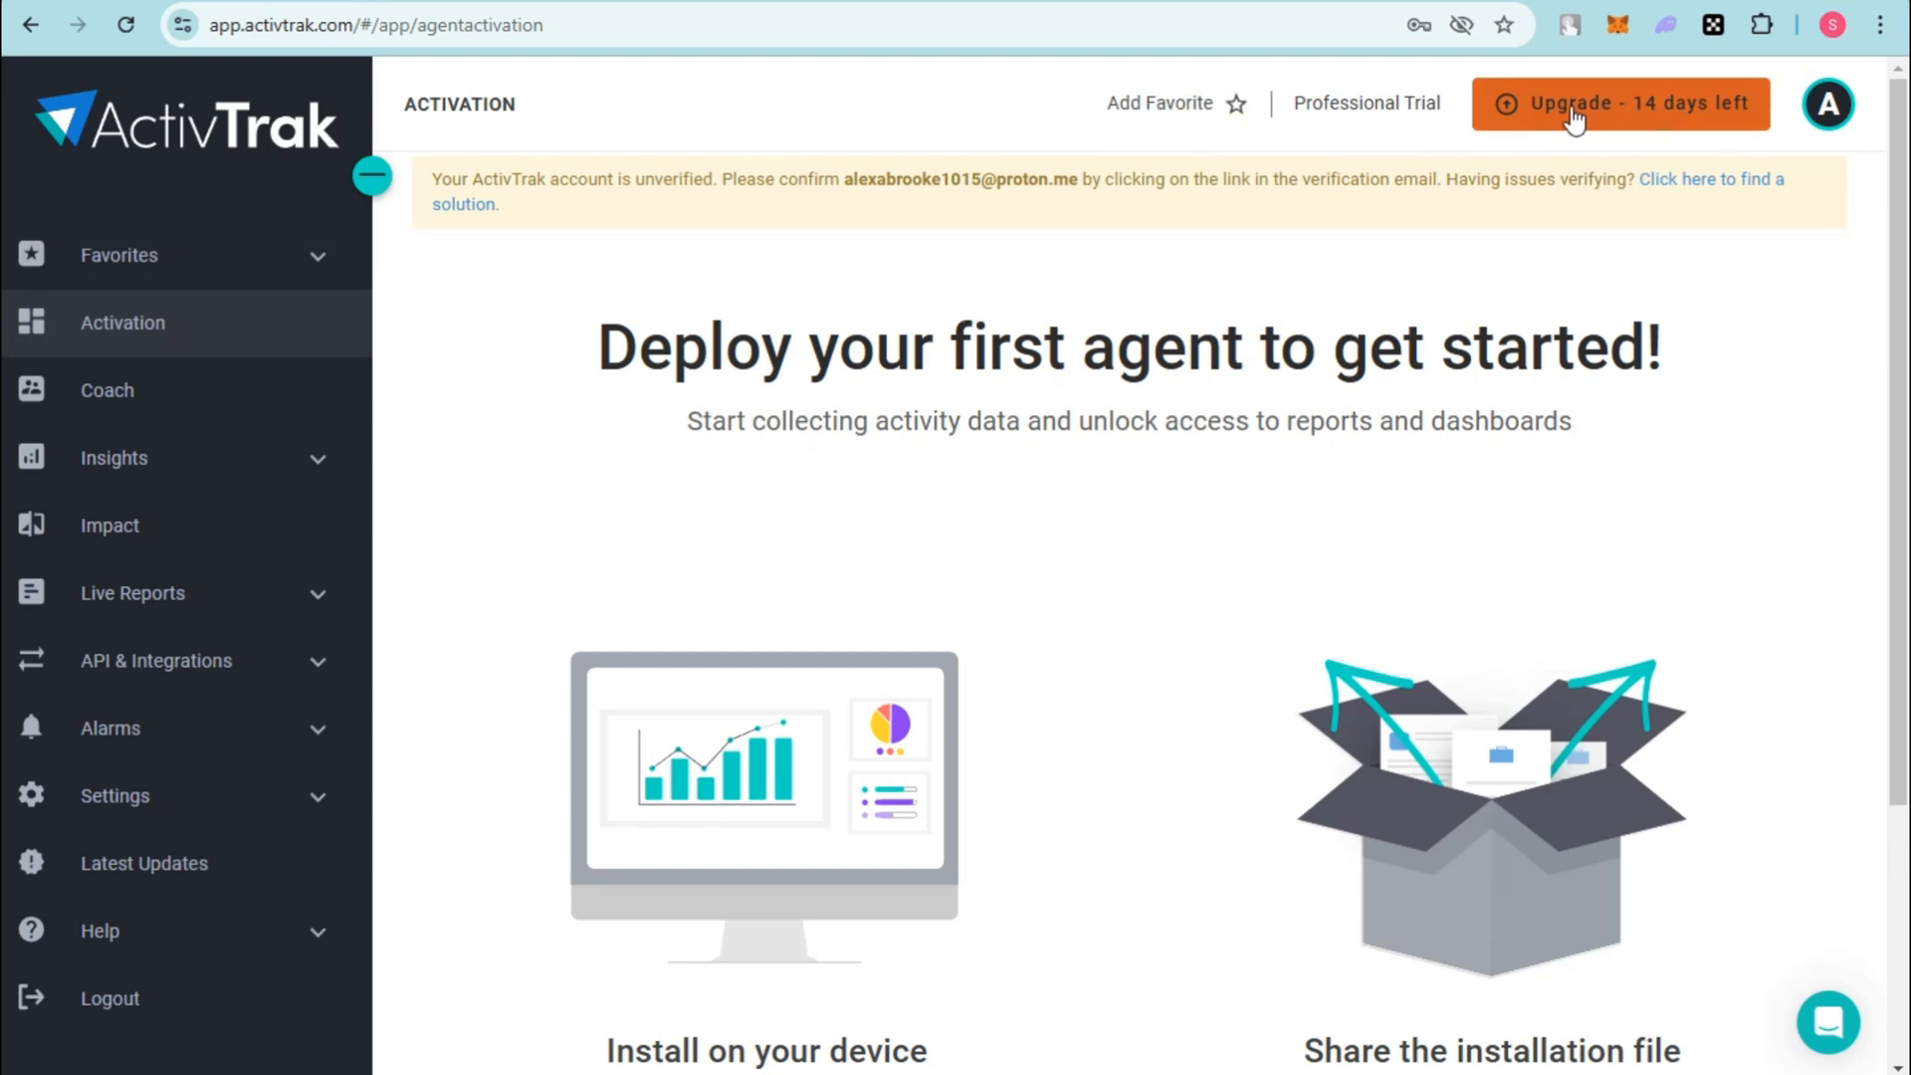
Step: On the Upgrades page, raise the Essentials Plus Add users count to 7
{"action": "left_click", "coordinate": [1618, 102]}
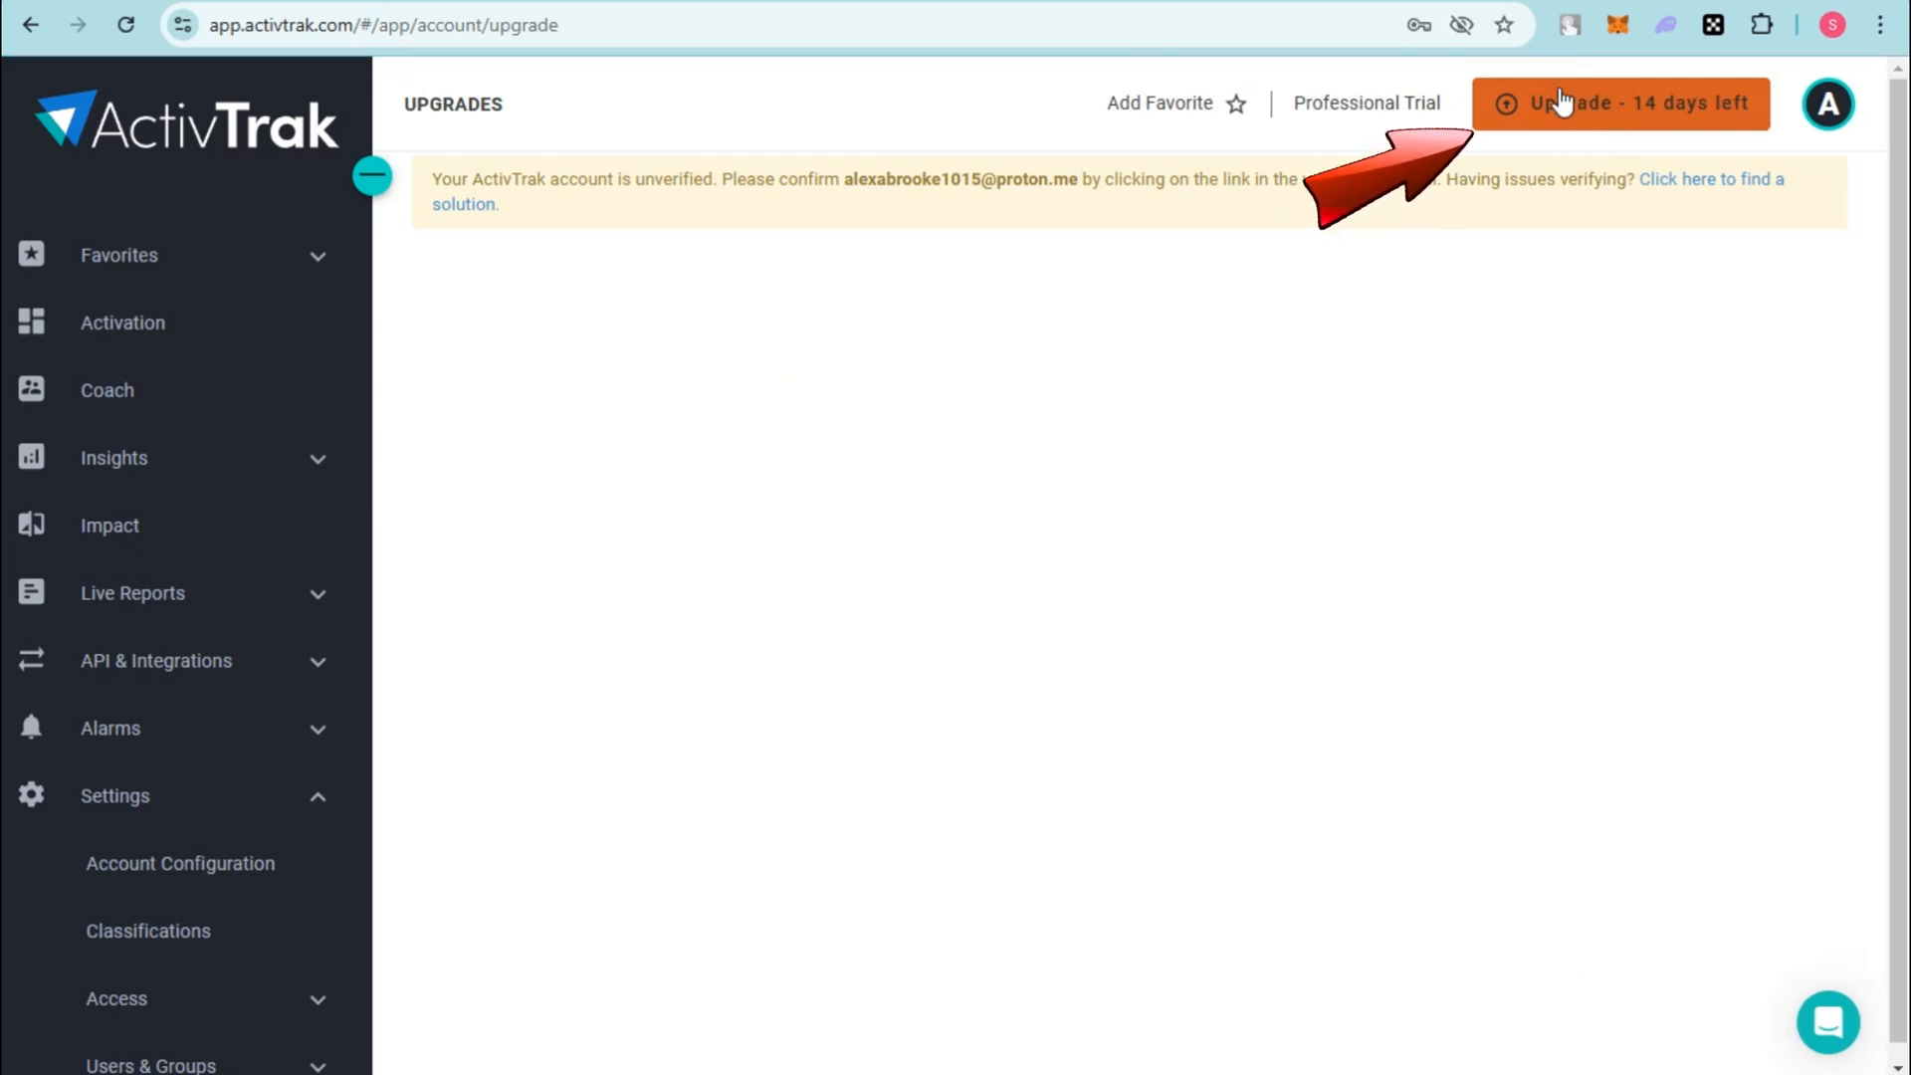
{"action": "left_click", "coordinate": [1621, 101]}
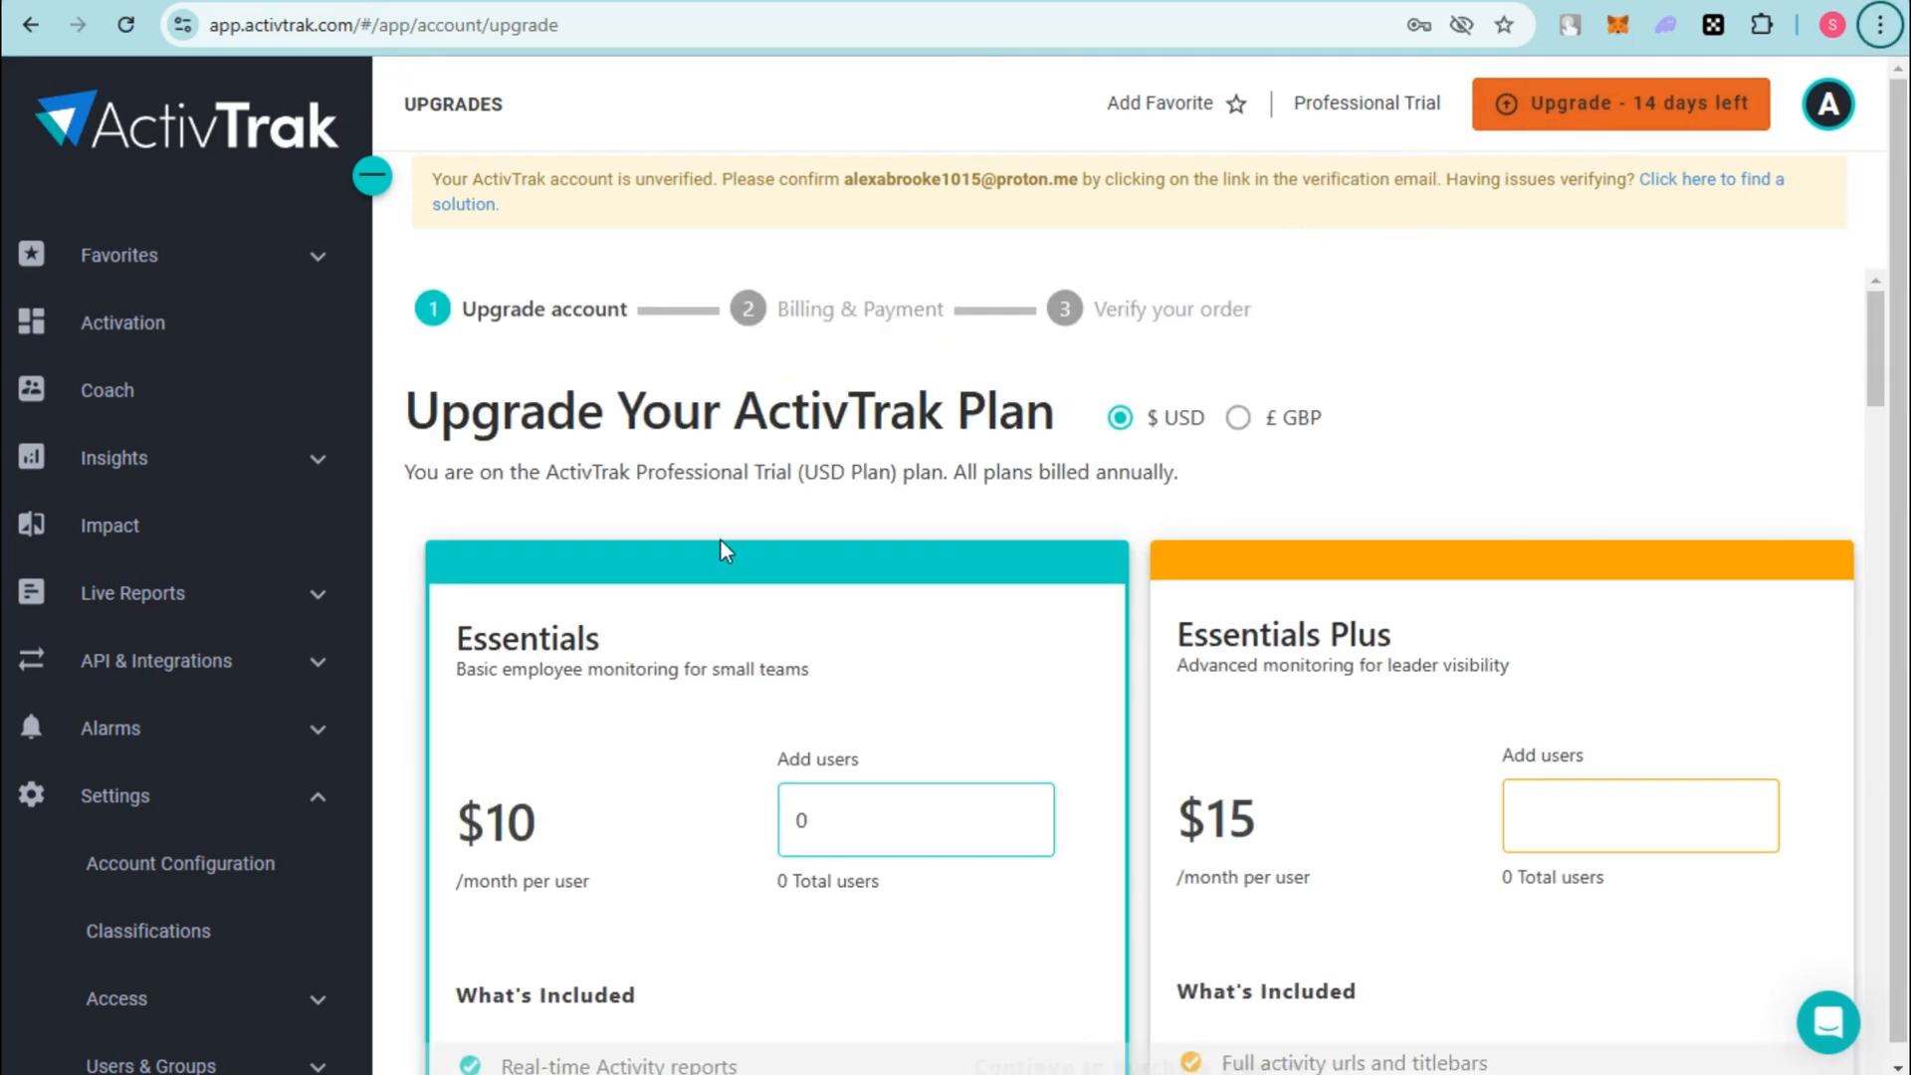
{"action": "scroll", "scroll_direction": "down", "scroll_amount": 3}
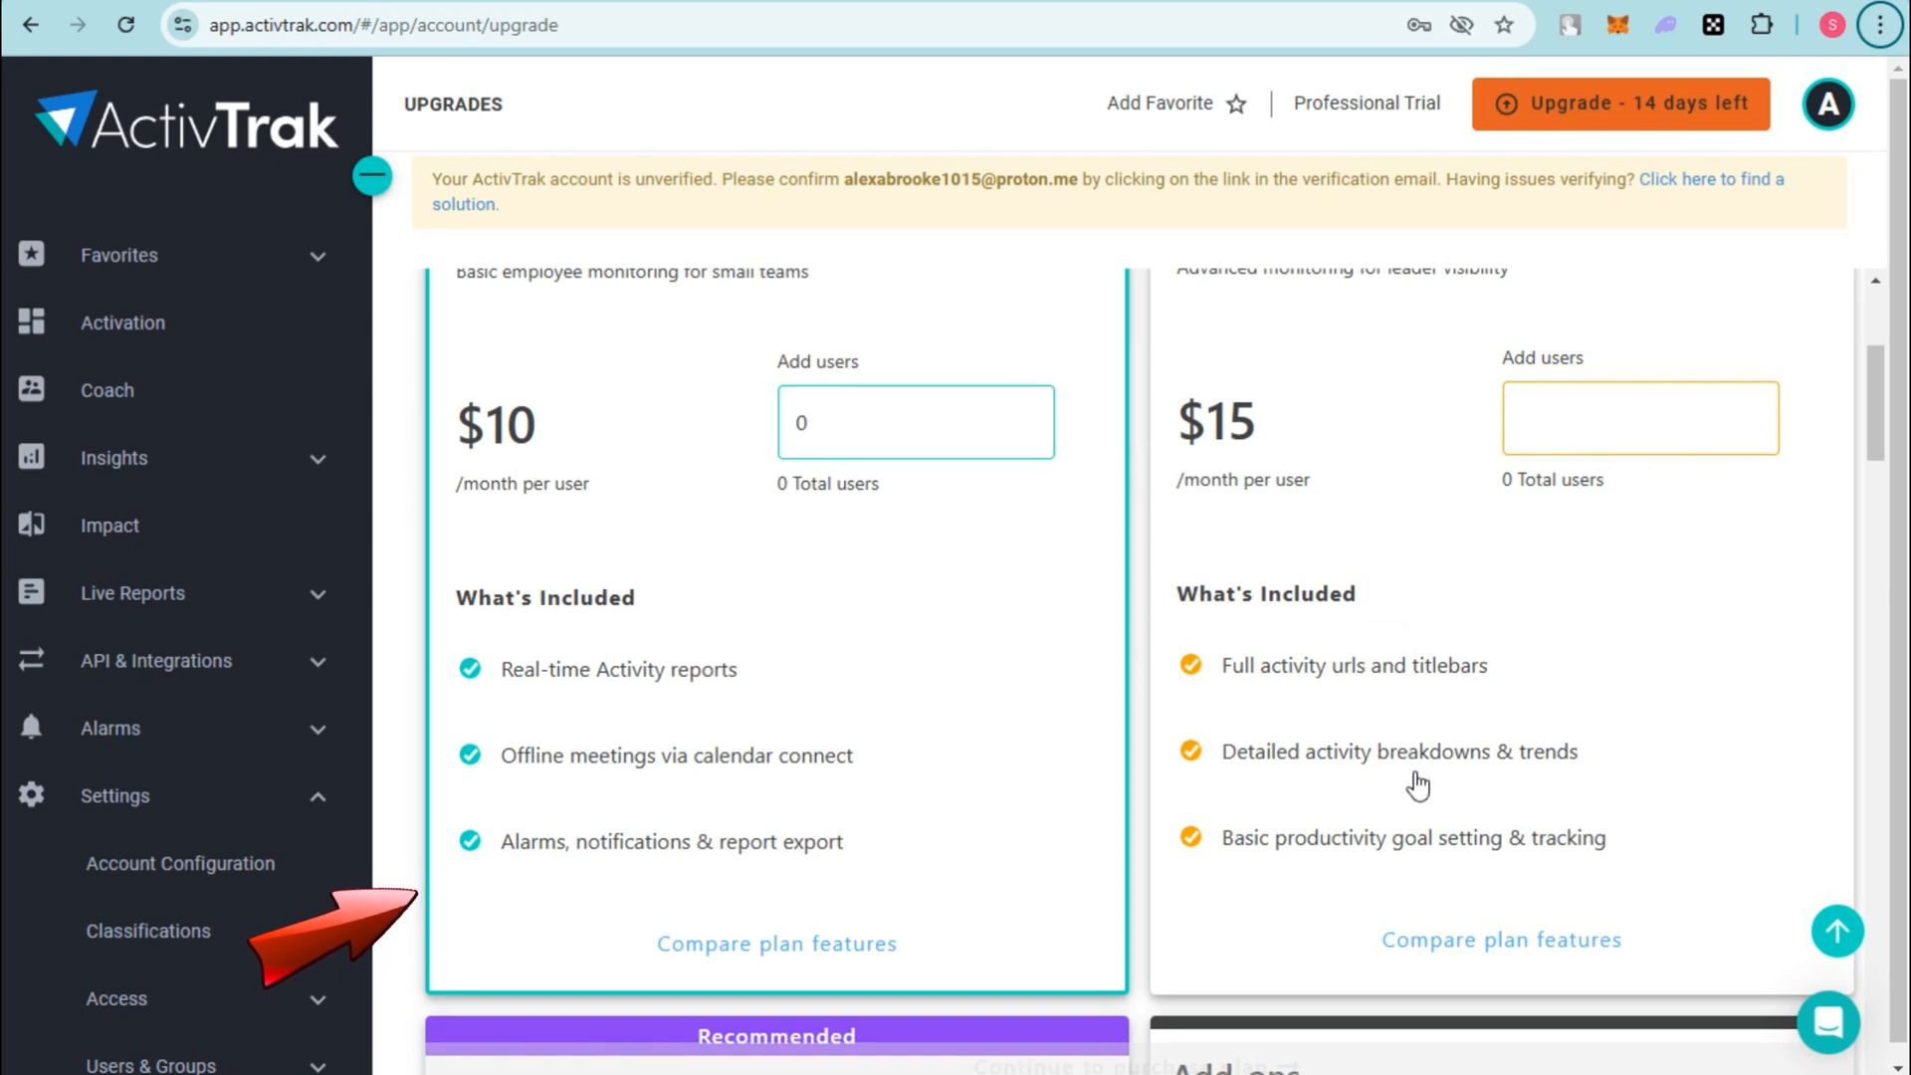
{"action": "scroll", "scroll_direction": "down", "scroll_amount": 3}
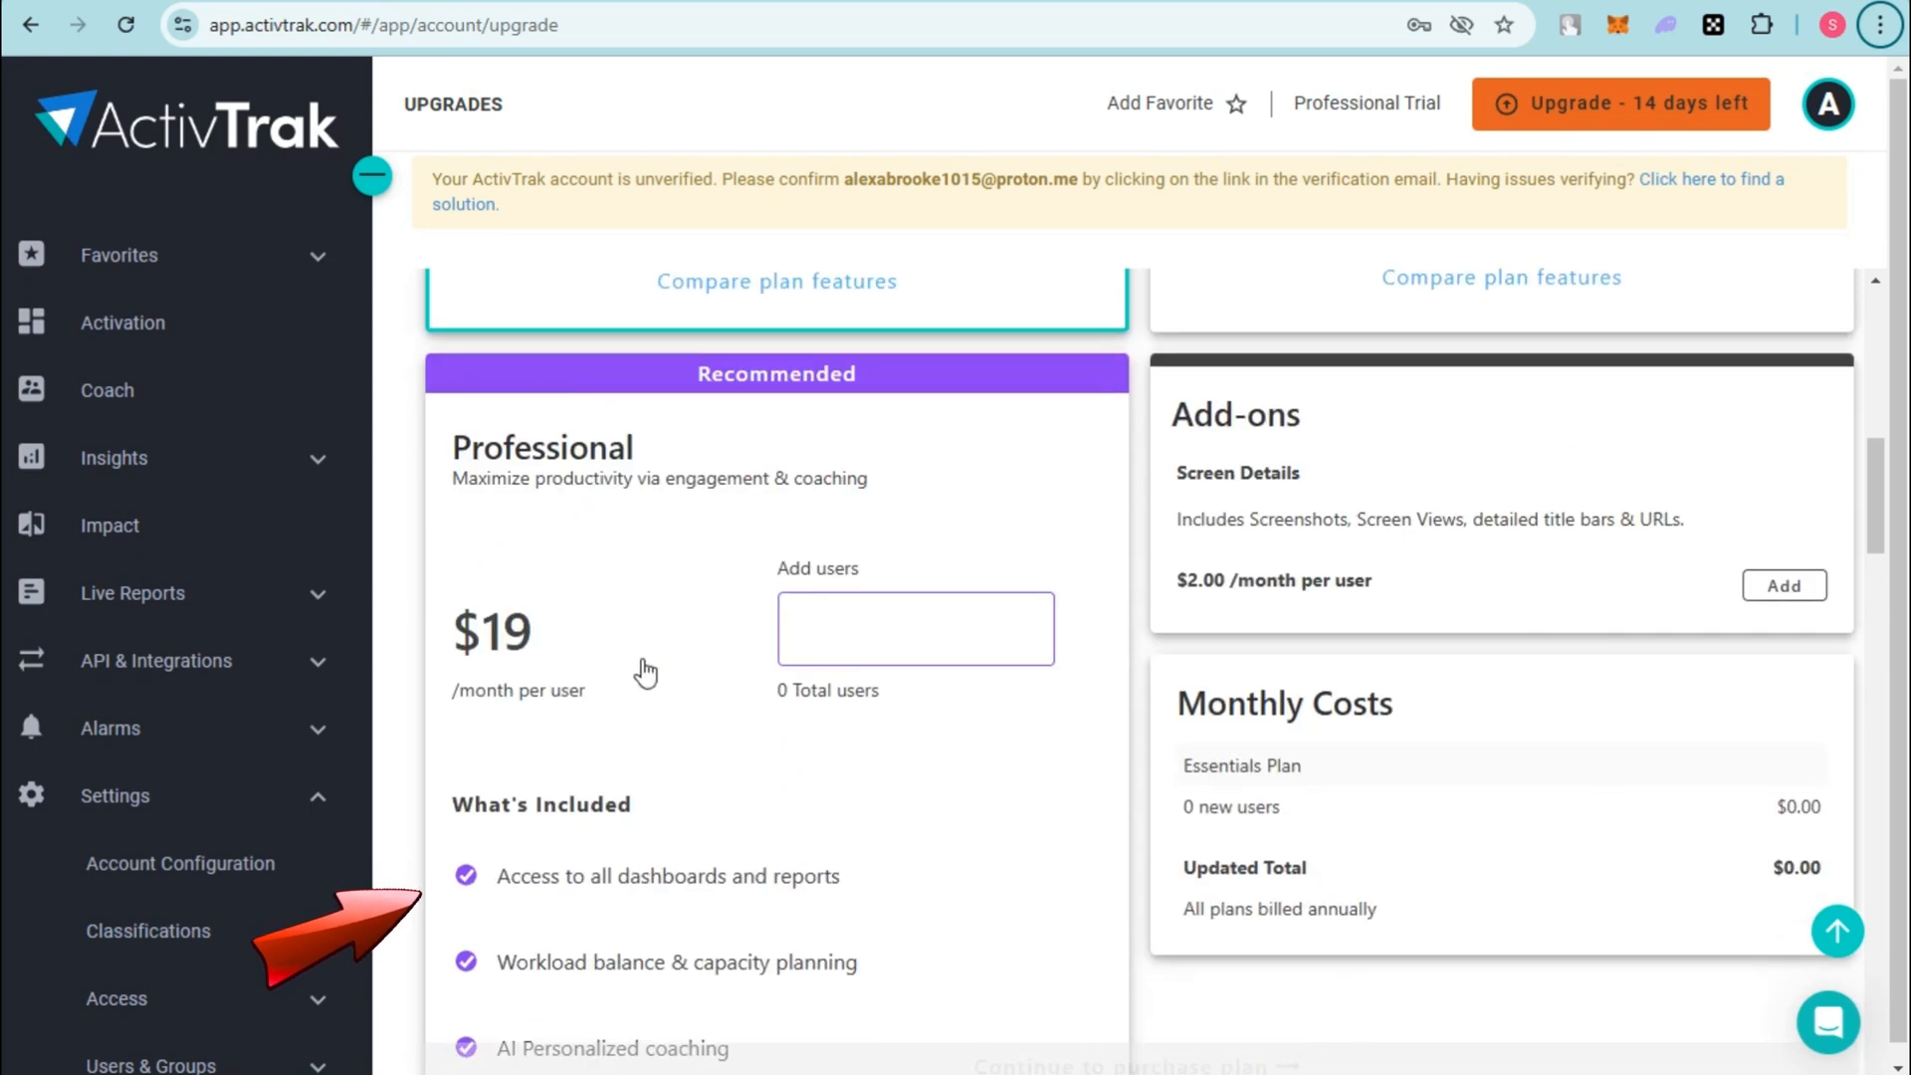
{"action": "mouse_move", "coordinate": [679, 868]}
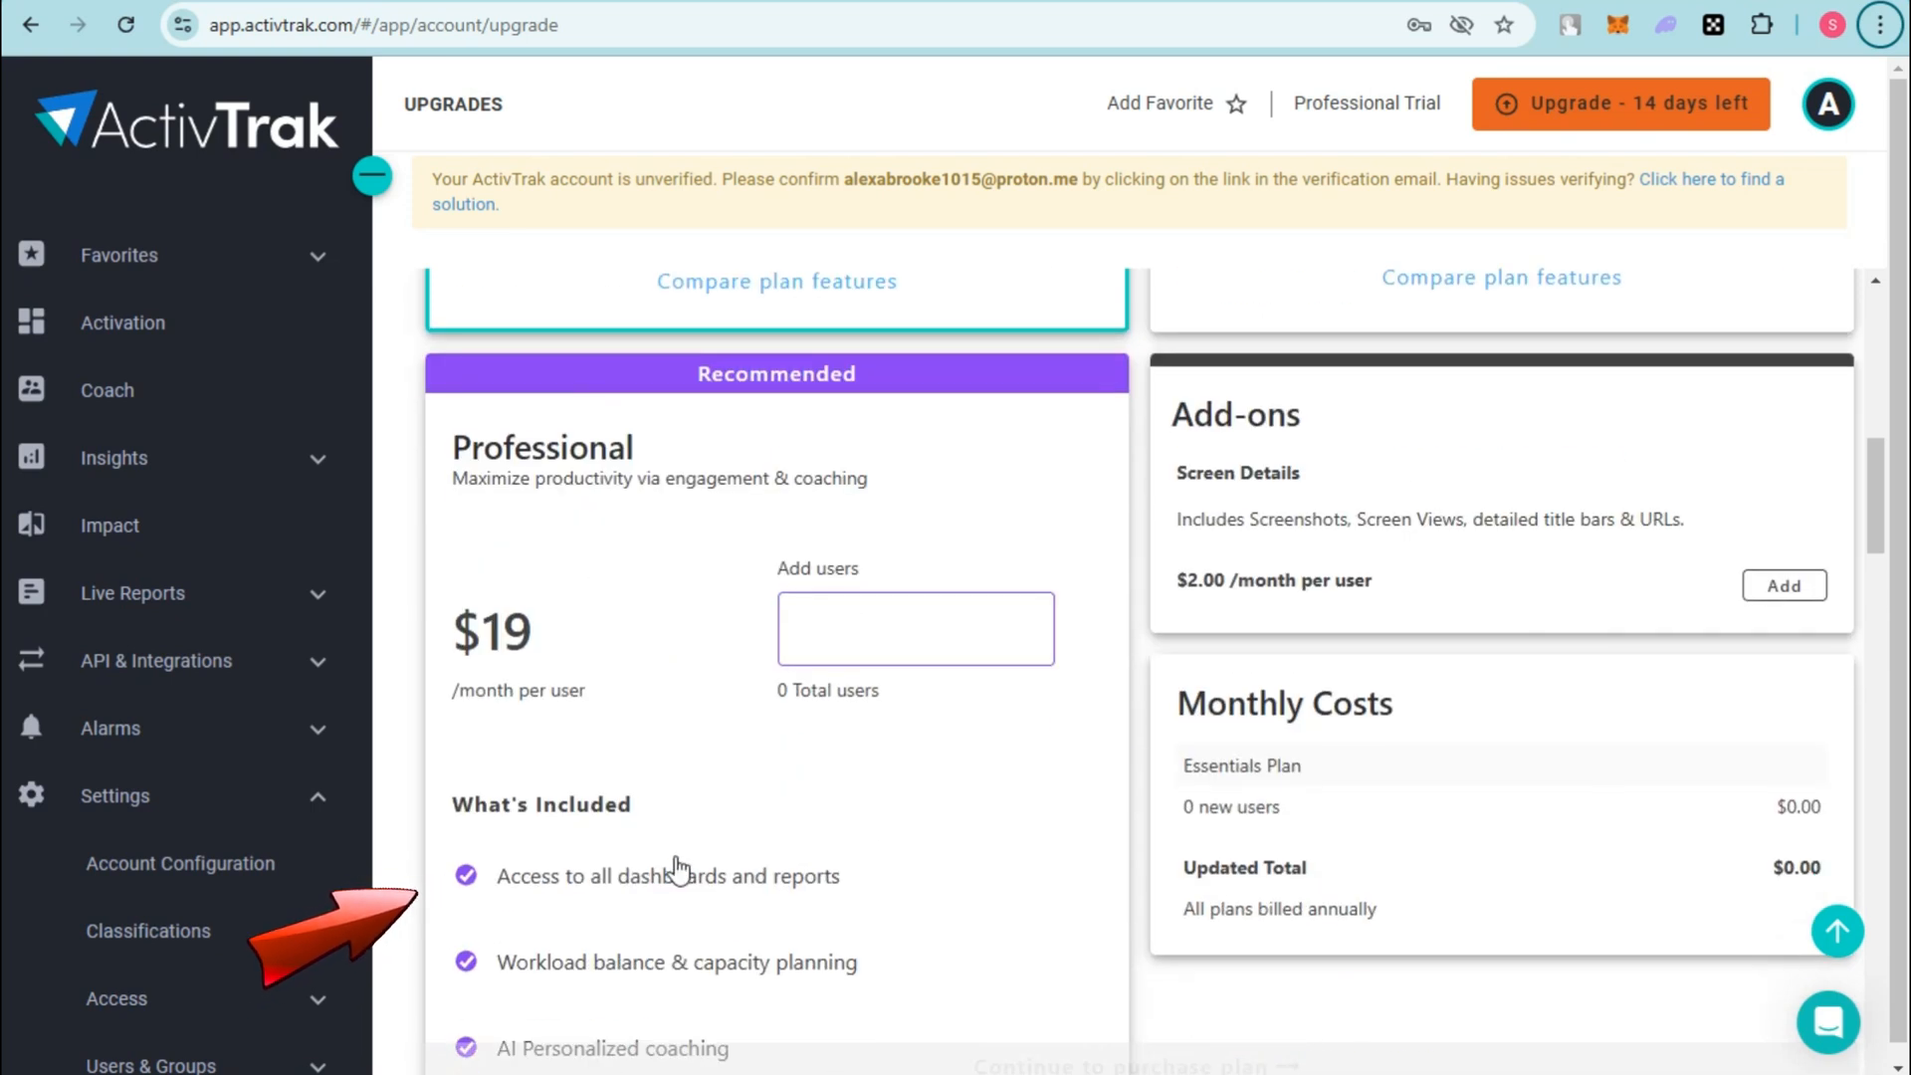
{"action": "scroll", "scroll_direction": "down", "scroll_amount": 3}
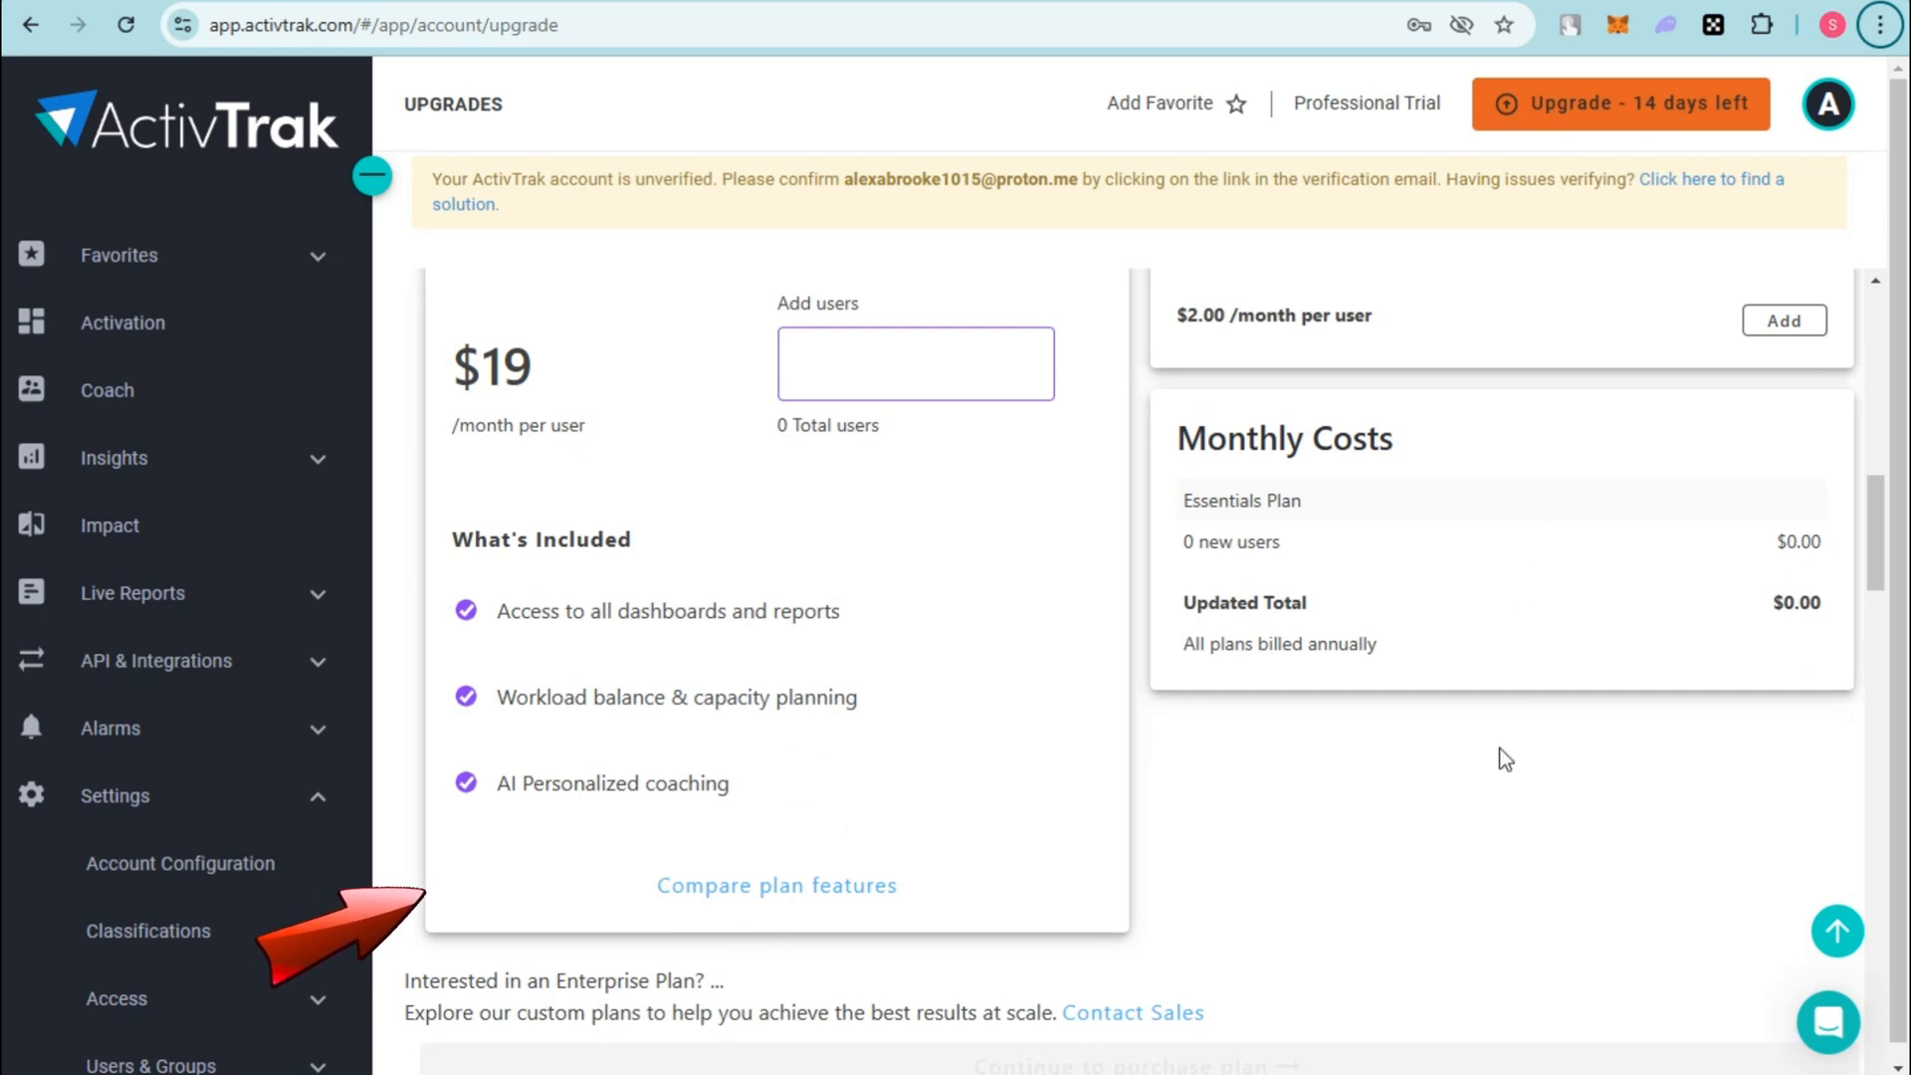
{"action": "scroll", "scroll_direction": "down", "scroll_amount": 3}
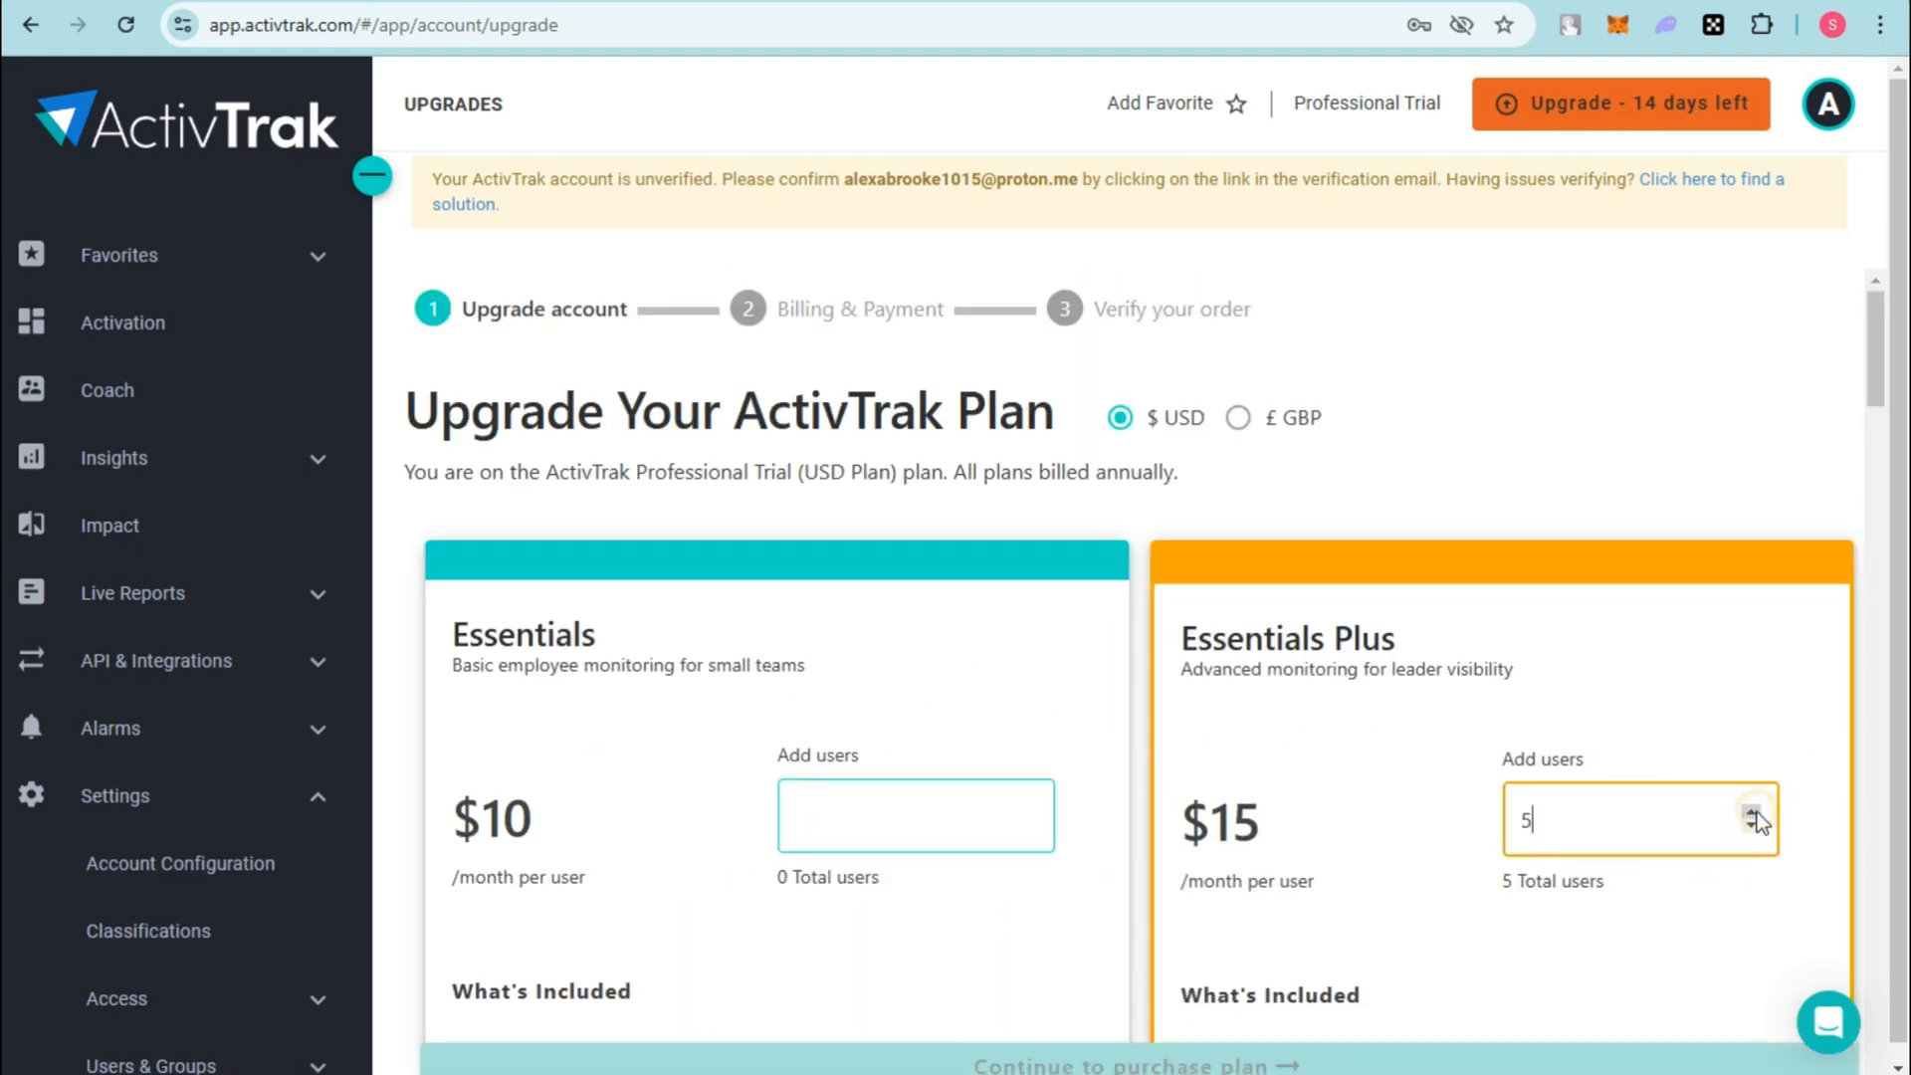
{"action": "left_click", "coordinate": [1751, 808]}
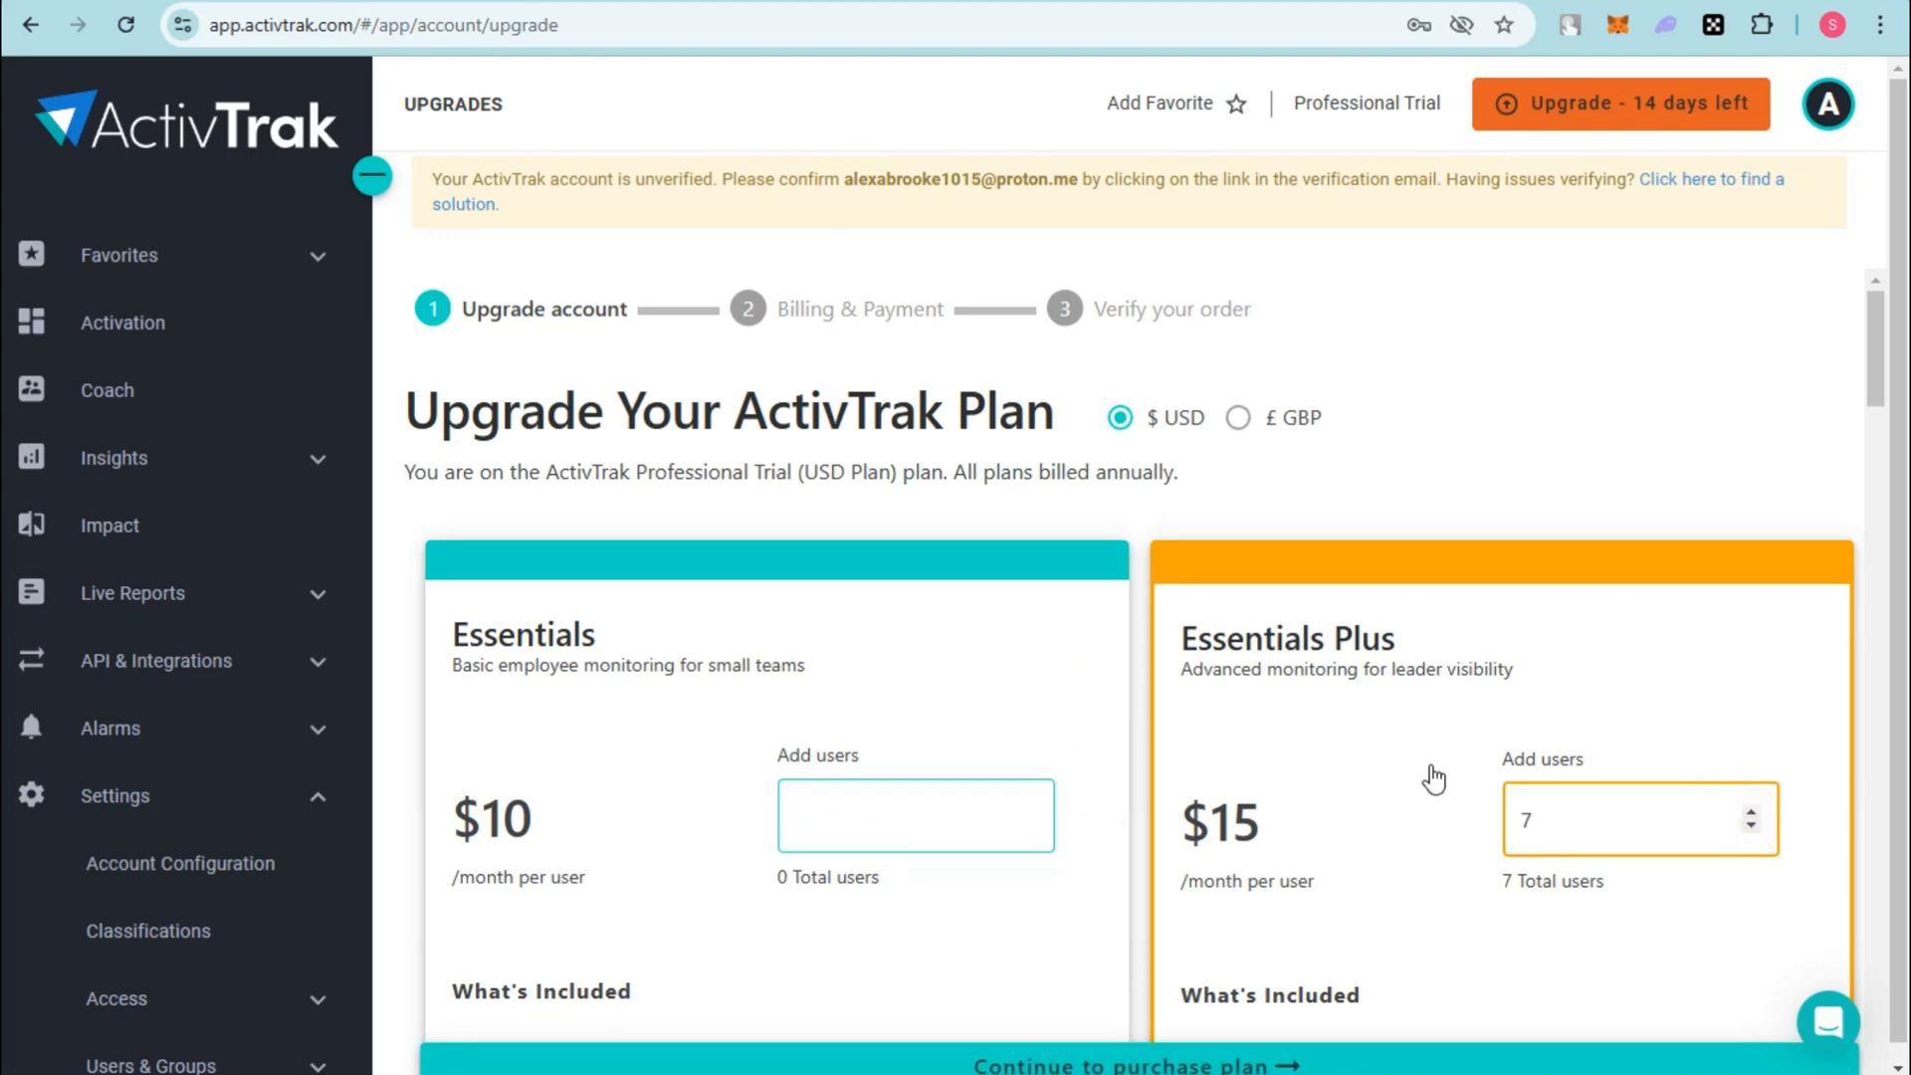
Step: Scroll through the FAQ and the Compare Plans feature table
{"action": "scroll", "scroll_direction": "down", "scroll_amount": 3}
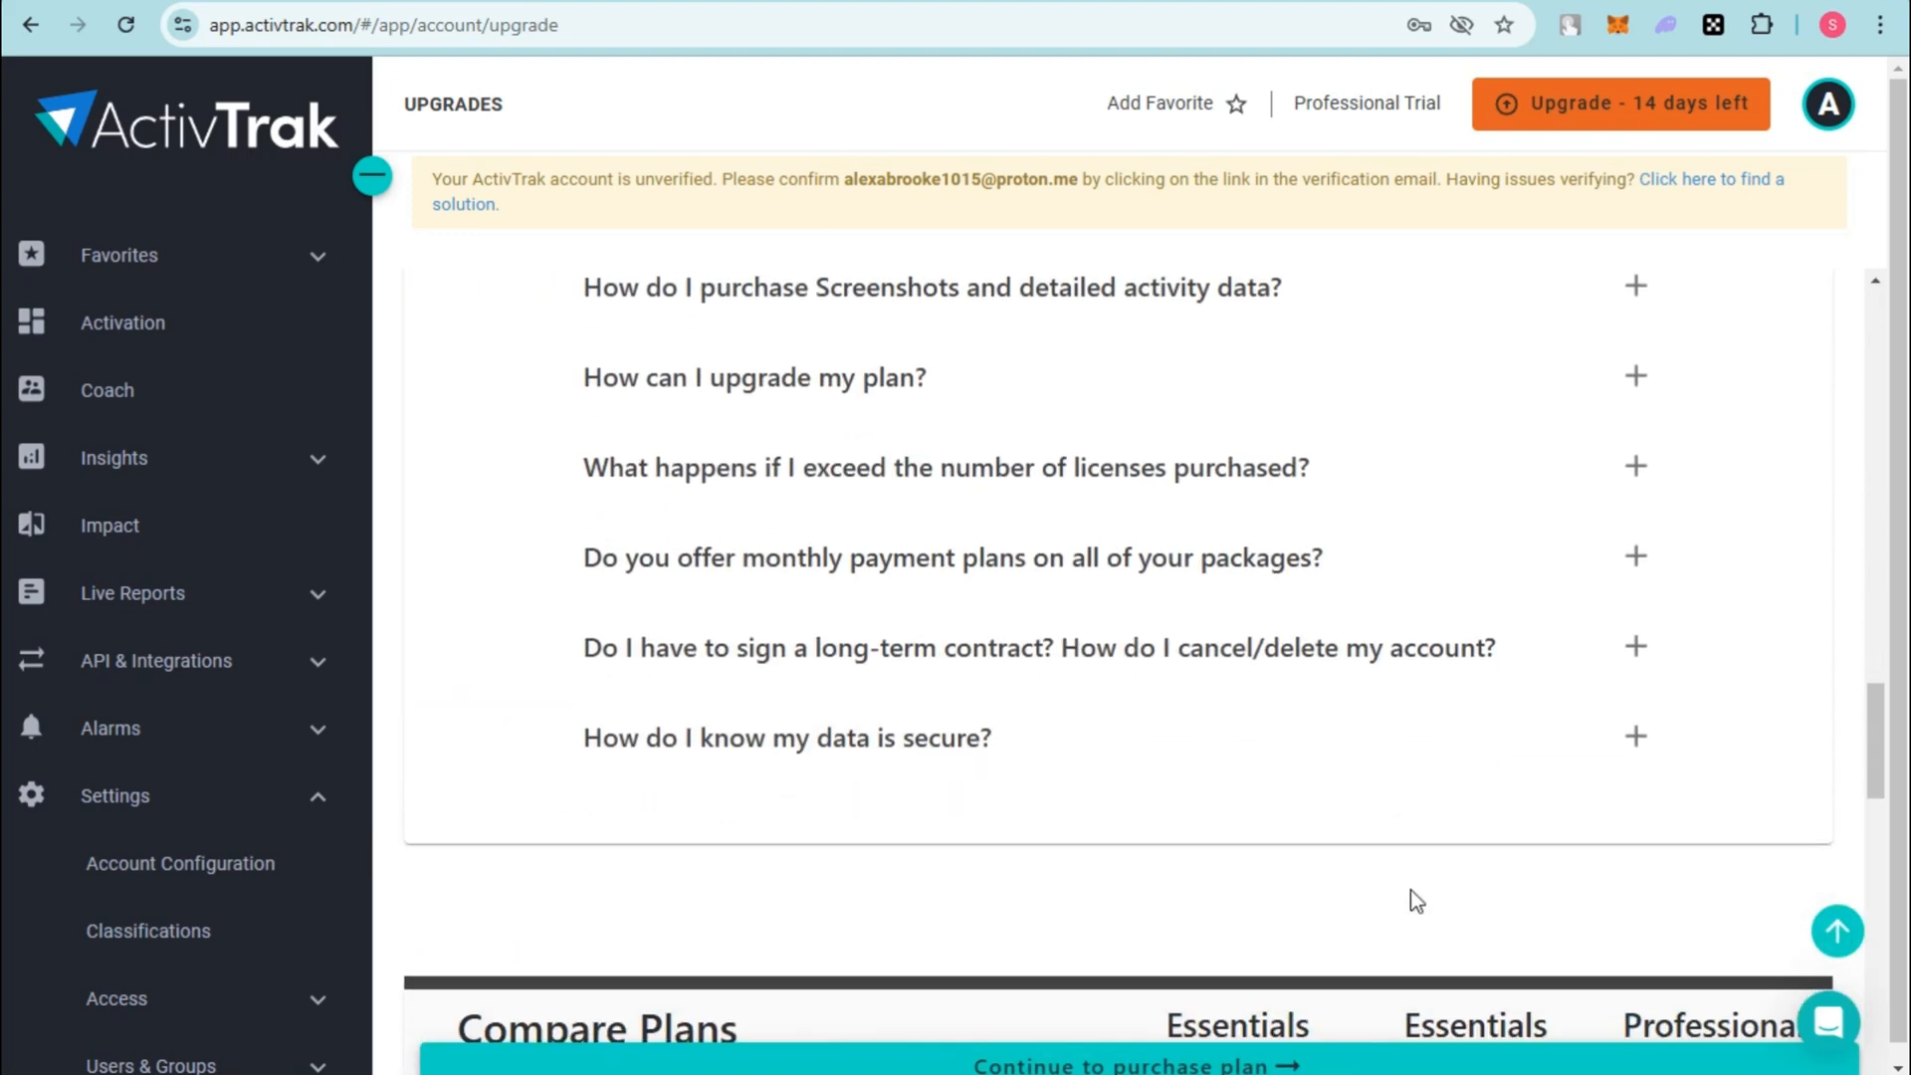
{"action": "scroll", "scroll_direction": "down", "scroll_amount": 3}
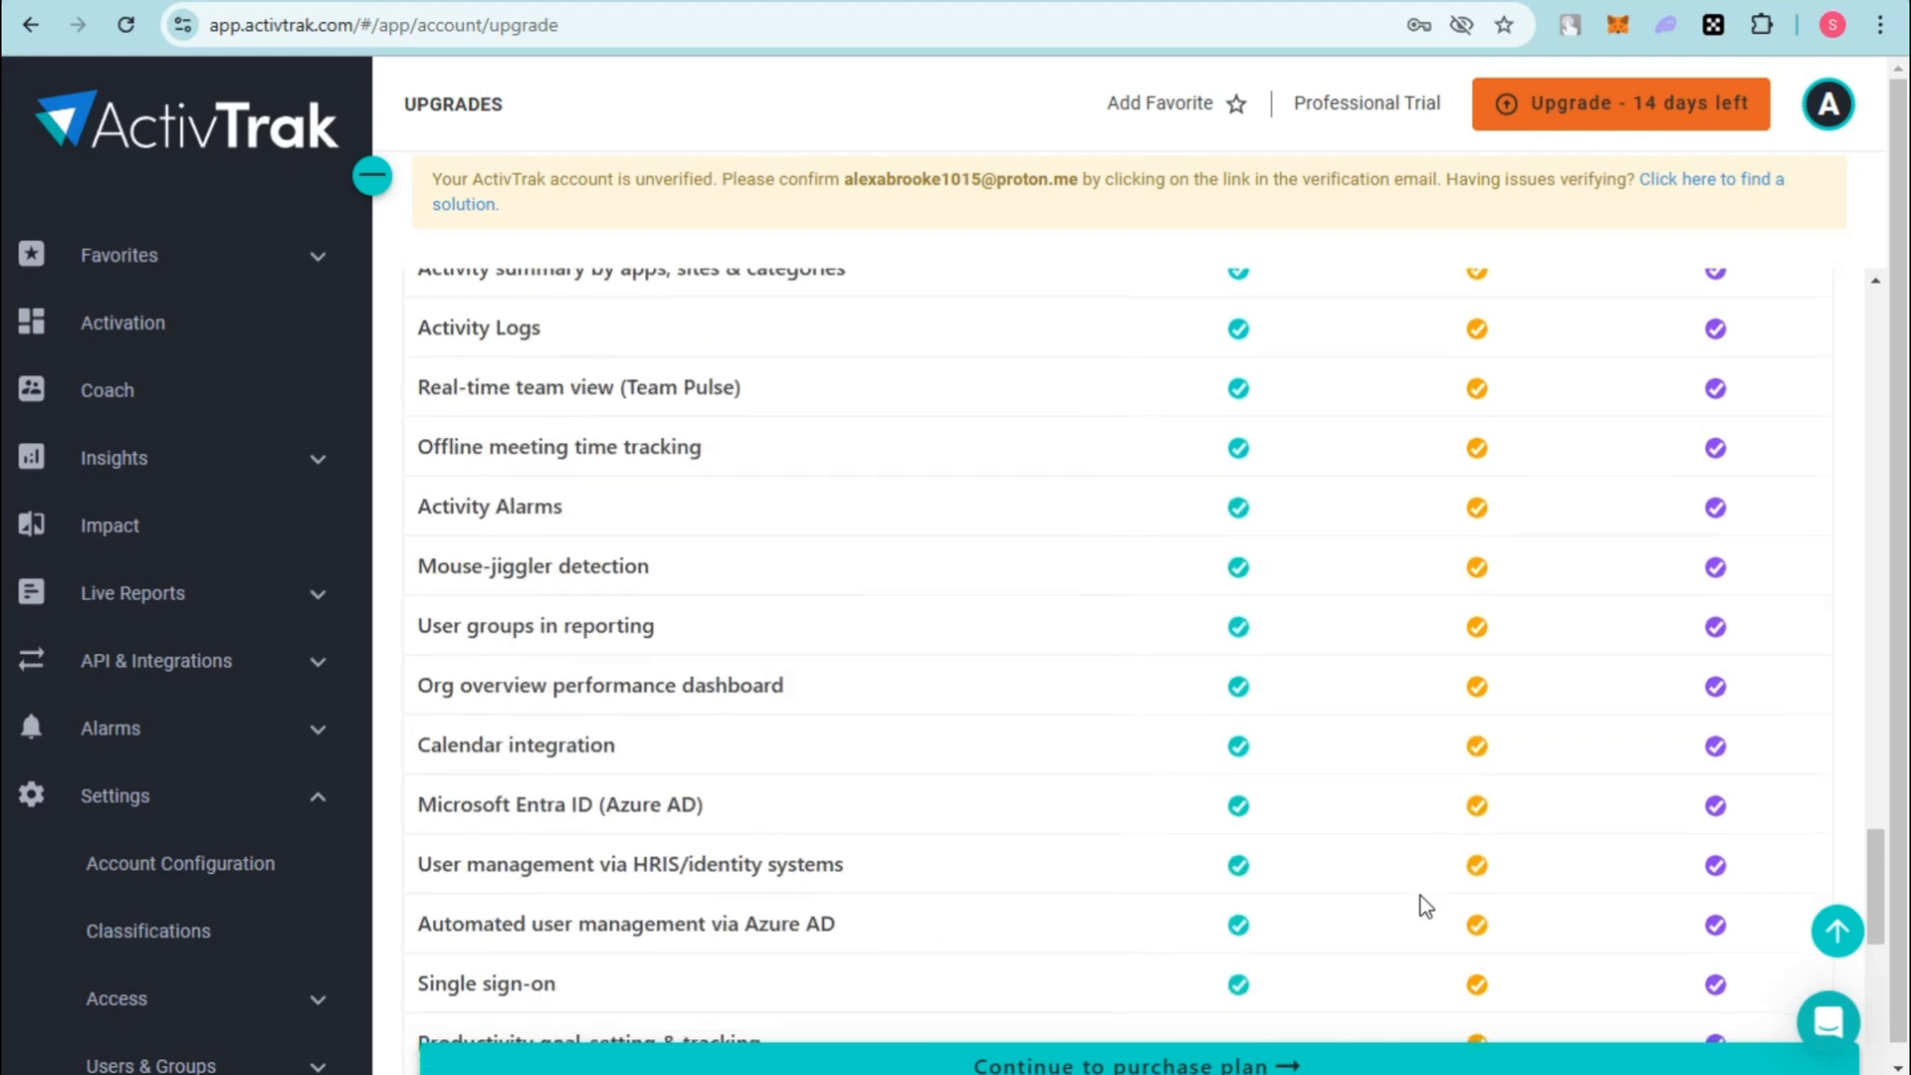
{"action": "scroll", "scroll_direction": "down", "scroll_amount": 3}
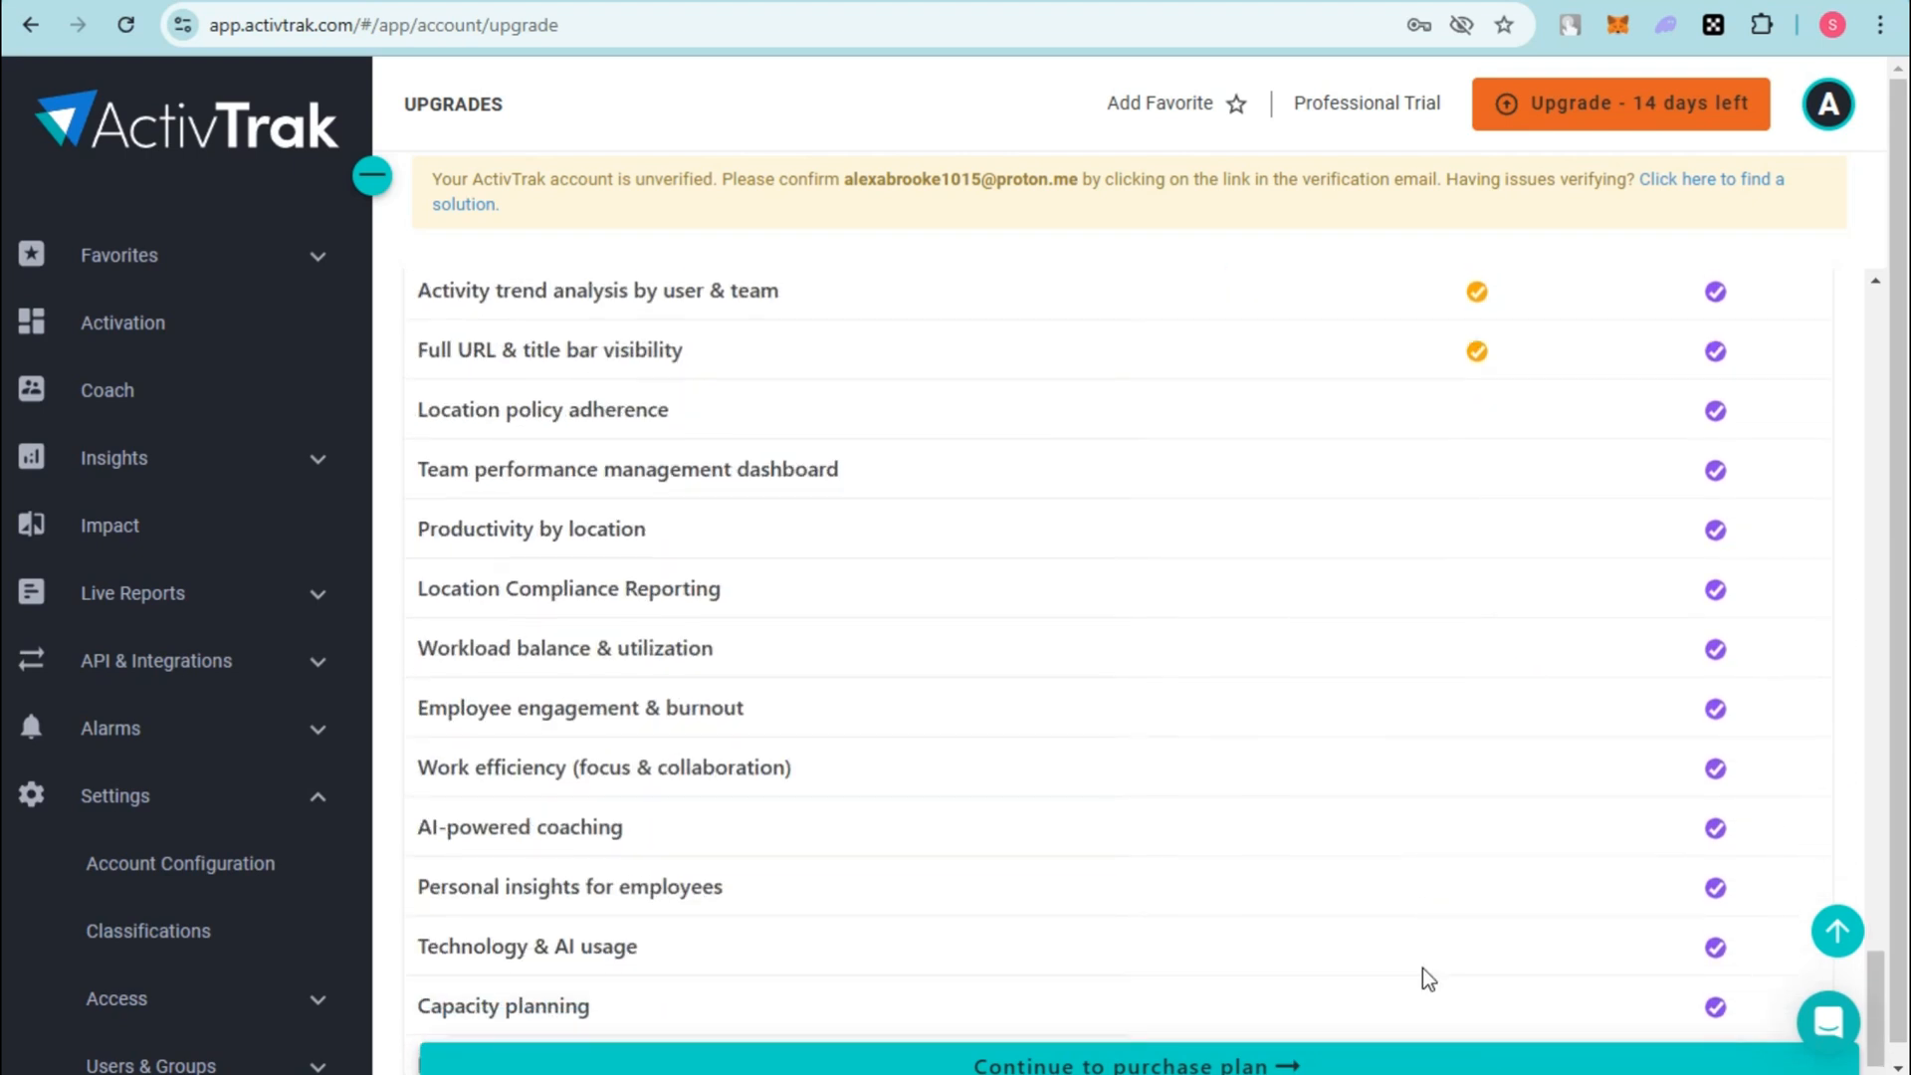
{"action": "scroll", "scroll_direction": "down", "scroll_amount": 3}
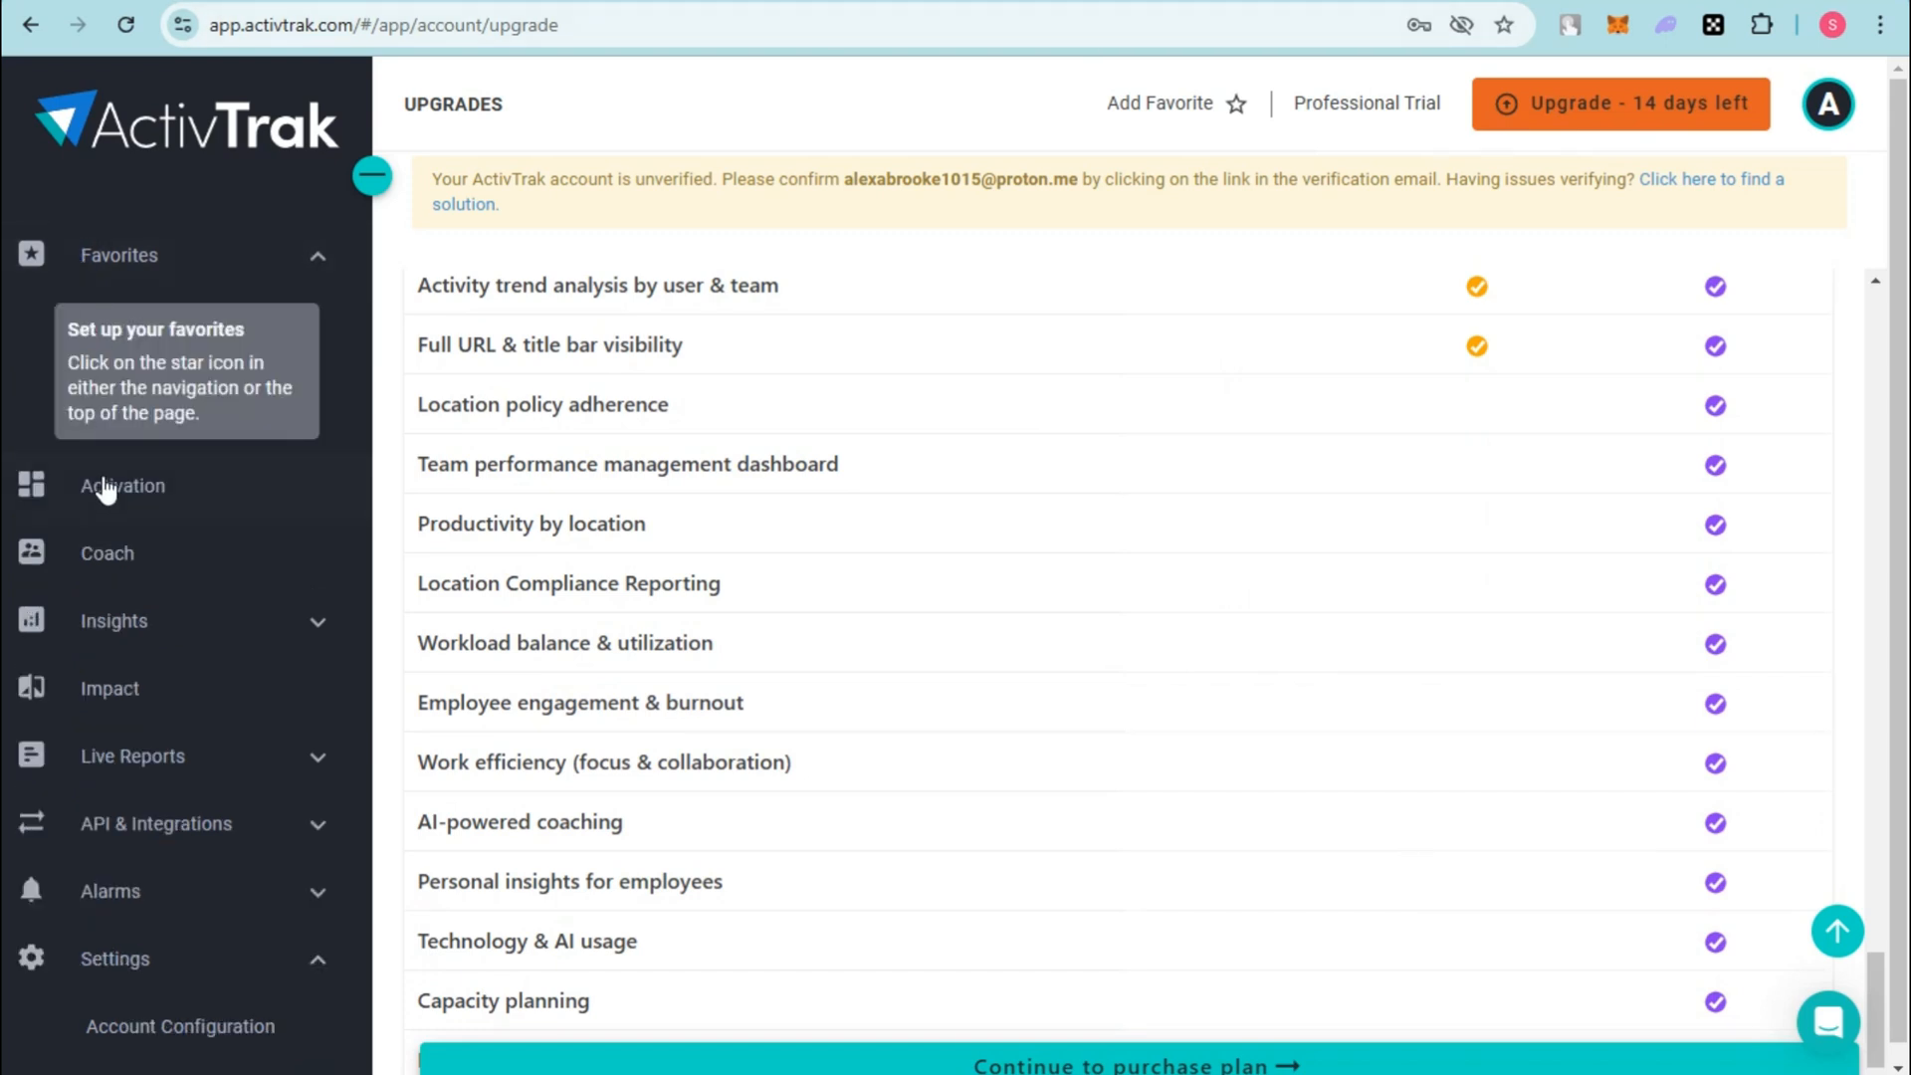
Step: Return to Activation and view the Download Agent and Share installation file panels
{"action": "left_click", "coordinate": [121, 486]}
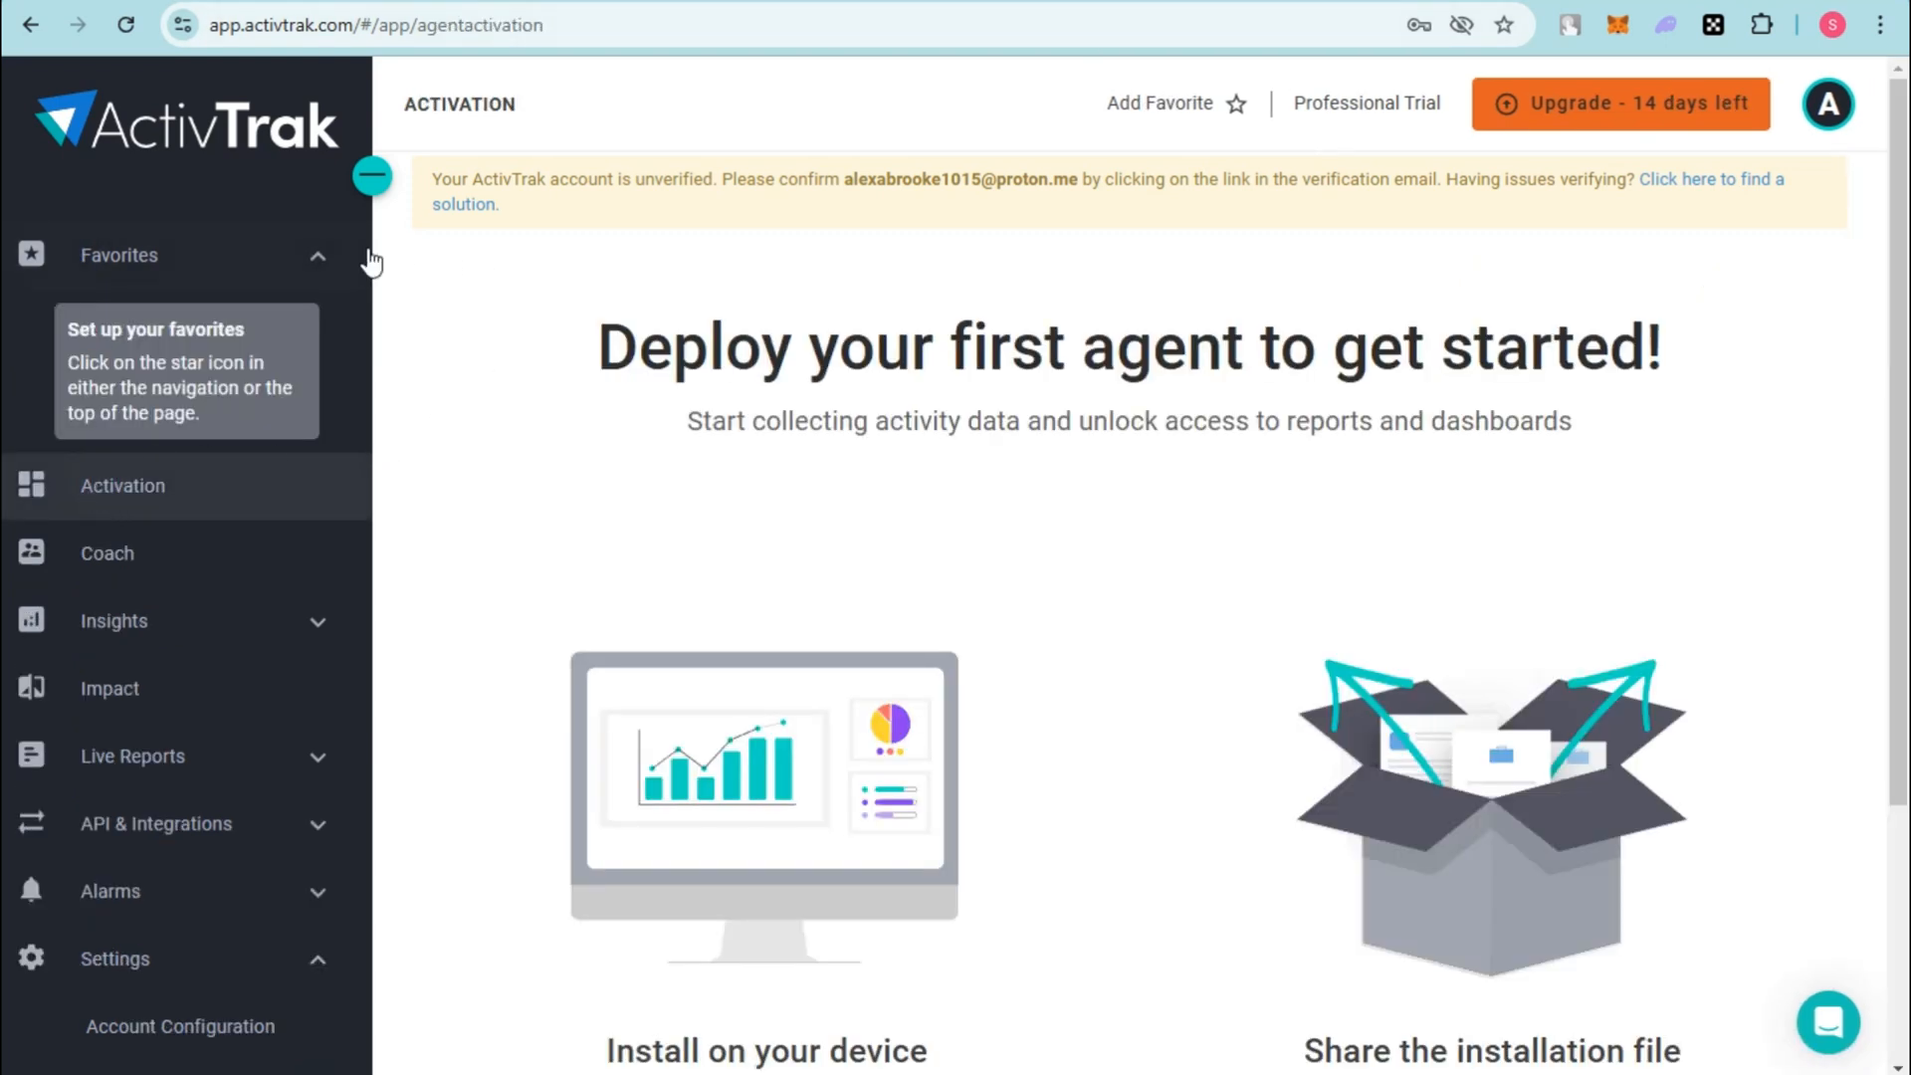
{"action": "scroll", "scroll_direction": "down", "scroll_amount": 3}
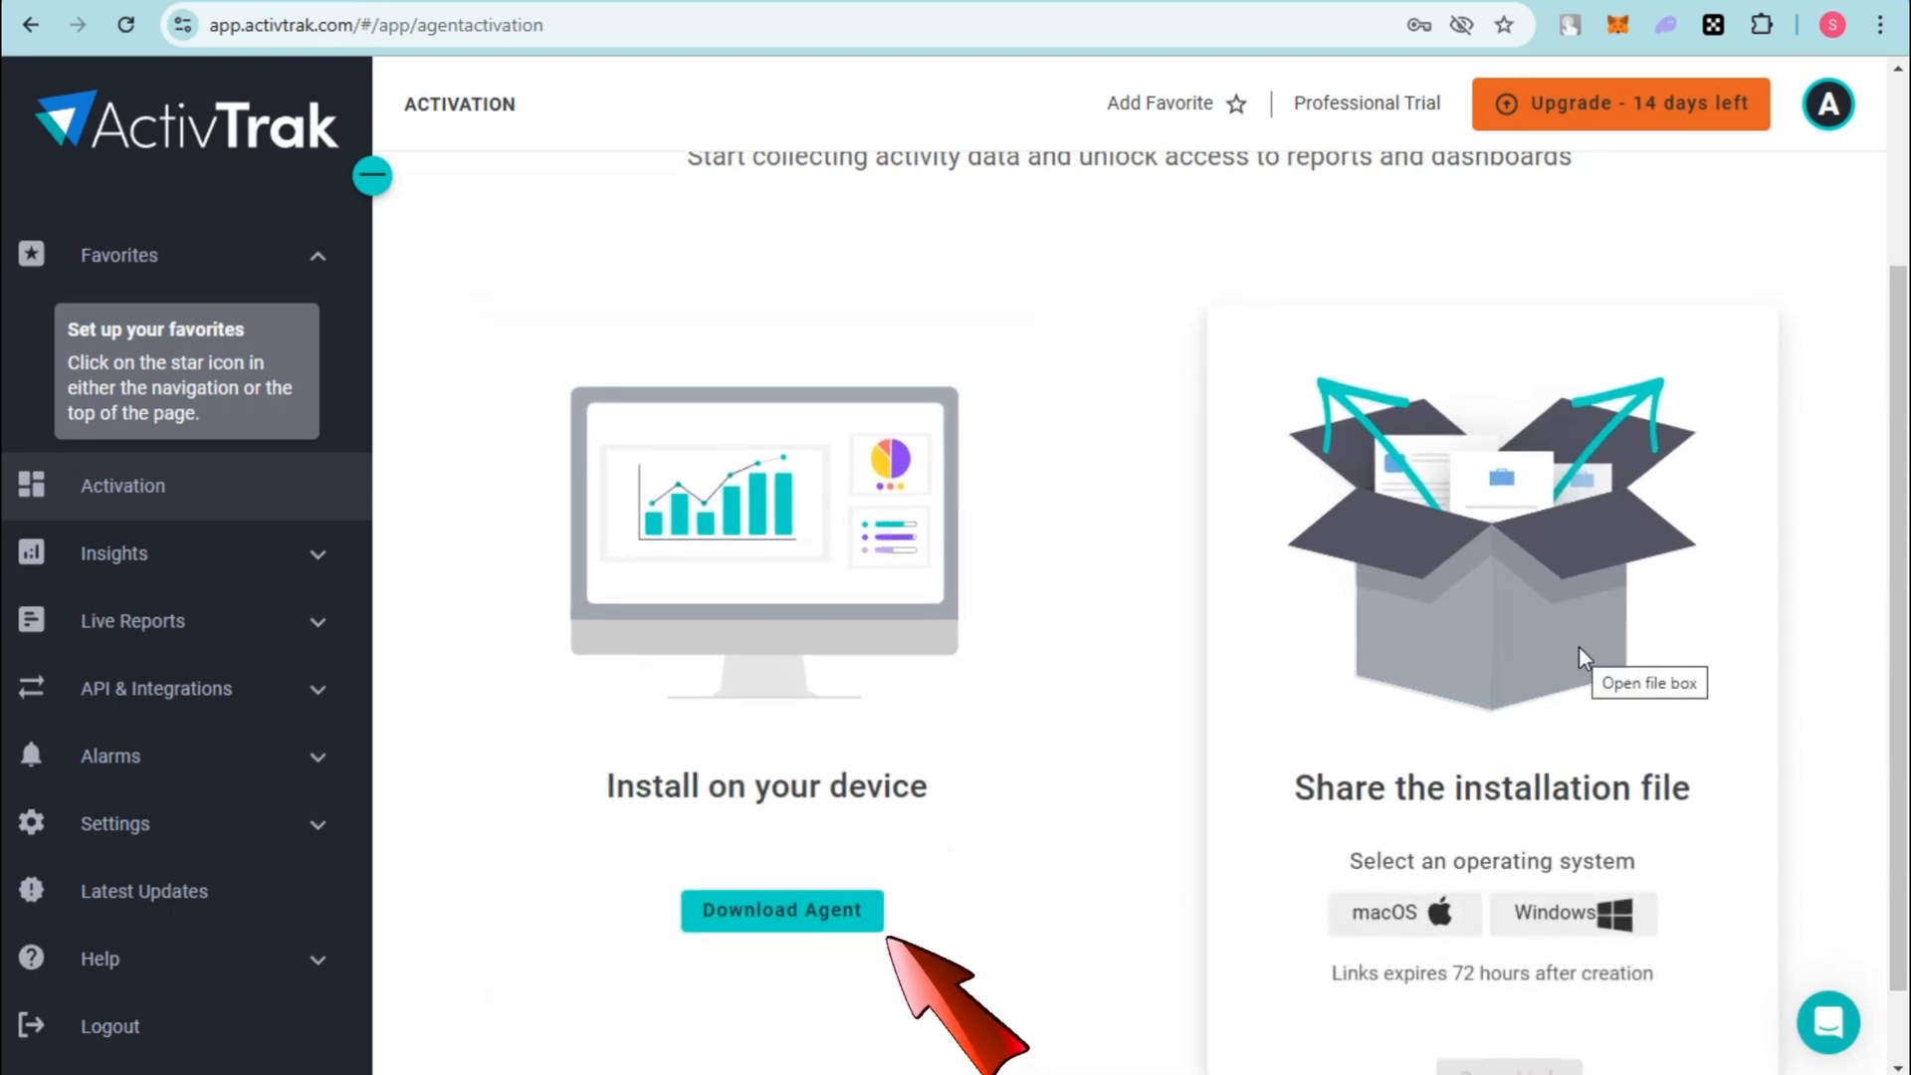
{"action": "mouse_move", "coordinate": [1374, 633]}
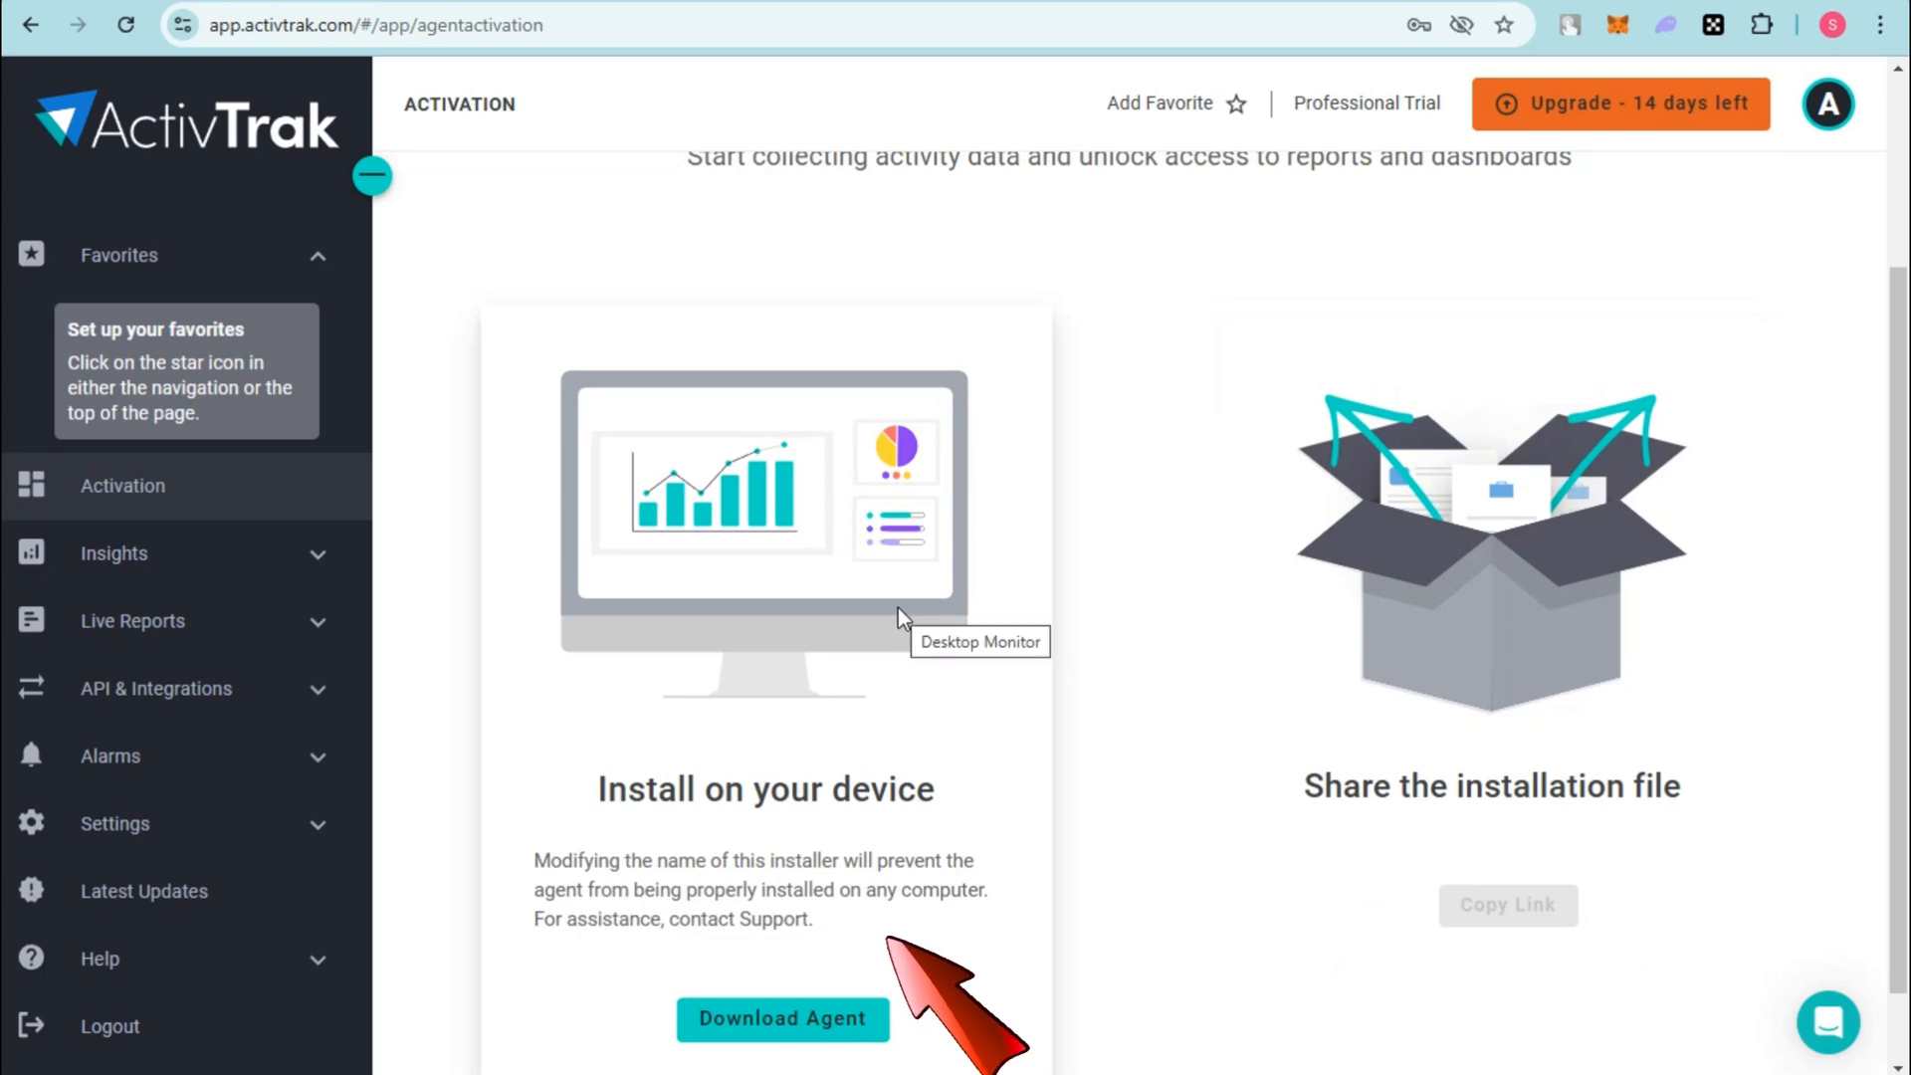
Step: Under Insights, show Location Insights with the Day Type filter set to Weekday
{"action": "scroll", "scroll_direction": "down", "scroll_amount": 3}
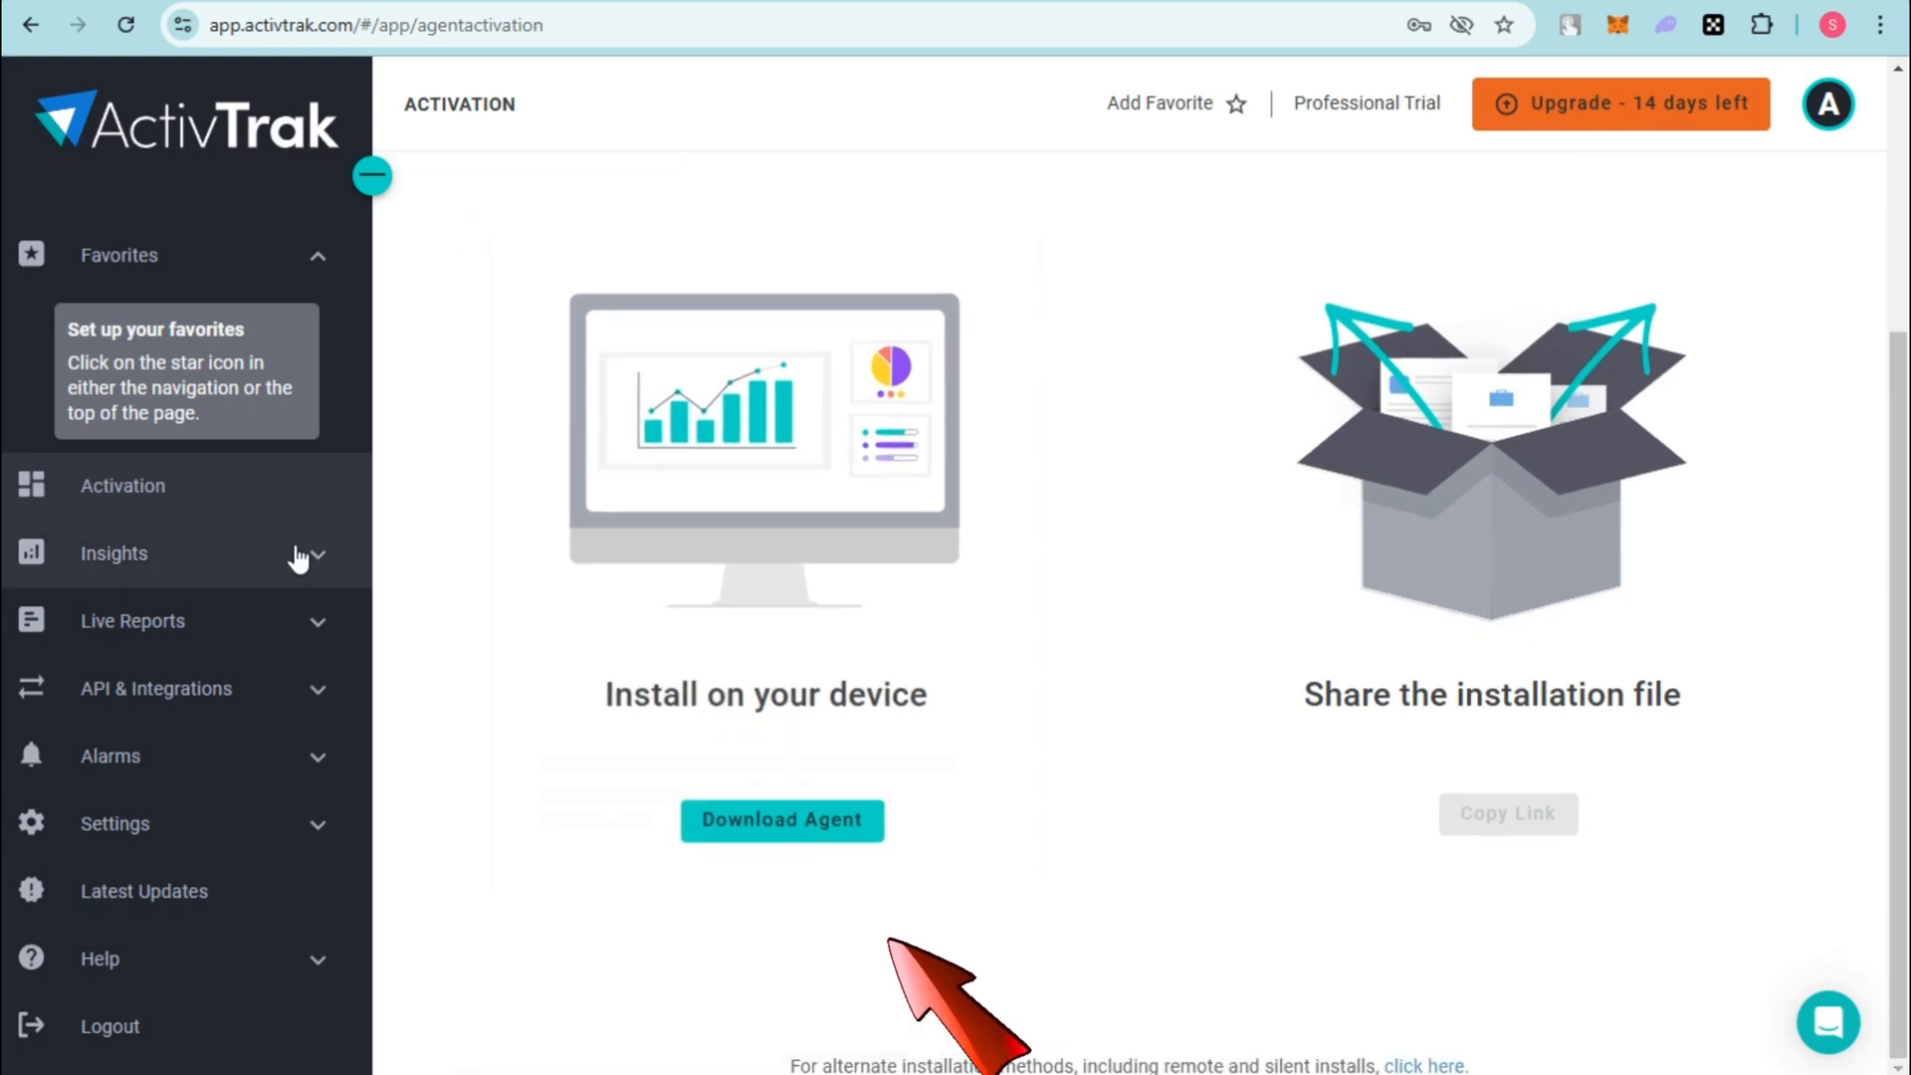
{"action": "left_click", "coordinate": [113, 552]}
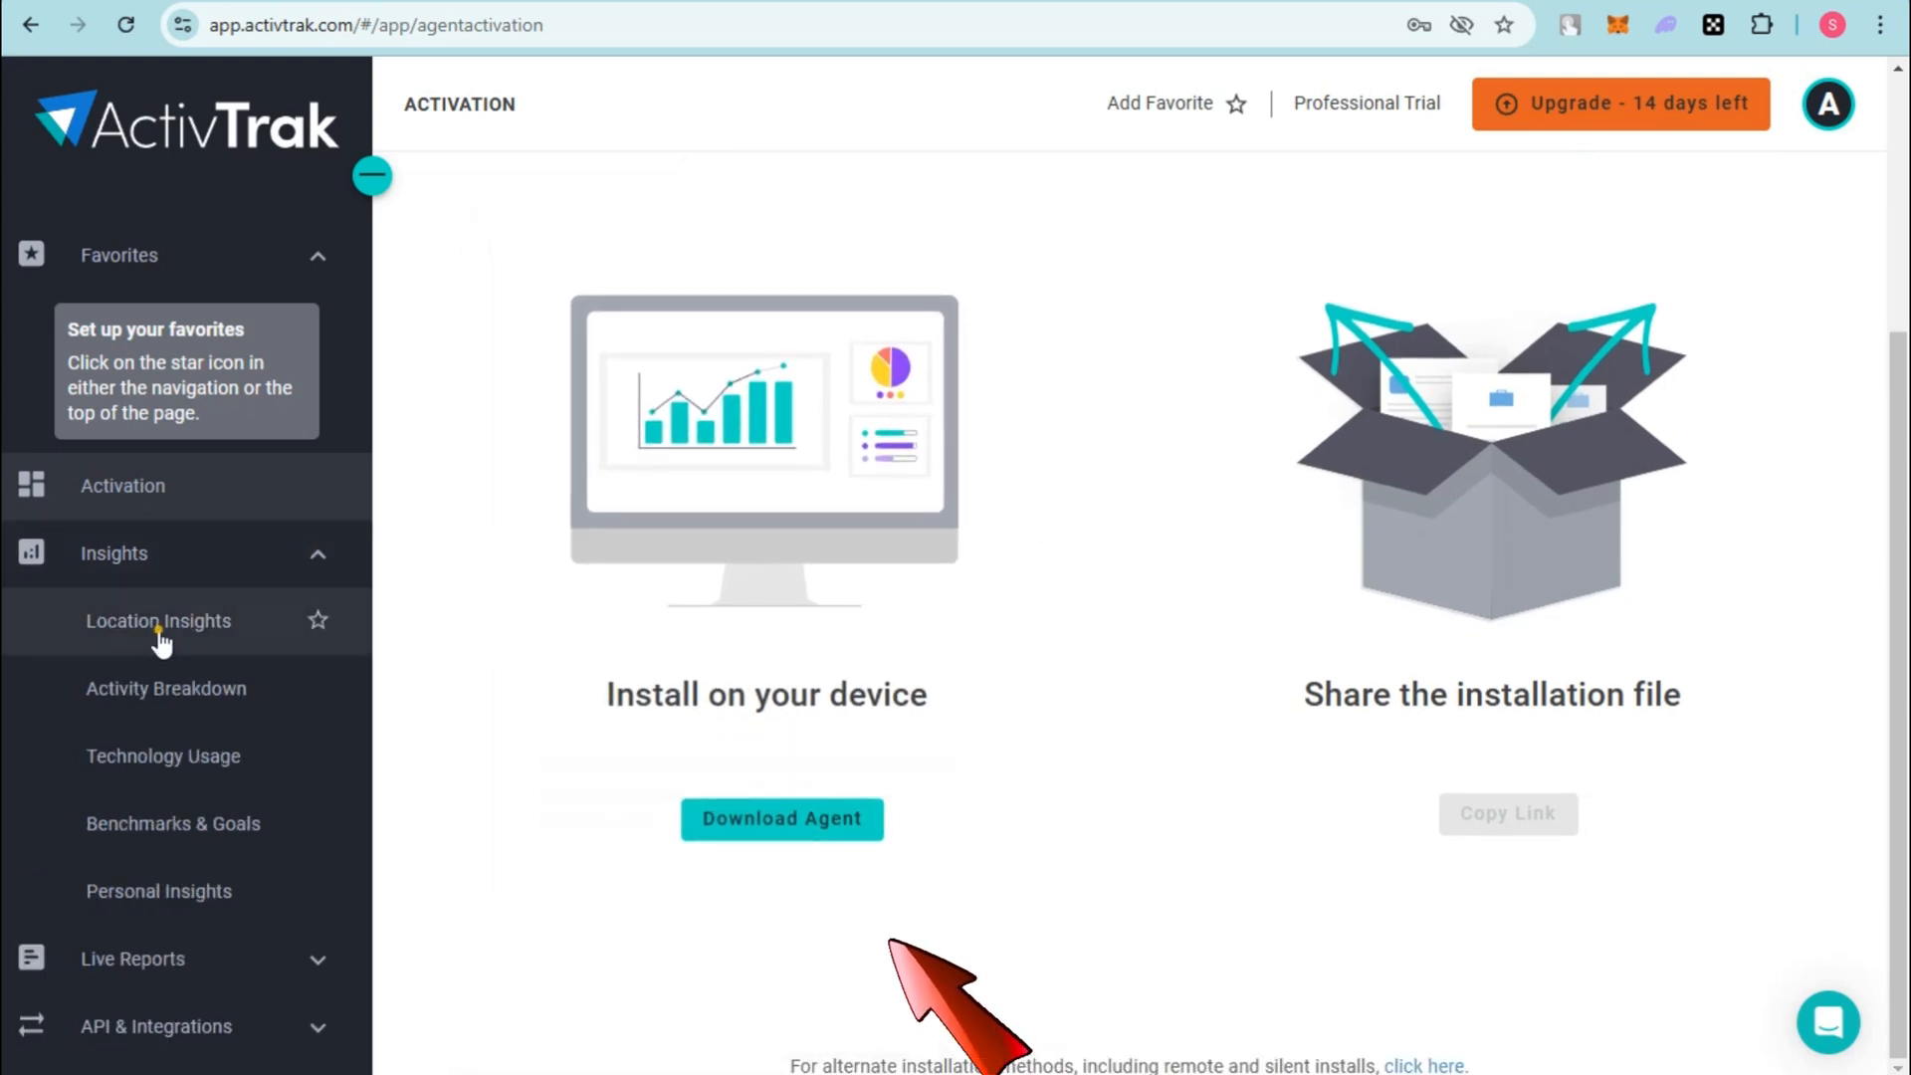
{"action": "left_click", "coordinate": [157, 621]}
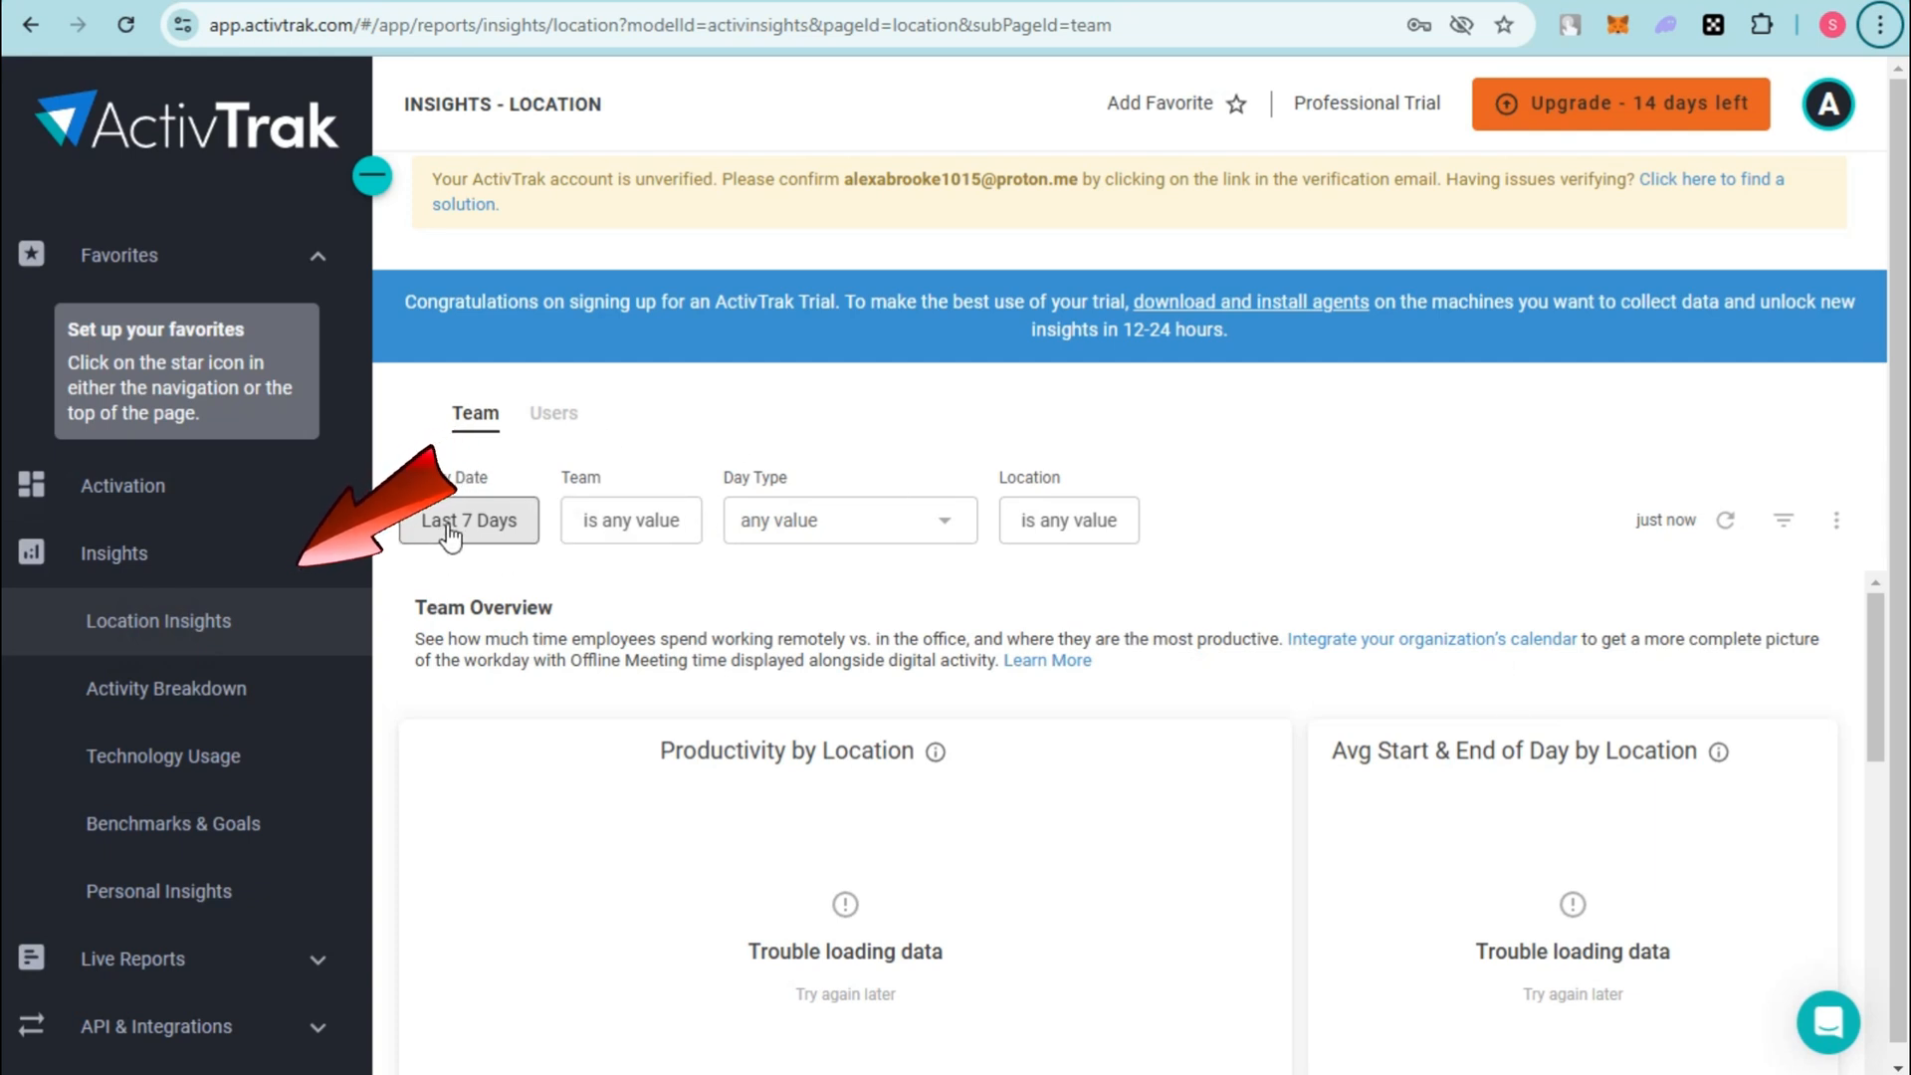
{"action": "left_click", "coordinate": [467, 520]}
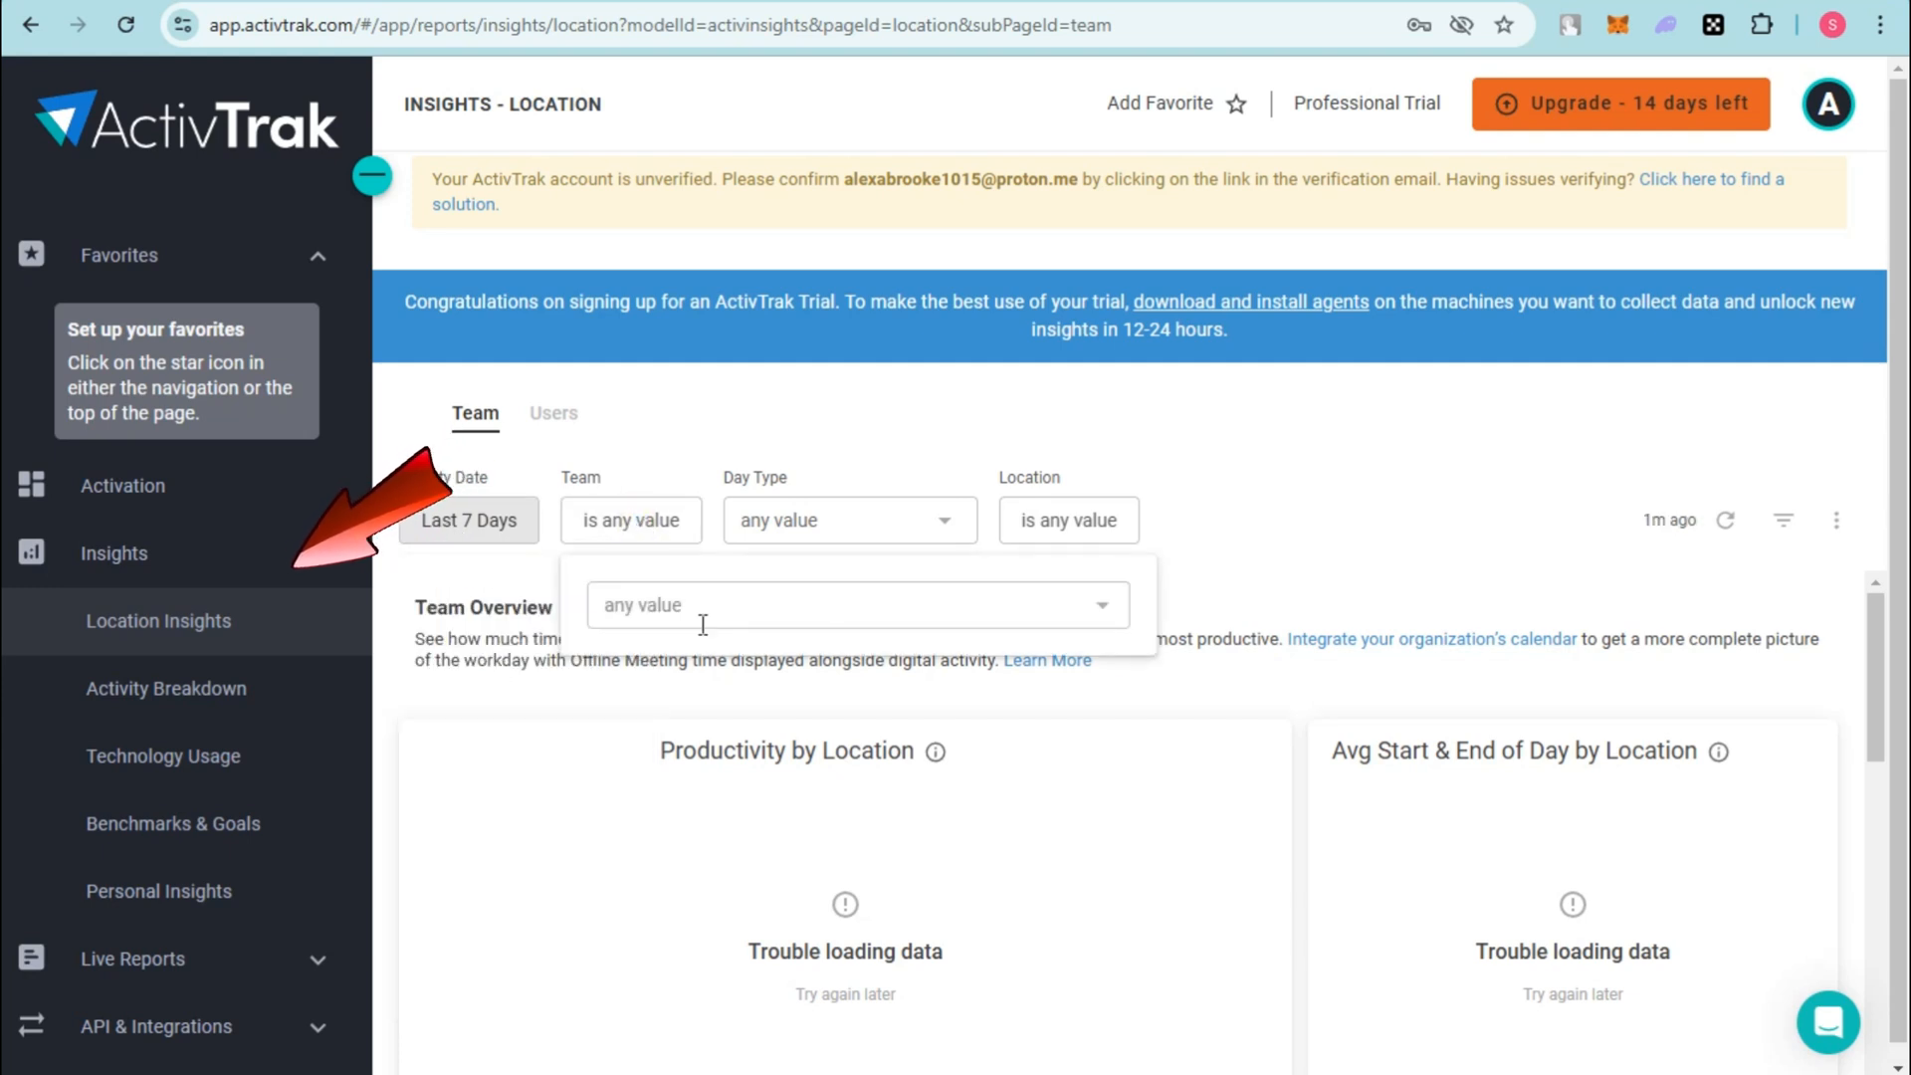
{"action": "left_click", "coordinate": [850, 520]}
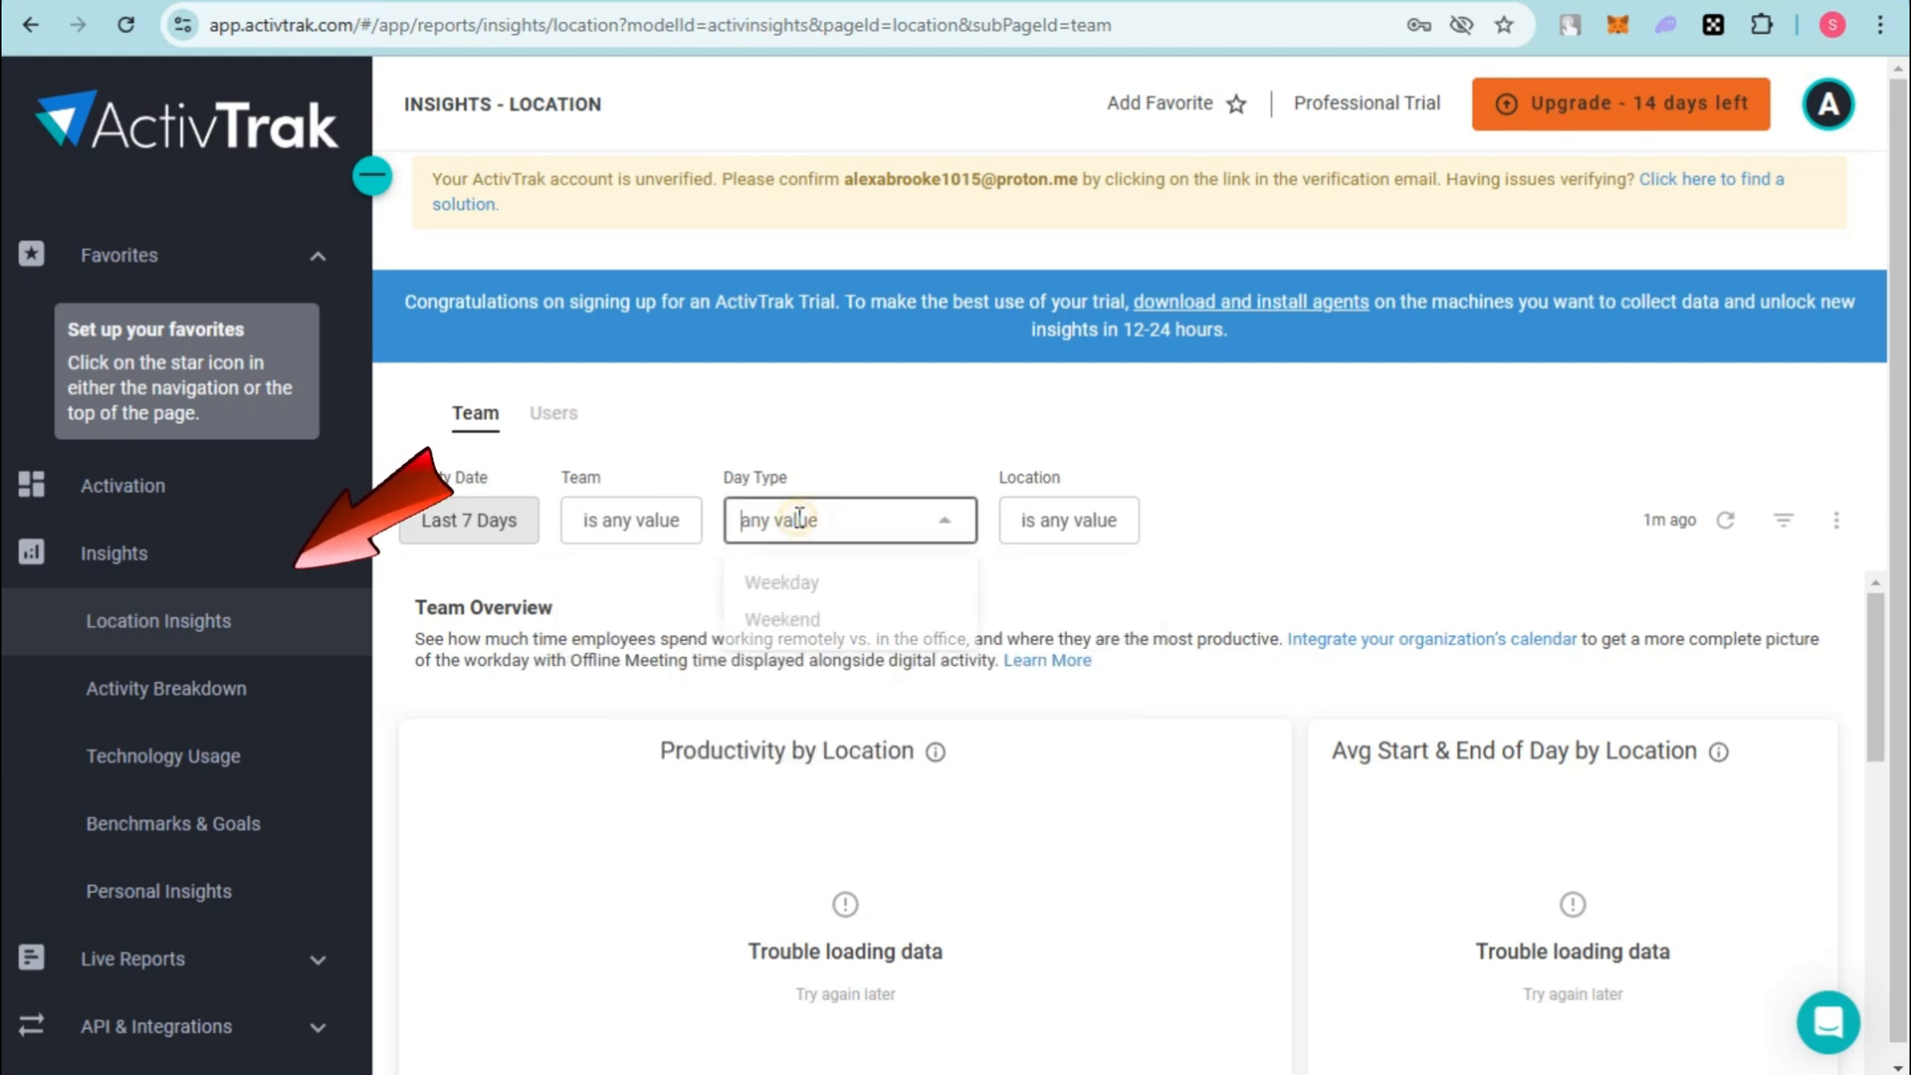
{"action": "left_click", "coordinate": [780, 581]}
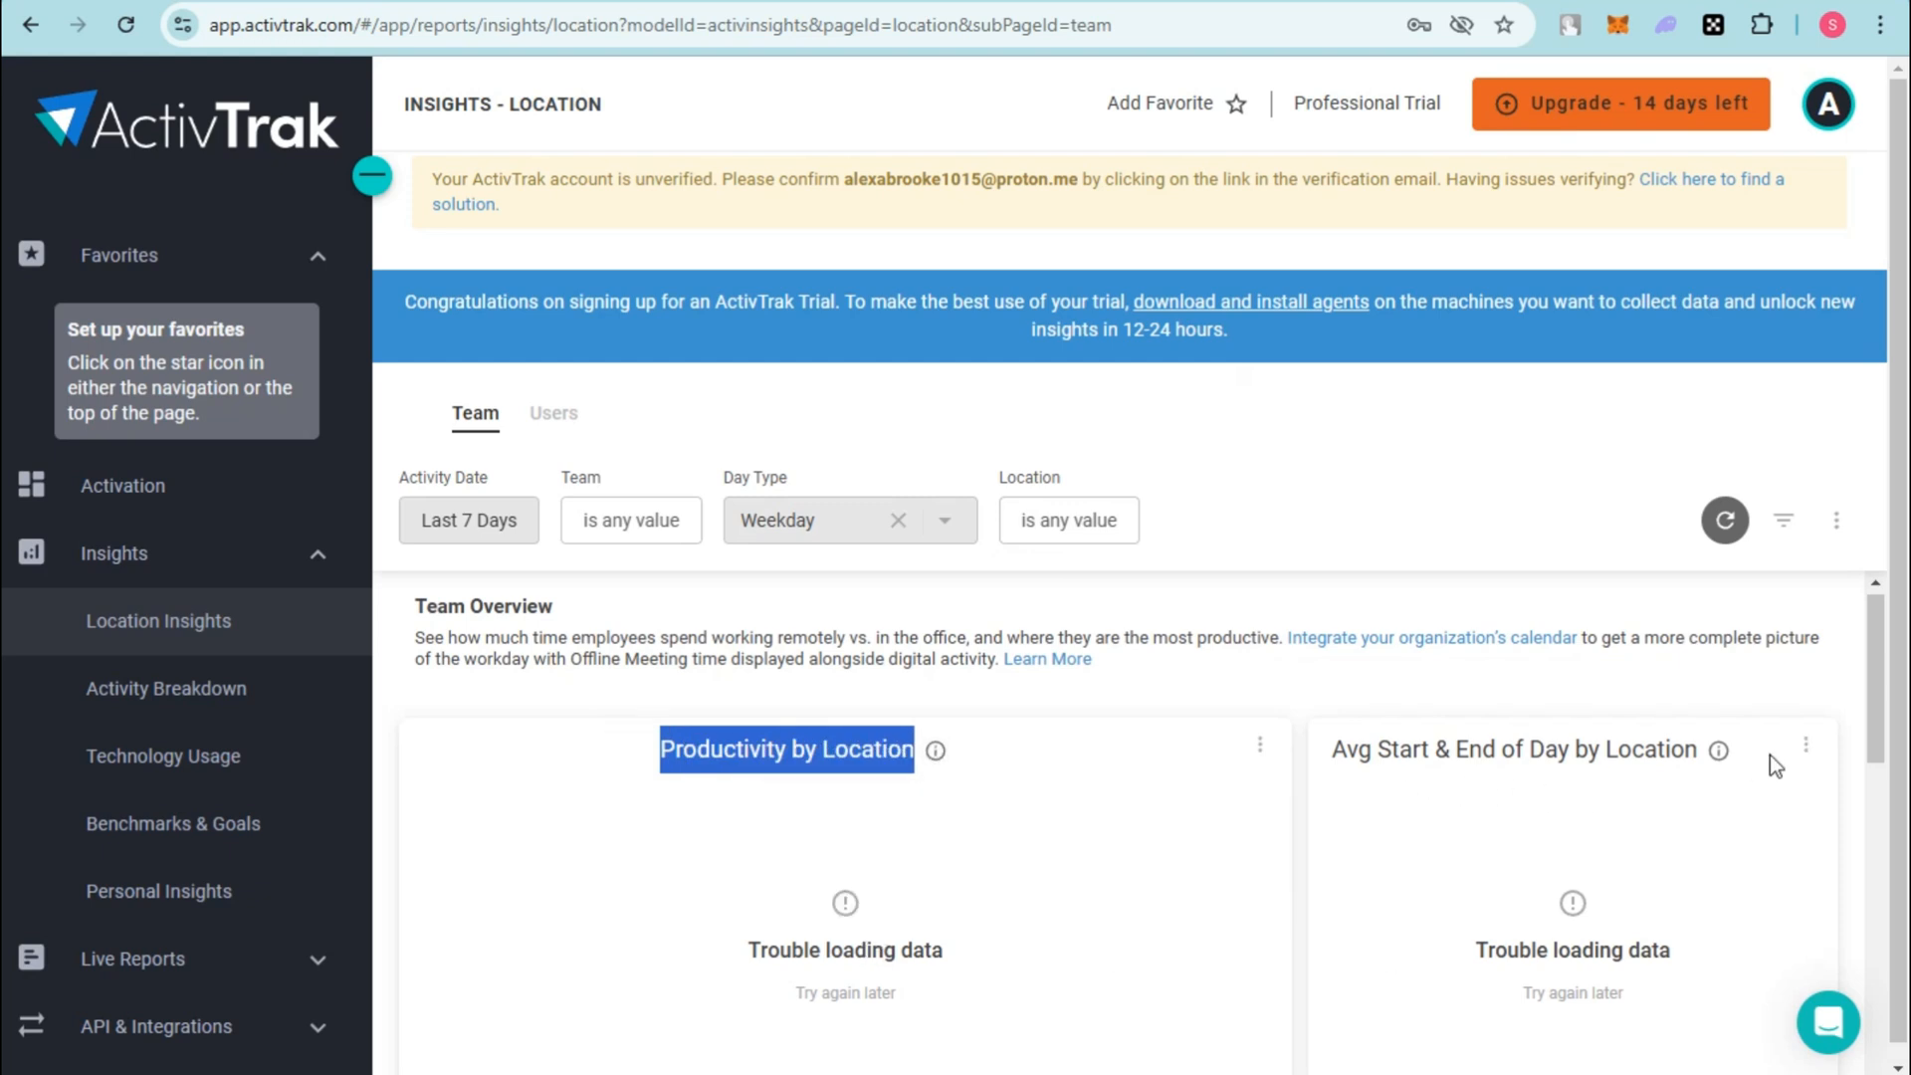
Step: Browse the Activity Breakdown and Technology Usage insight pages
{"action": "left_click", "coordinate": [166, 689]}
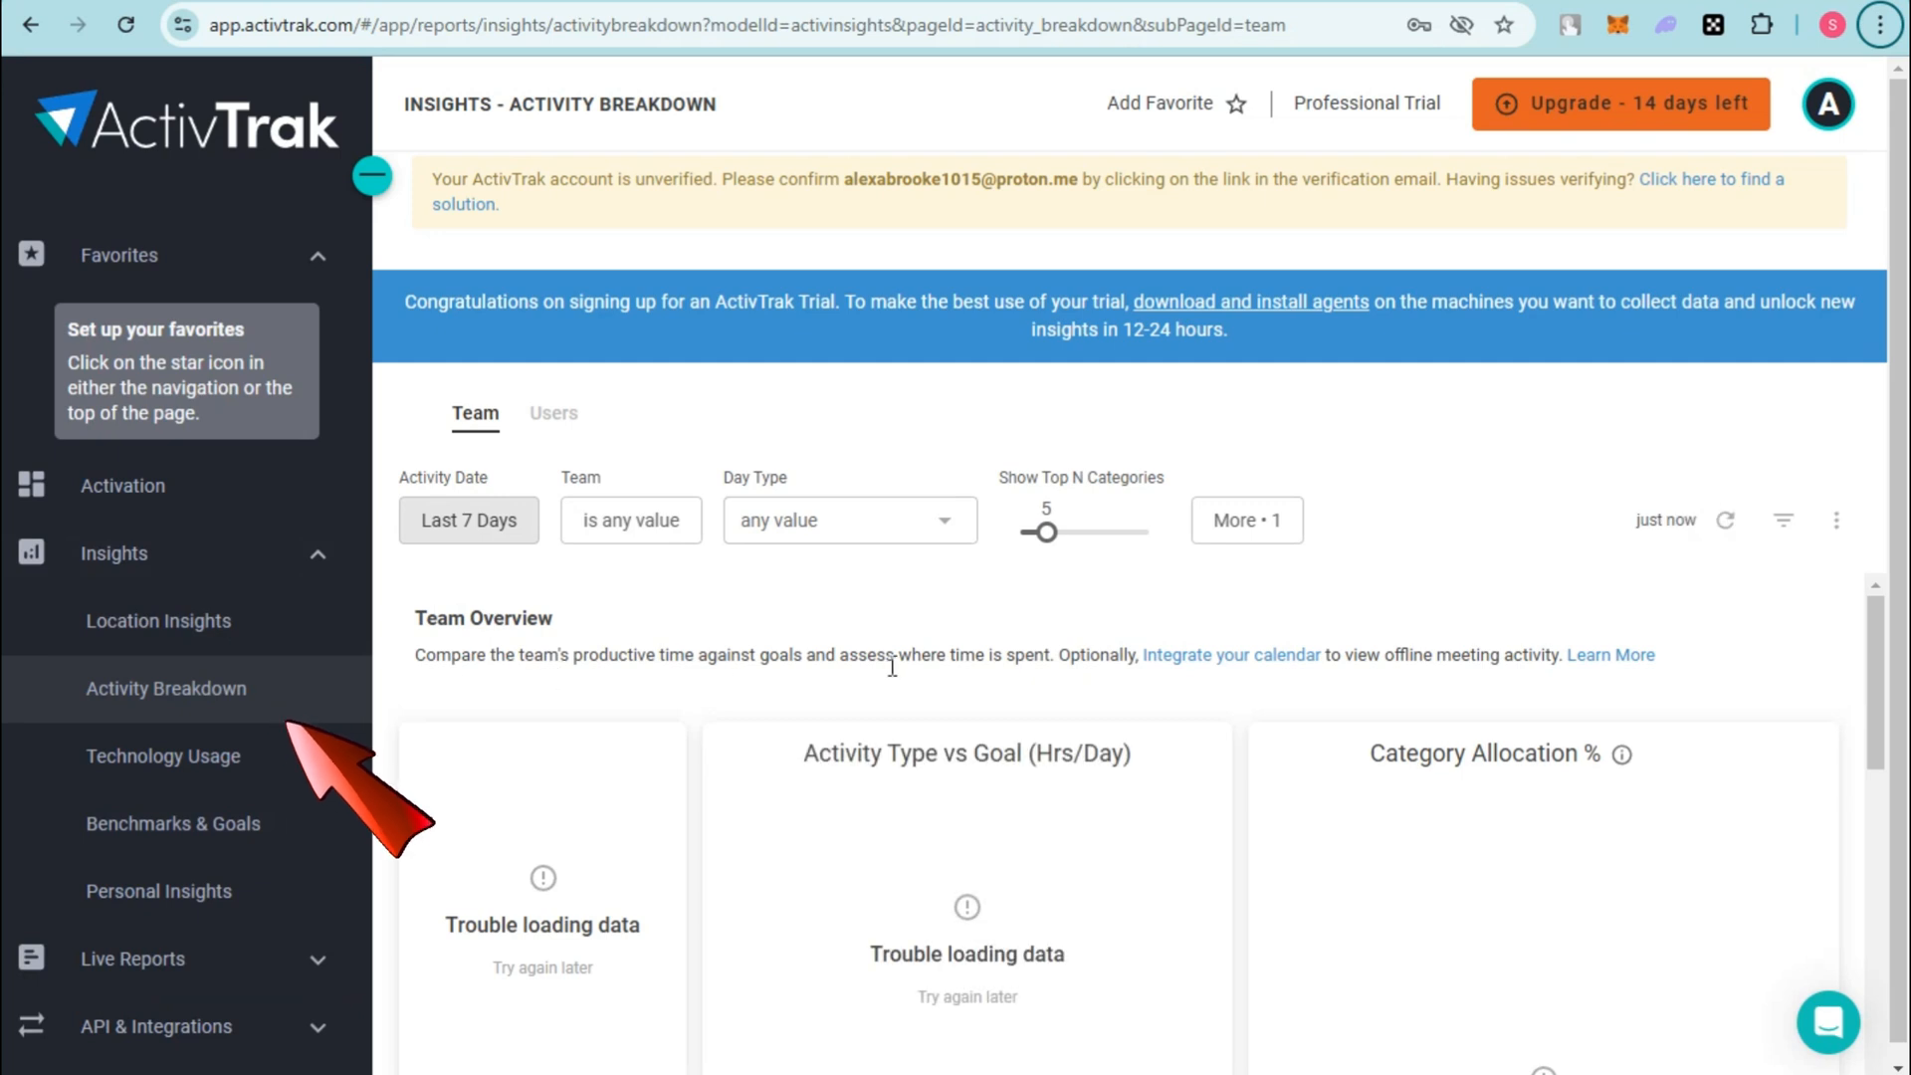
{"action": "scroll", "scroll_direction": "down", "scroll_amount": 3}
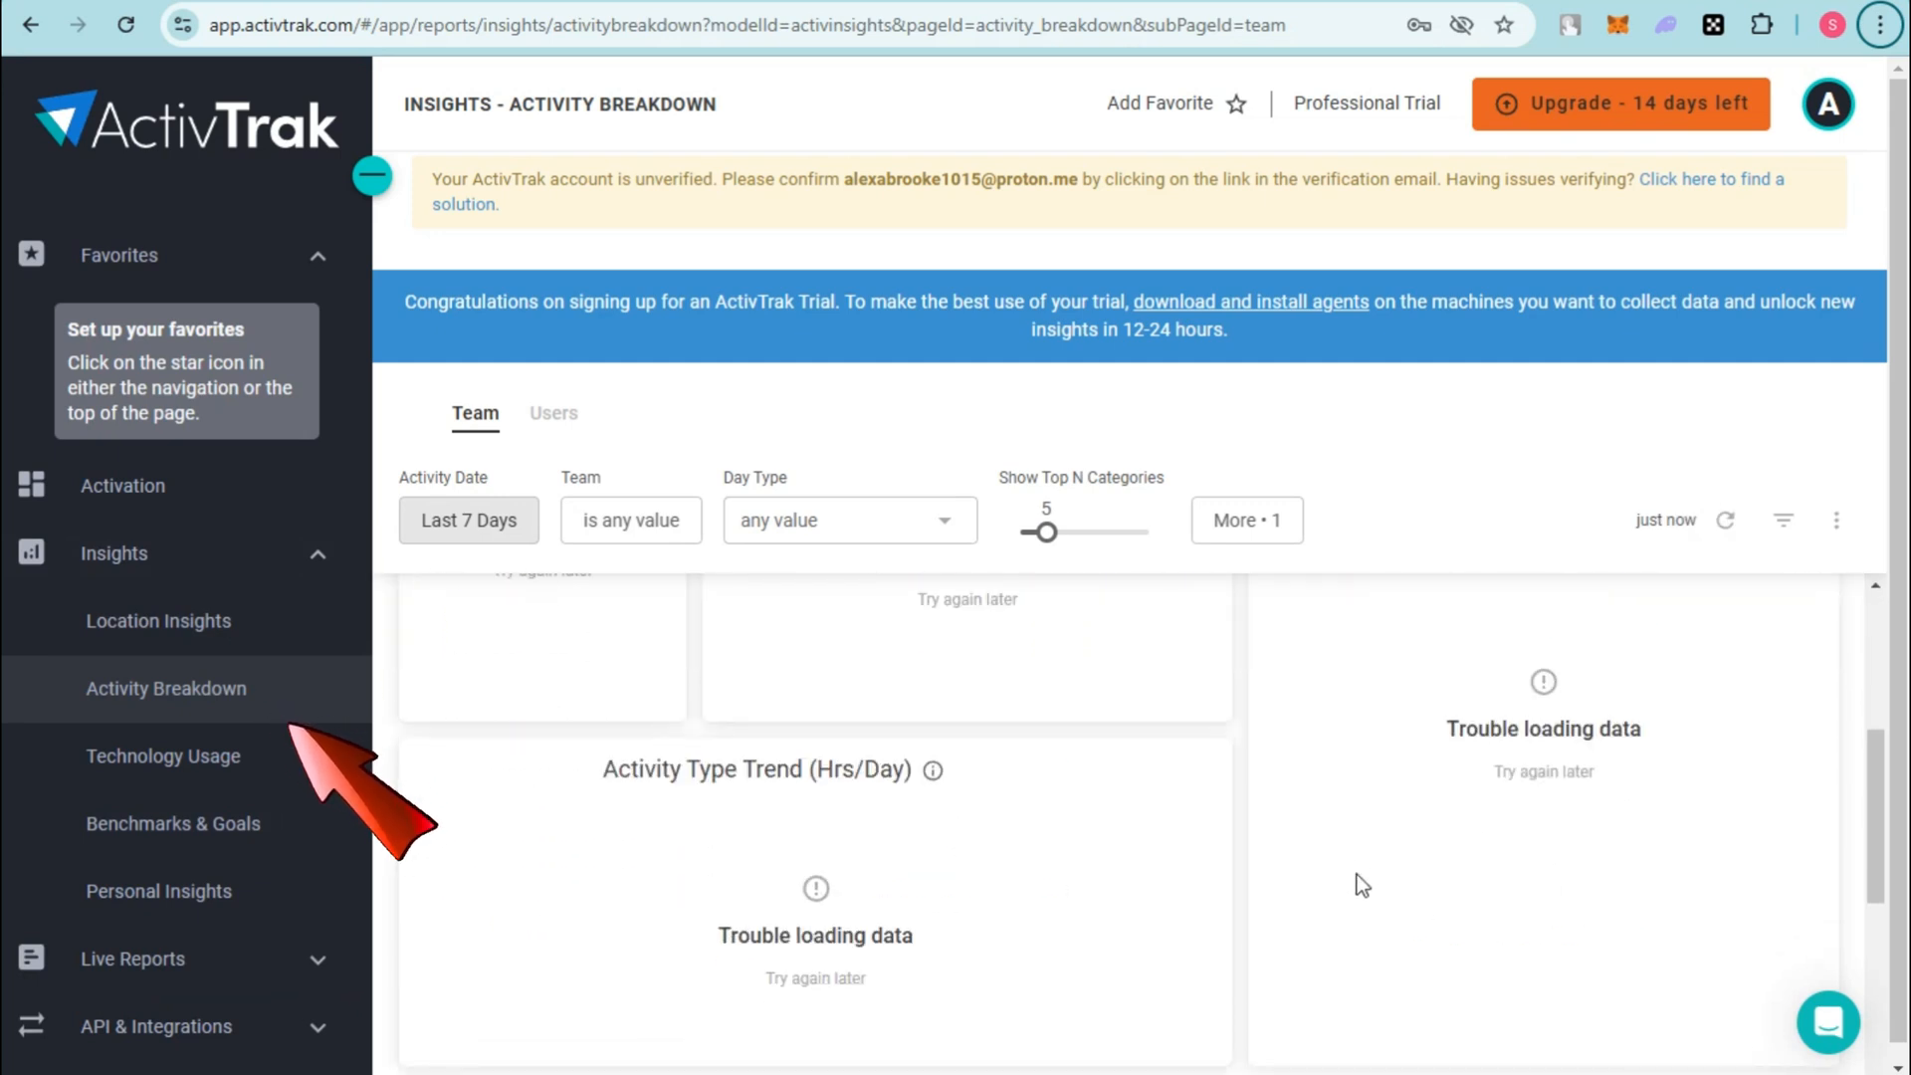
{"action": "mouse_move", "coordinate": [1035, 683]}
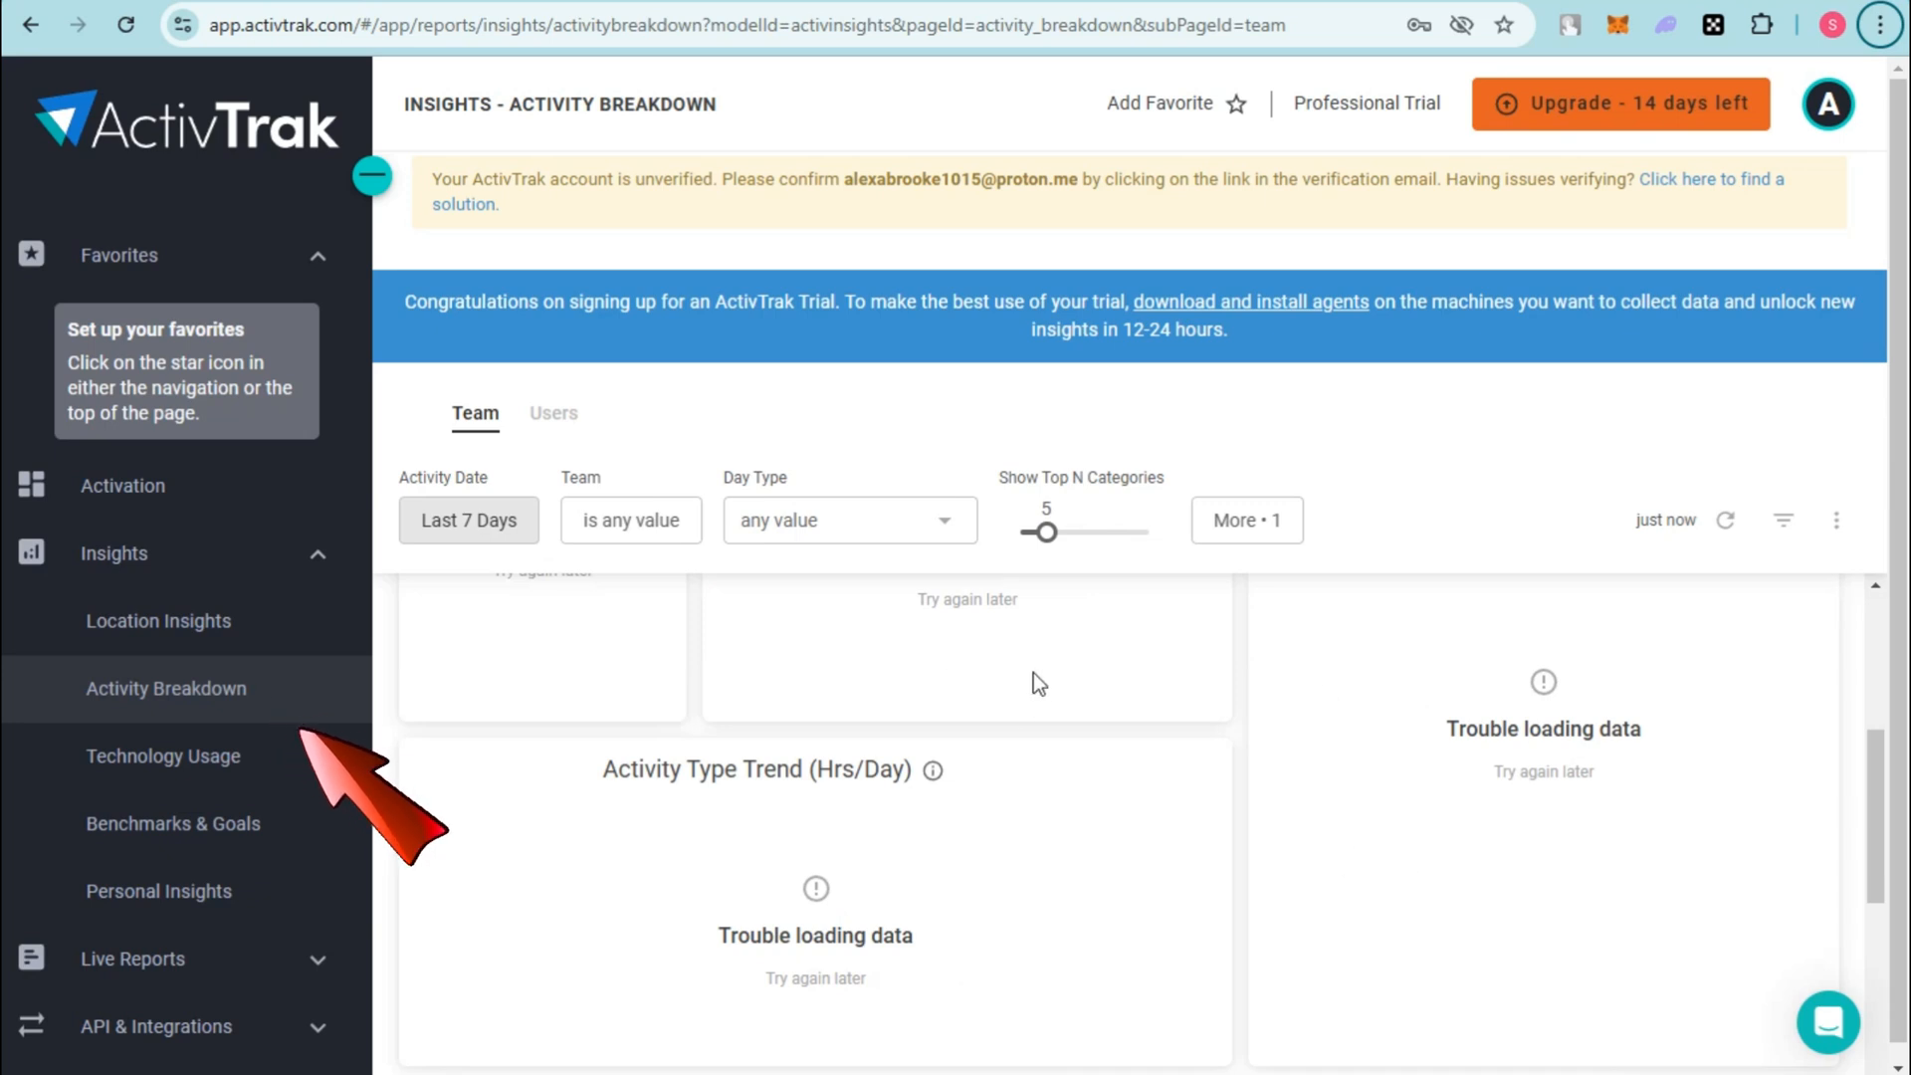
{"action": "left_click", "coordinate": [163, 757]}
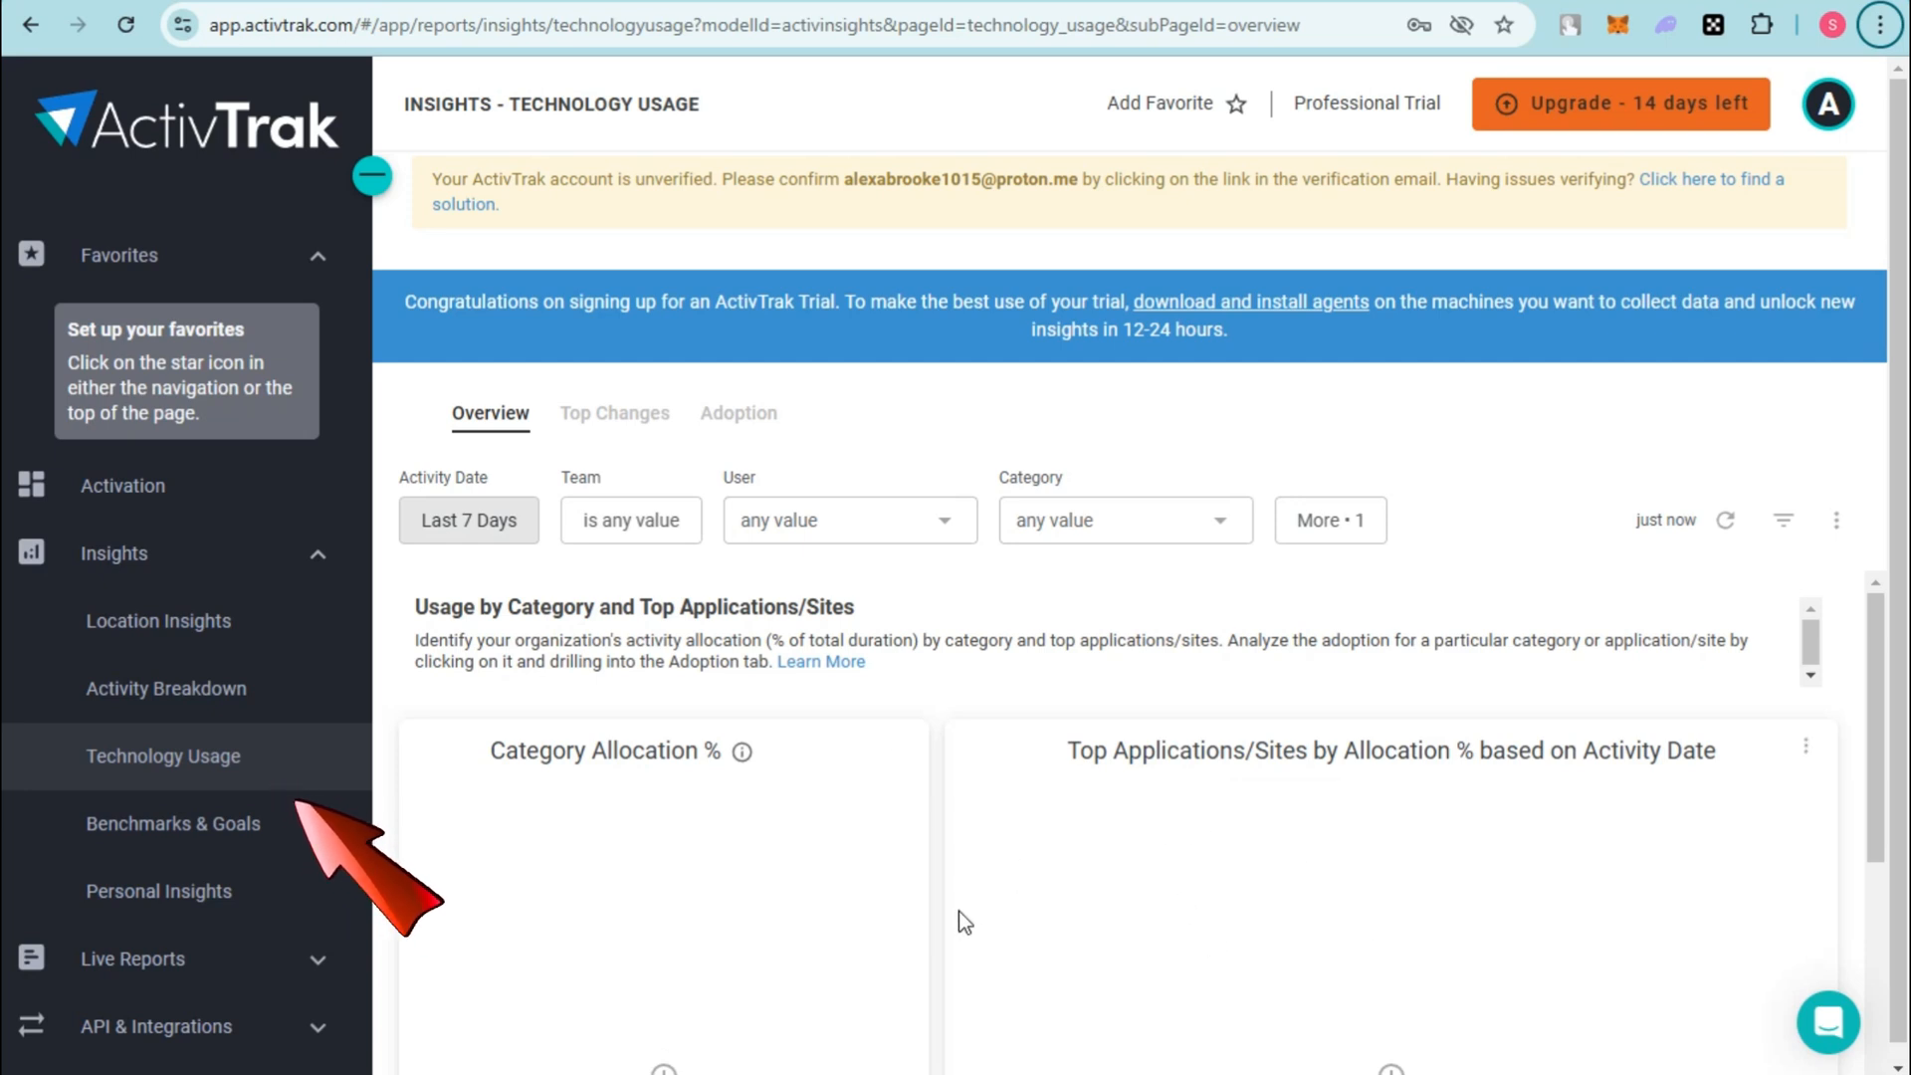
{"action": "scroll", "scroll_direction": "down", "scroll_amount": 3}
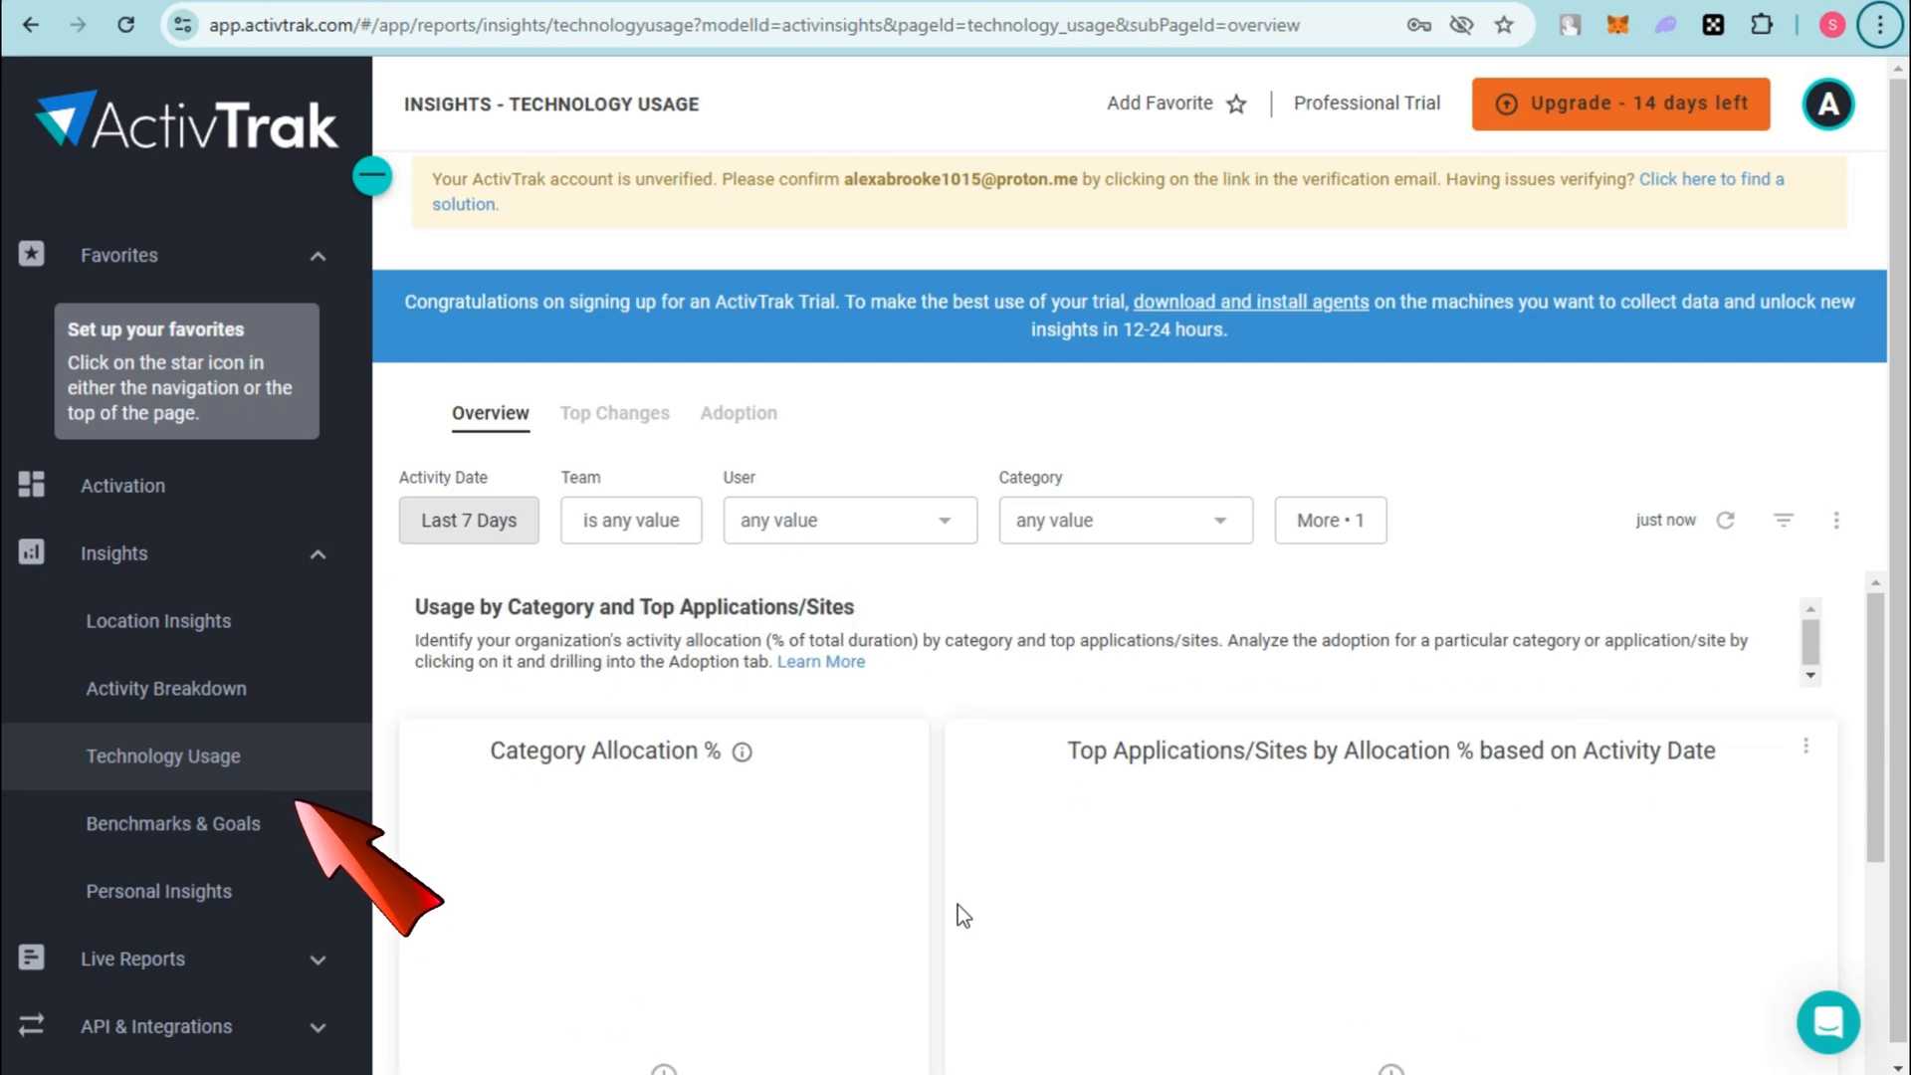
Step: Browse Benchmarks & Goals, then land on the Personal Insights dashboard
{"action": "left_click", "coordinate": [173, 822]}
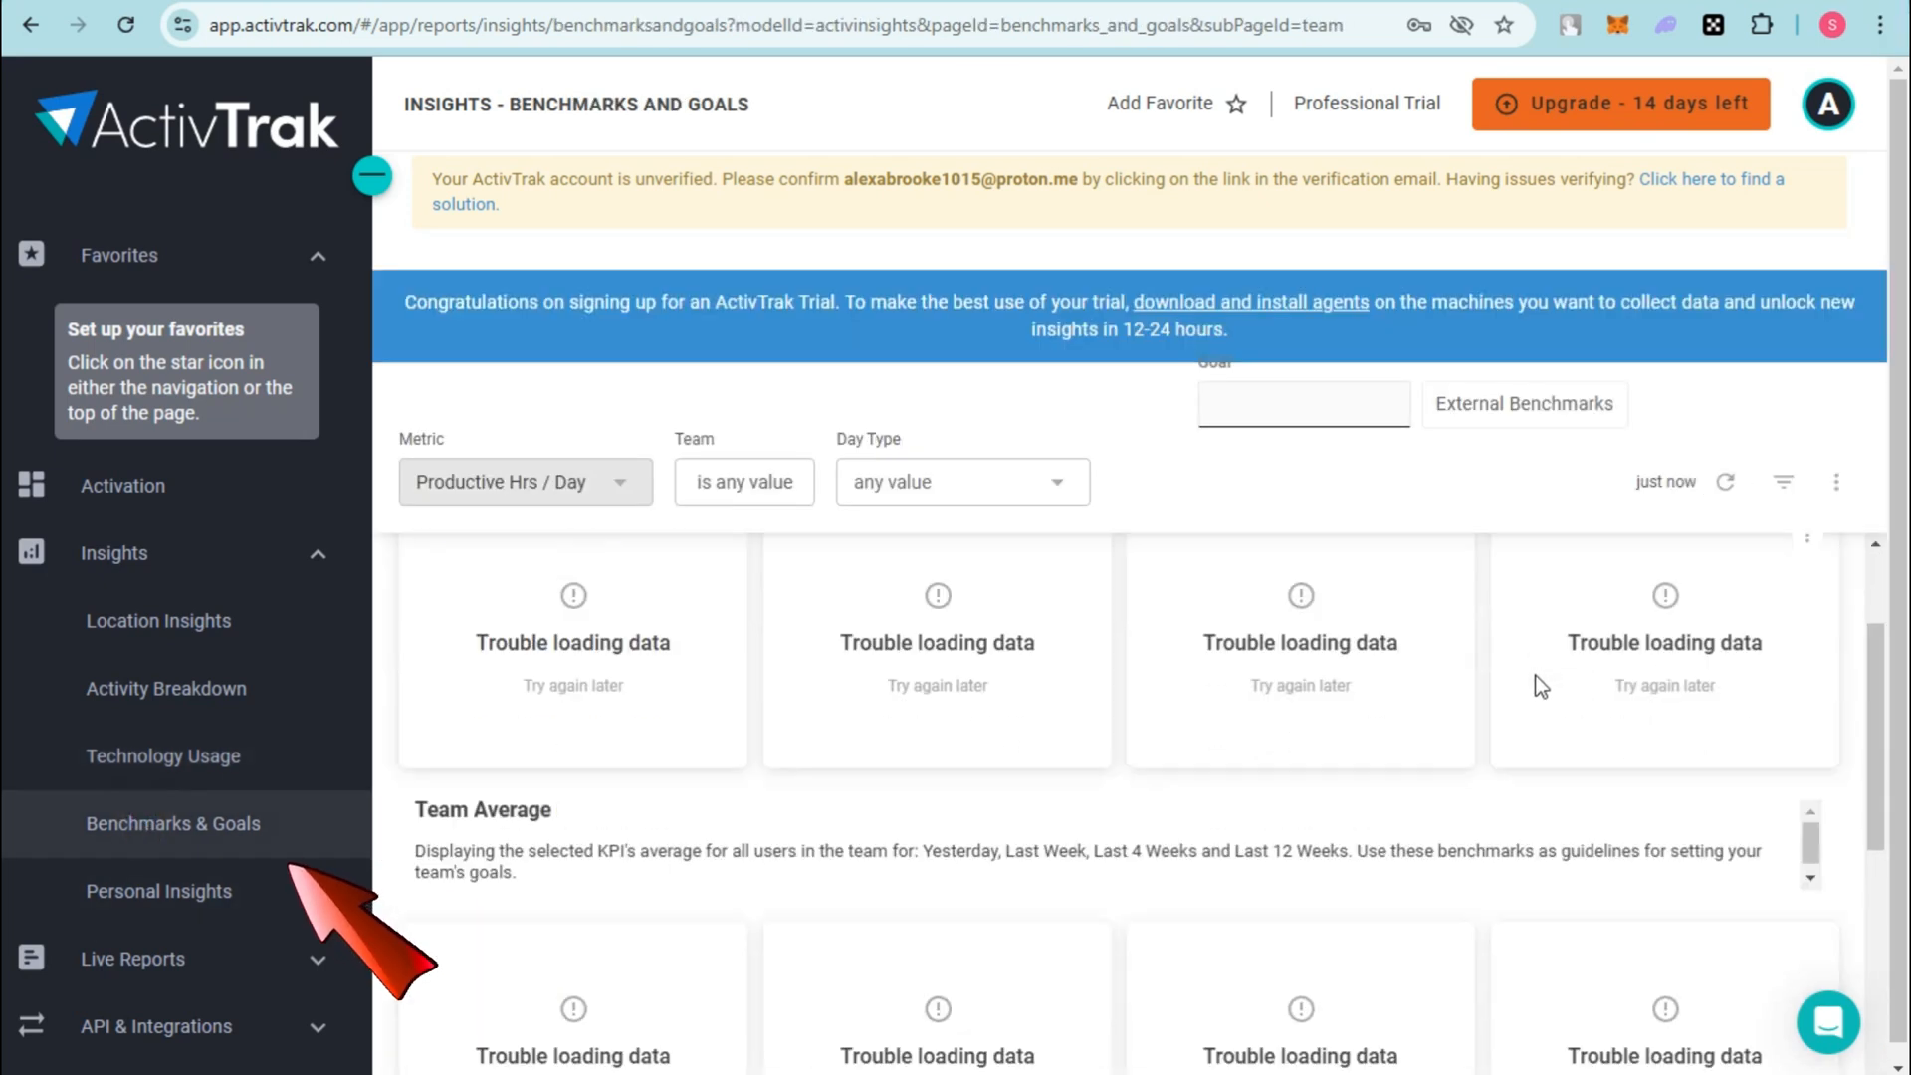
{"action": "scroll", "scroll_direction": "down", "scroll_amount": 3}
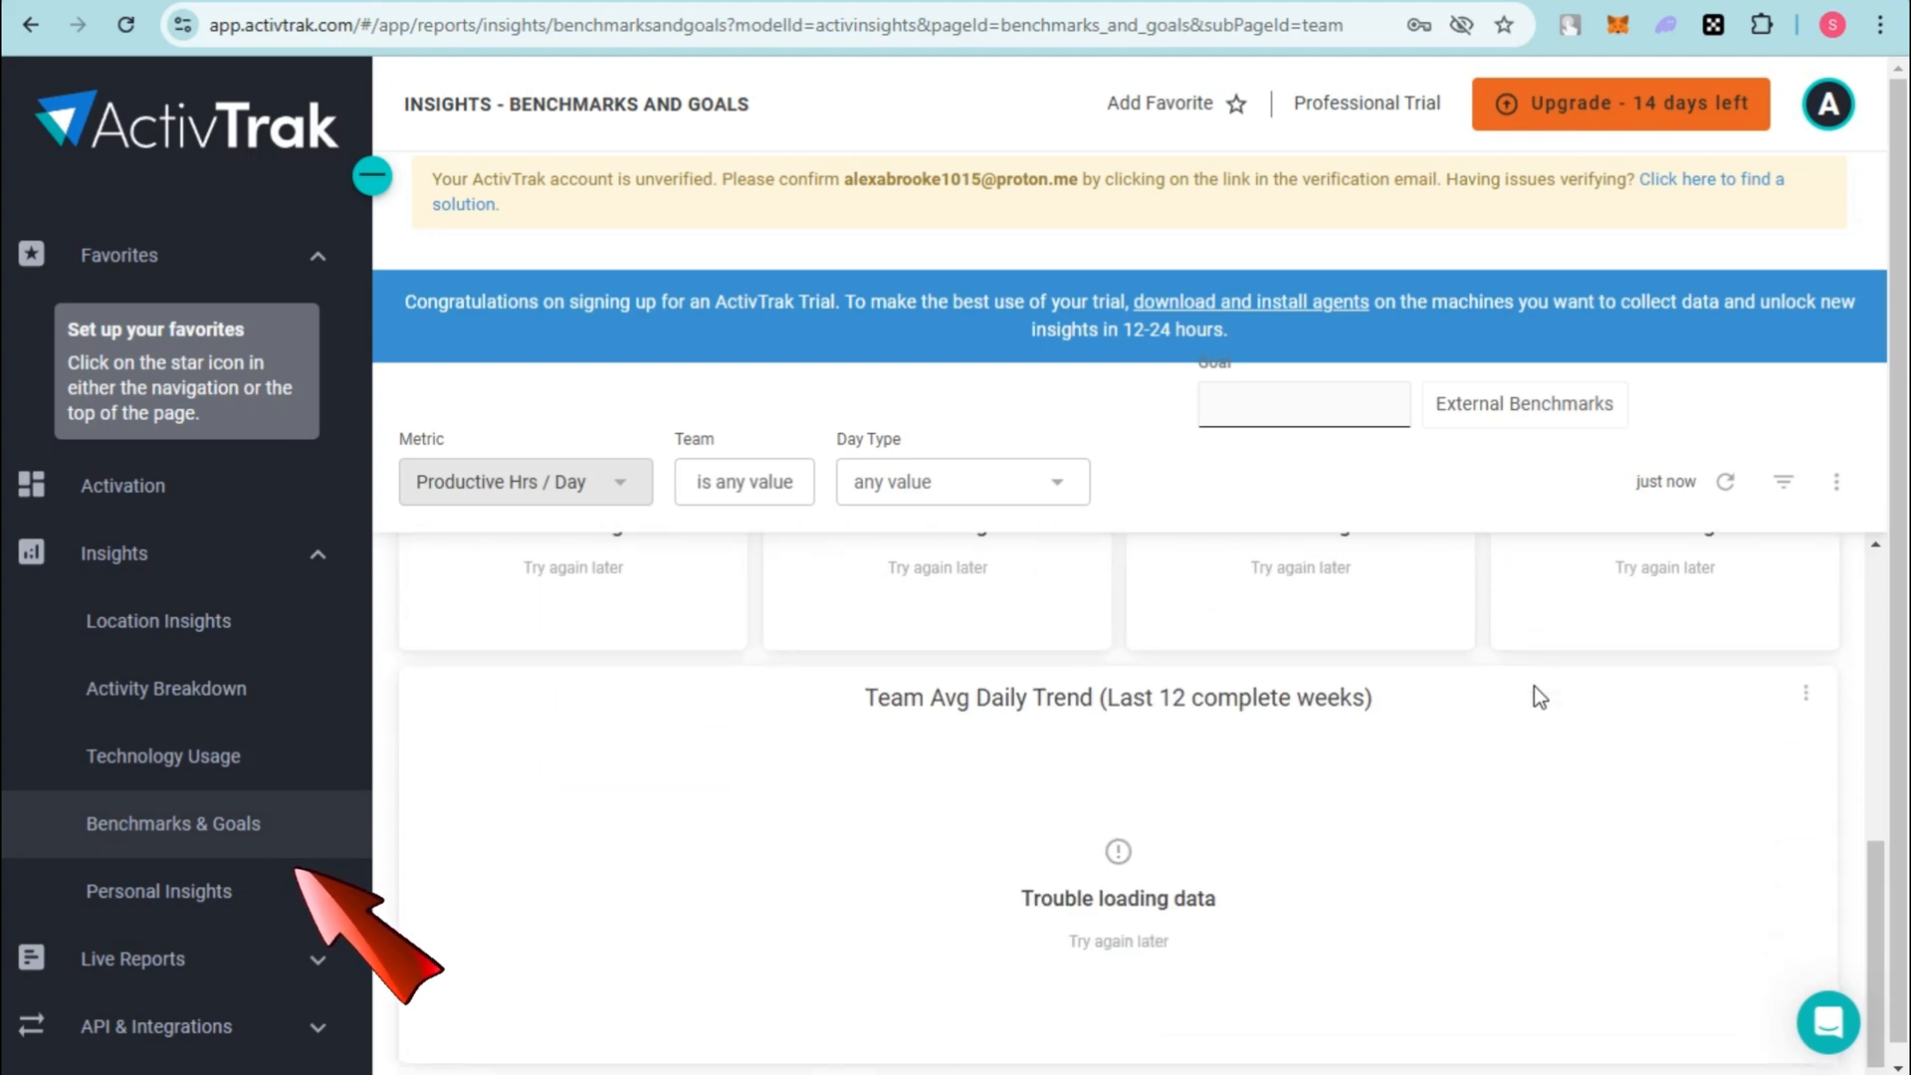
{"action": "scroll", "scroll_direction": "down", "scroll_amount": 3}
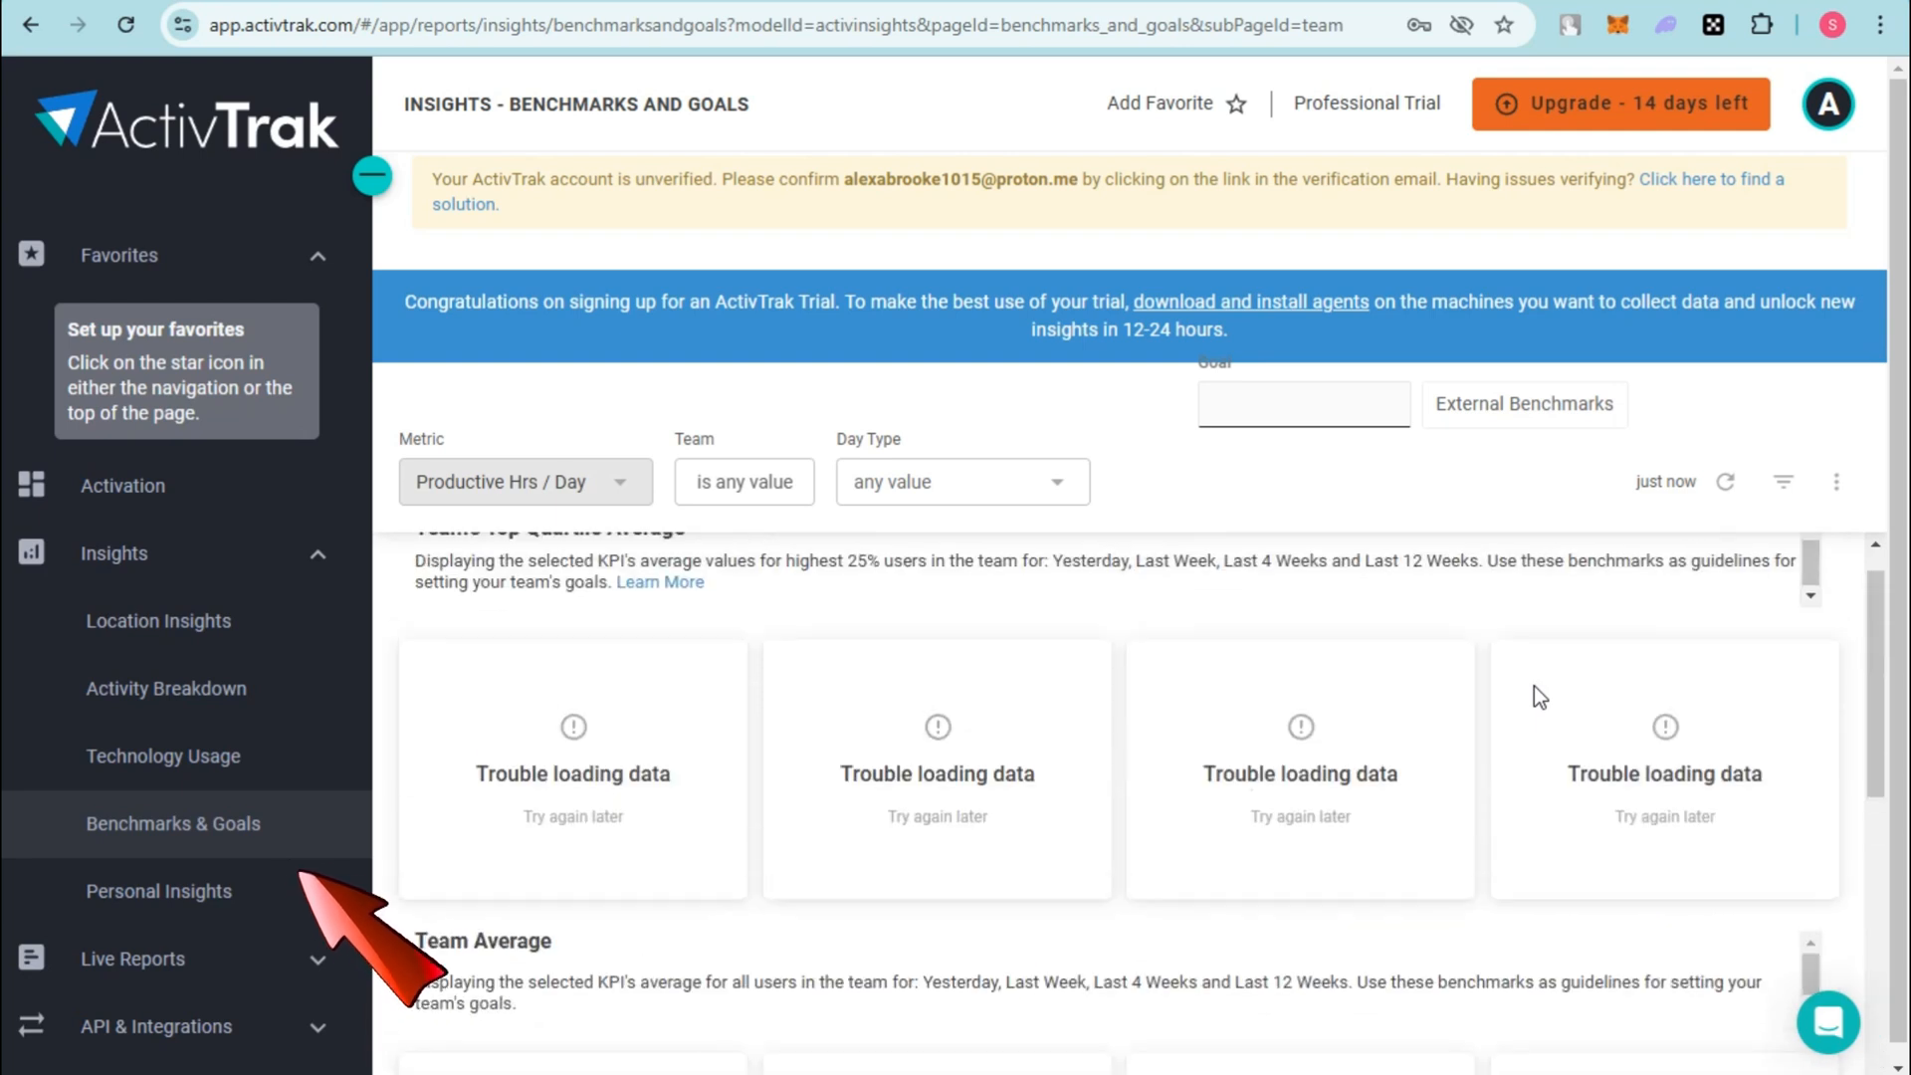
{"action": "left_click", "coordinate": [160, 892]}
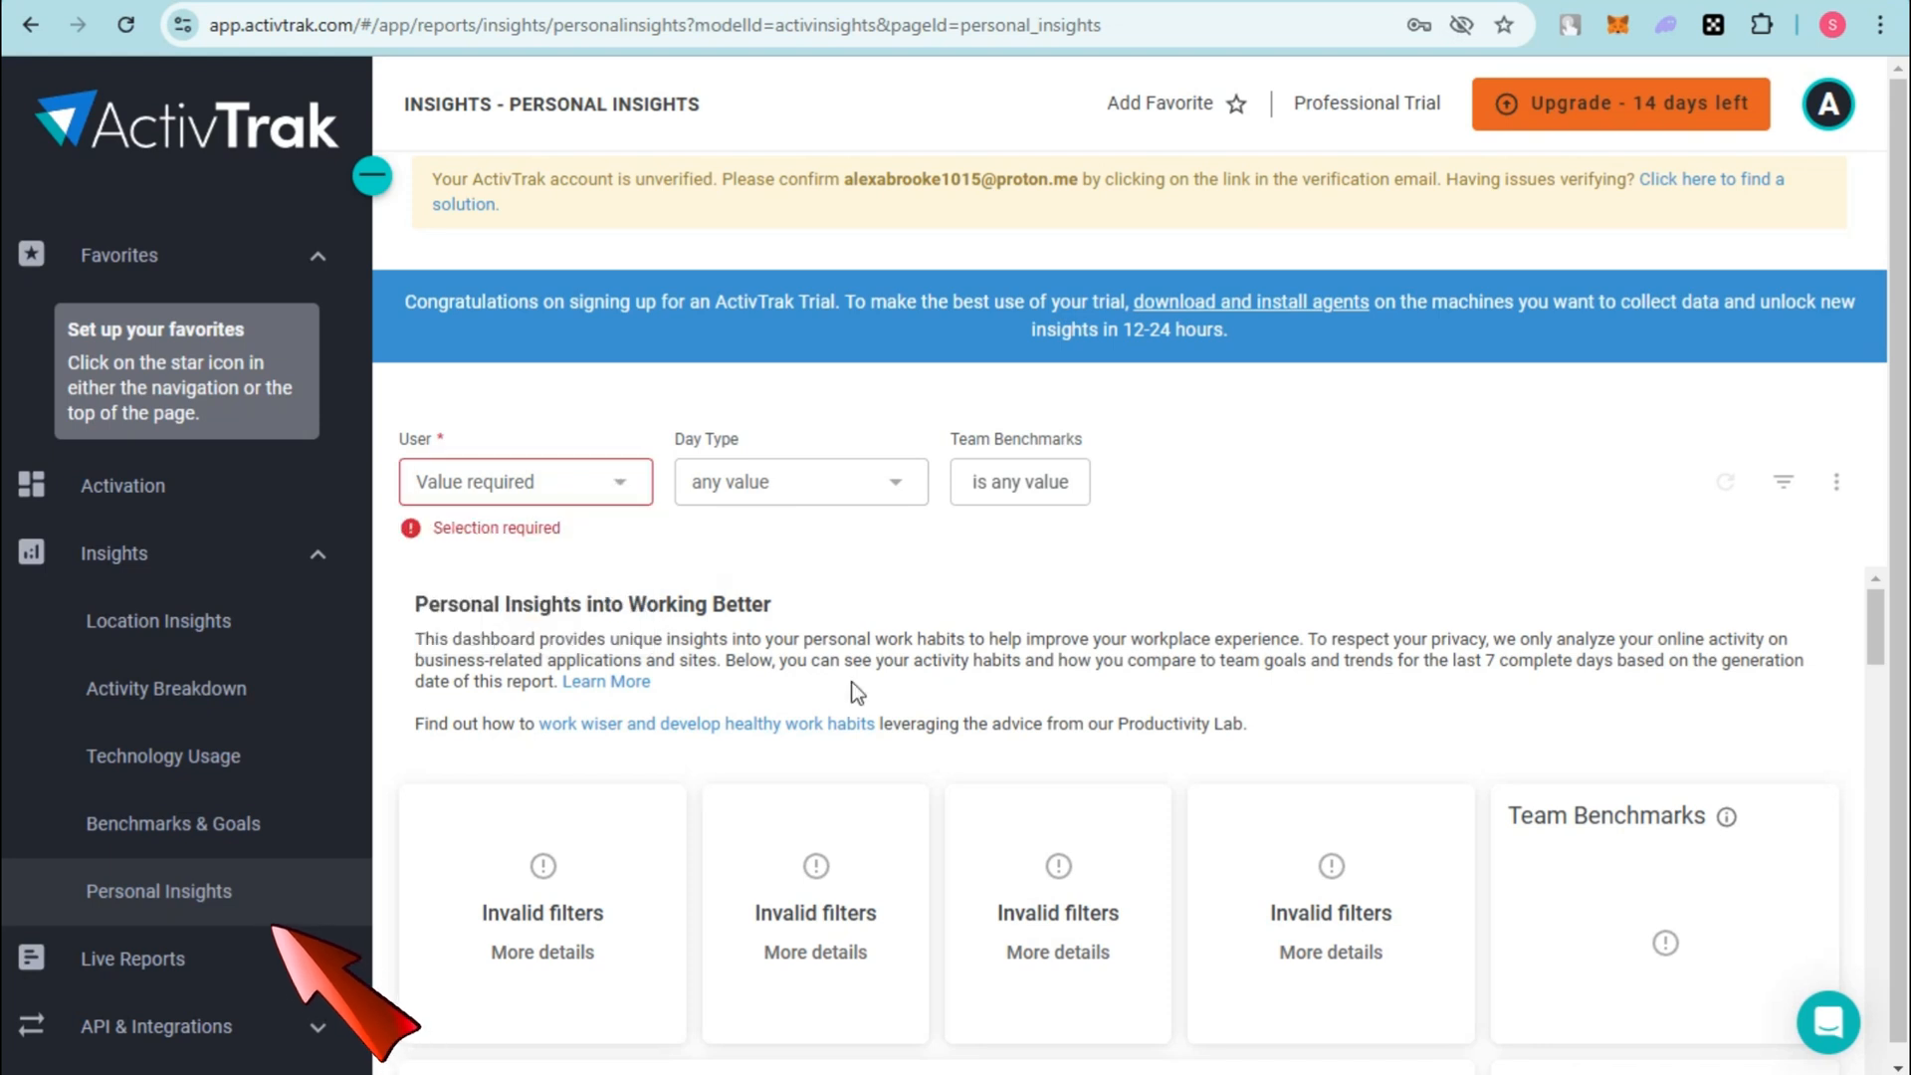
Step: View Top Users and Groups by groups, then switch to the Productivity live report
{"action": "scroll", "scroll_direction": "down", "scroll_amount": 3}
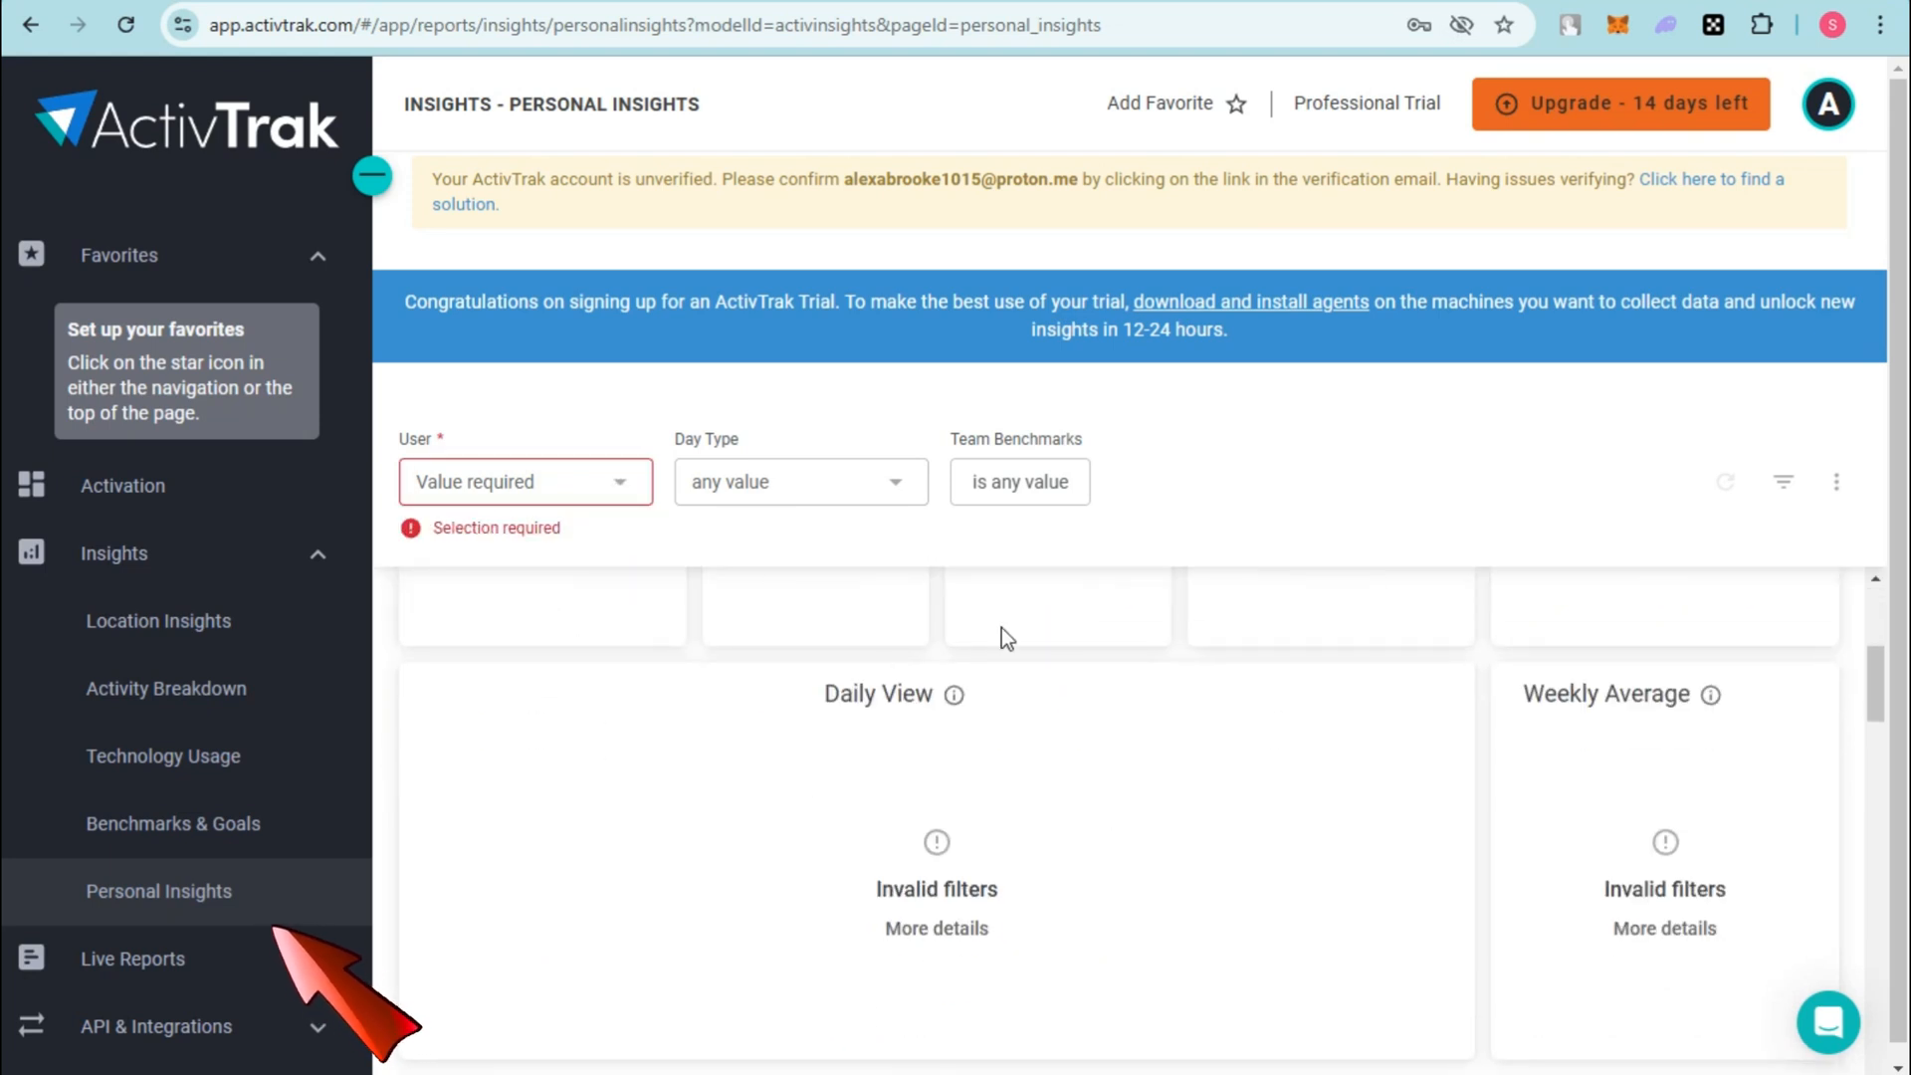
{"action": "mouse_move", "coordinate": [1253, 961]}
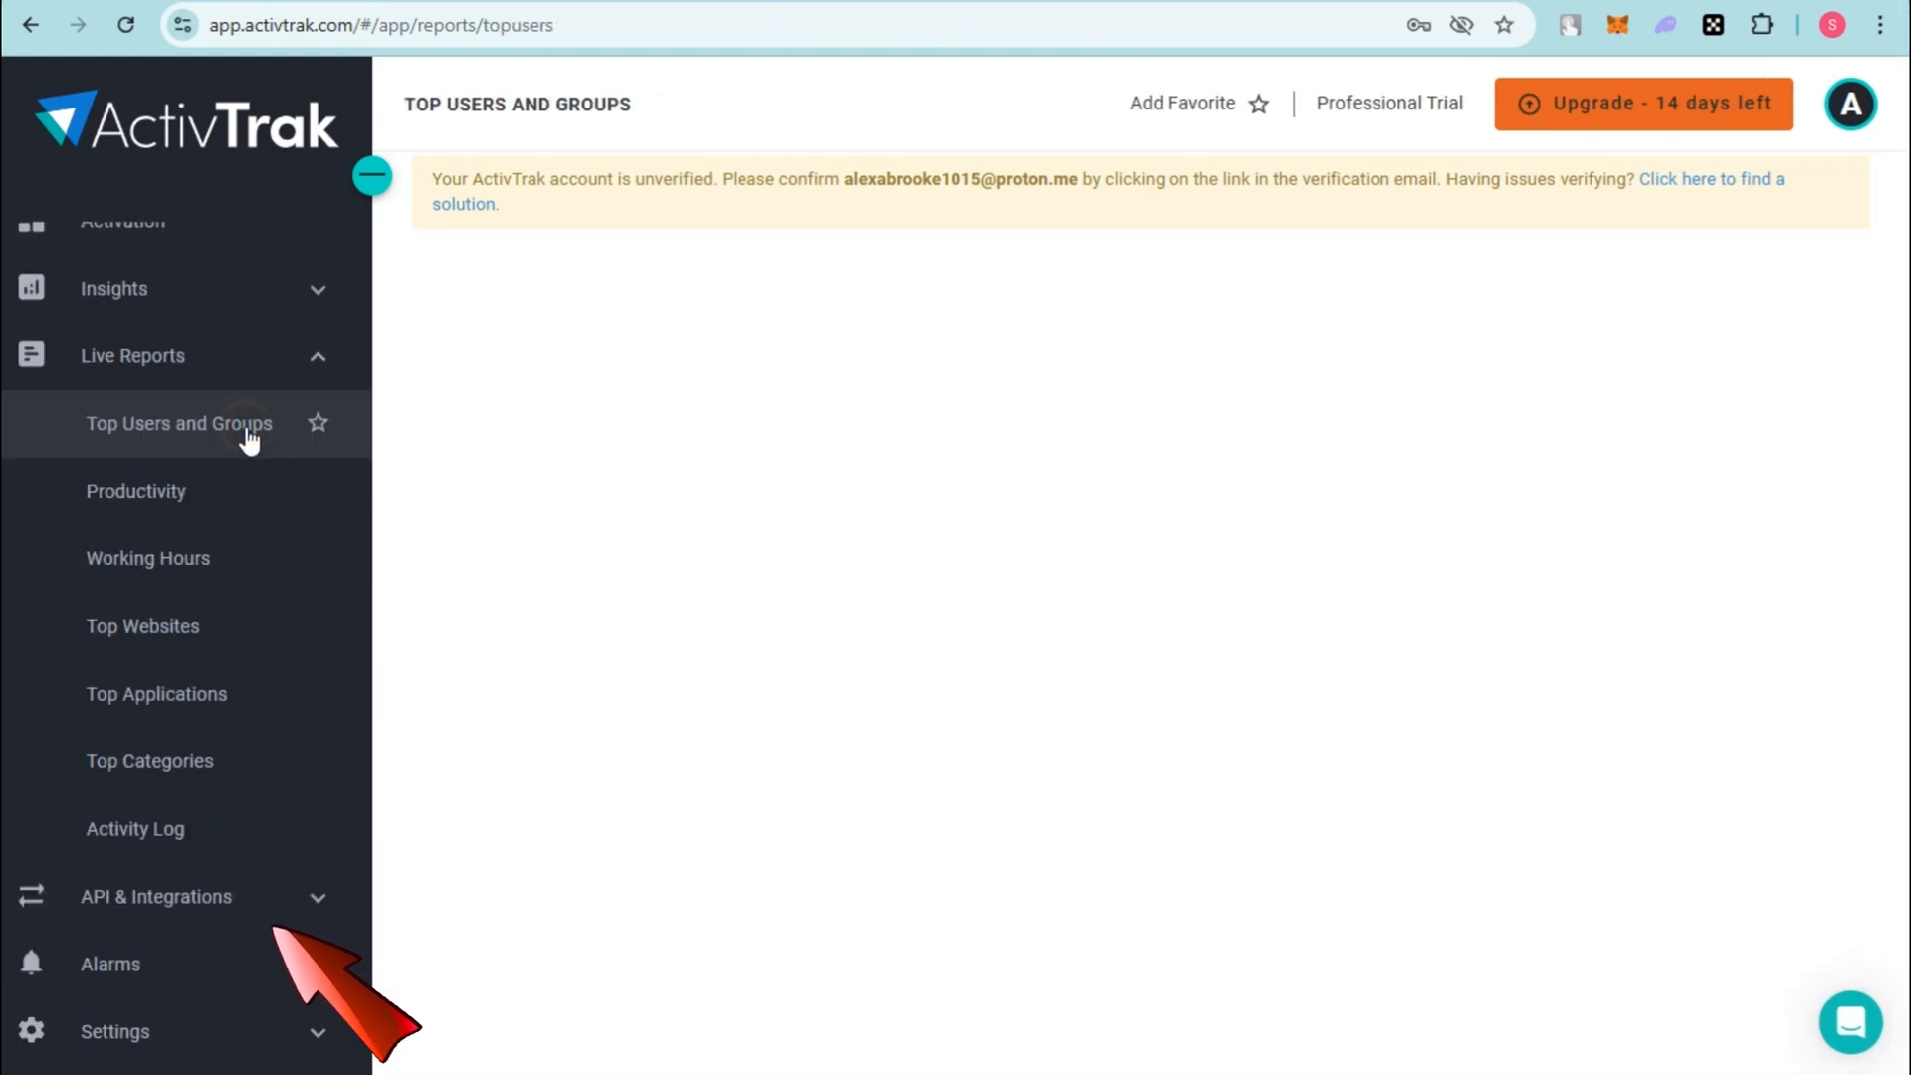
{"action": "left_click", "coordinate": [177, 422]}
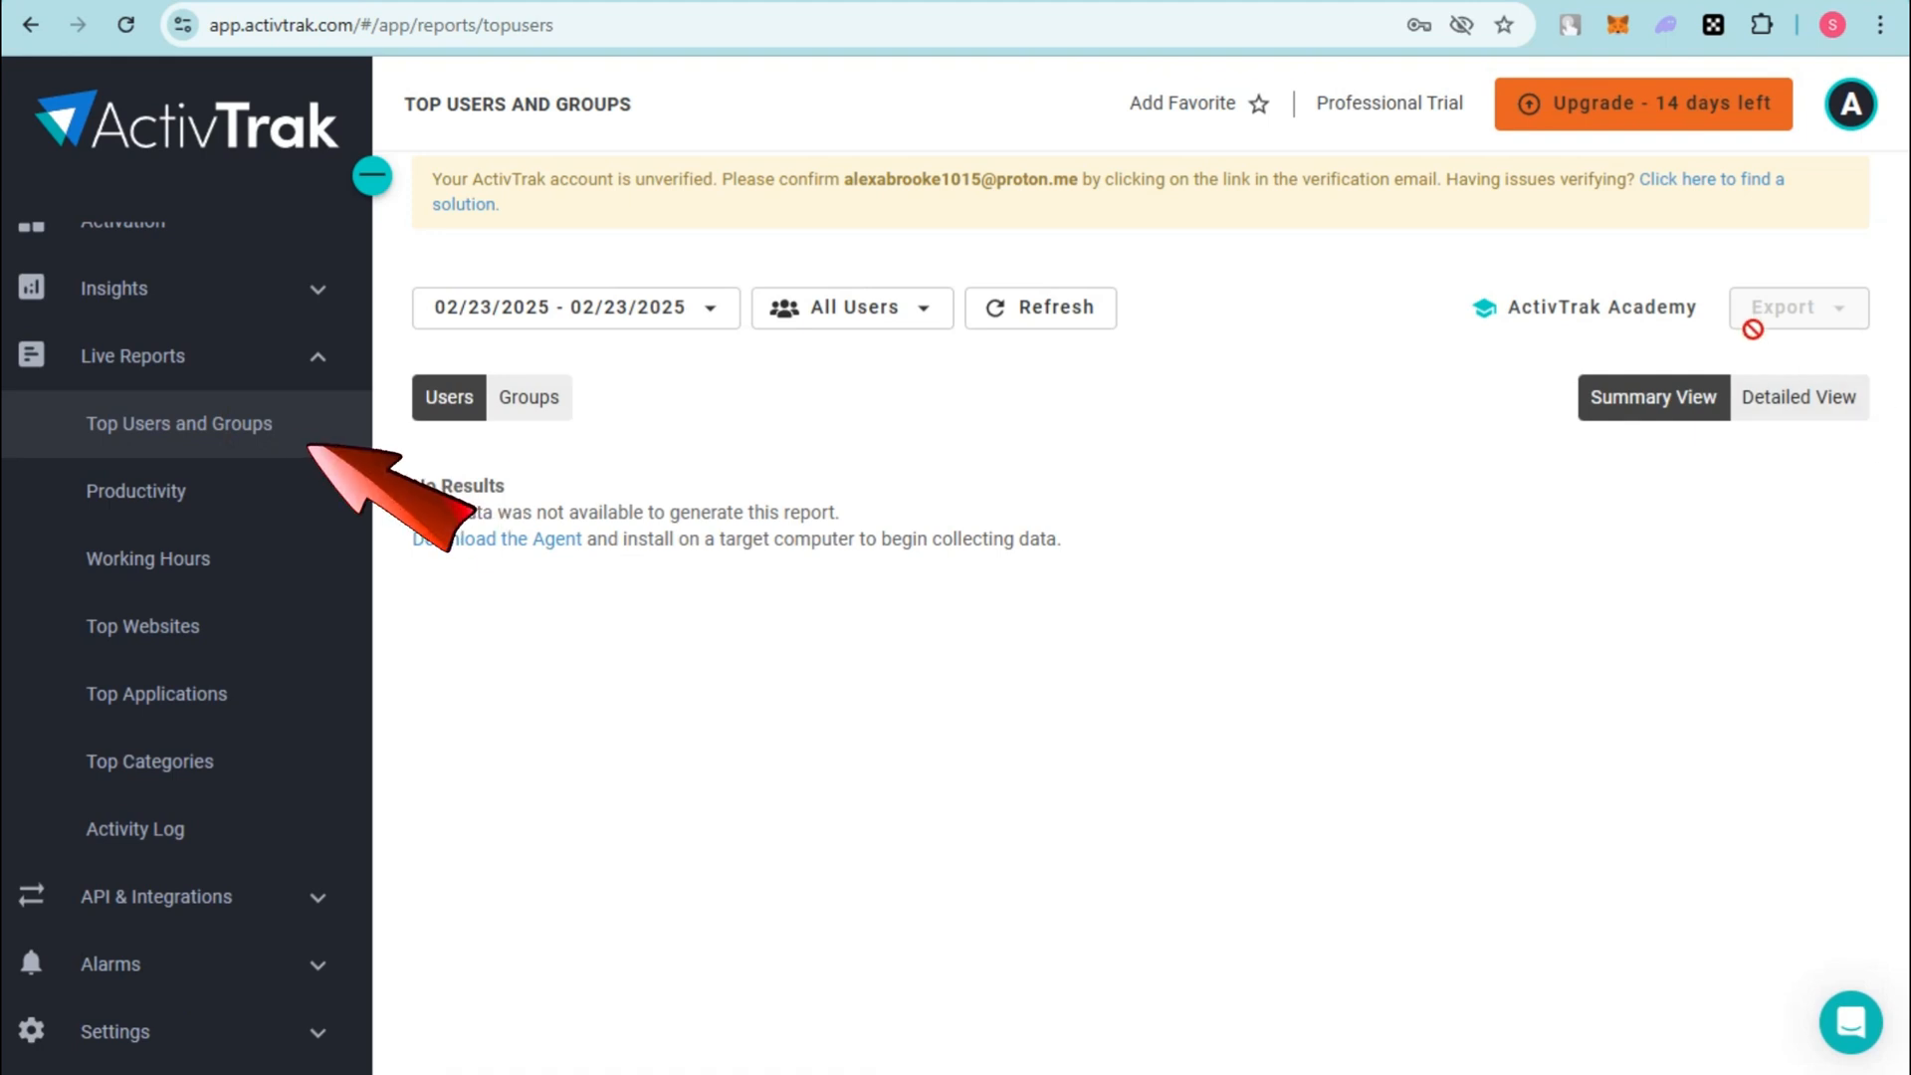
{"action": "mouse_move", "coordinate": [529, 398]}
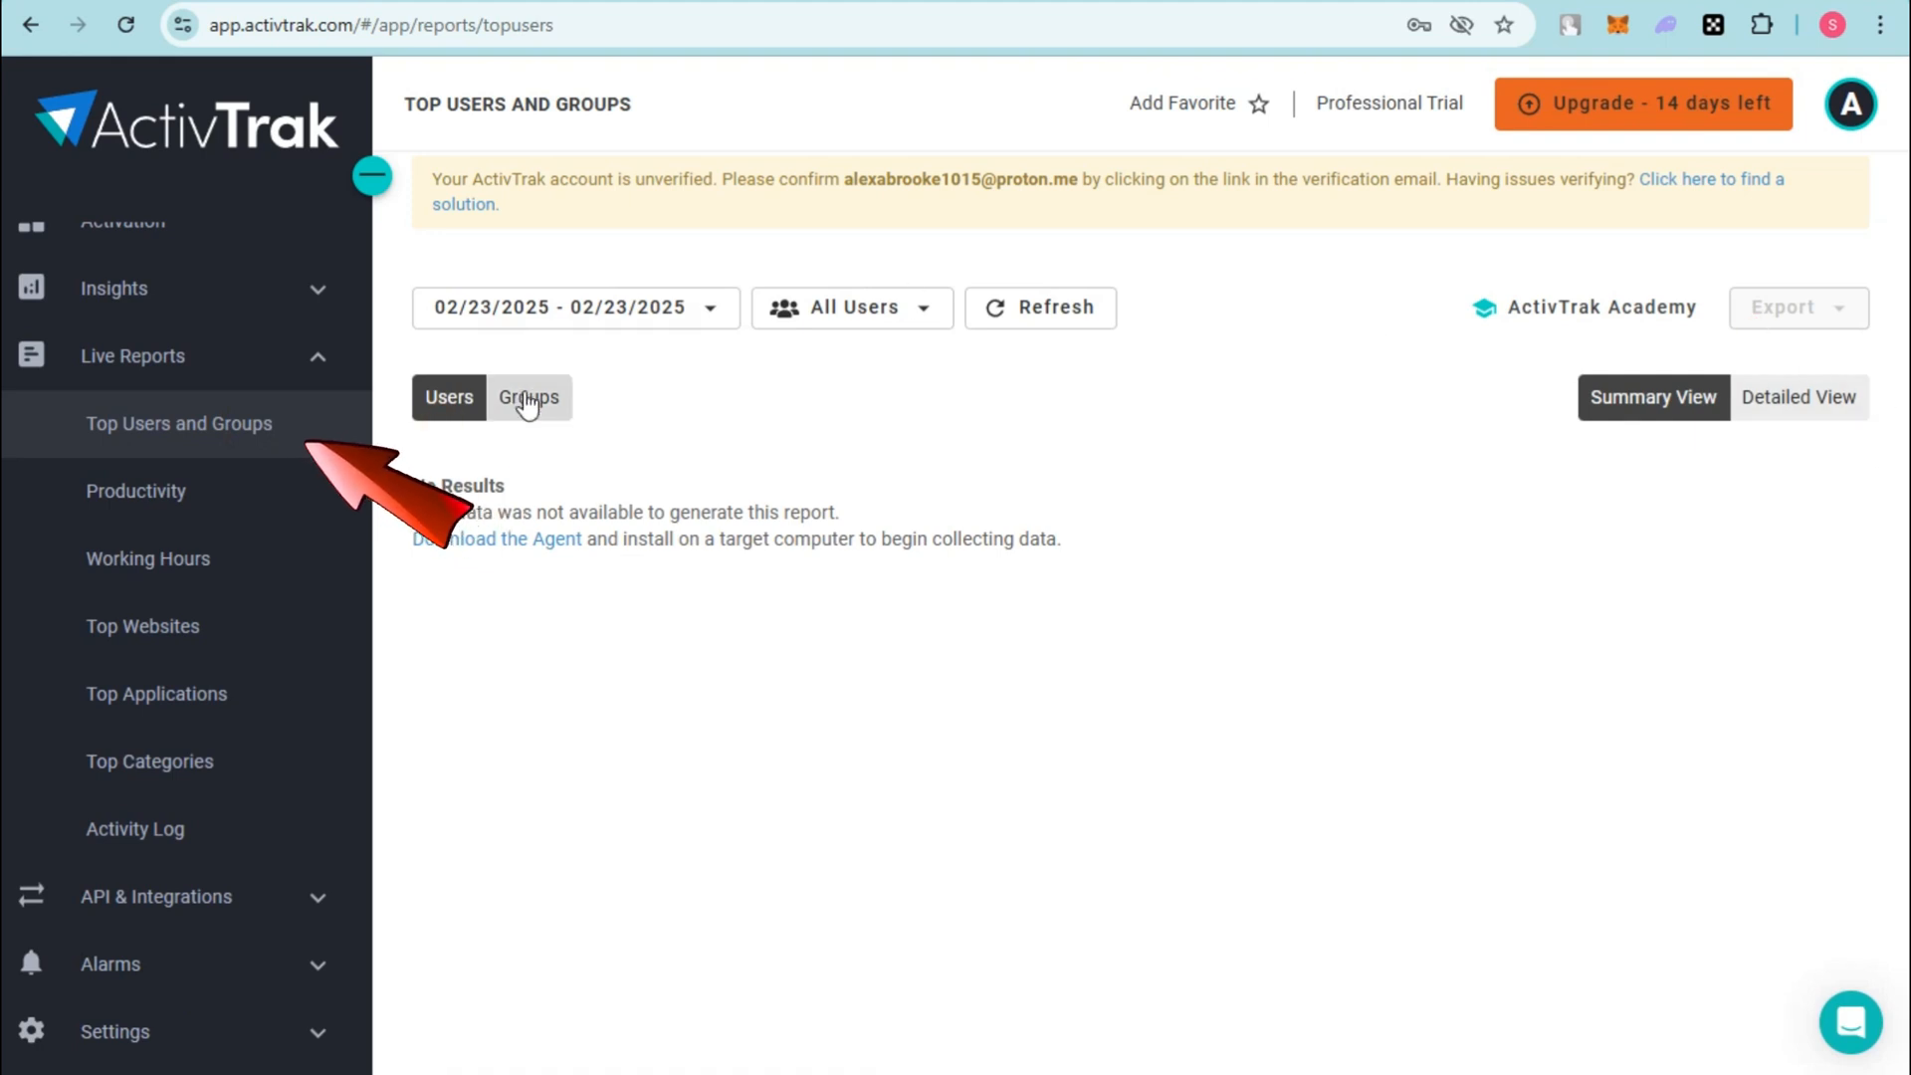
{"action": "left_click", "coordinate": [527, 396]}
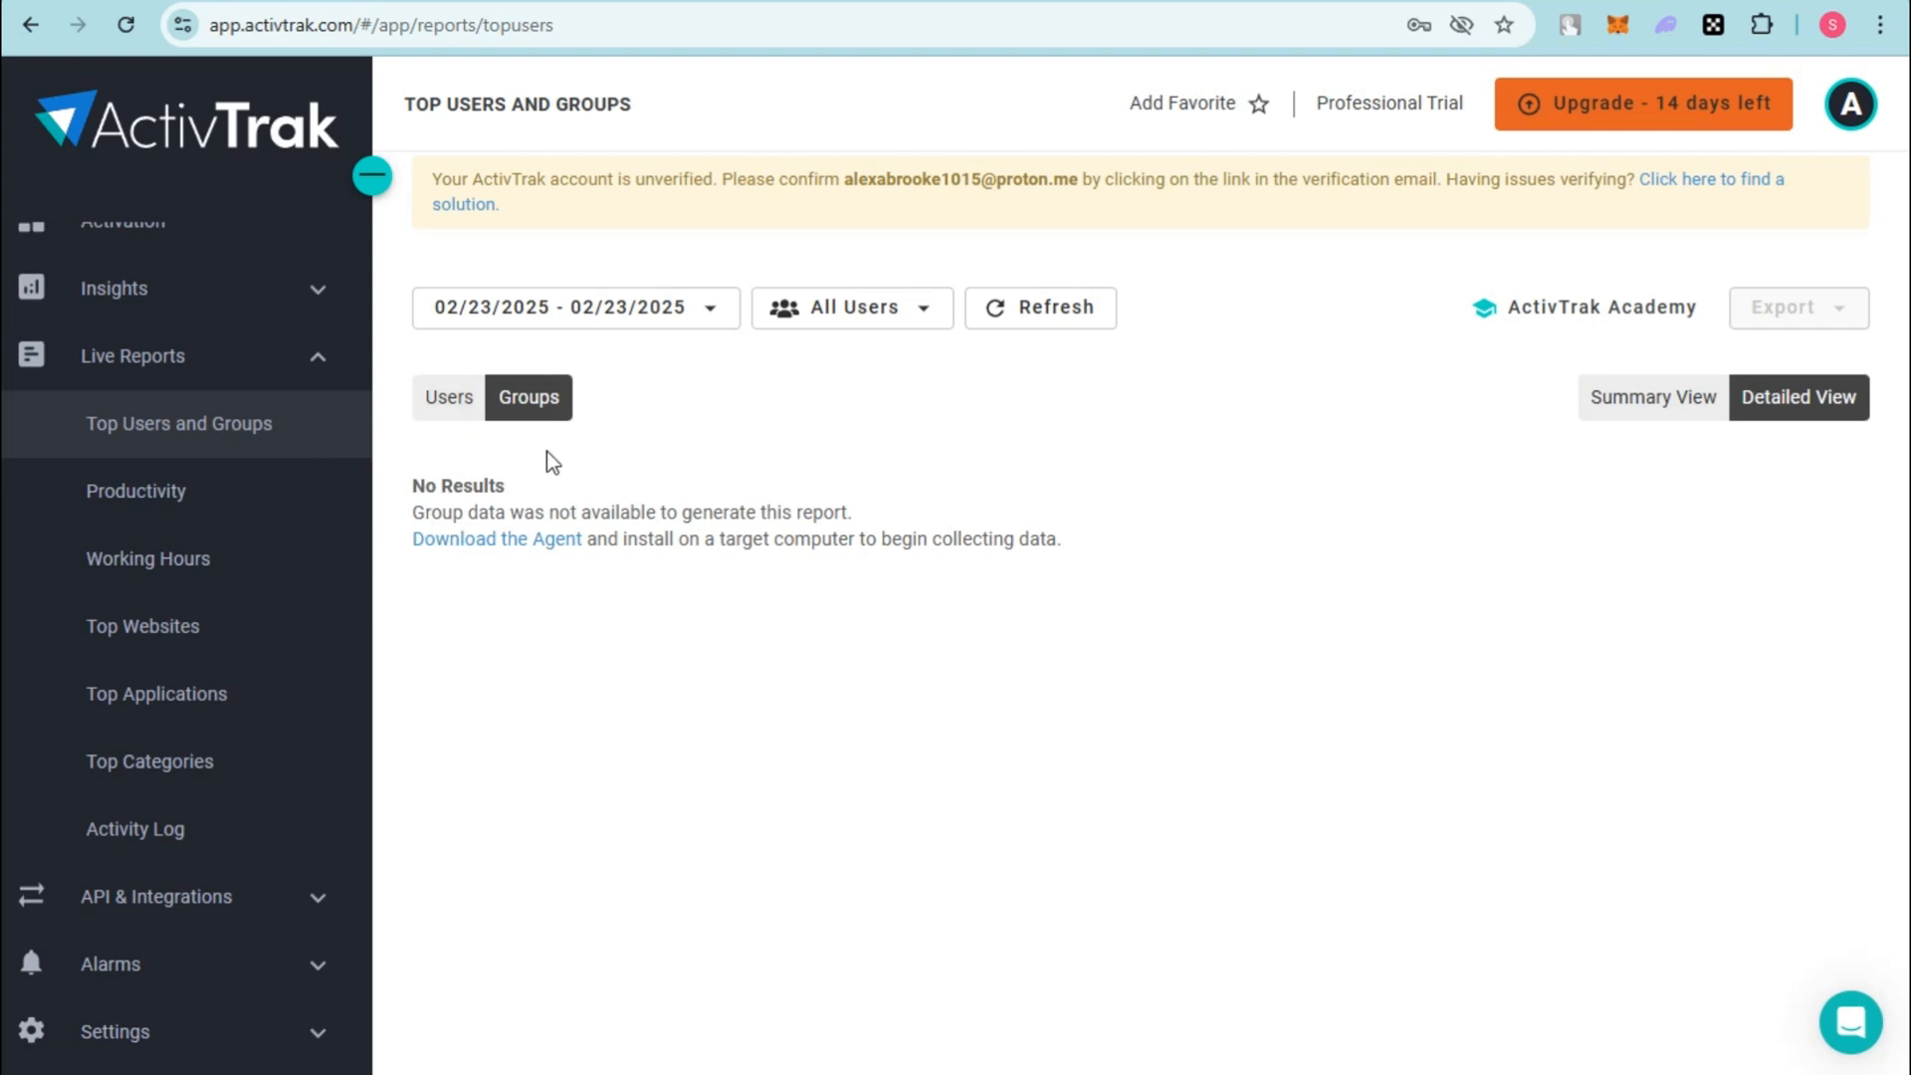
{"action": "left_click", "coordinate": [135, 492]}
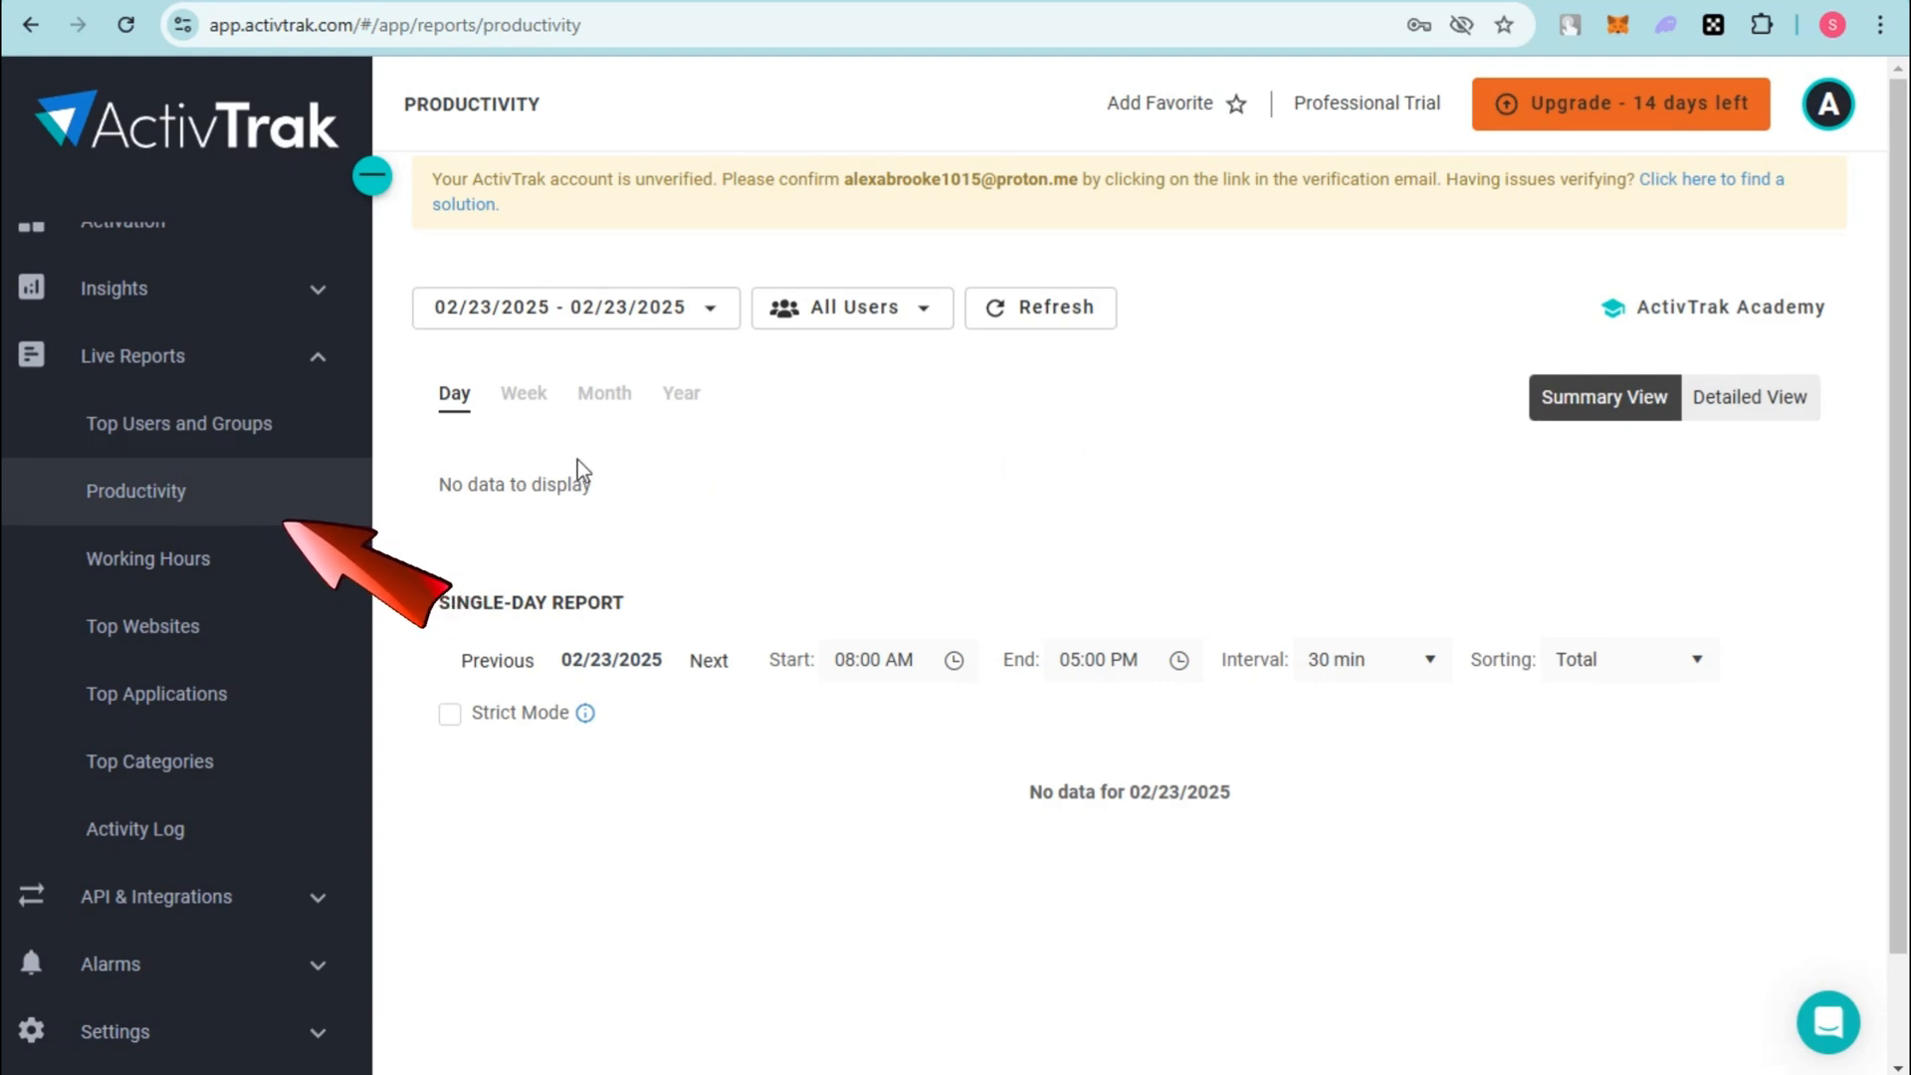
Step: Show the Working Hours report with every column enabled via Select All
{"action": "left_click", "coordinate": [147, 557]}
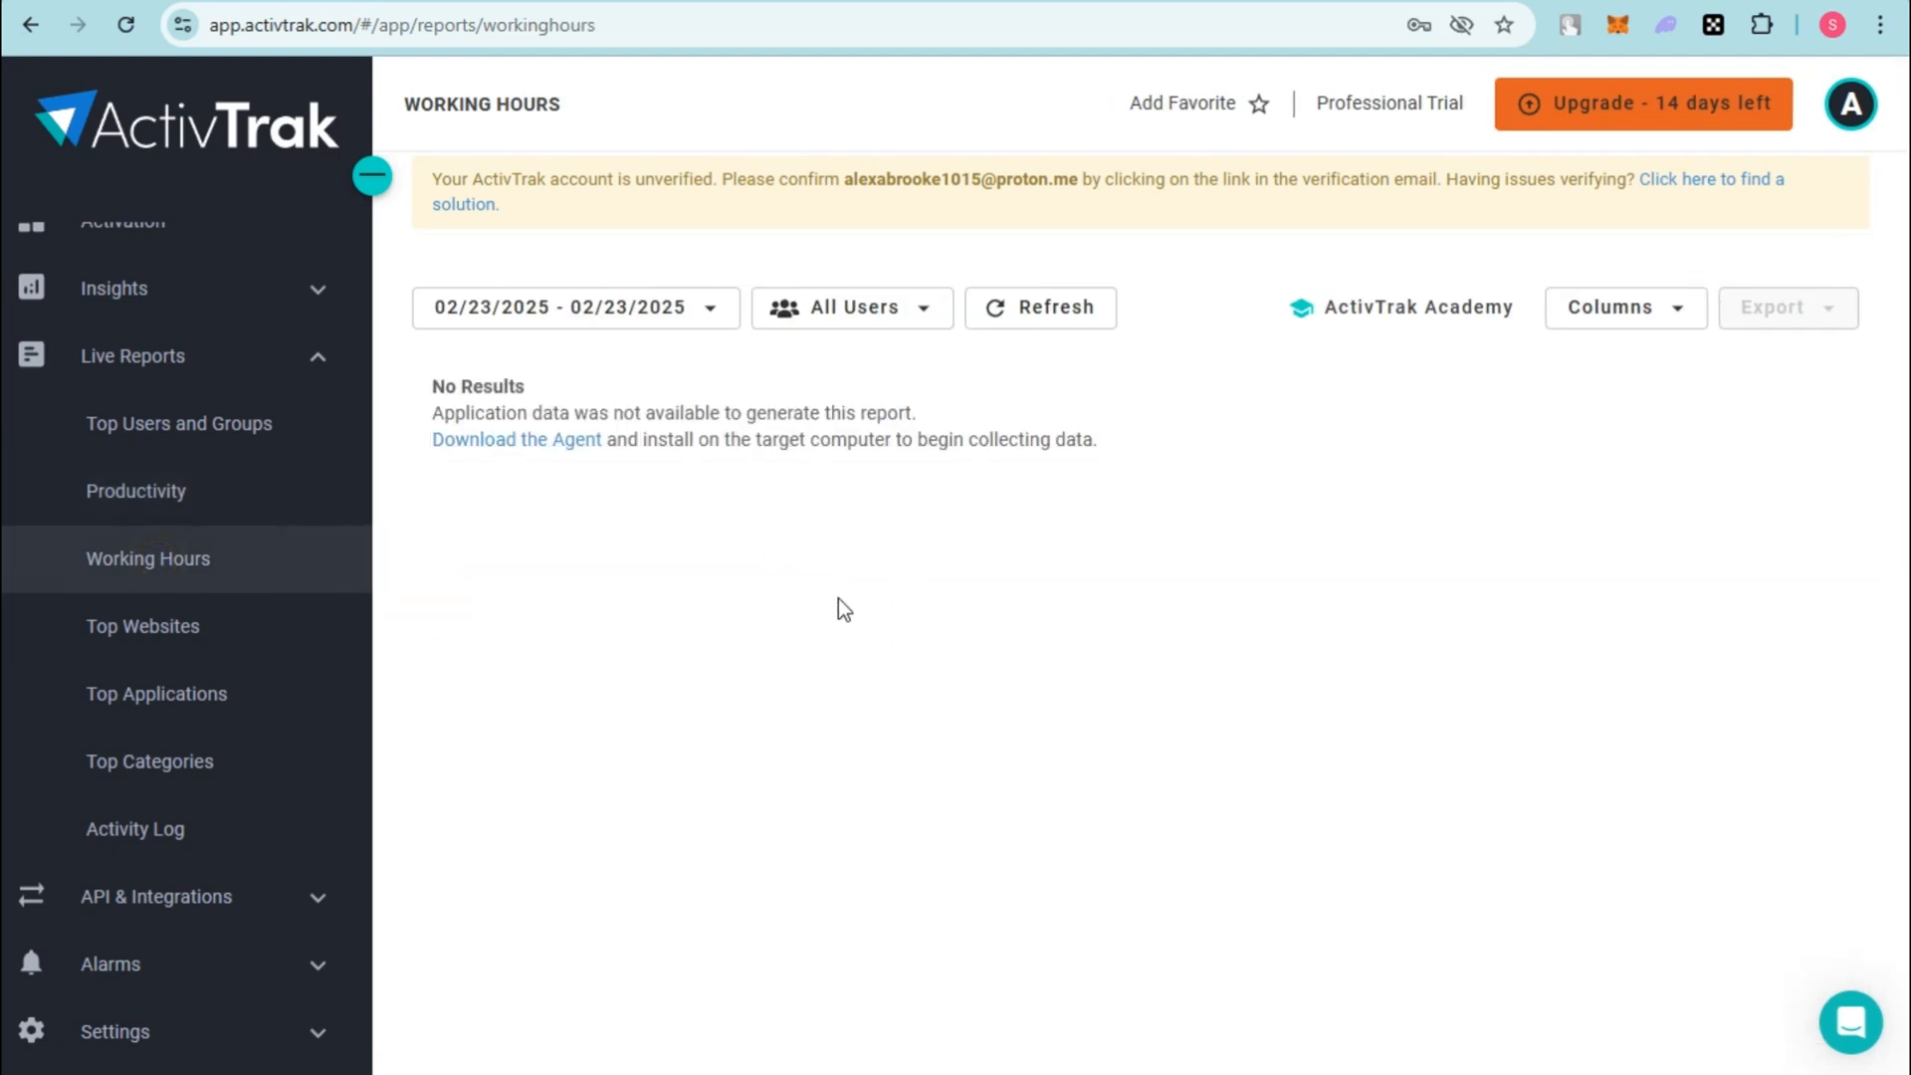
{"action": "mouse_move", "coordinate": [1541, 344]}
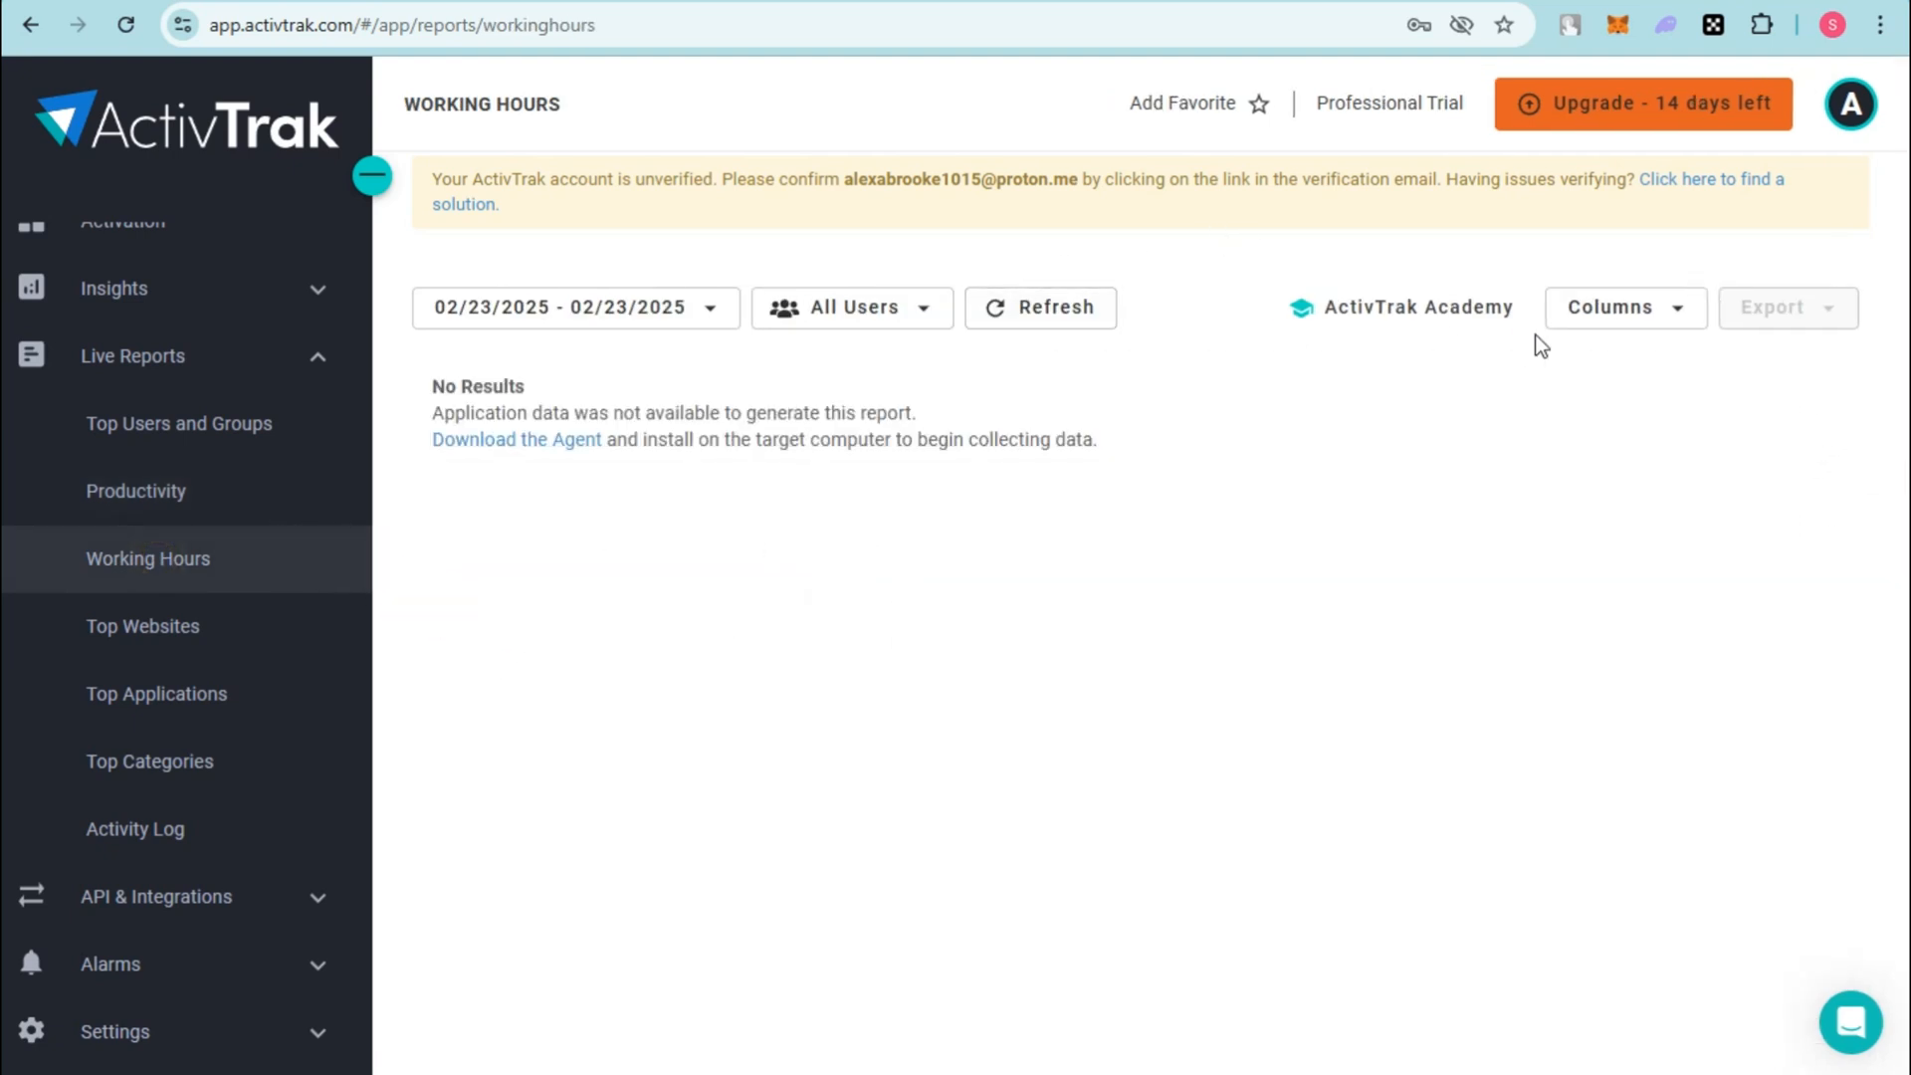
{"action": "left_click", "coordinate": [1623, 306]}
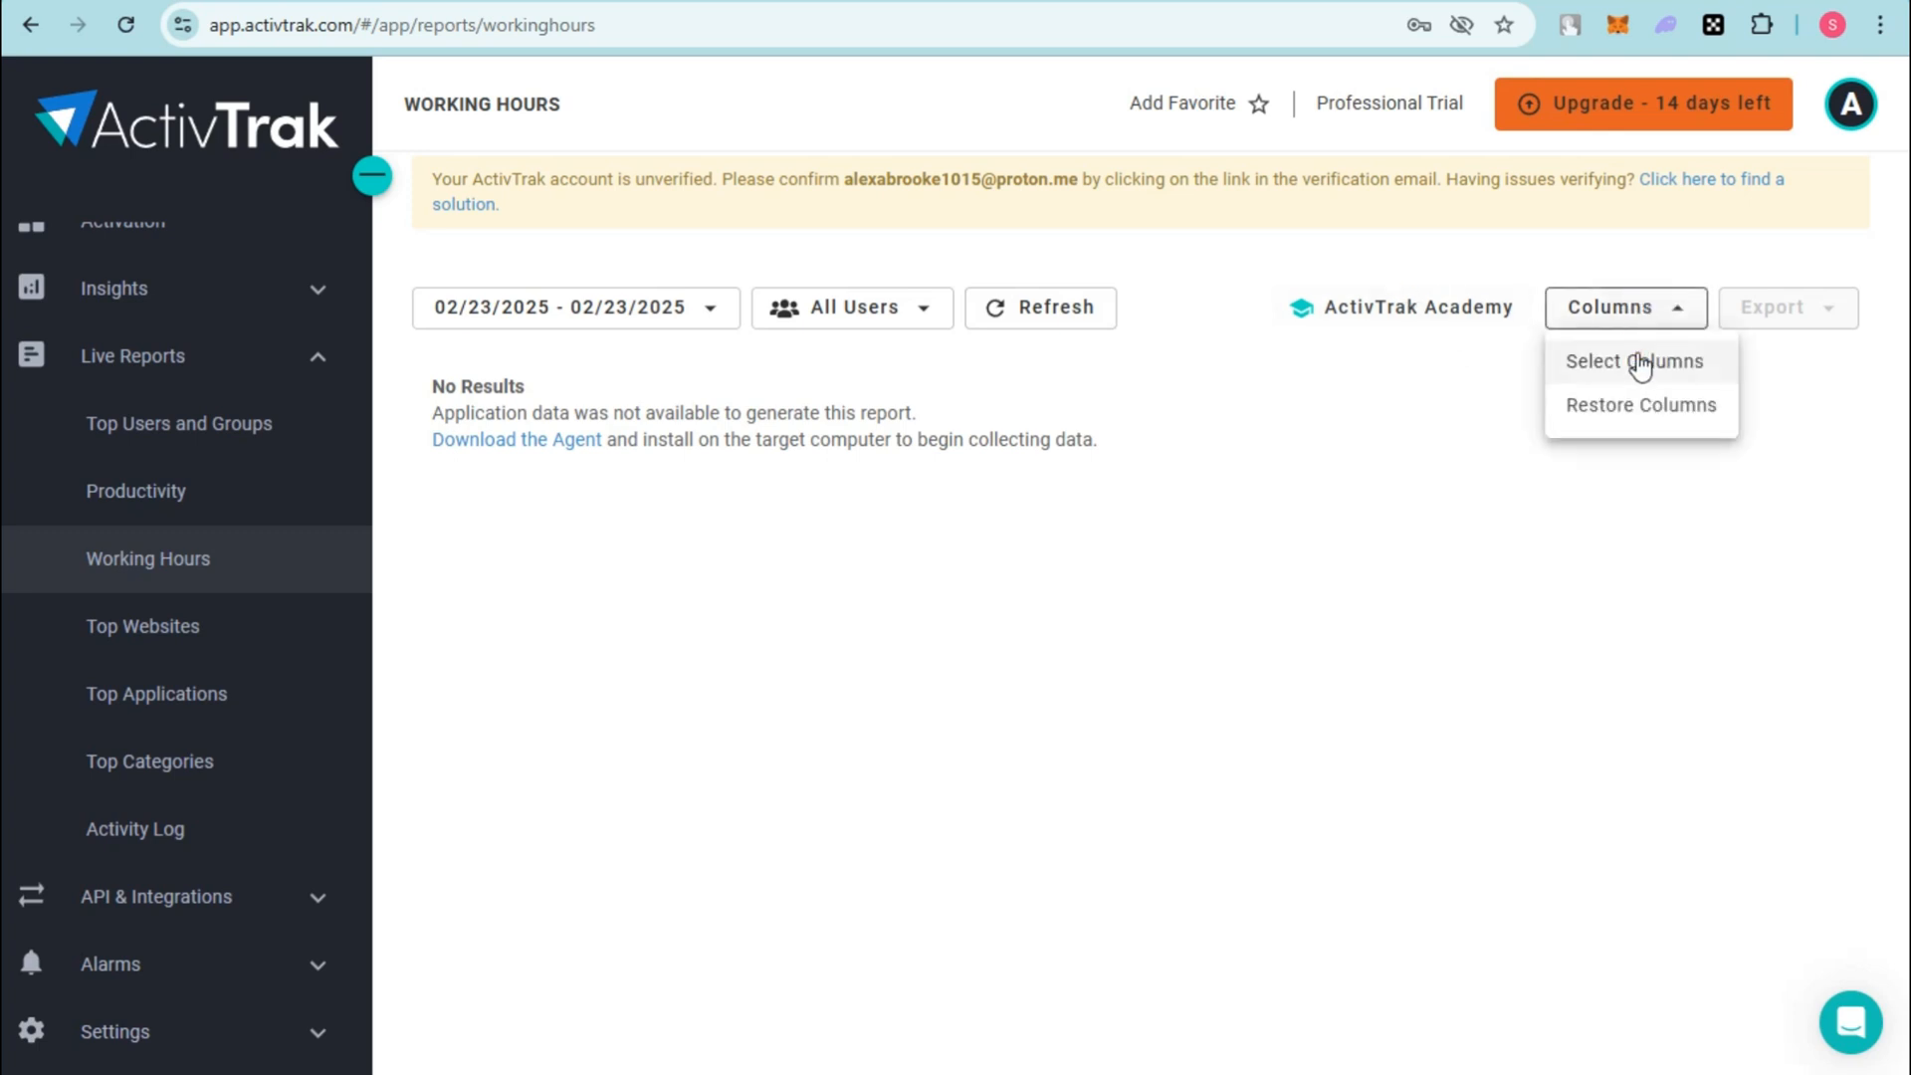
{"action": "left_click", "coordinate": [1632, 360]}
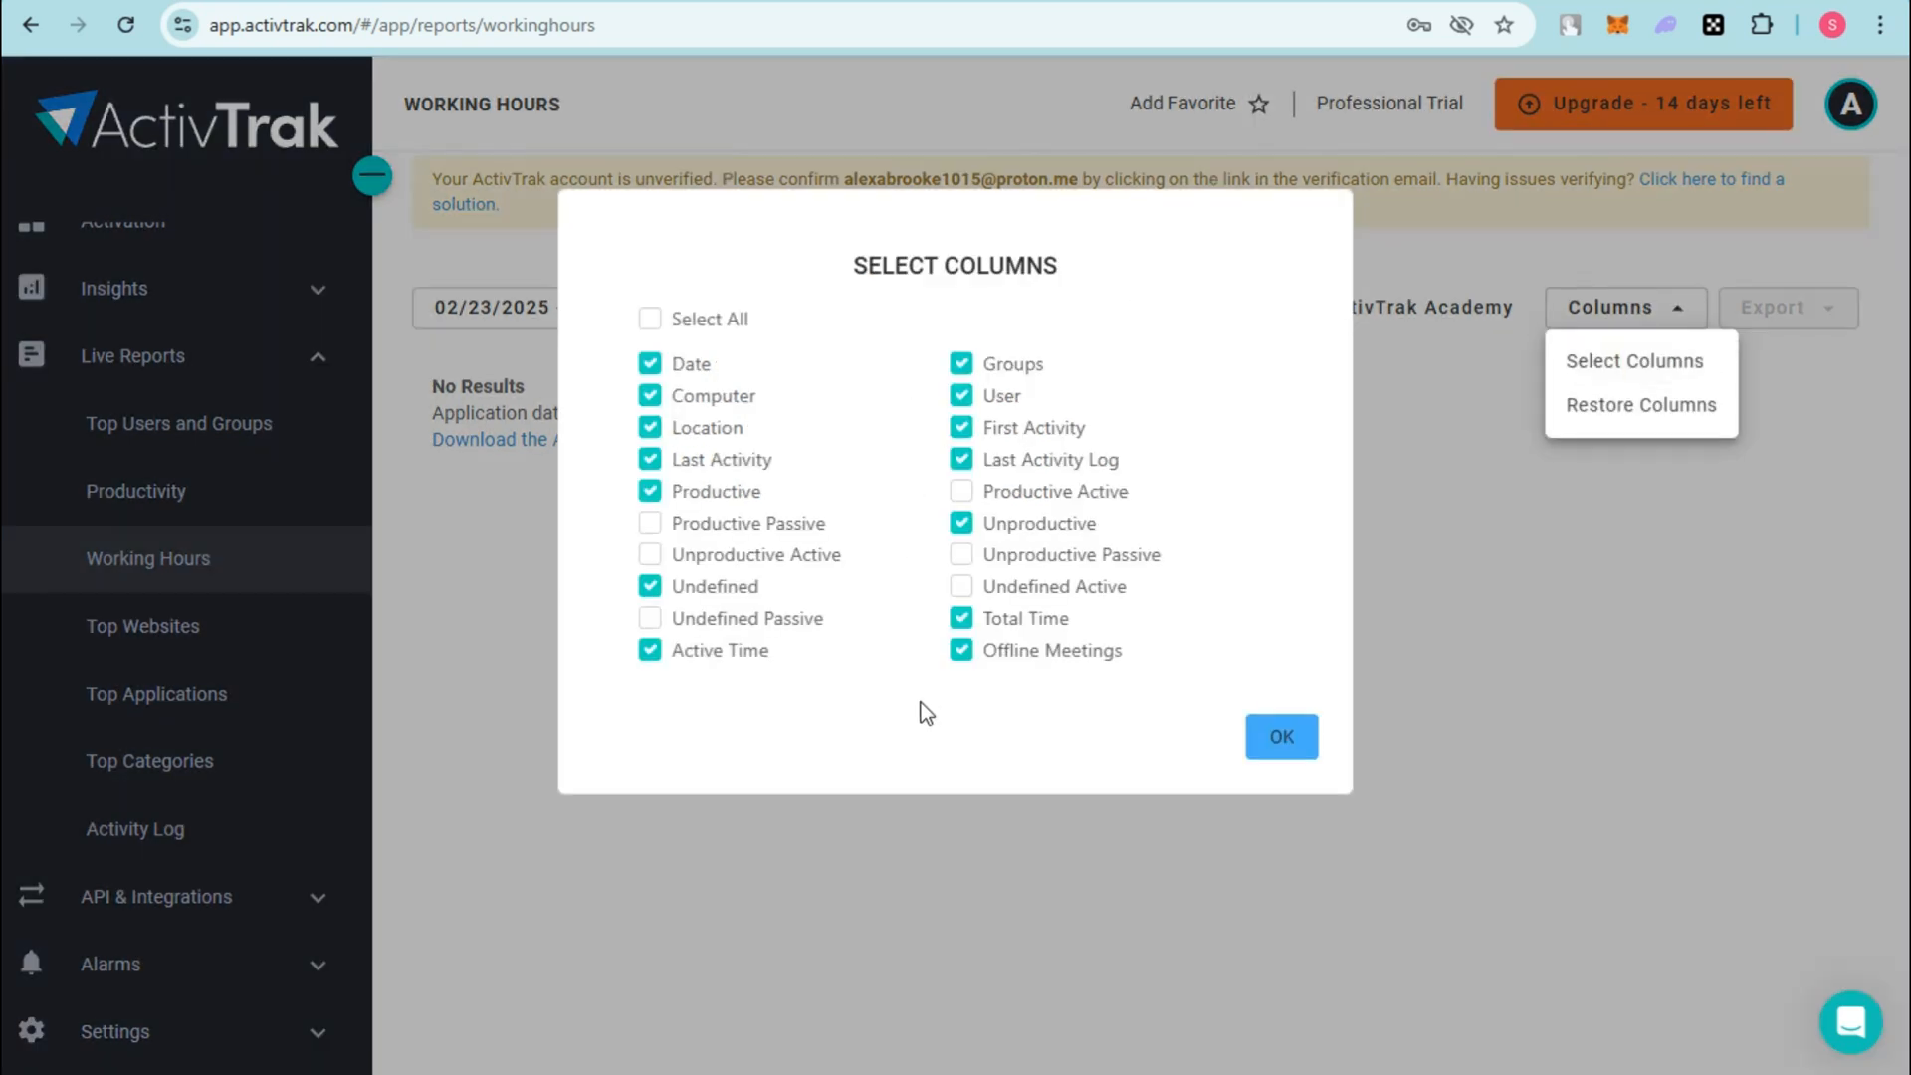
{"action": "left_click", "coordinate": [648, 318]}
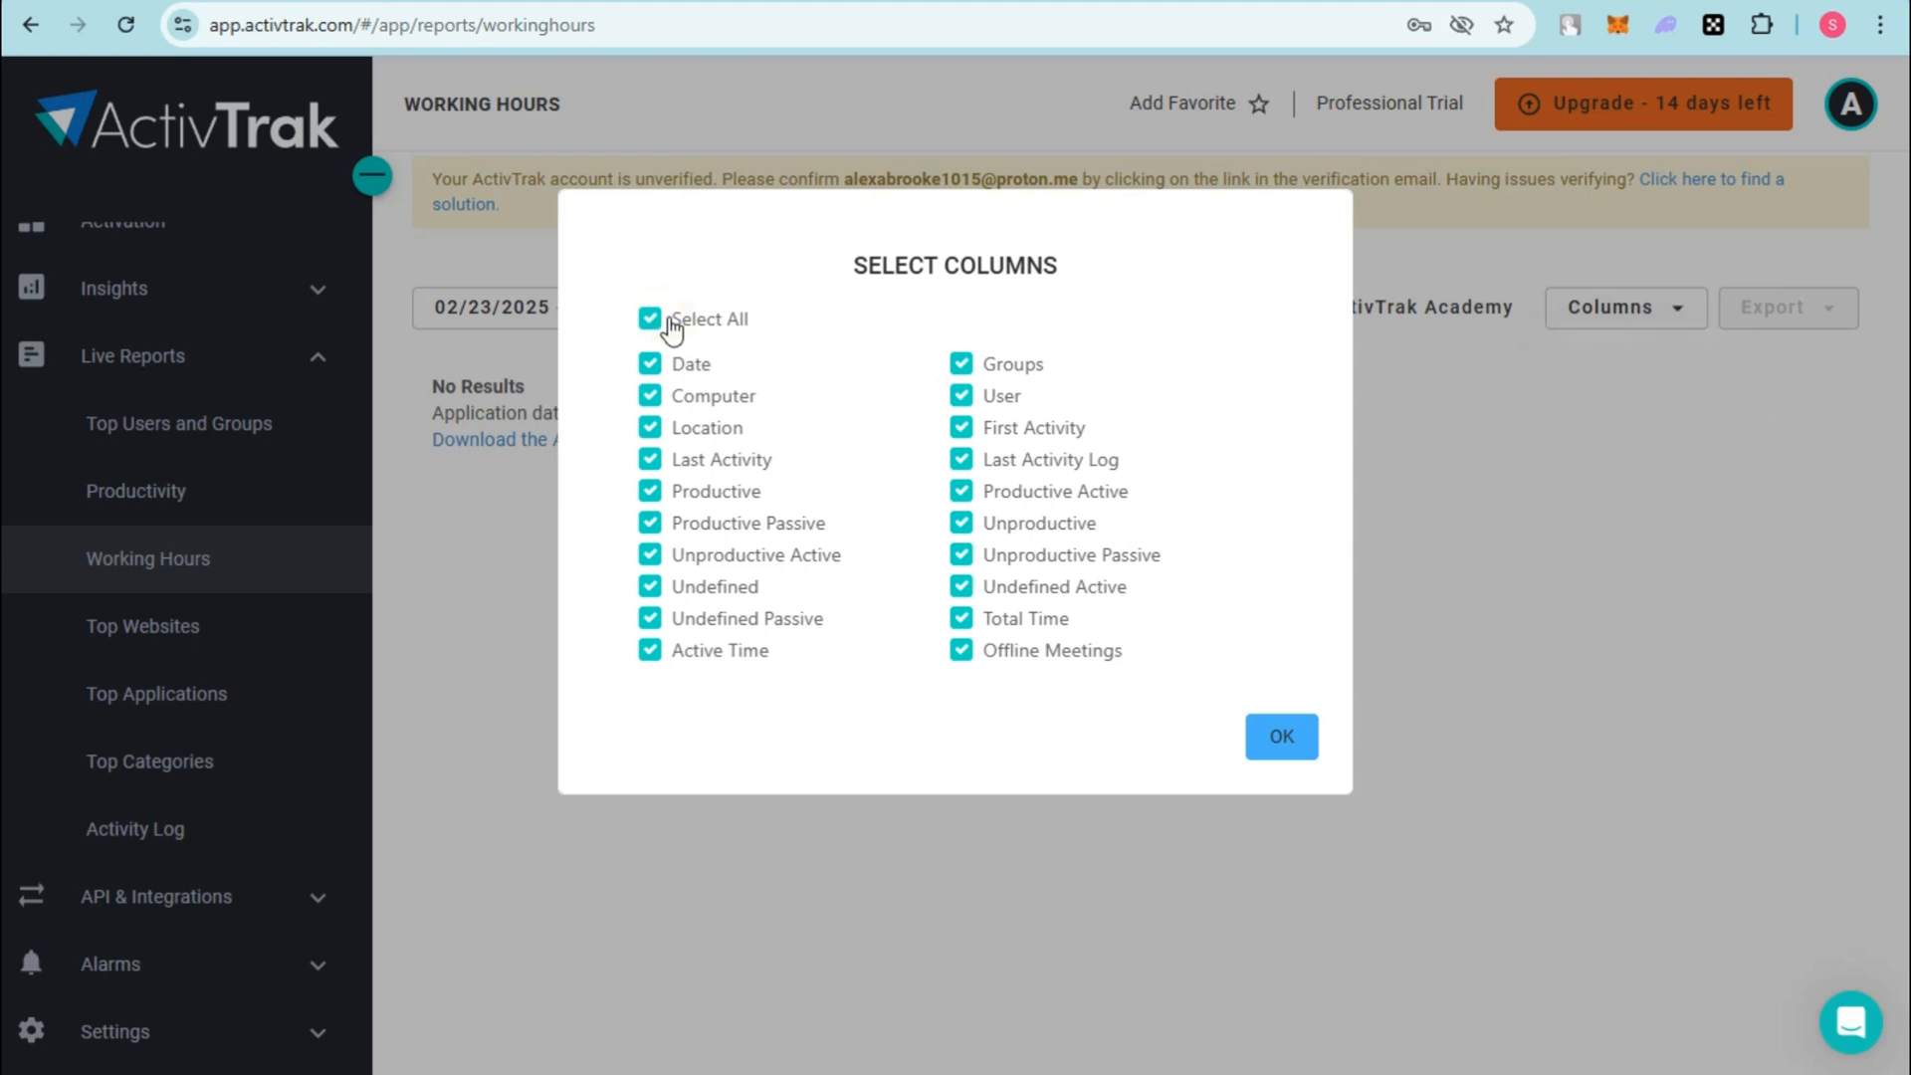
{"action": "left_click", "coordinate": [1280, 736]}
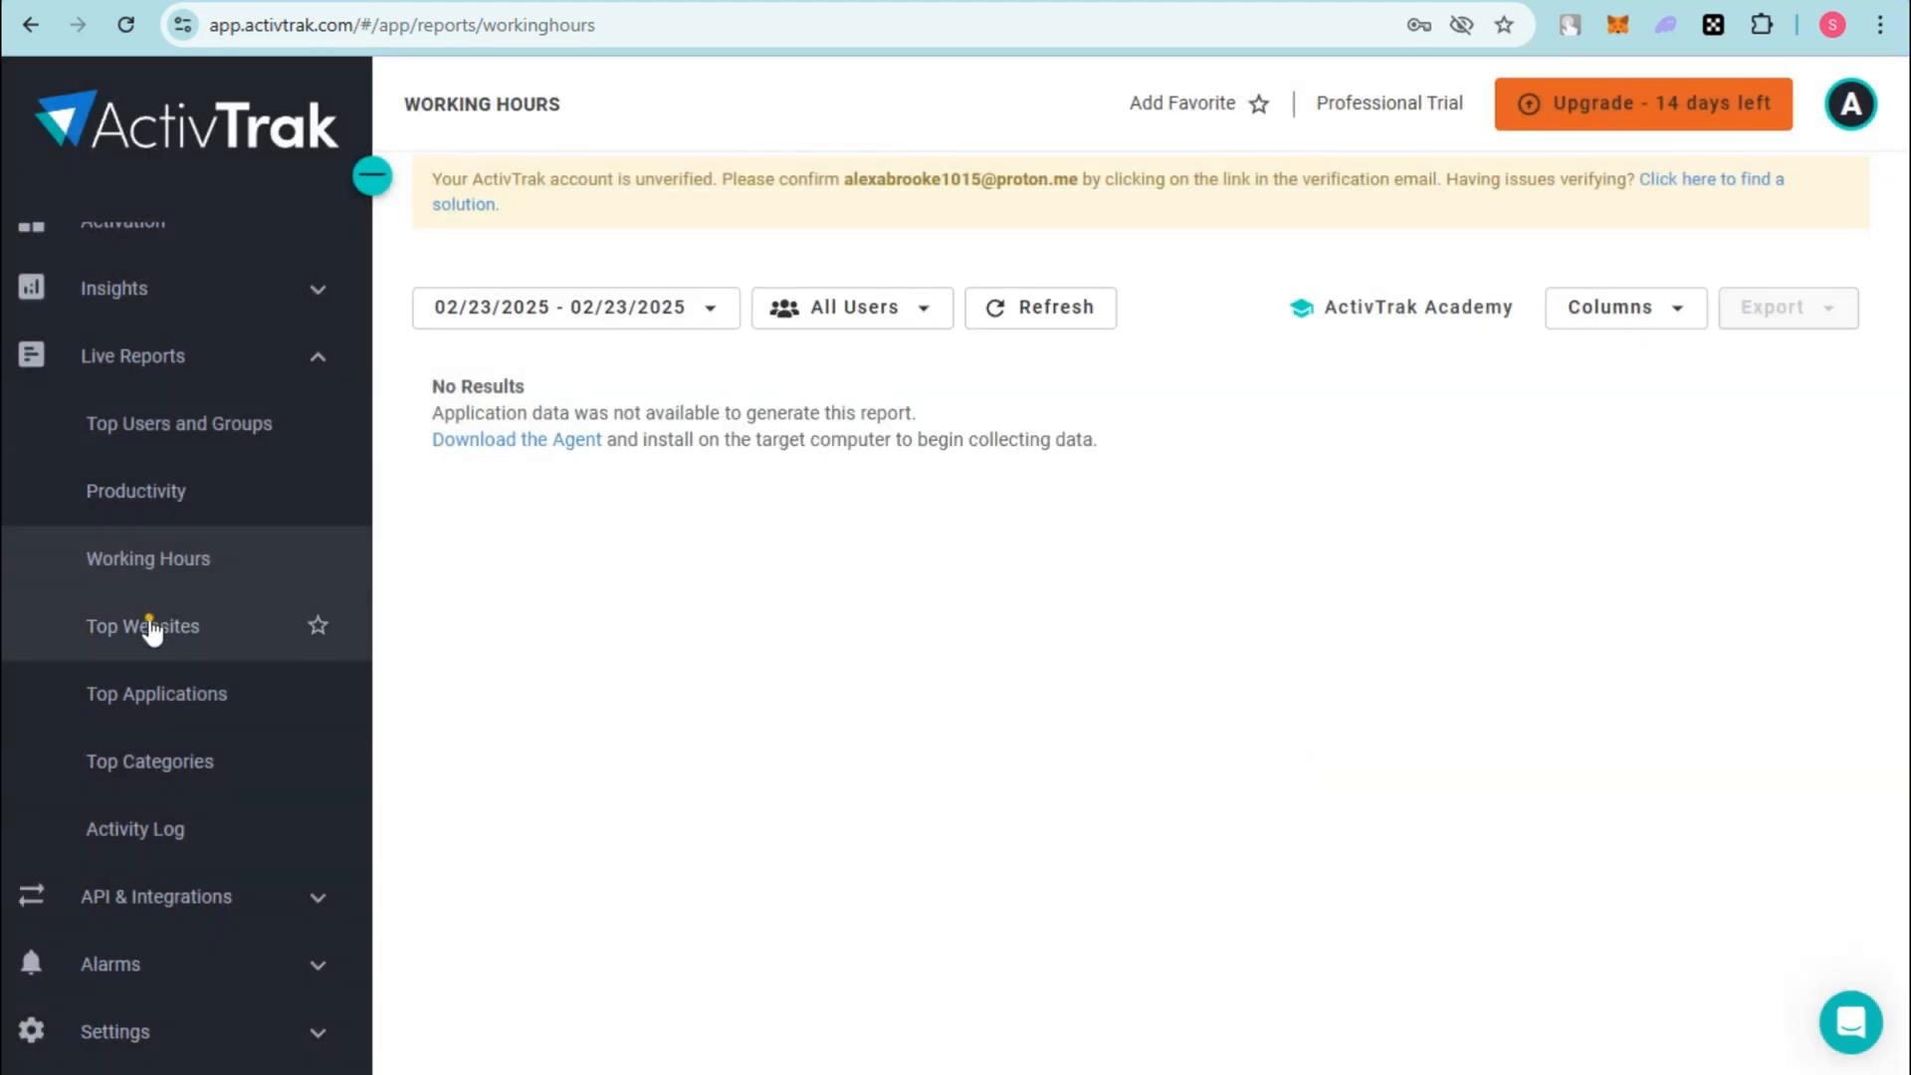
Step: View Top Websites in Detailed View with the classification filter, then Top Applications
{"action": "left_click", "coordinate": [141, 625]}
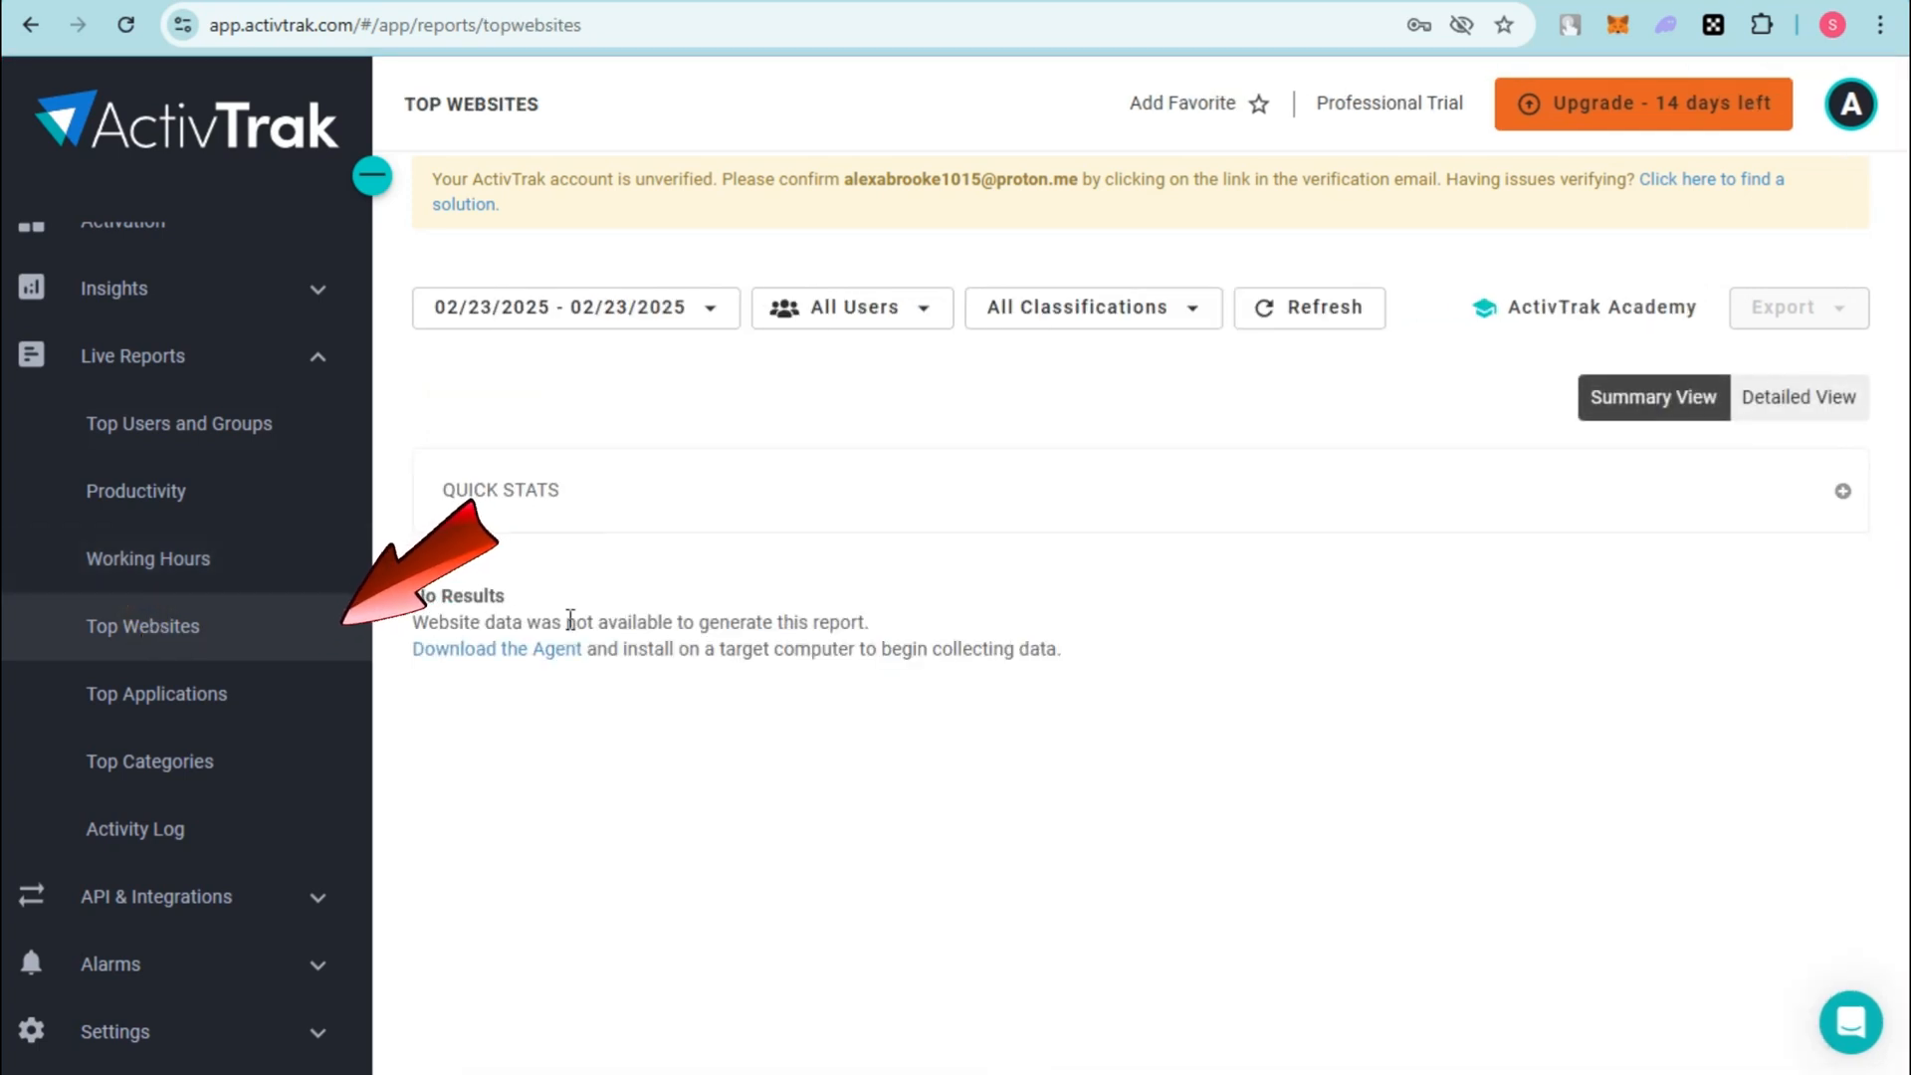
{"action": "left_click", "coordinate": [1799, 398]}
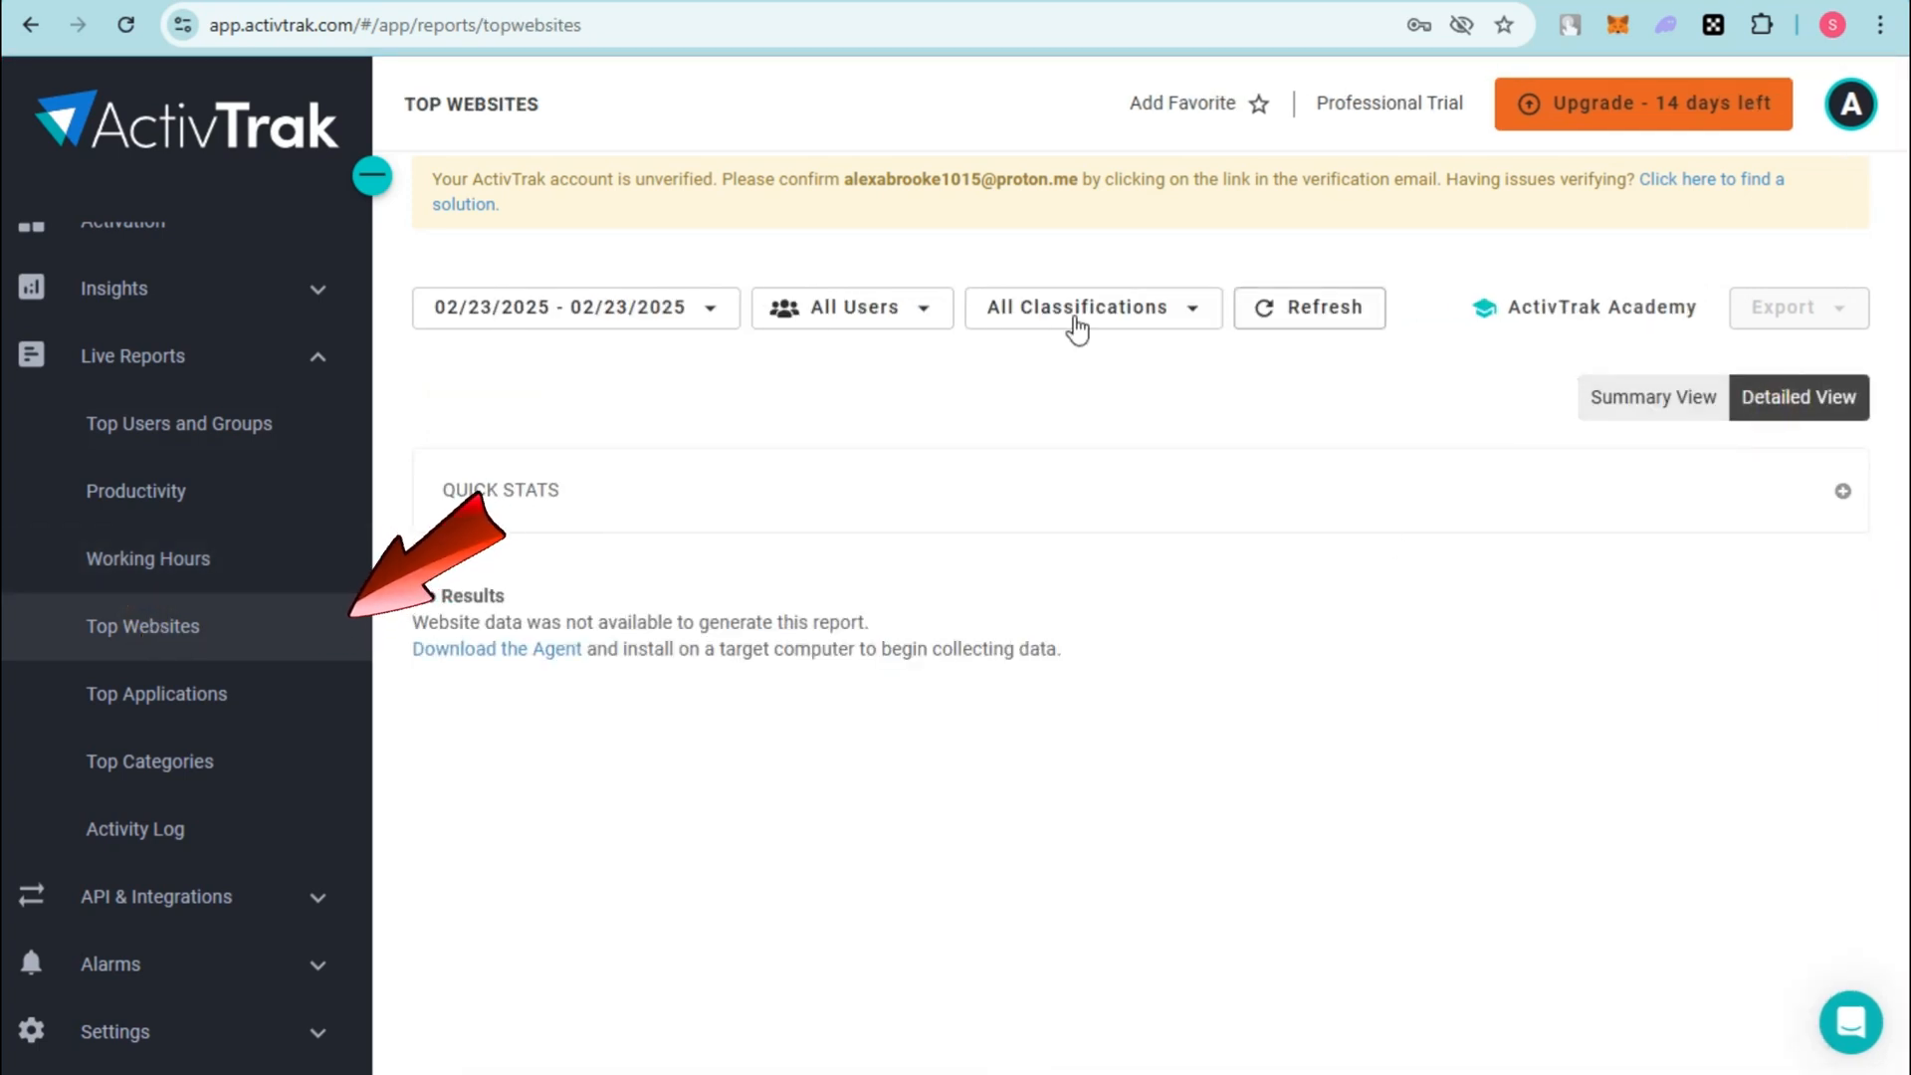
{"action": "left_click", "coordinate": [1079, 306]}
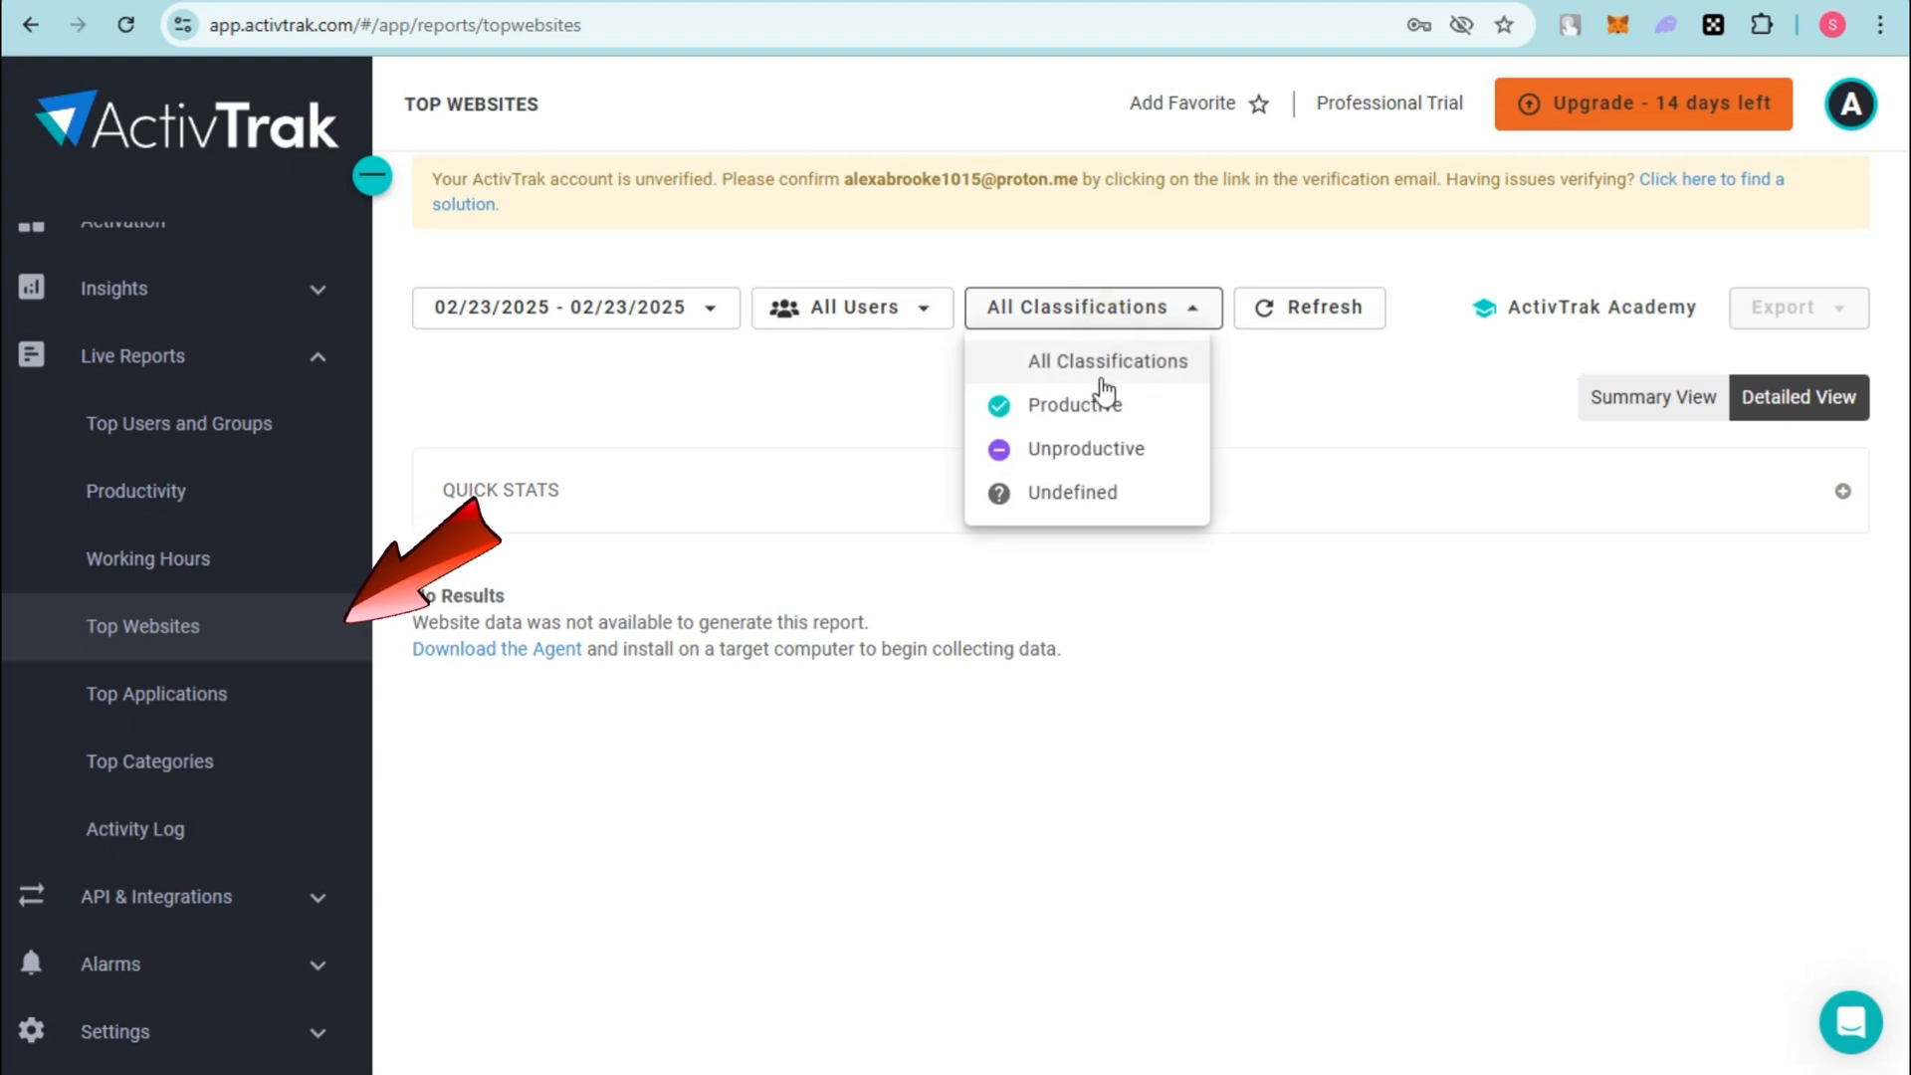
{"action": "left_click", "coordinate": [156, 693]}
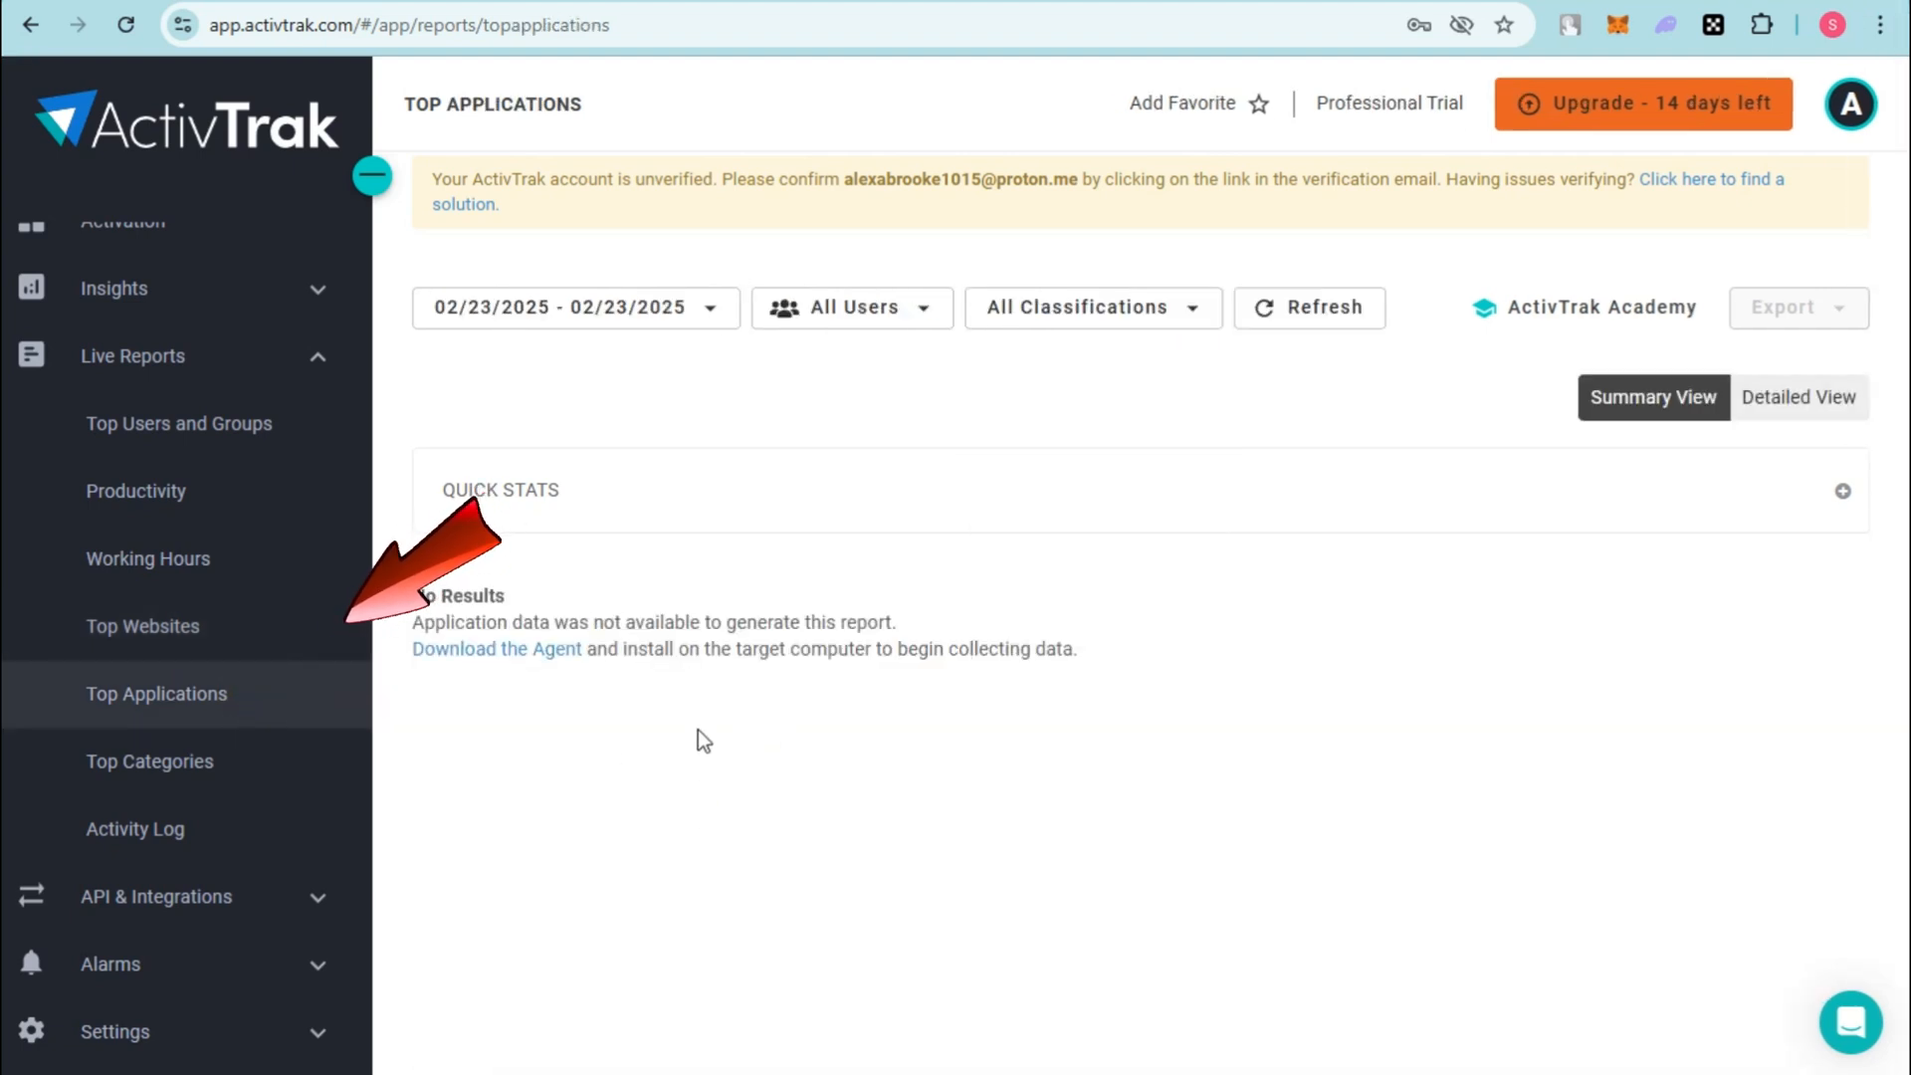
{"action": "mouse_move", "coordinate": [756, 730]}
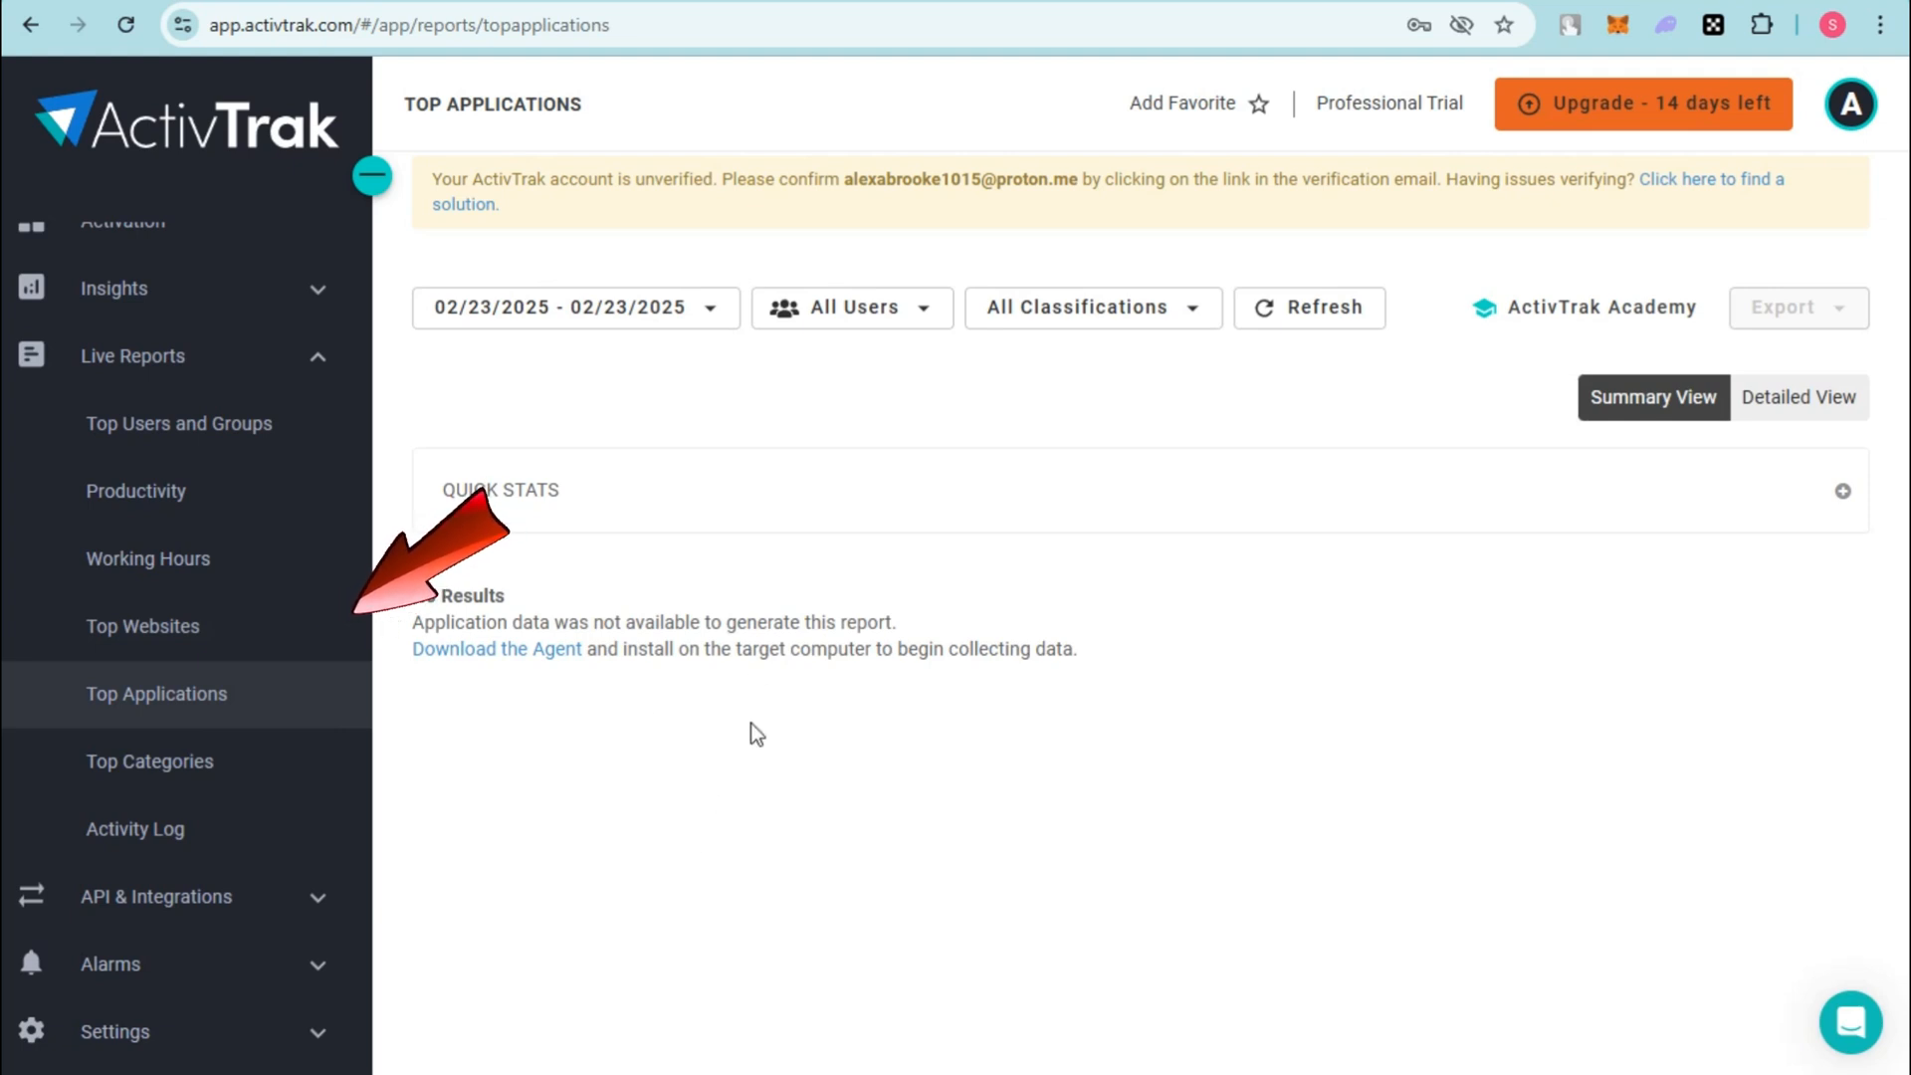
{"action": "mouse_move", "coordinate": [1686, 316]}
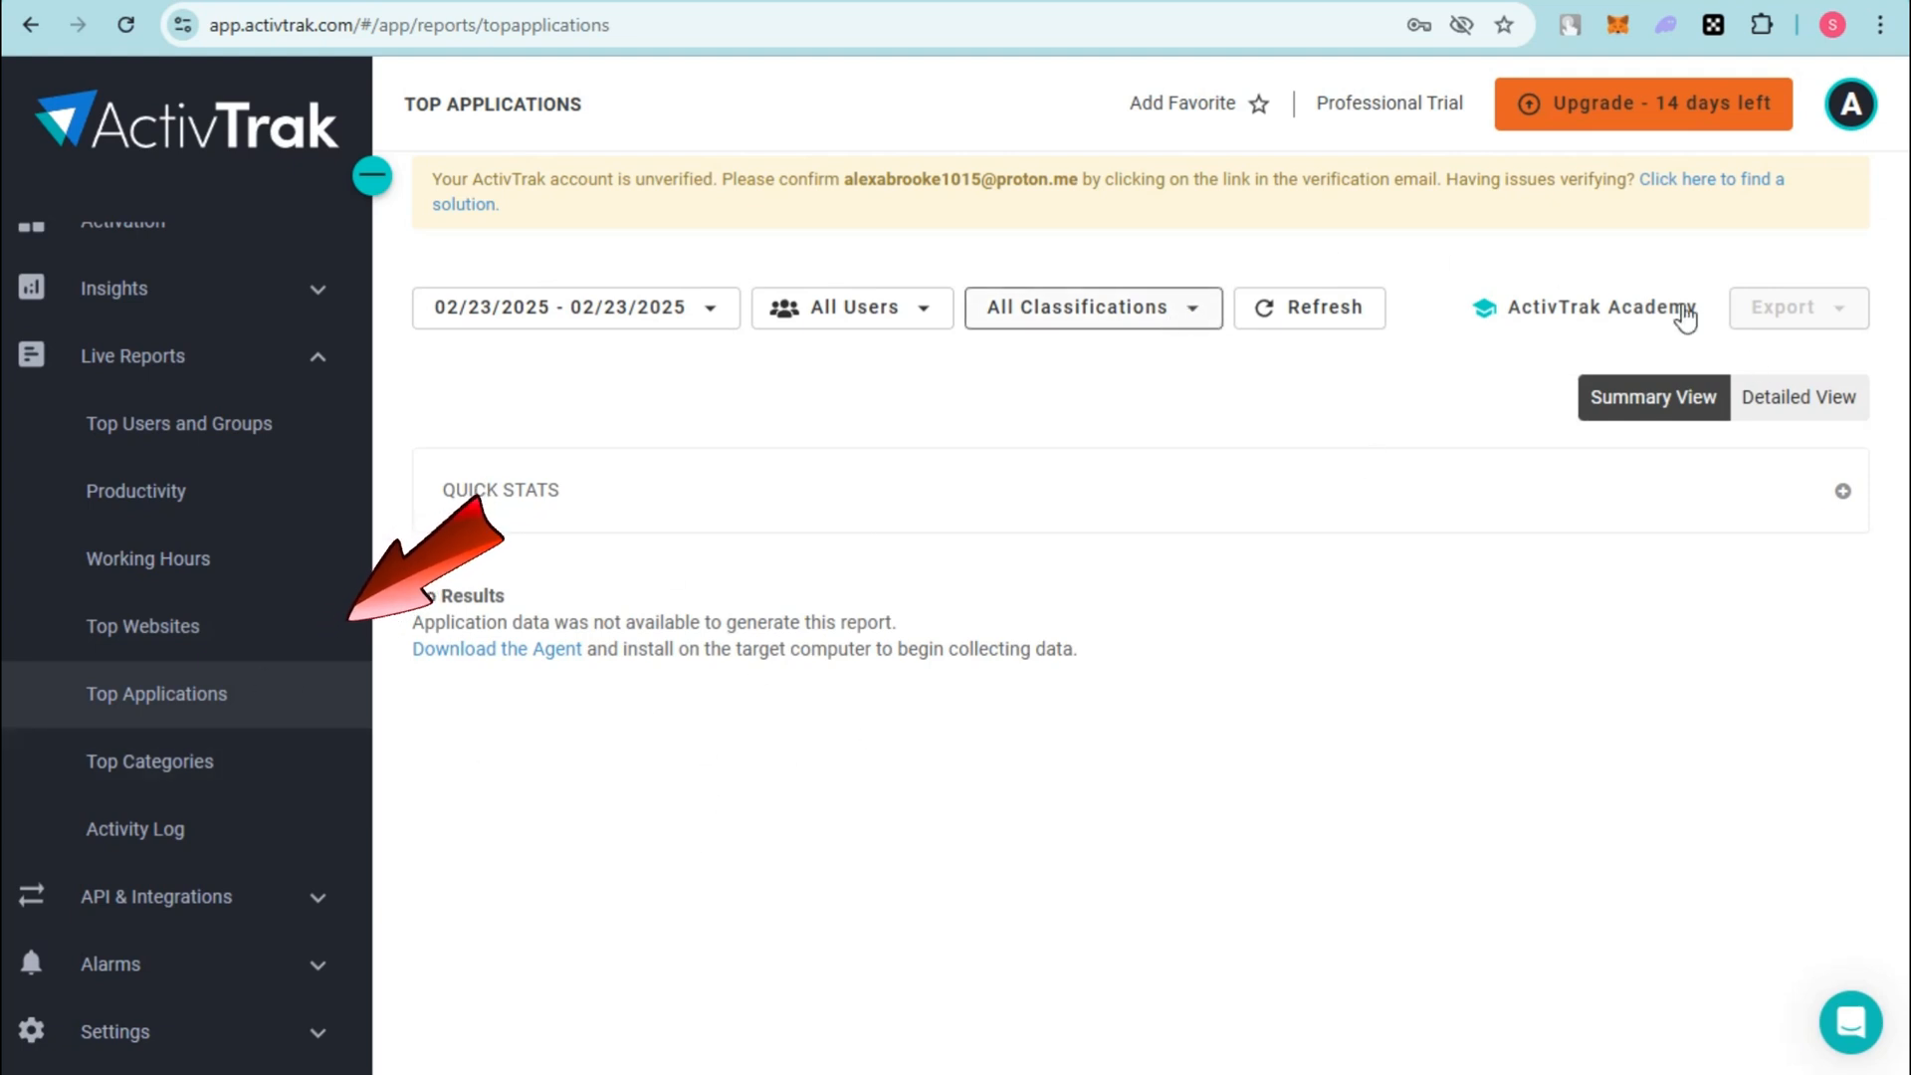
Step: View the Top Categories report and land on the Activity Log report
{"action": "left_click", "coordinate": [149, 761]}
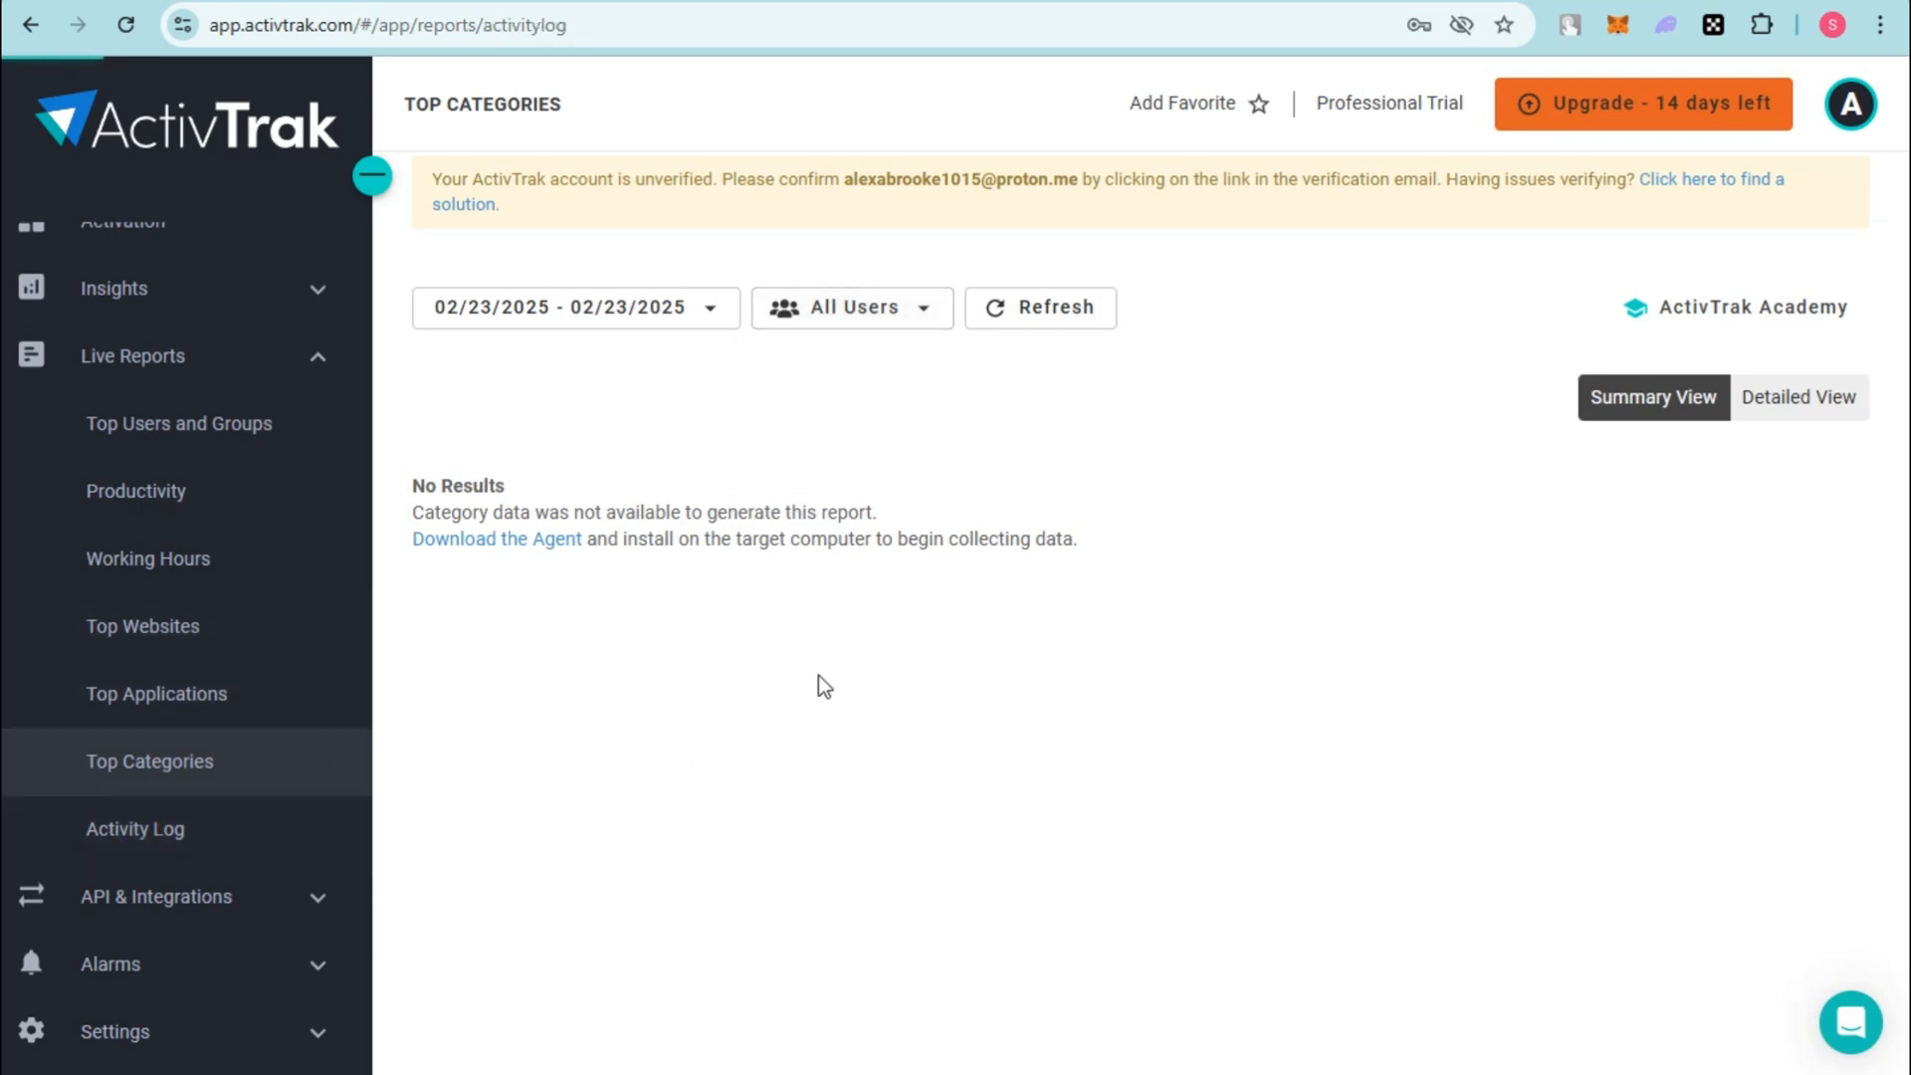
{"action": "left_click", "coordinate": [133, 828]}
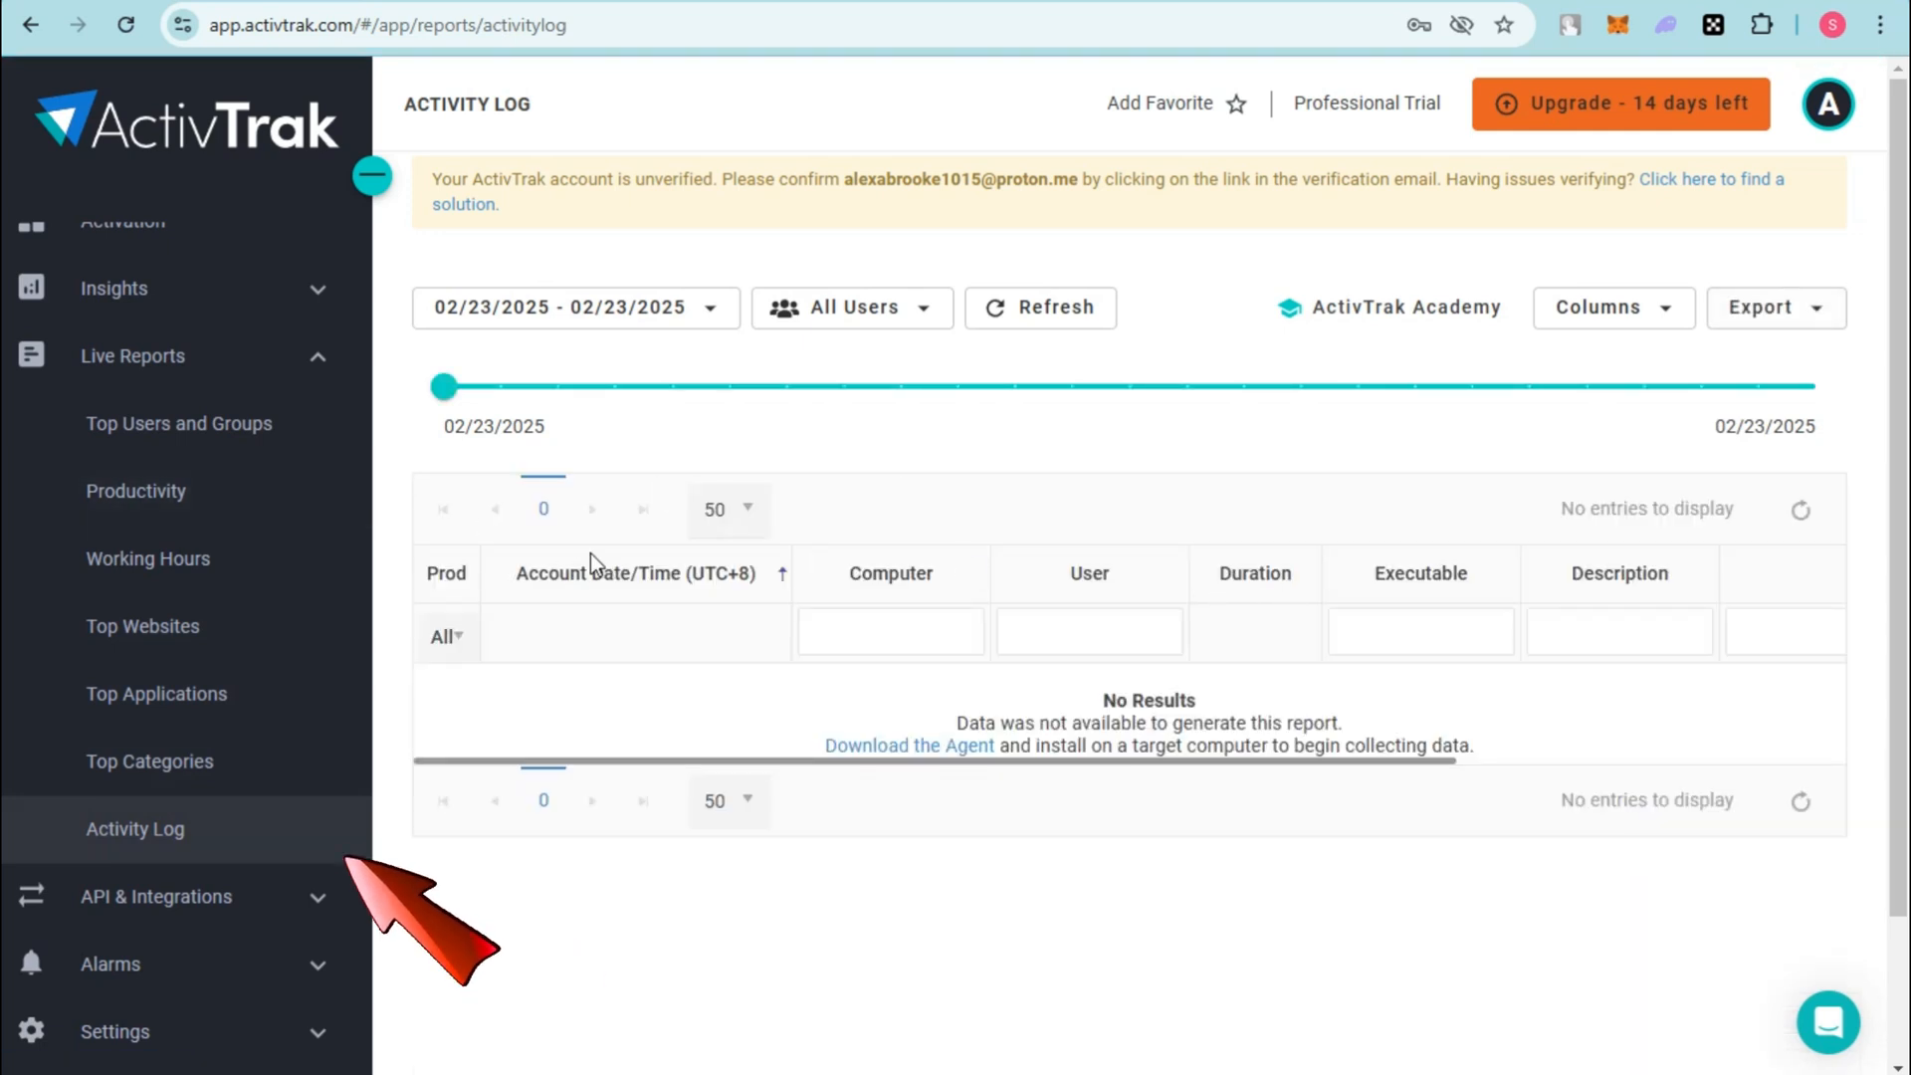
{"action": "left_click", "coordinate": [373, 176]}
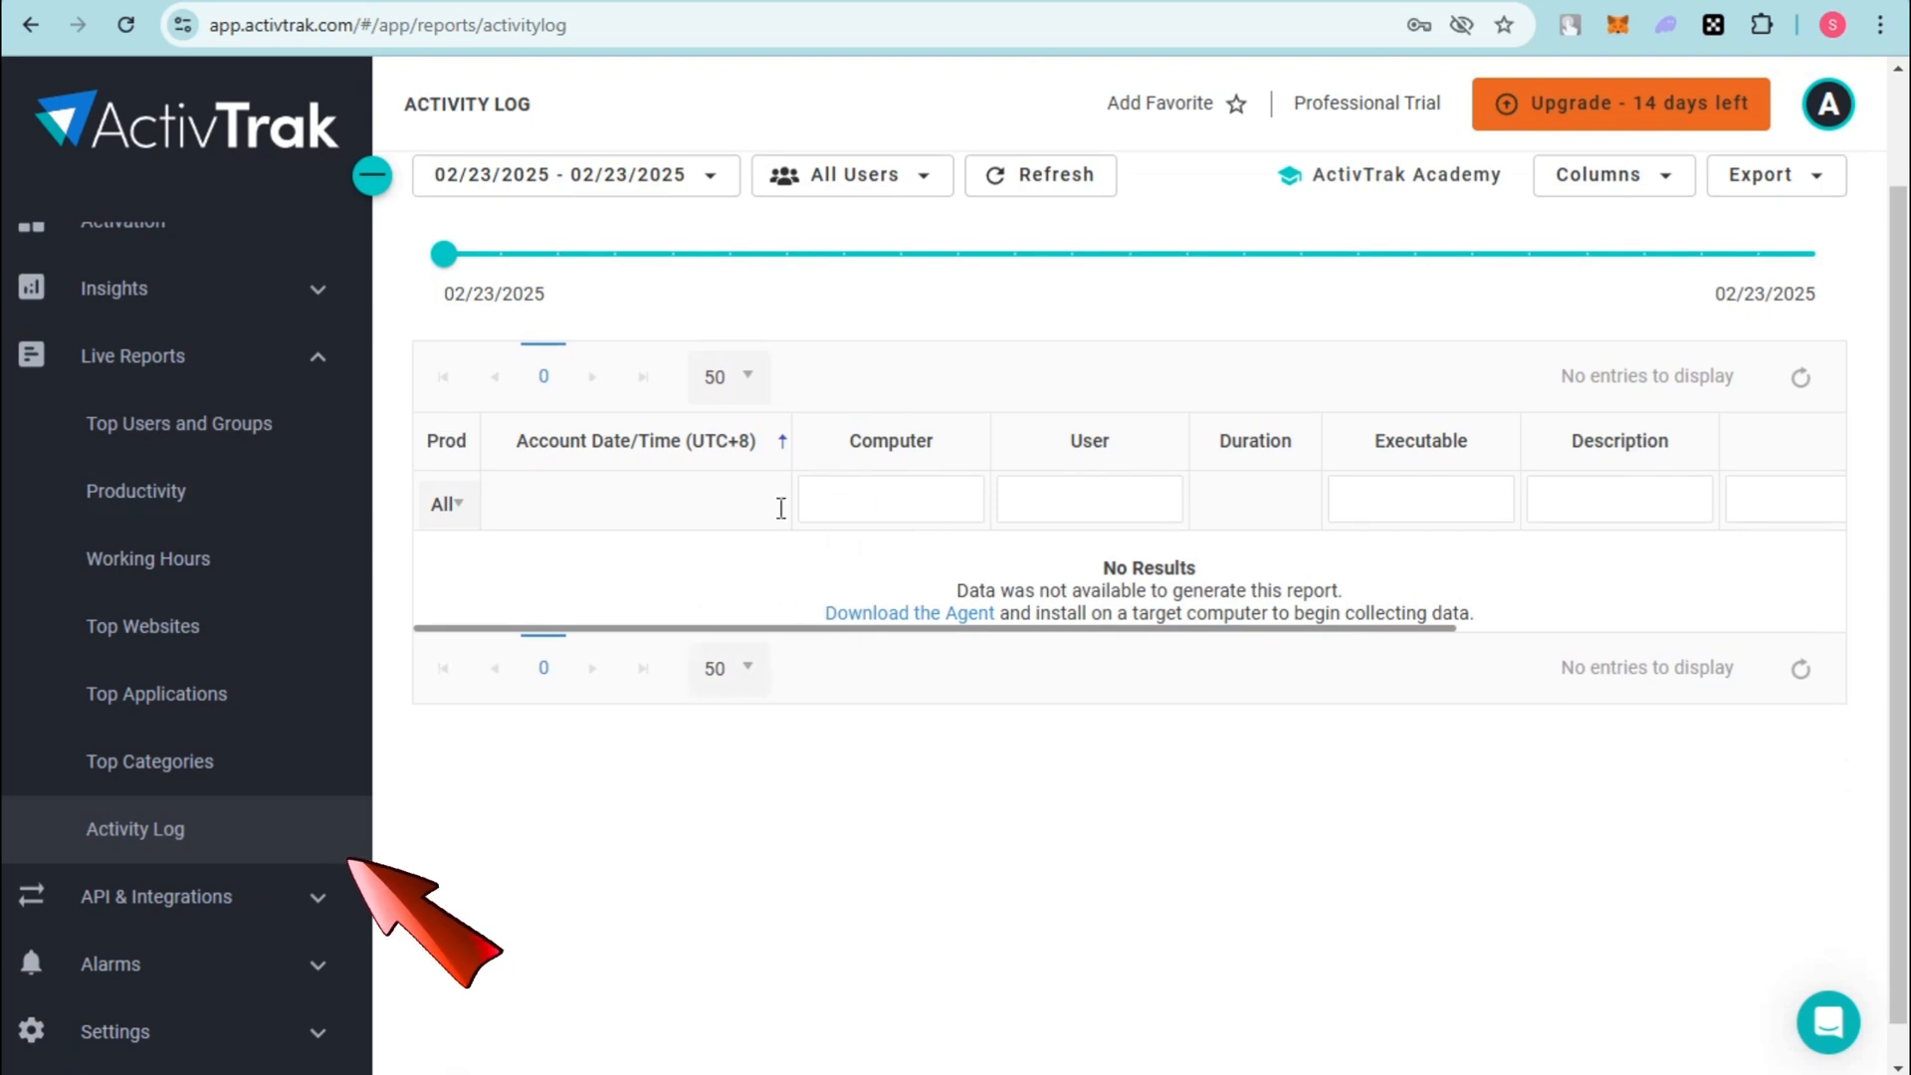
{"action": "mouse_move", "coordinate": [283, 880]}
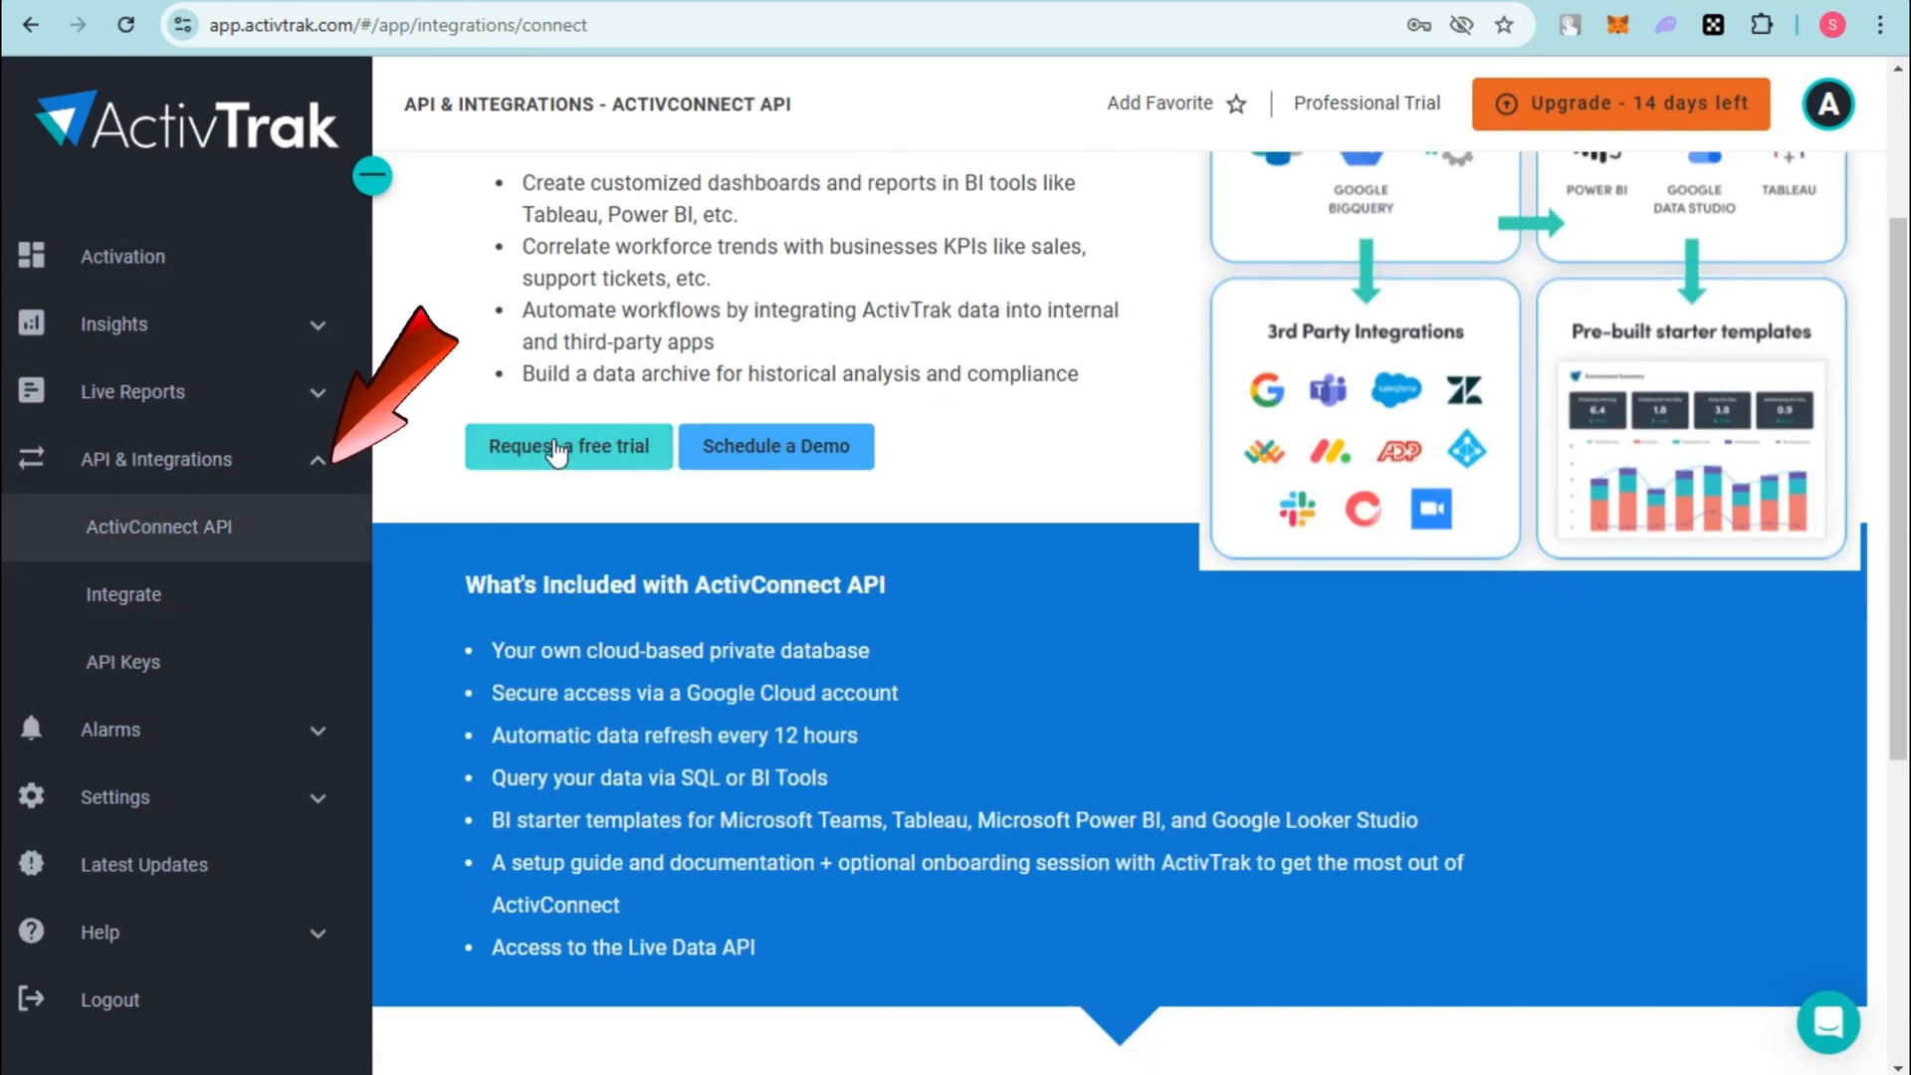
{"action": "mouse_move", "coordinate": [780, 482]}
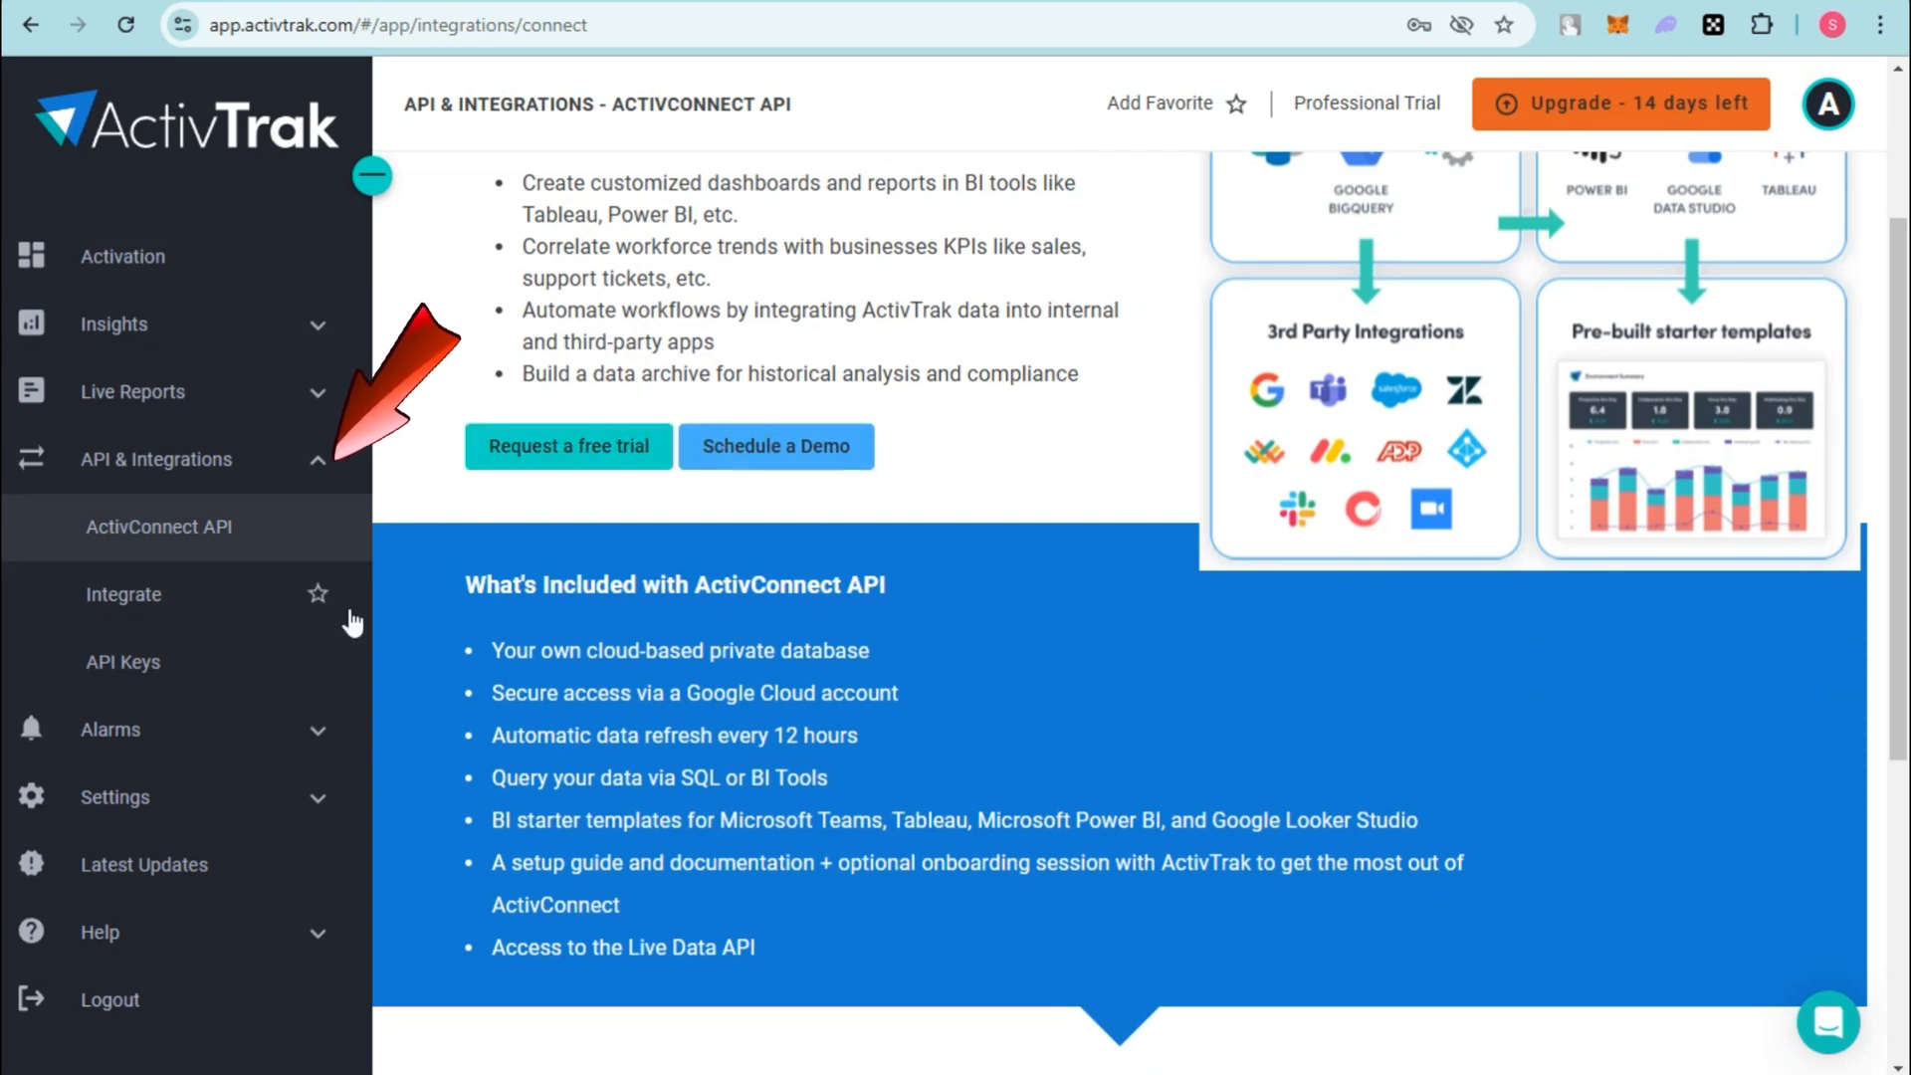
Step: Browse the Integrate page's cards for Azure AD, Salesforce, Outlook and Google Calendar
{"action": "left_click", "coordinate": [124, 593]}
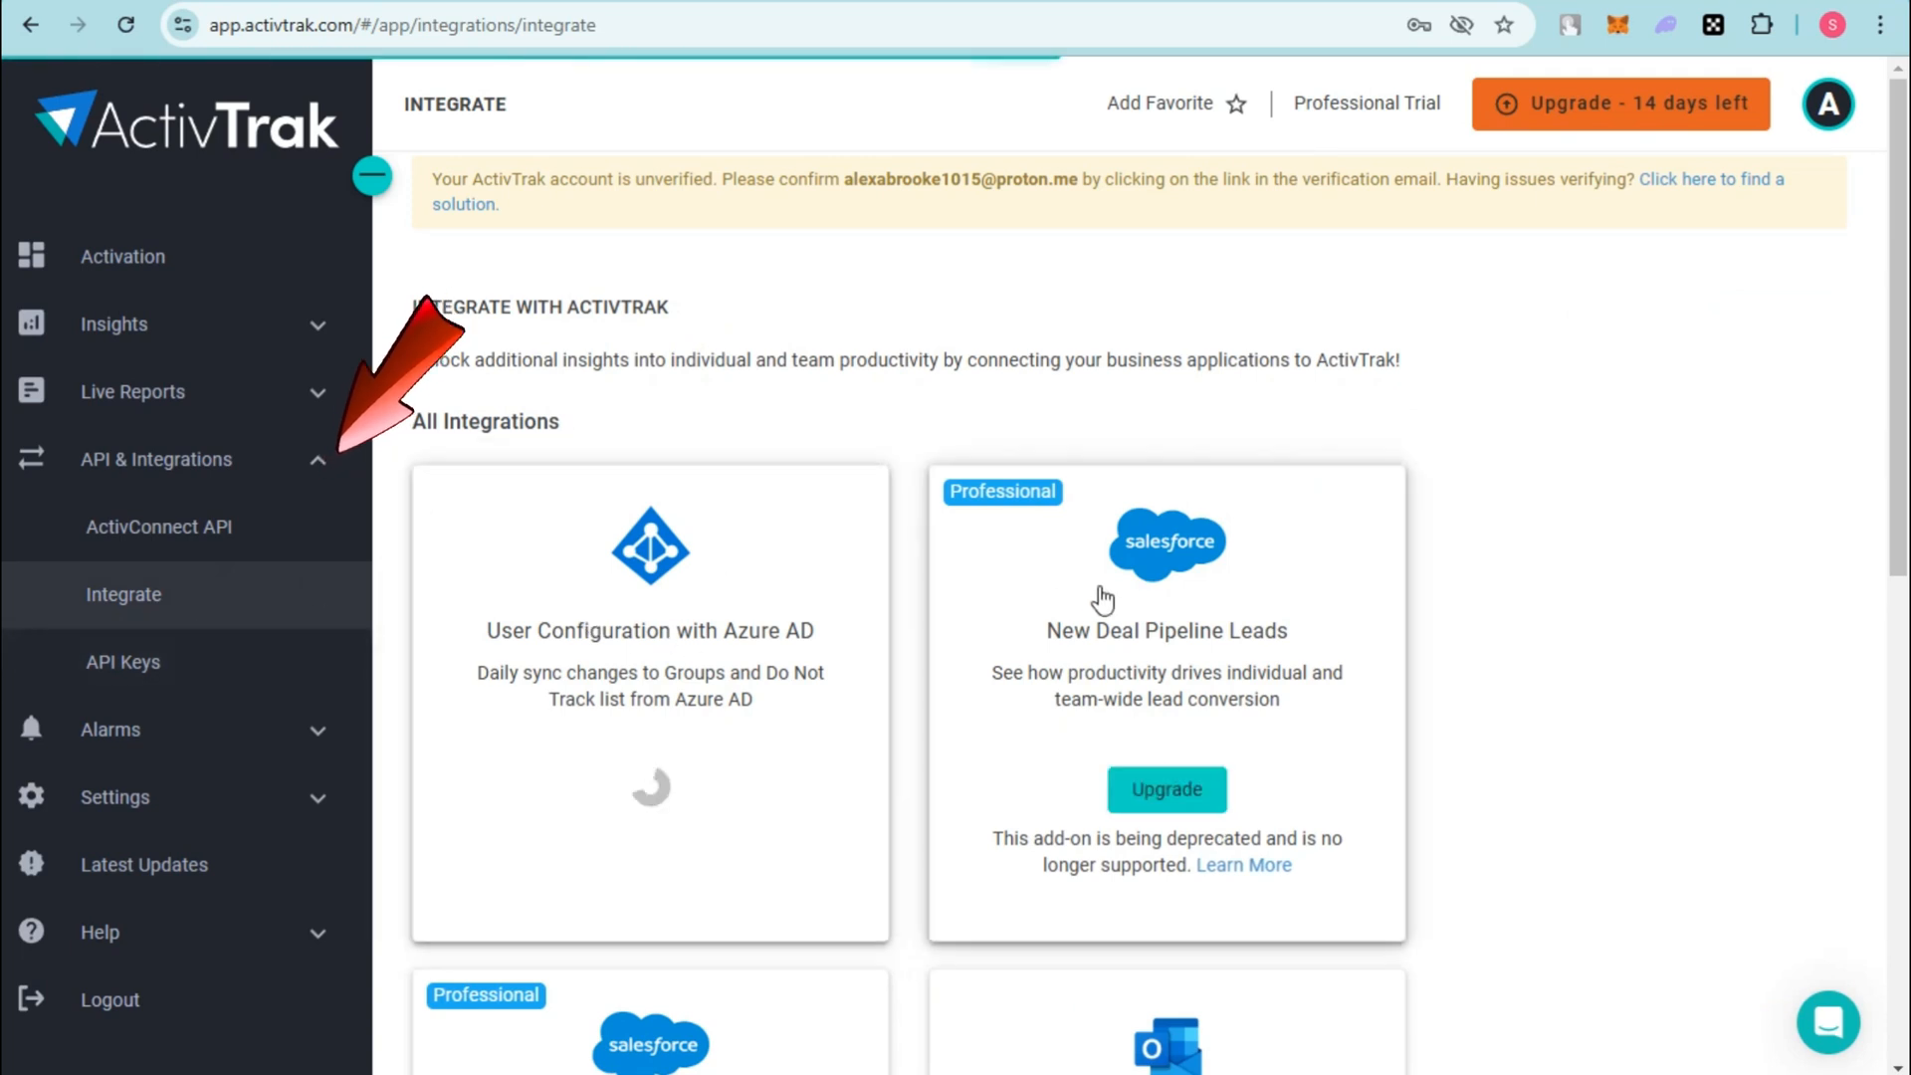
{"action": "scroll", "scroll_direction": "down", "scroll_amount": 3}
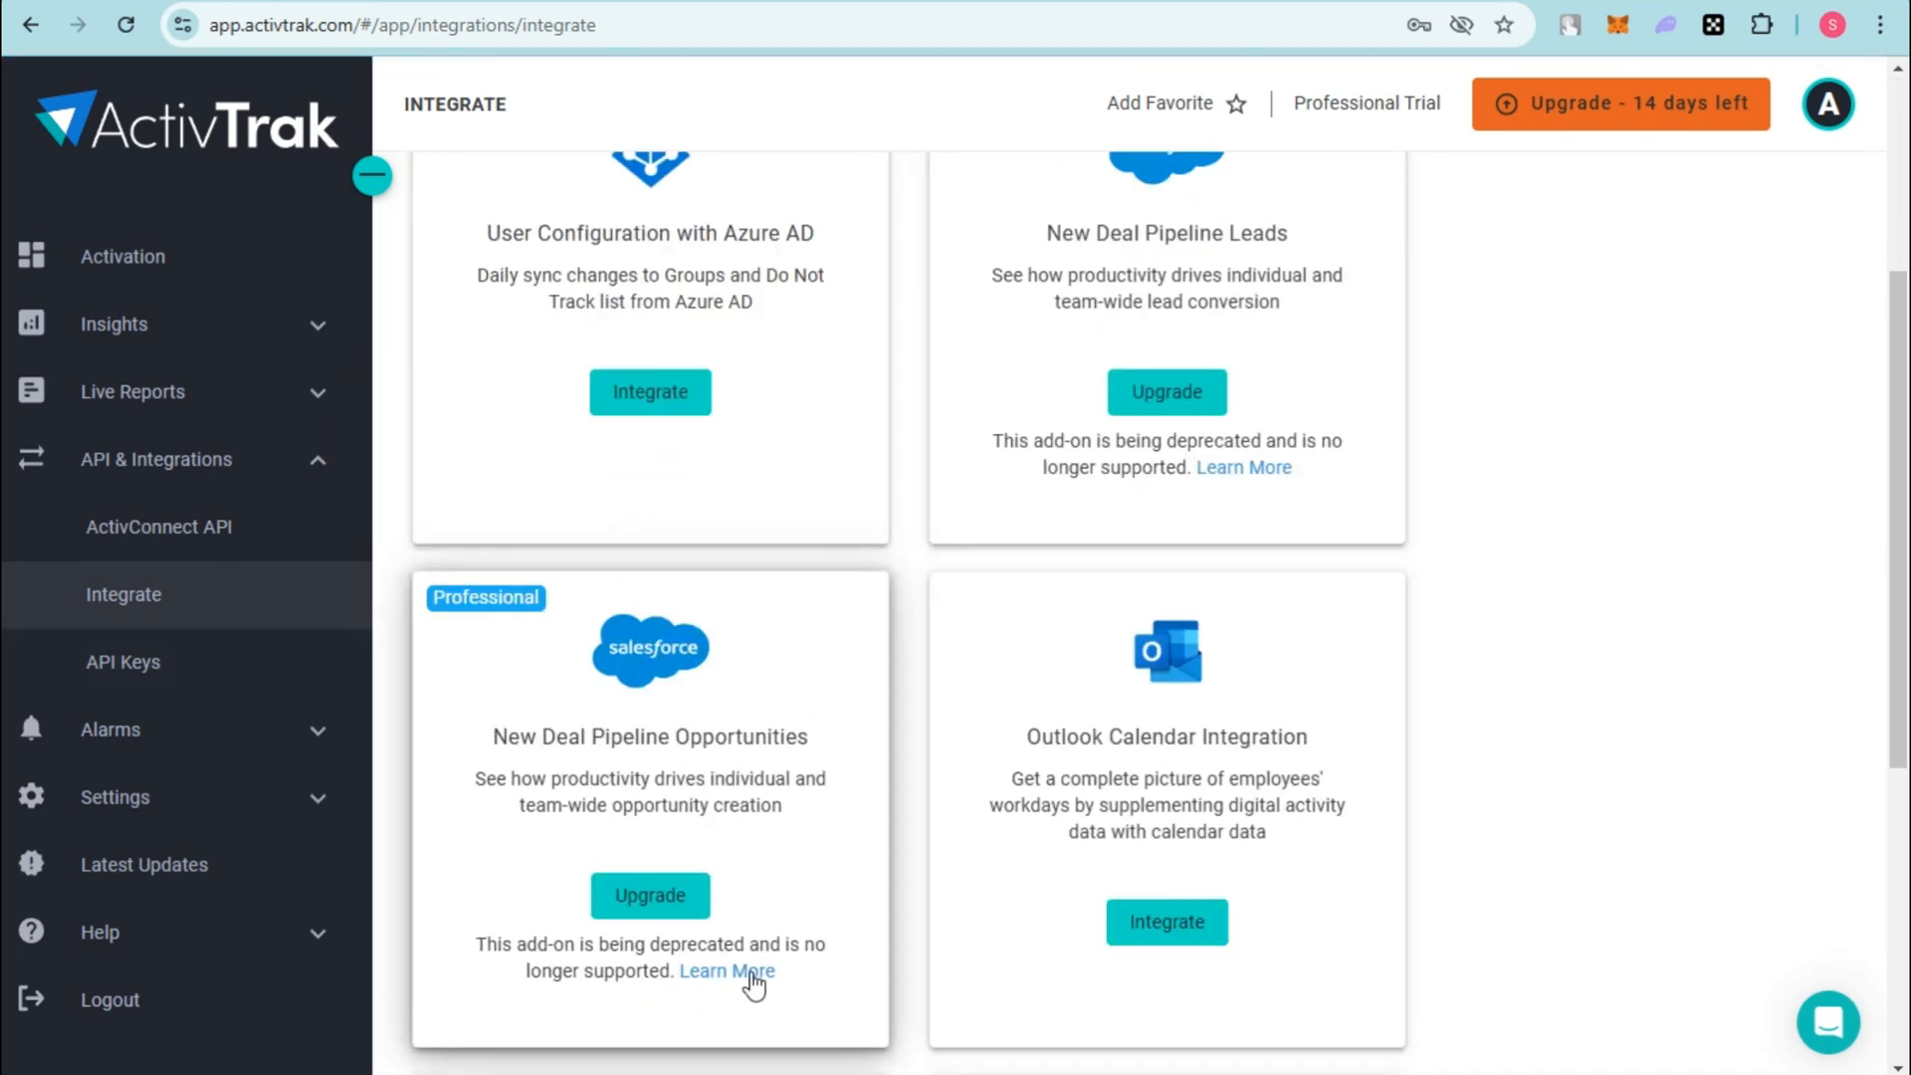
{"action": "scroll", "scroll_direction": "down", "scroll_amount": 3}
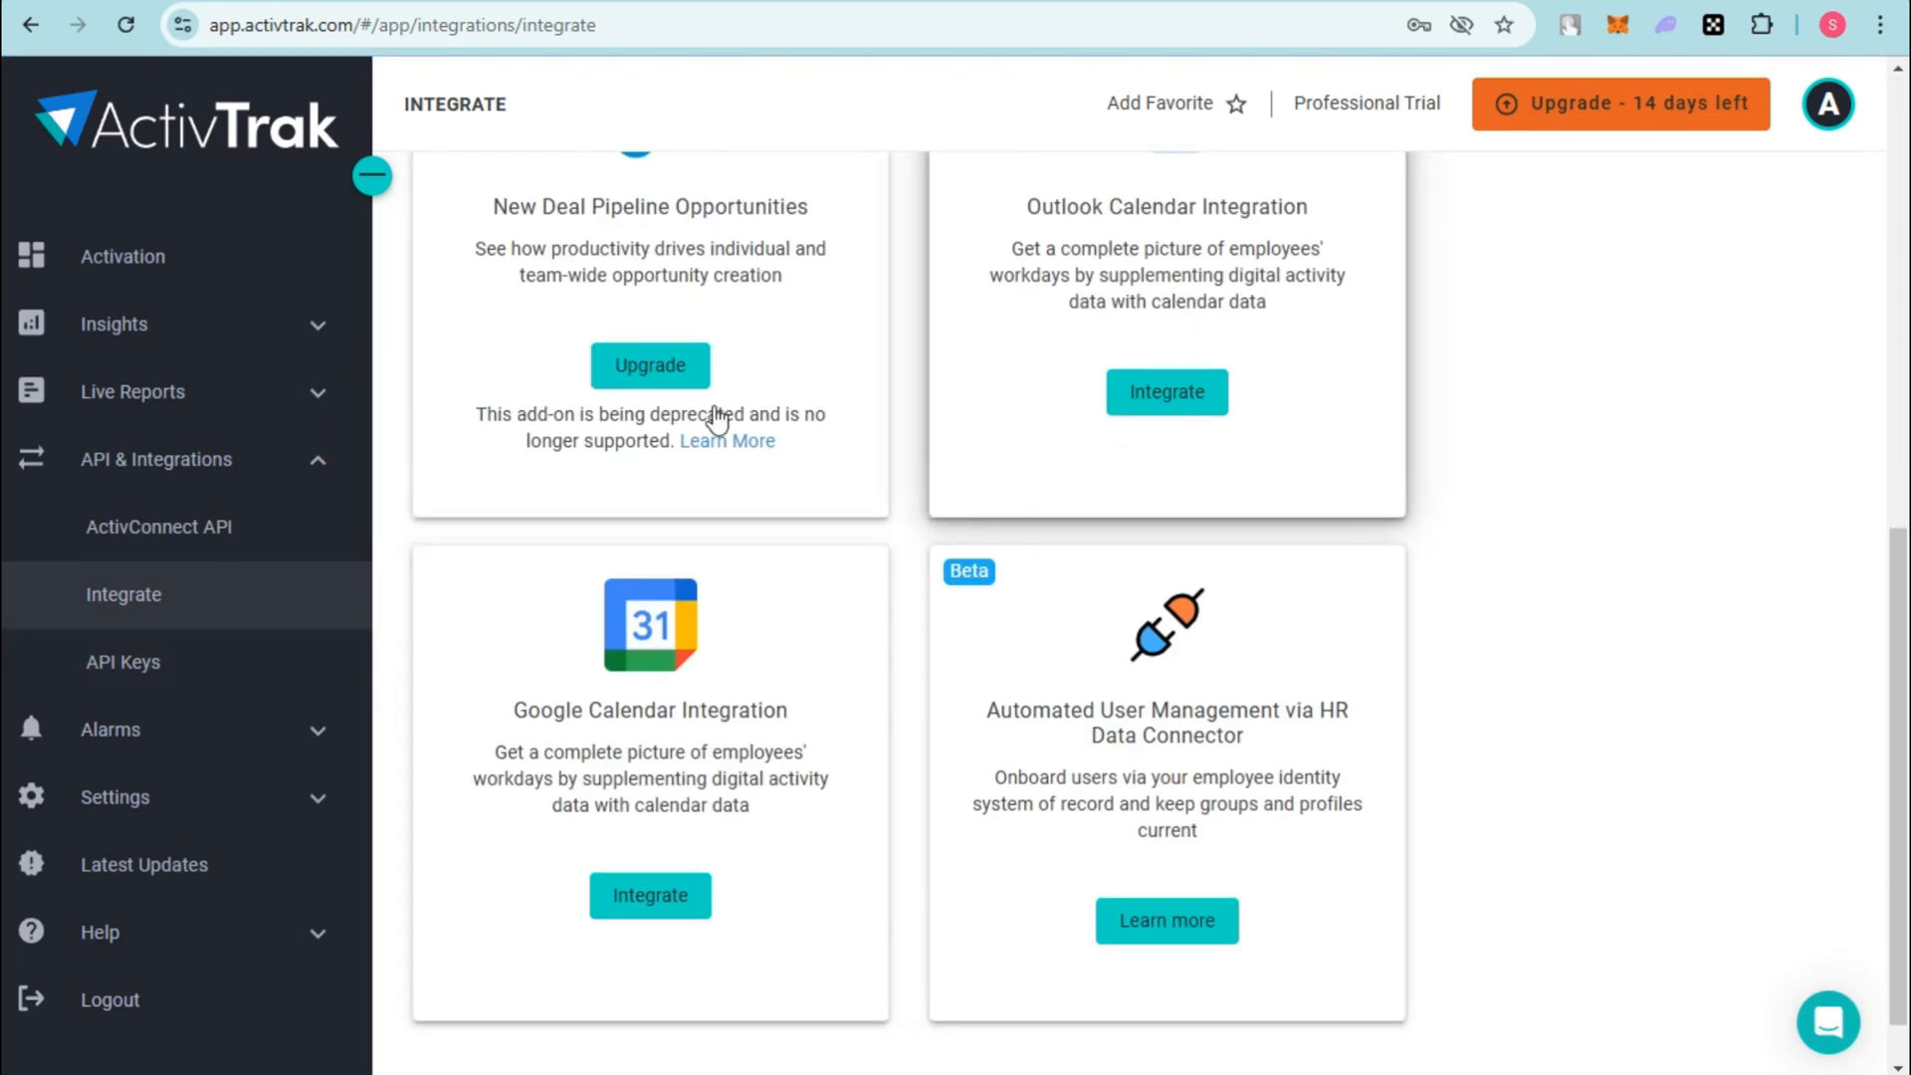
Step: On the API Keys page, start a Create API Key dialog and cancel it
{"action": "left_click", "coordinate": [122, 661]}
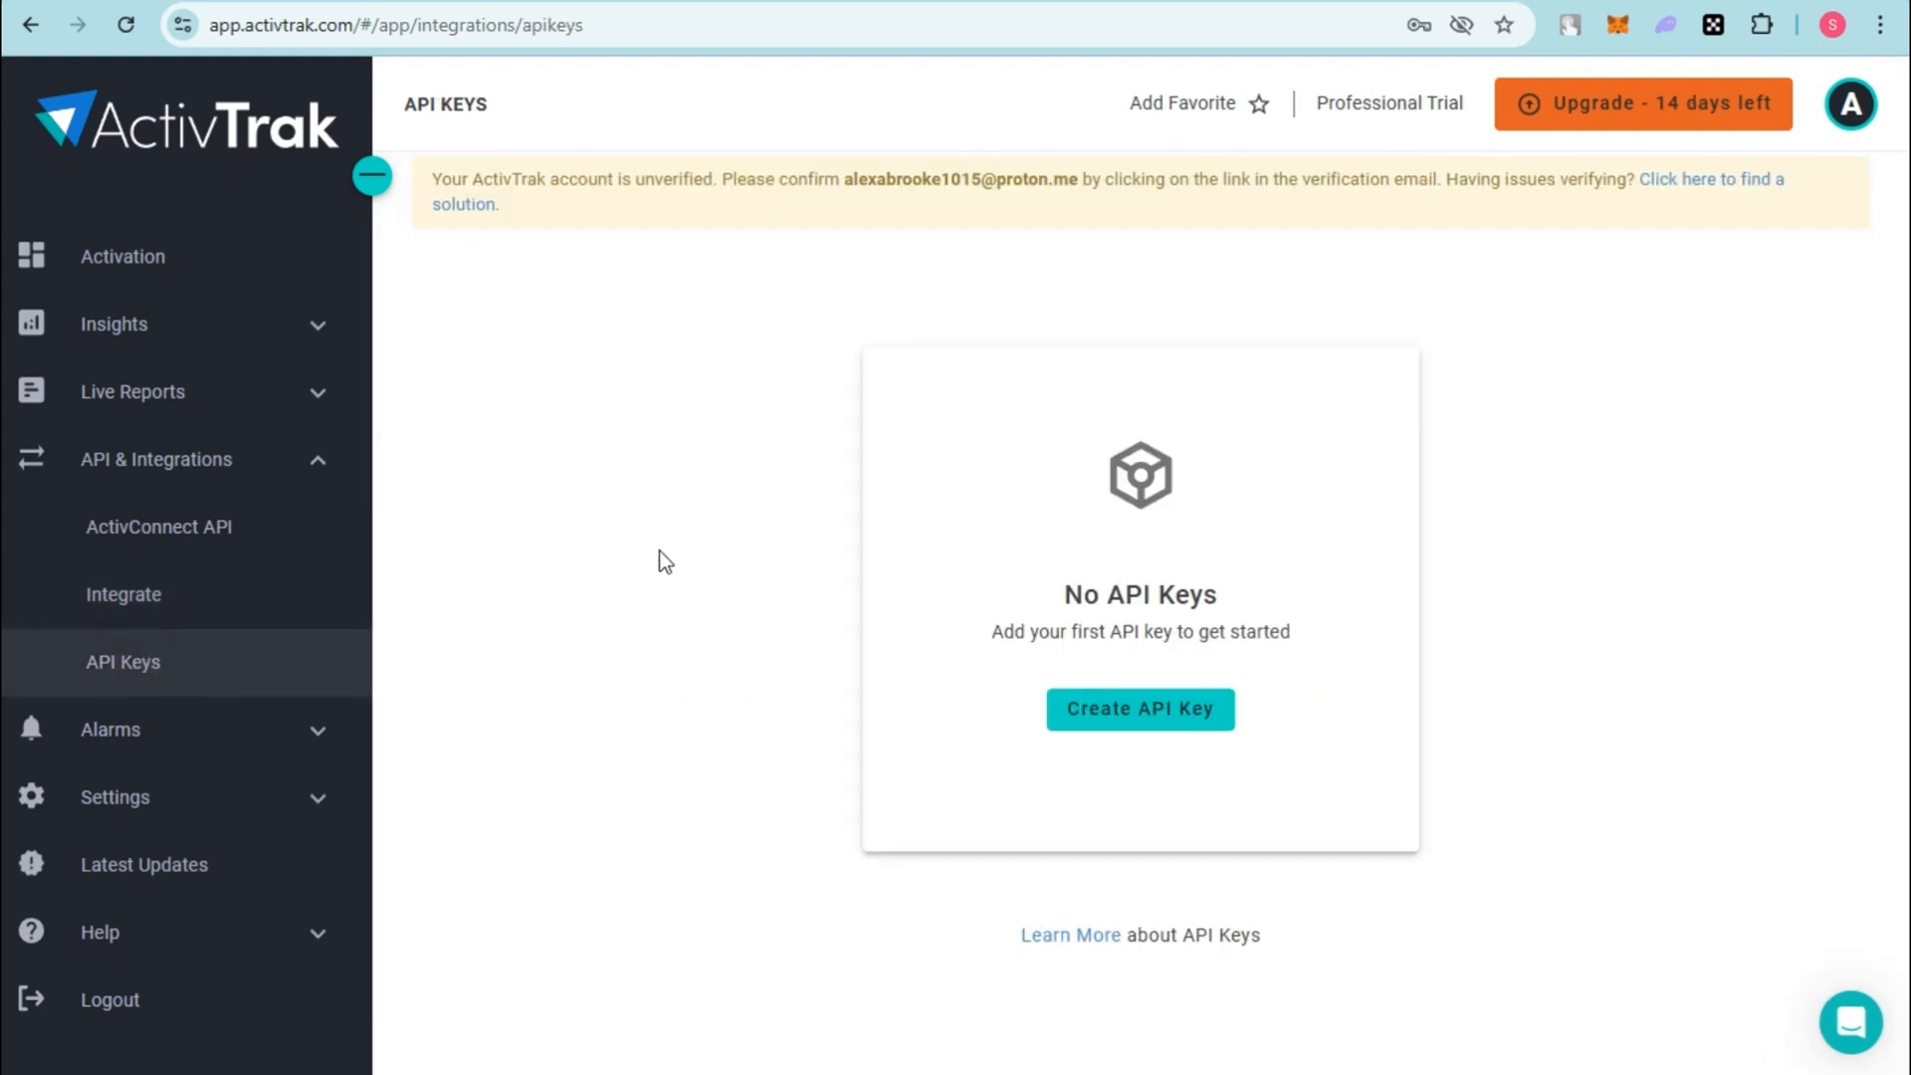
{"action": "mouse_move", "coordinate": [627, 535]}
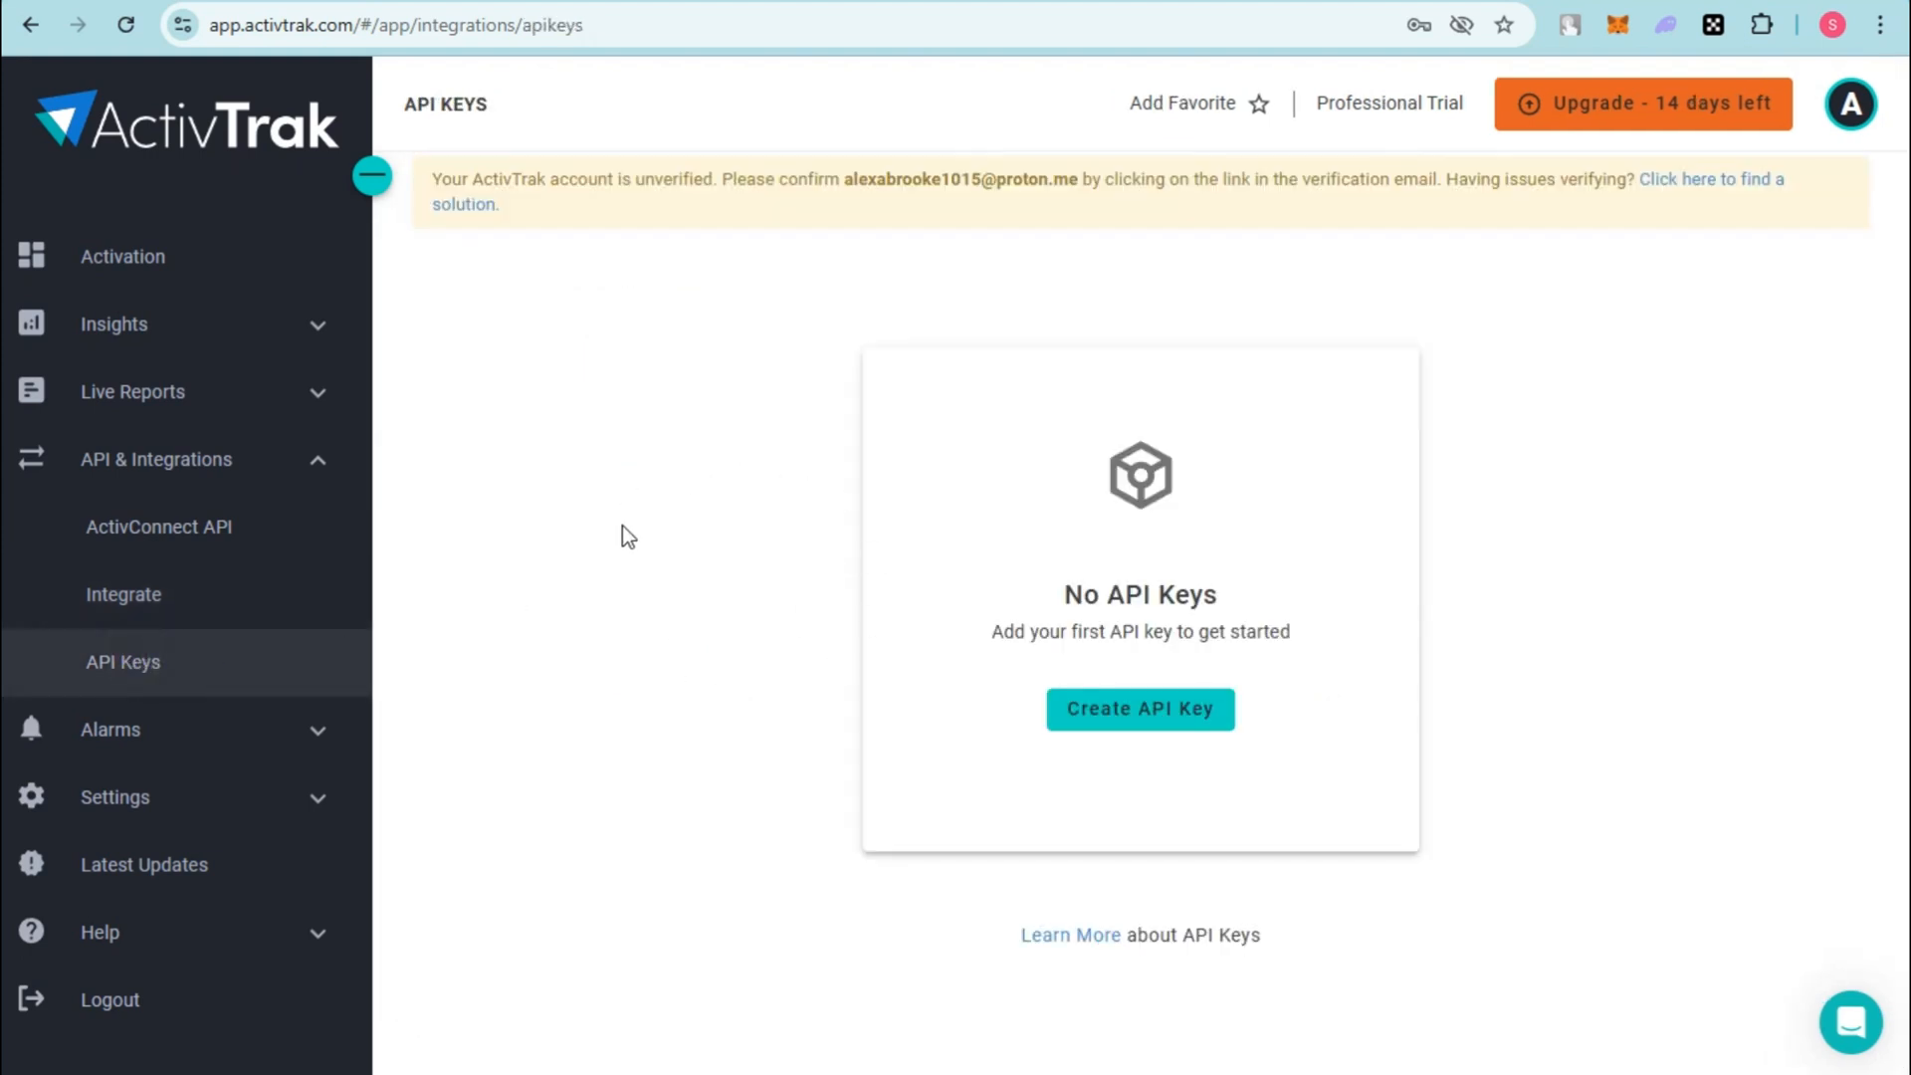
{"action": "left_click", "coordinate": [1139, 708]}
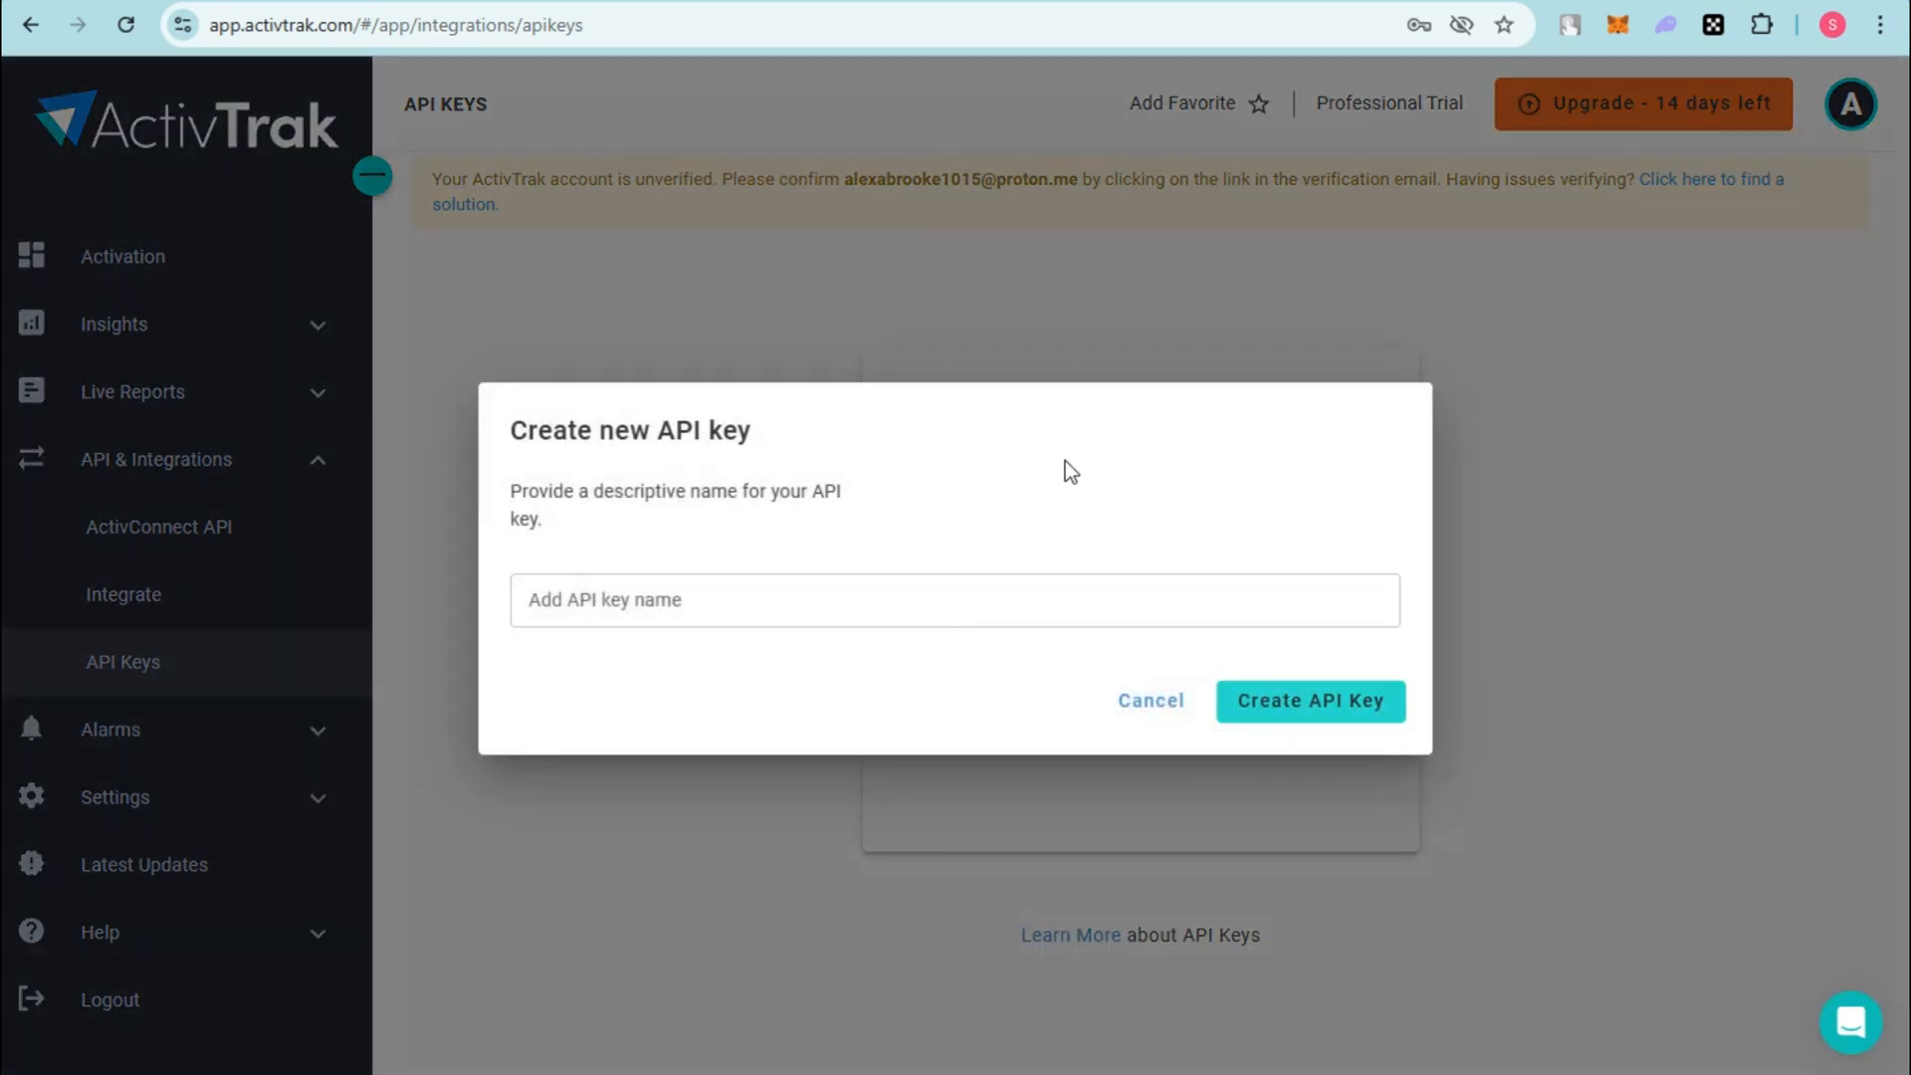
{"action": "left_click", "coordinate": [1147, 699]}
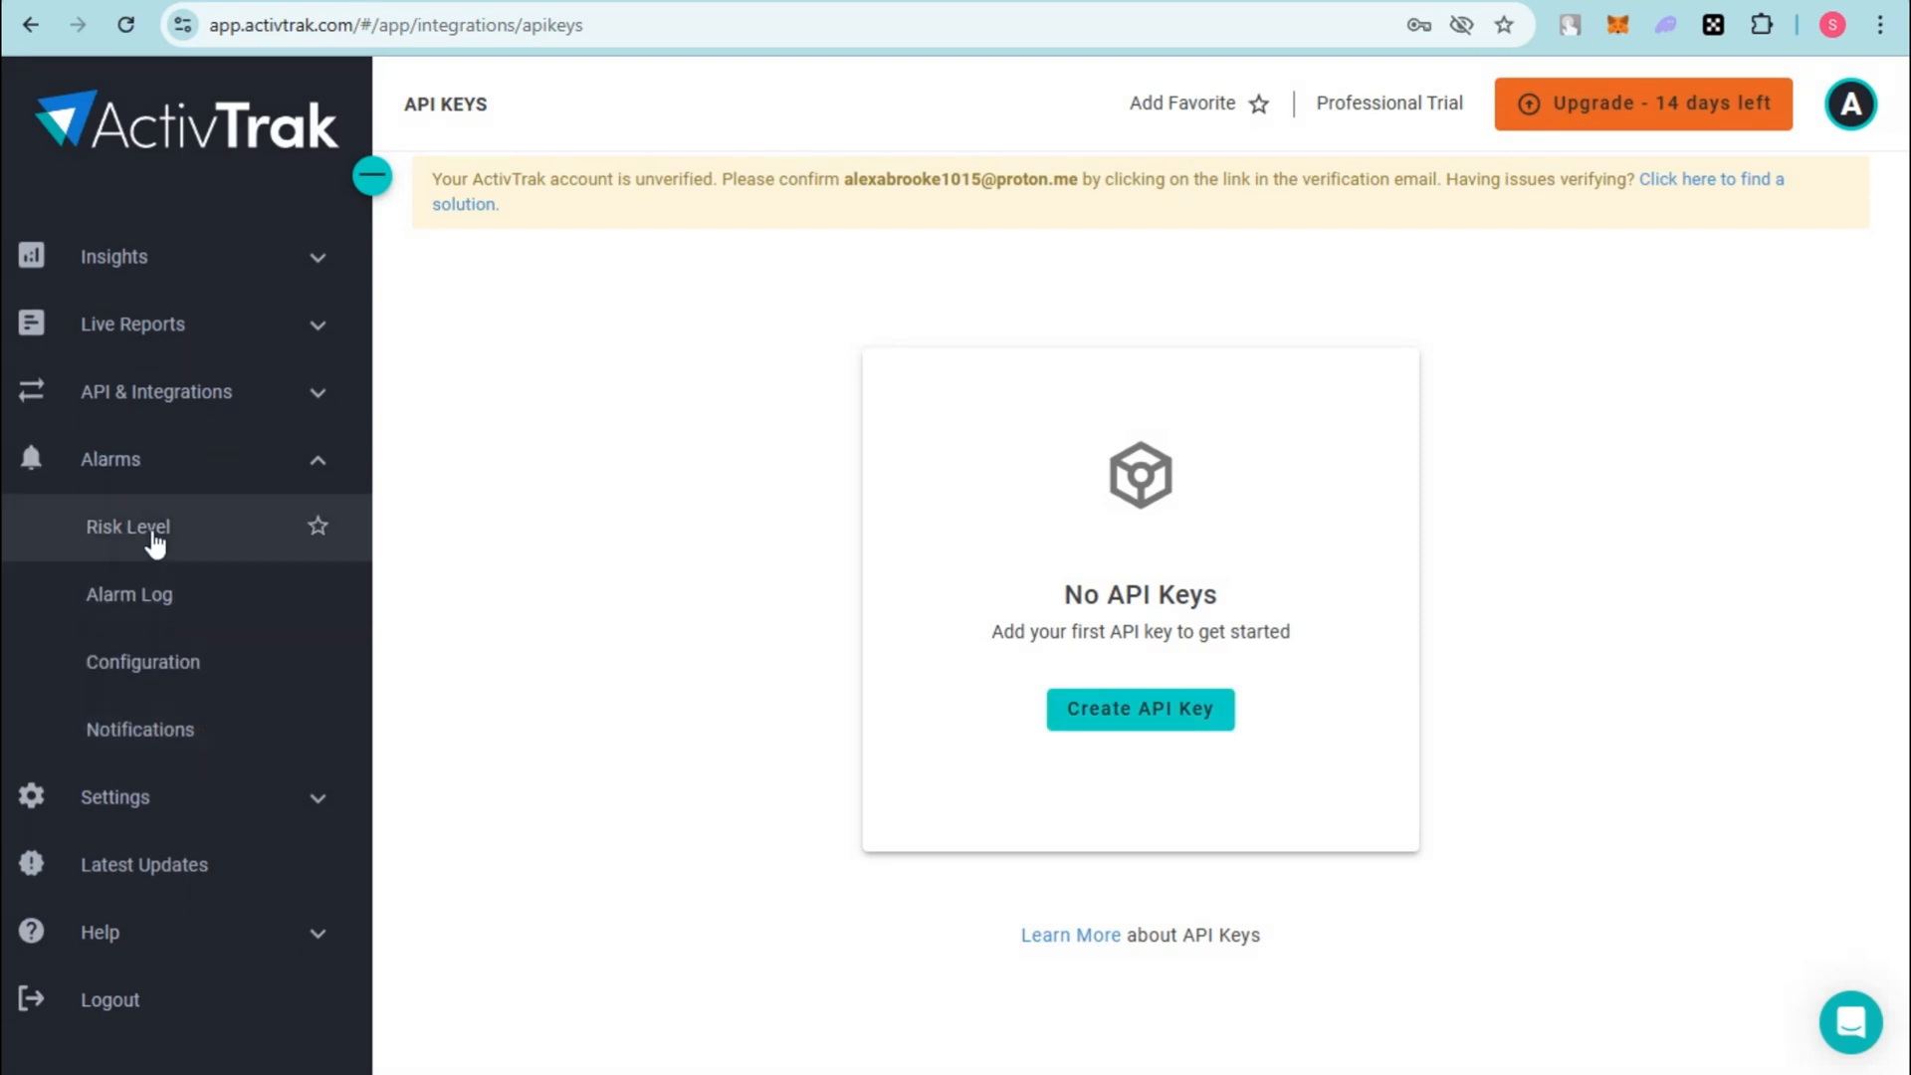
Step: View the Risk Level report and Alarm Configuration list, then the External Notifications Log
{"action": "left_click", "coordinate": [128, 526]}
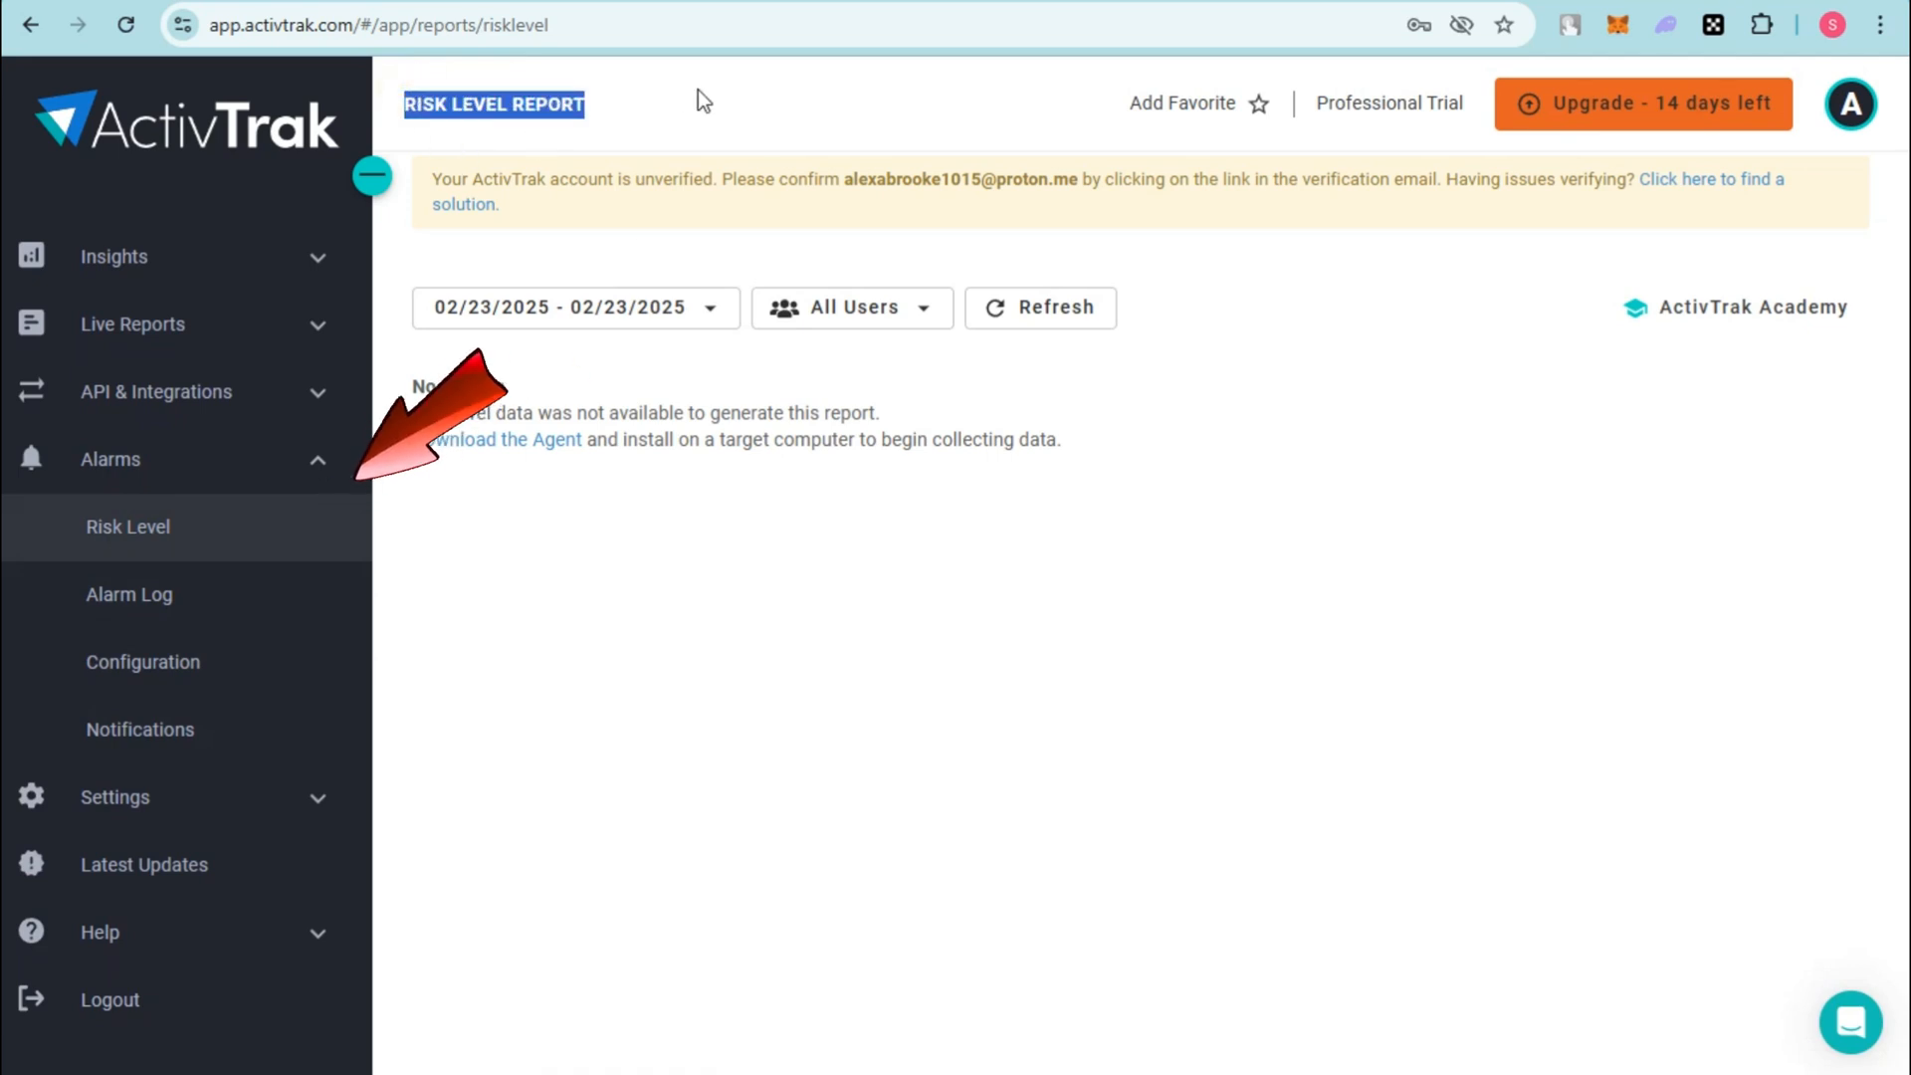
{"action": "left_click", "coordinate": [130, 593]}
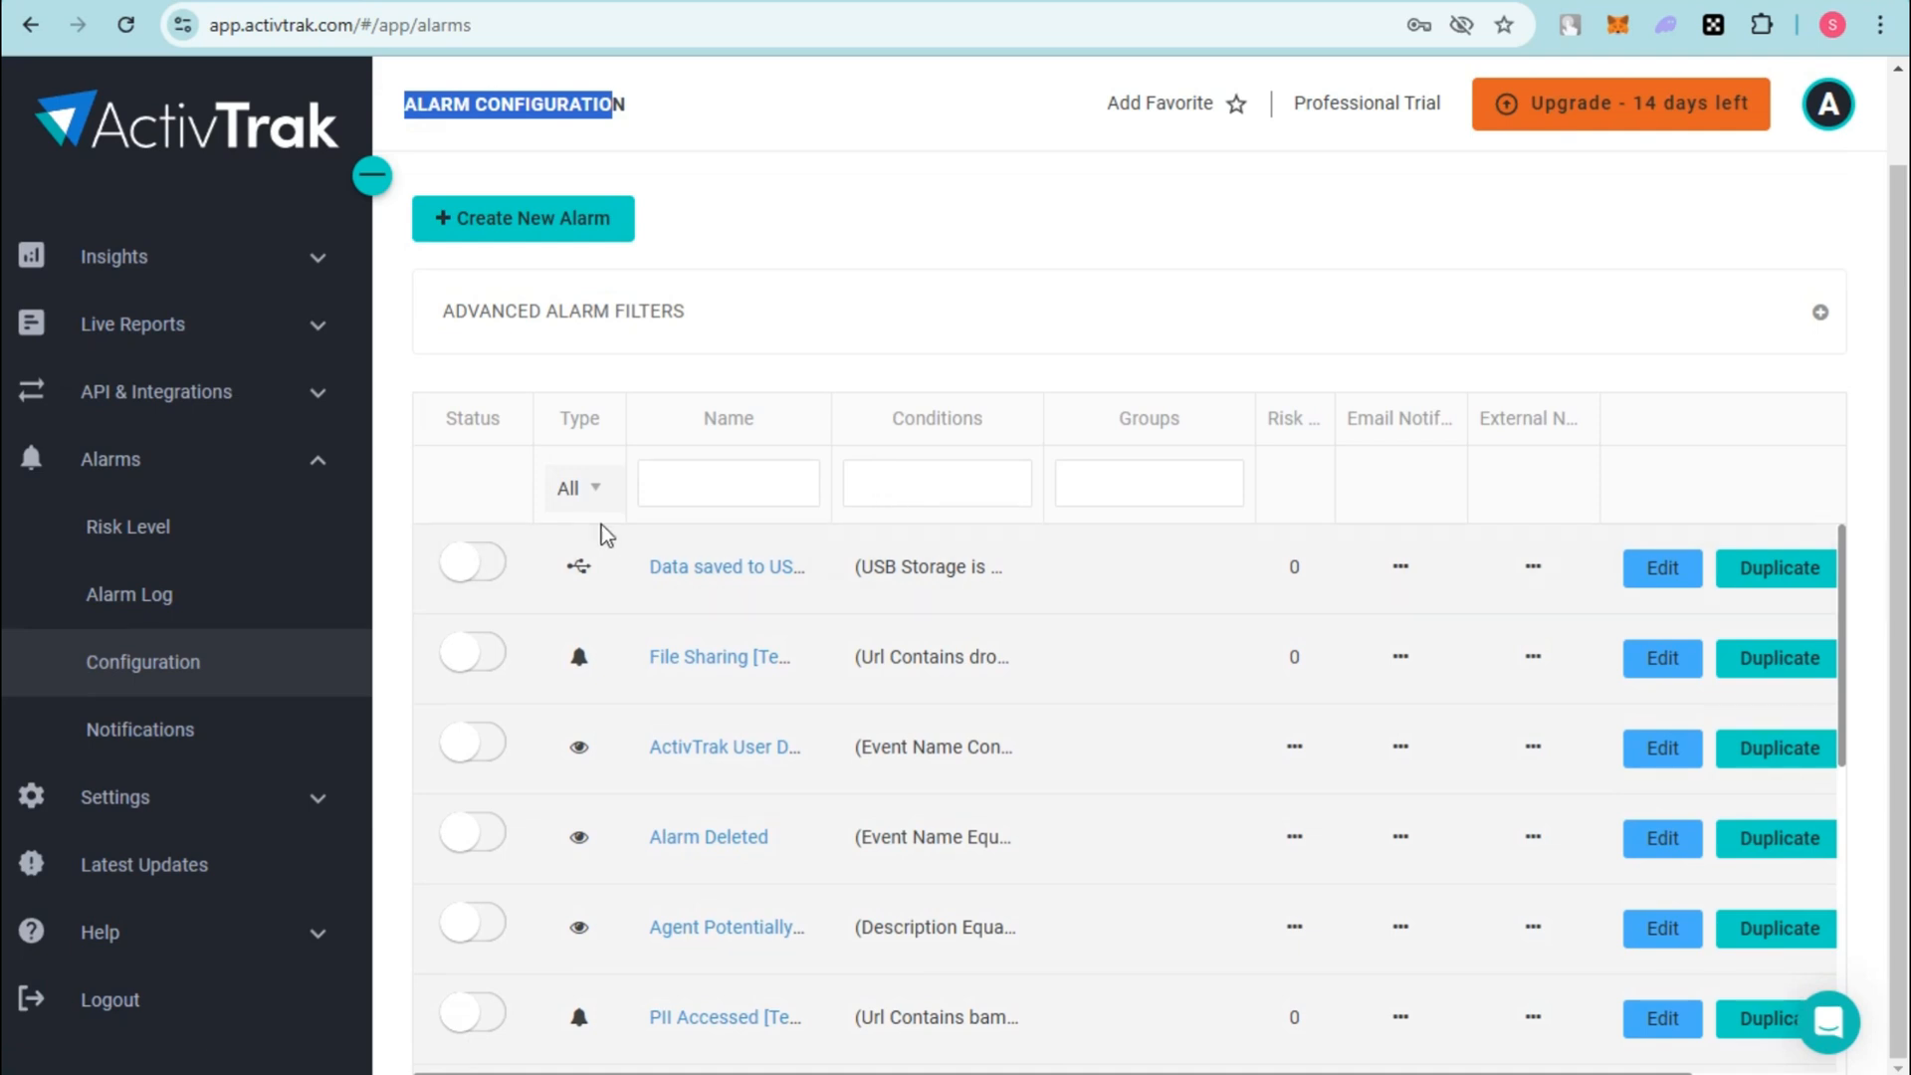
{"action": "mouse_move", "coordinate": [685, 133]}
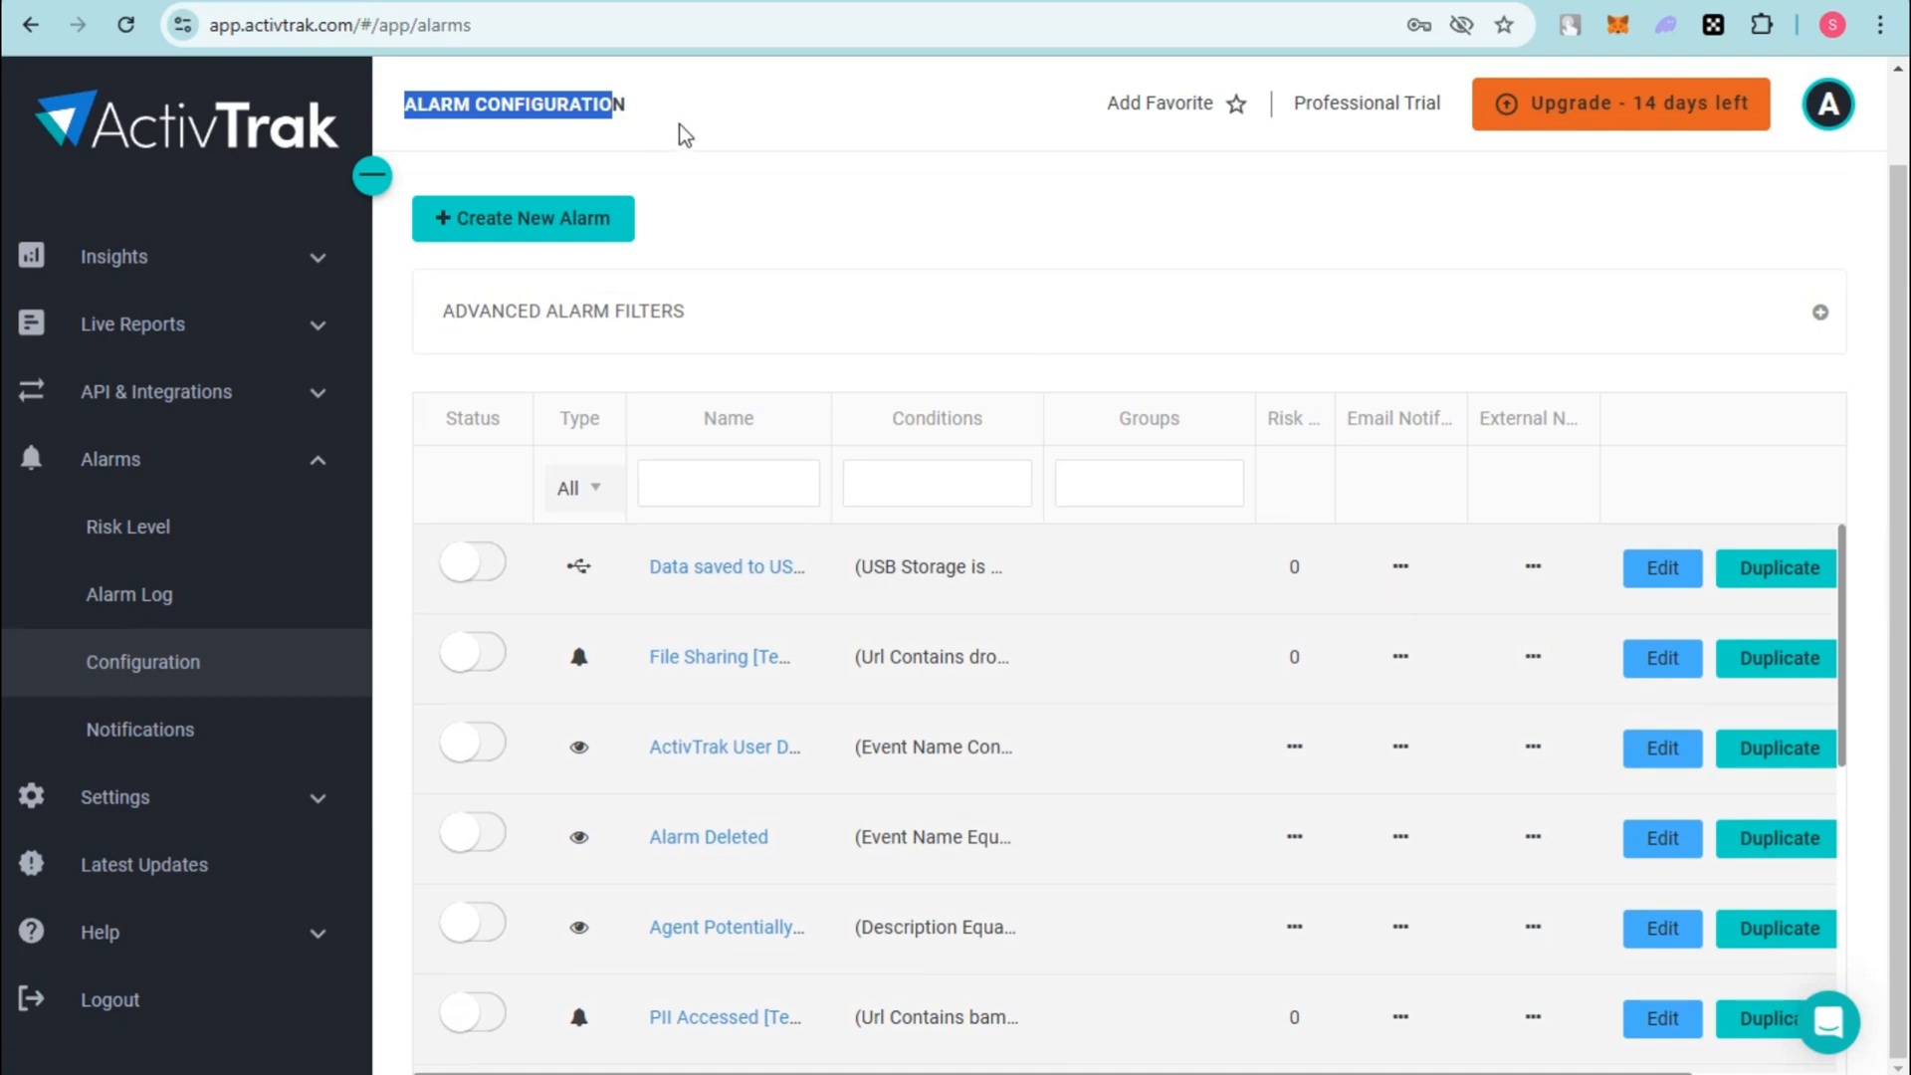
{"action": "left_click", "coordinate": [139, 728]}
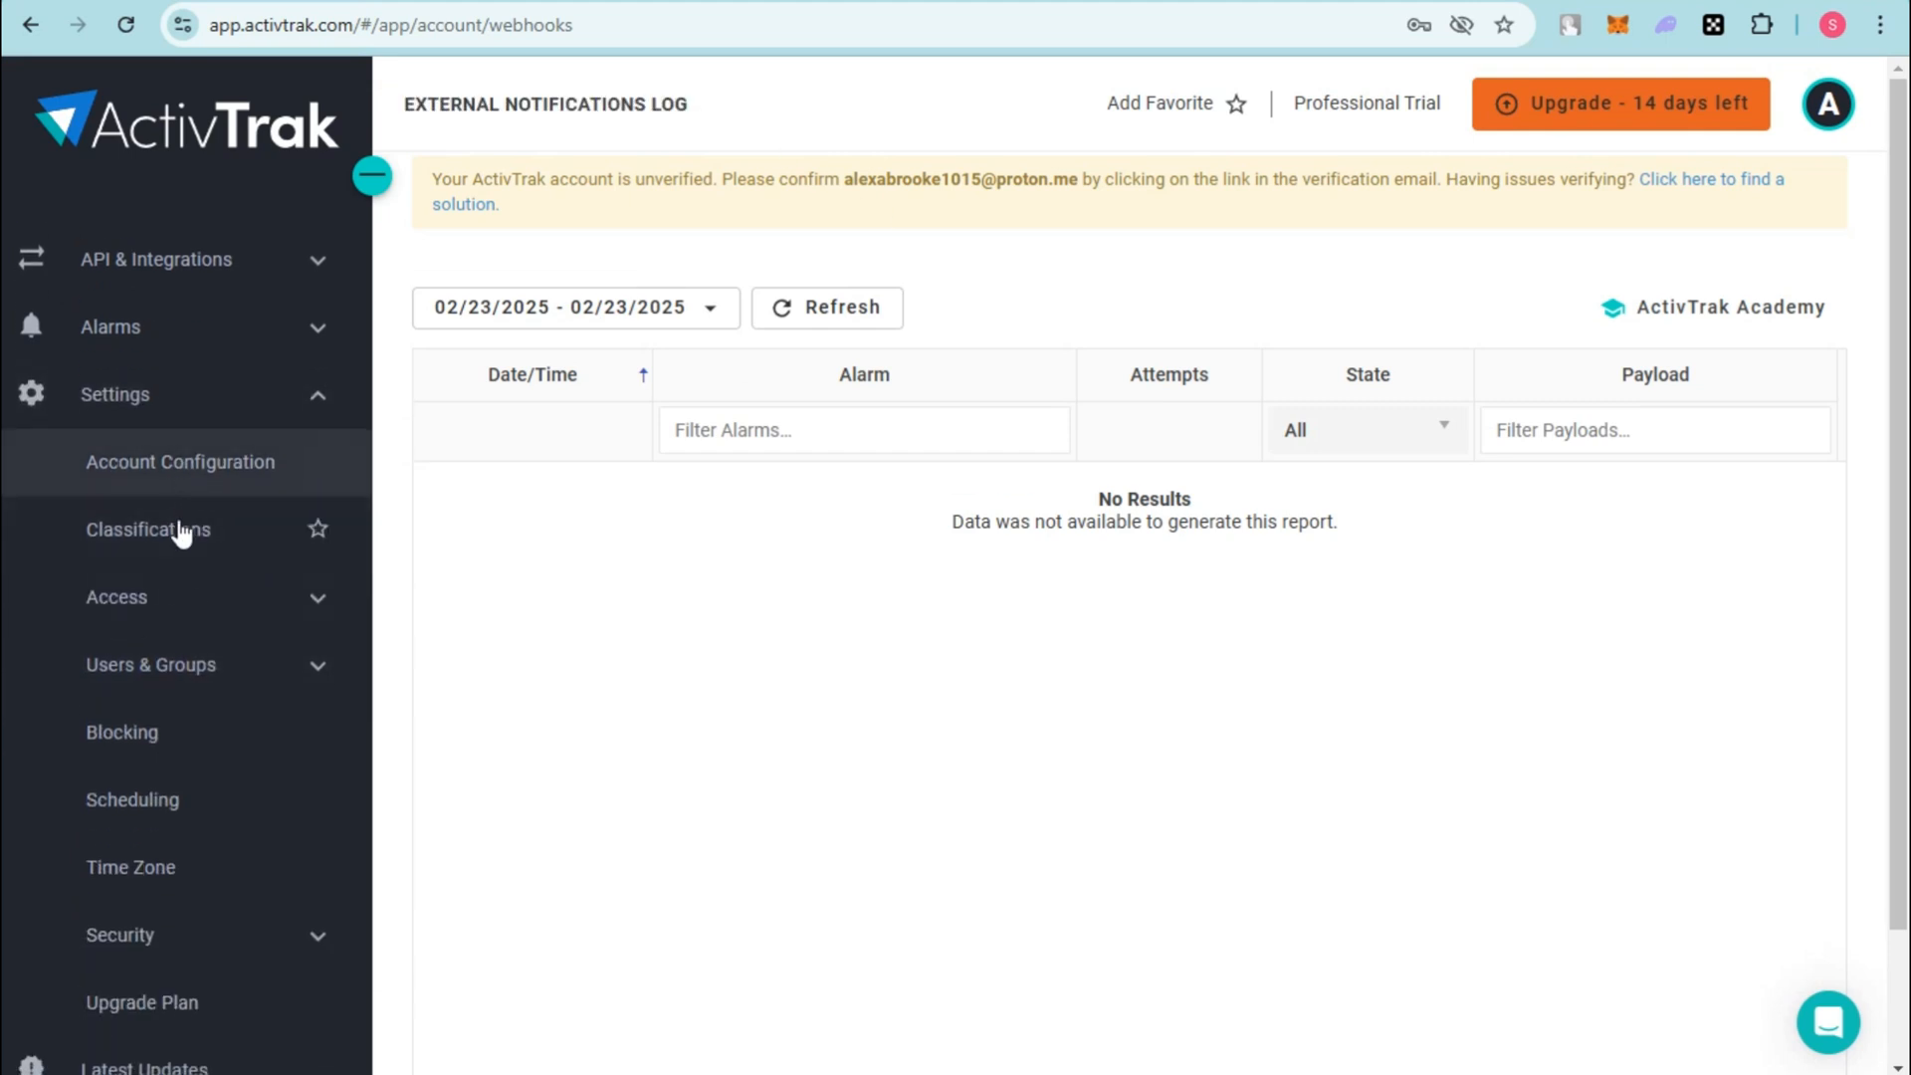
Step: Visit the User Agents, Groups and User Aliases settings pages under Users & Groups
{"action": "left_click", "coordinate": [152, 664]}
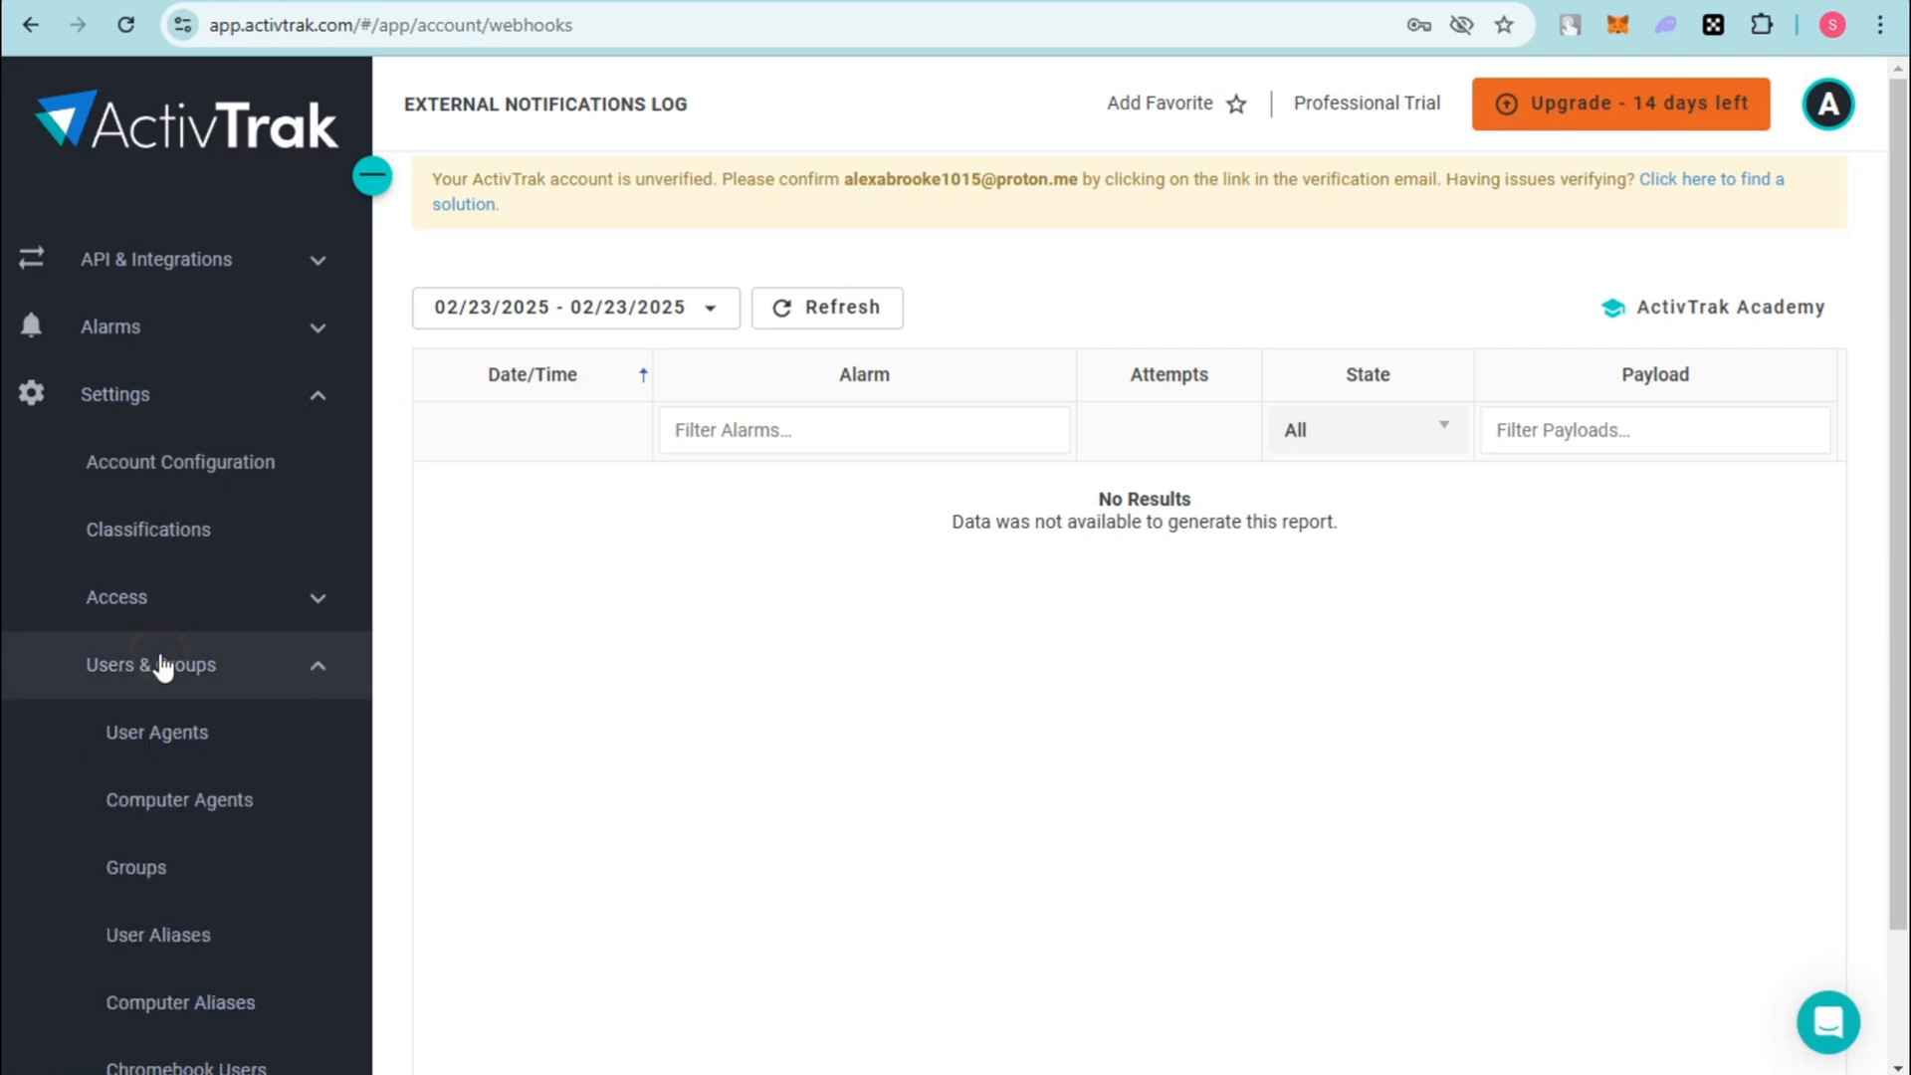
{"action": "left_click", "coordinate": [155, 730]}
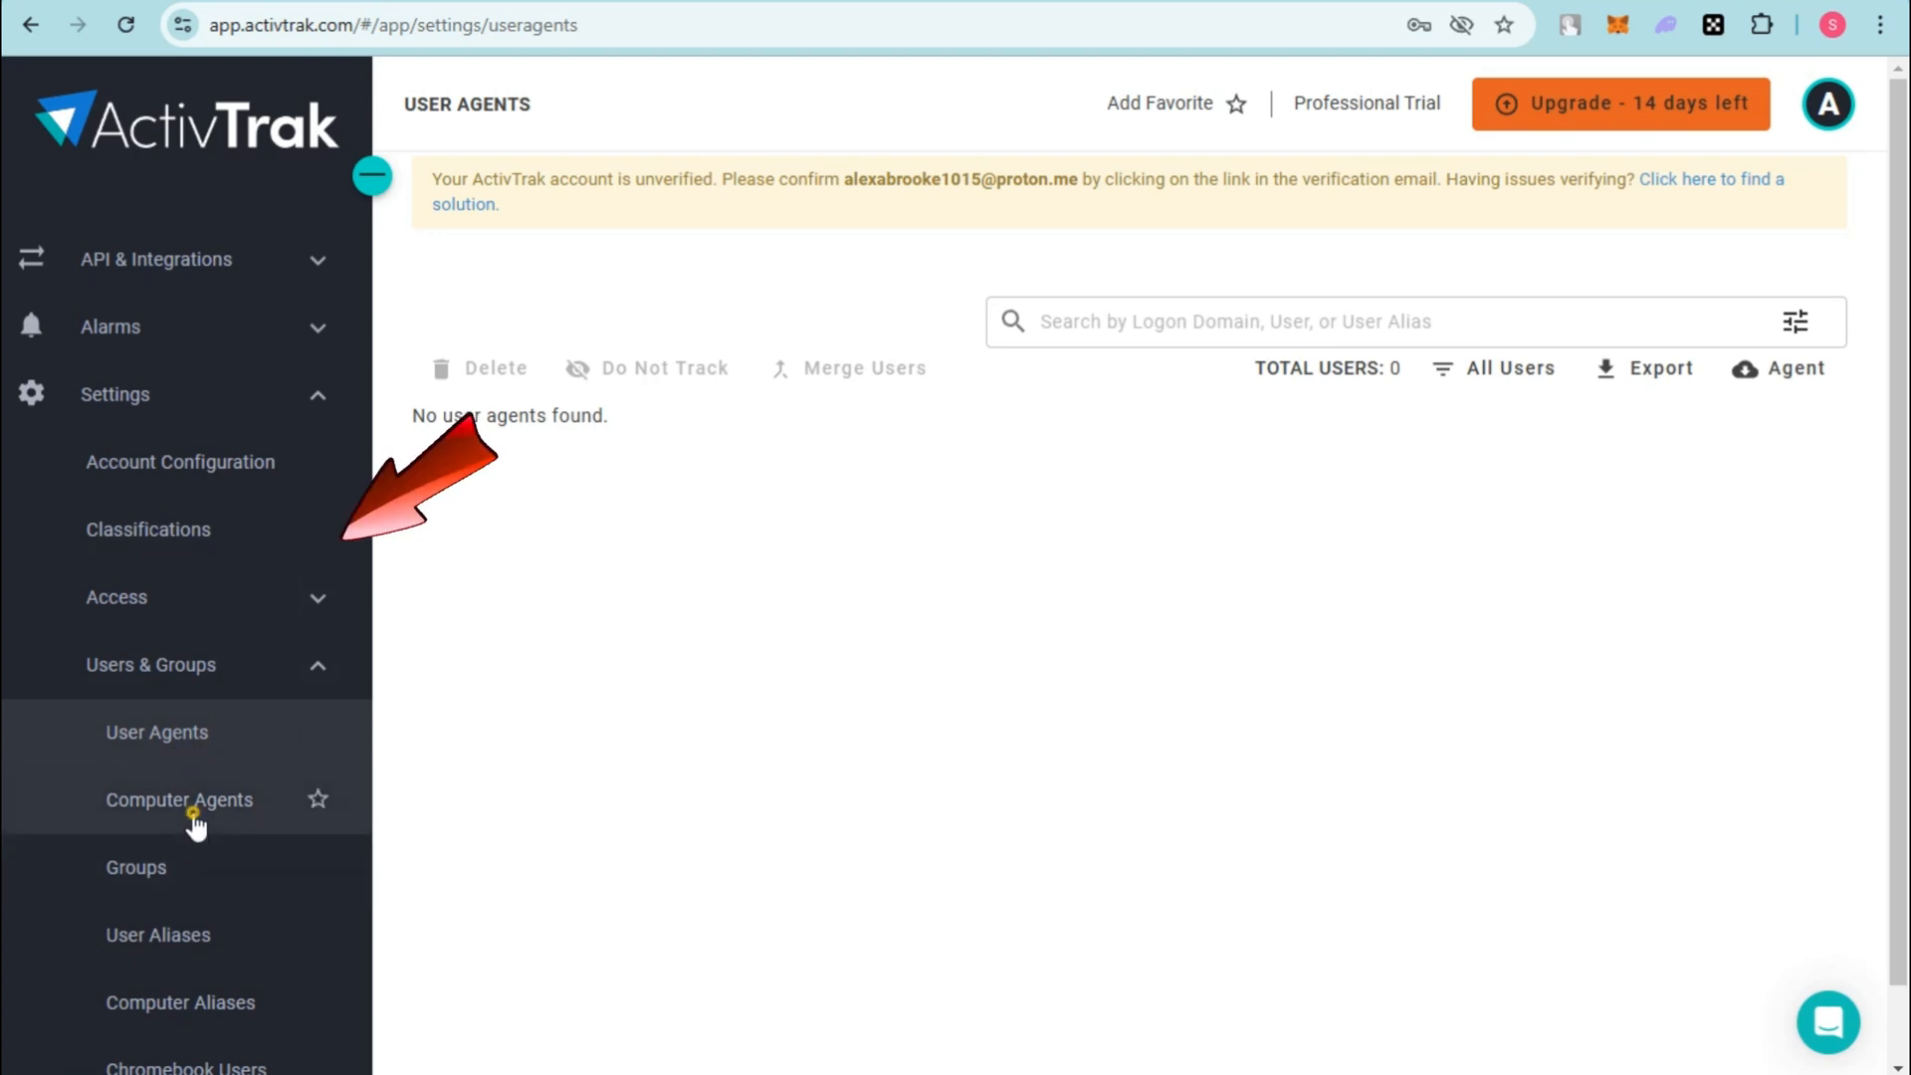
{"action": "left_click", "coordinate": [179, 800]}
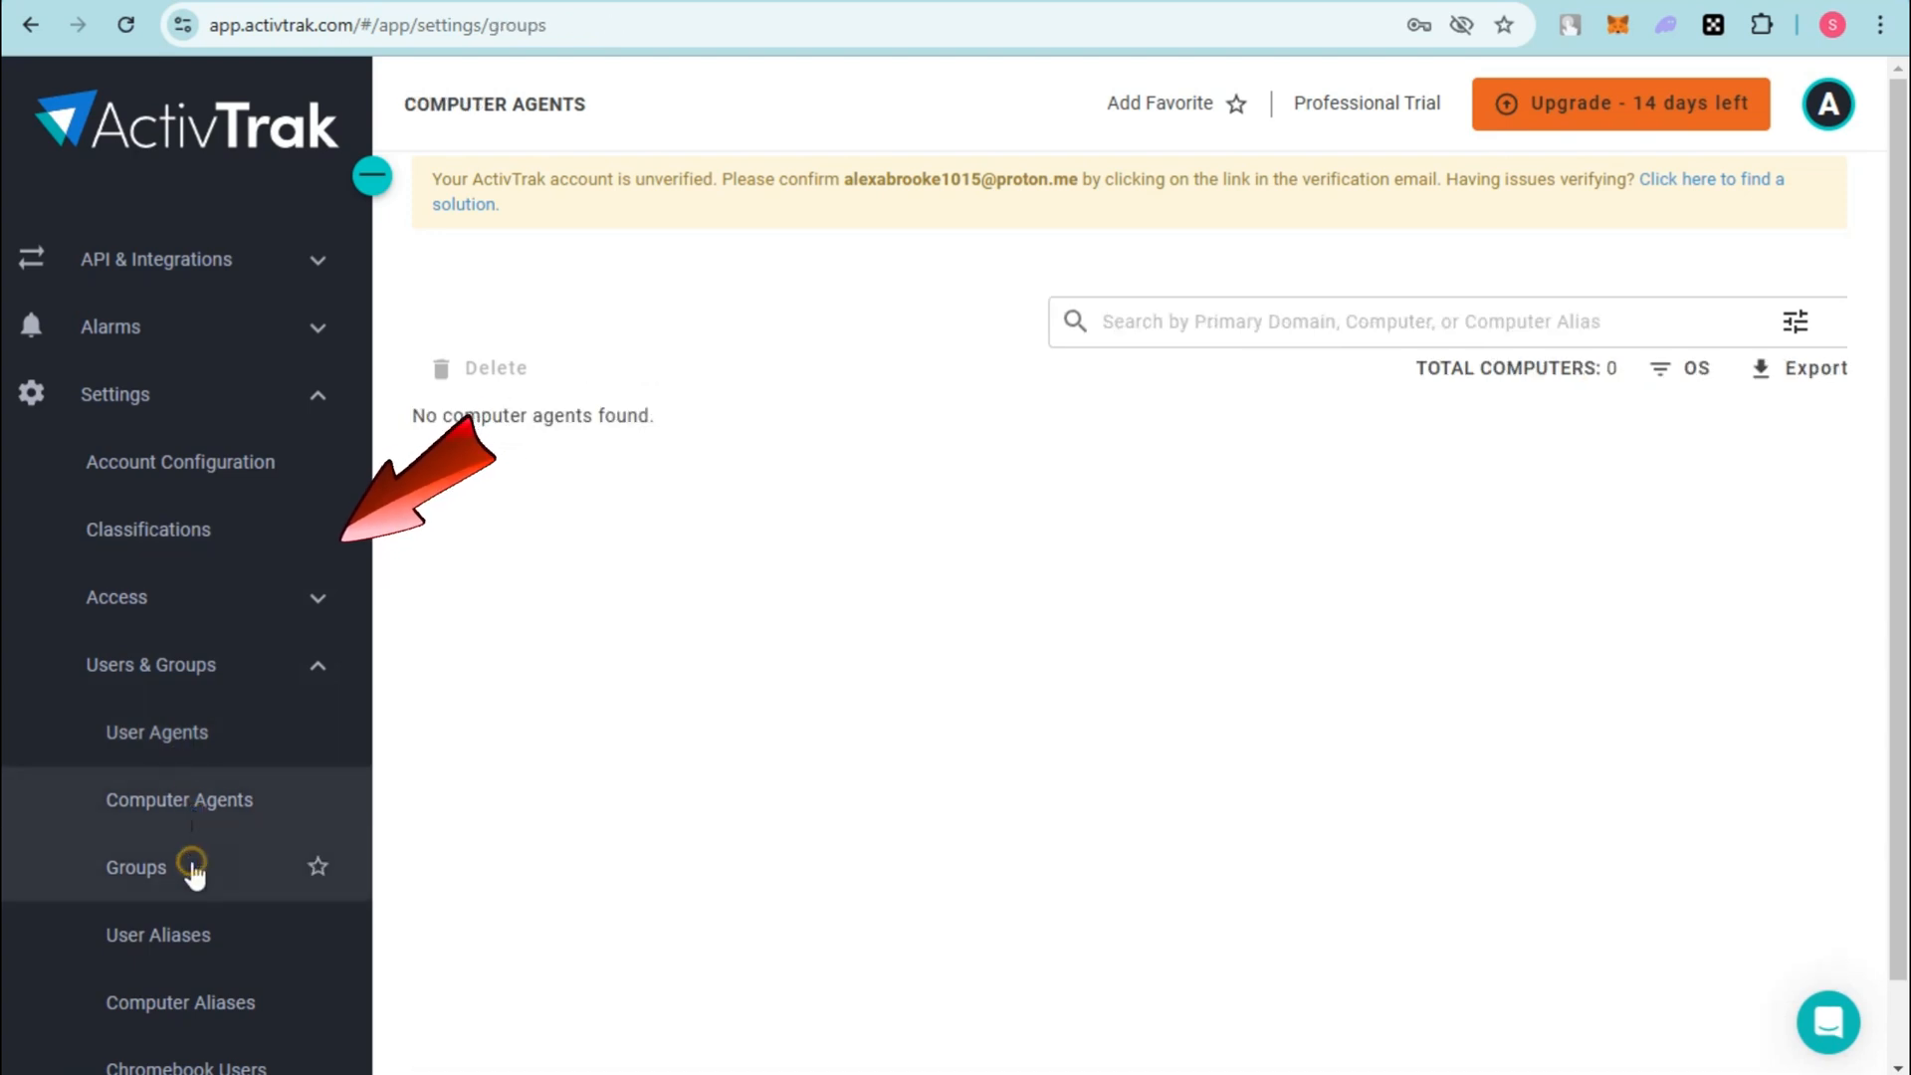
{"action": "left_click", "coordinate": [157, 802]}
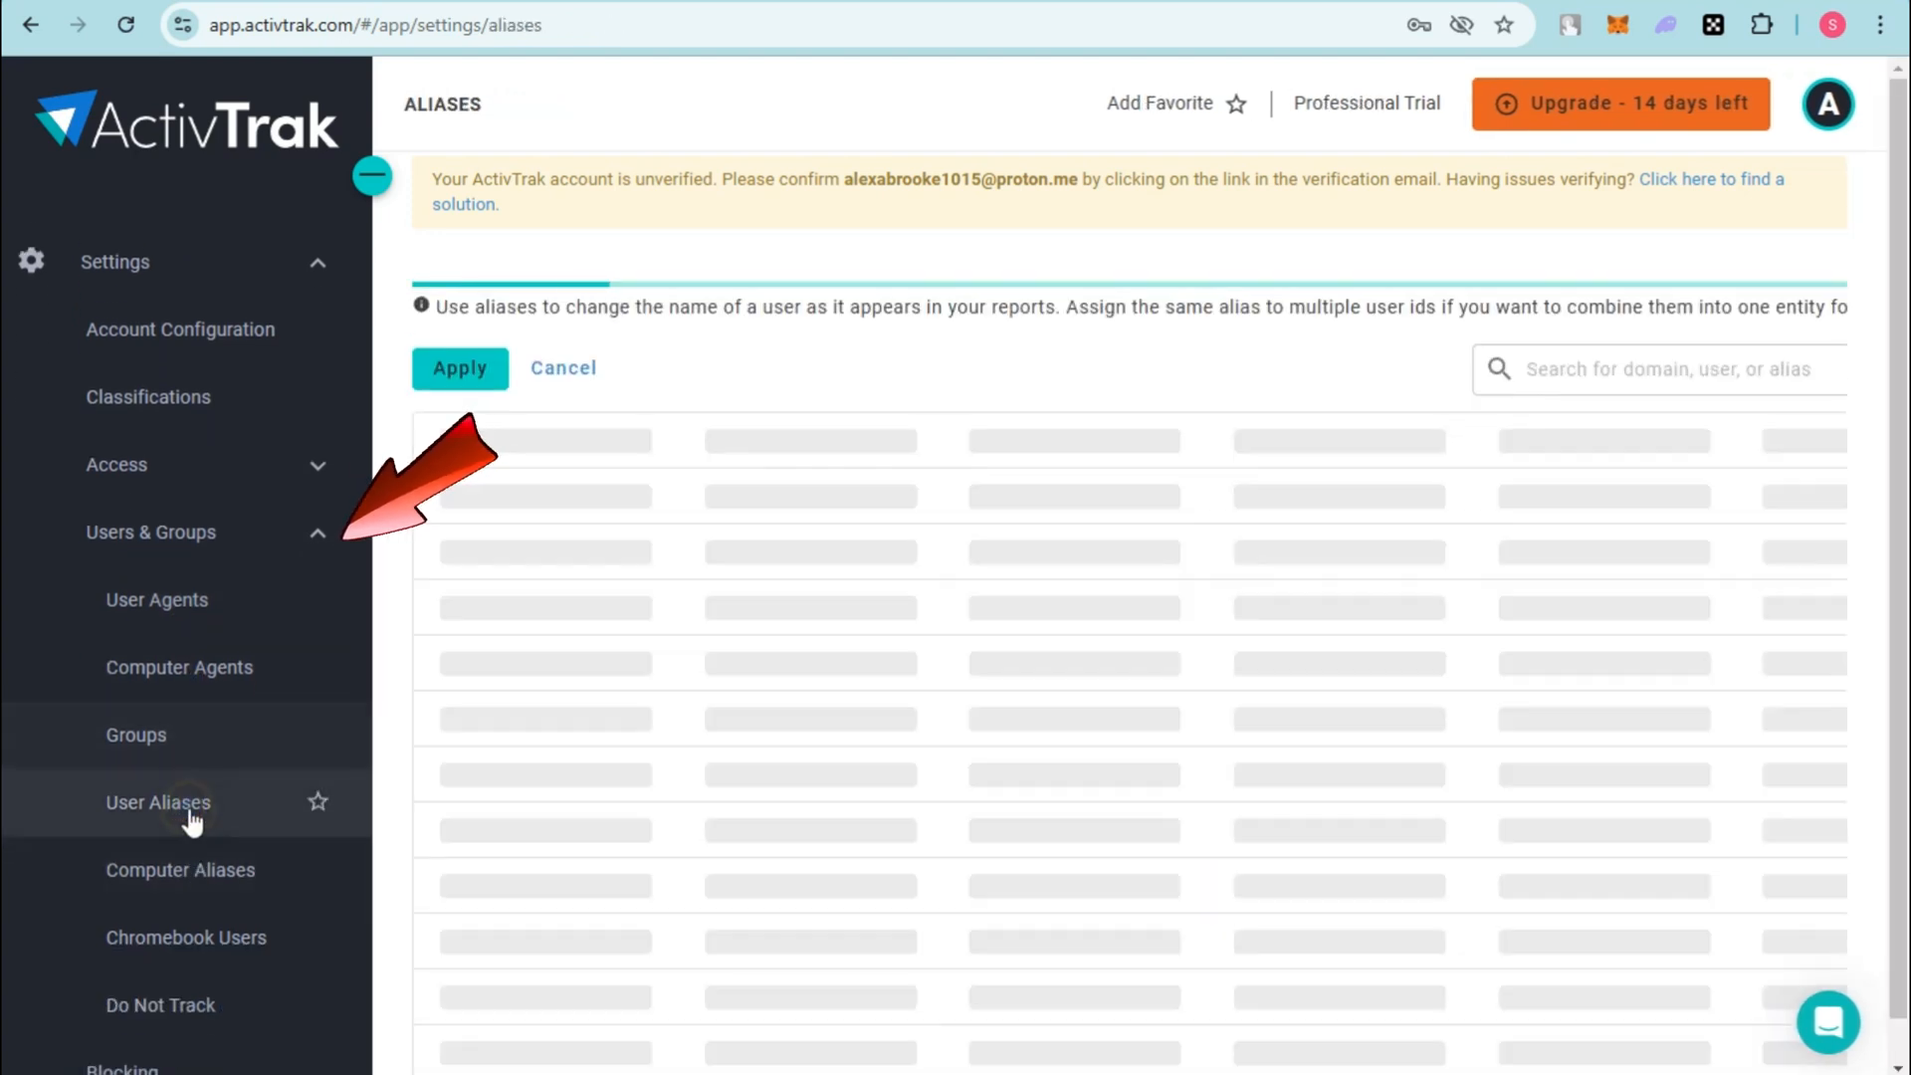
Step: Visit Computer Aliases and Chromebook Users, finishing on the empty Do Not Track list
{"action": "left_click", "coordinate": [179, 870]}
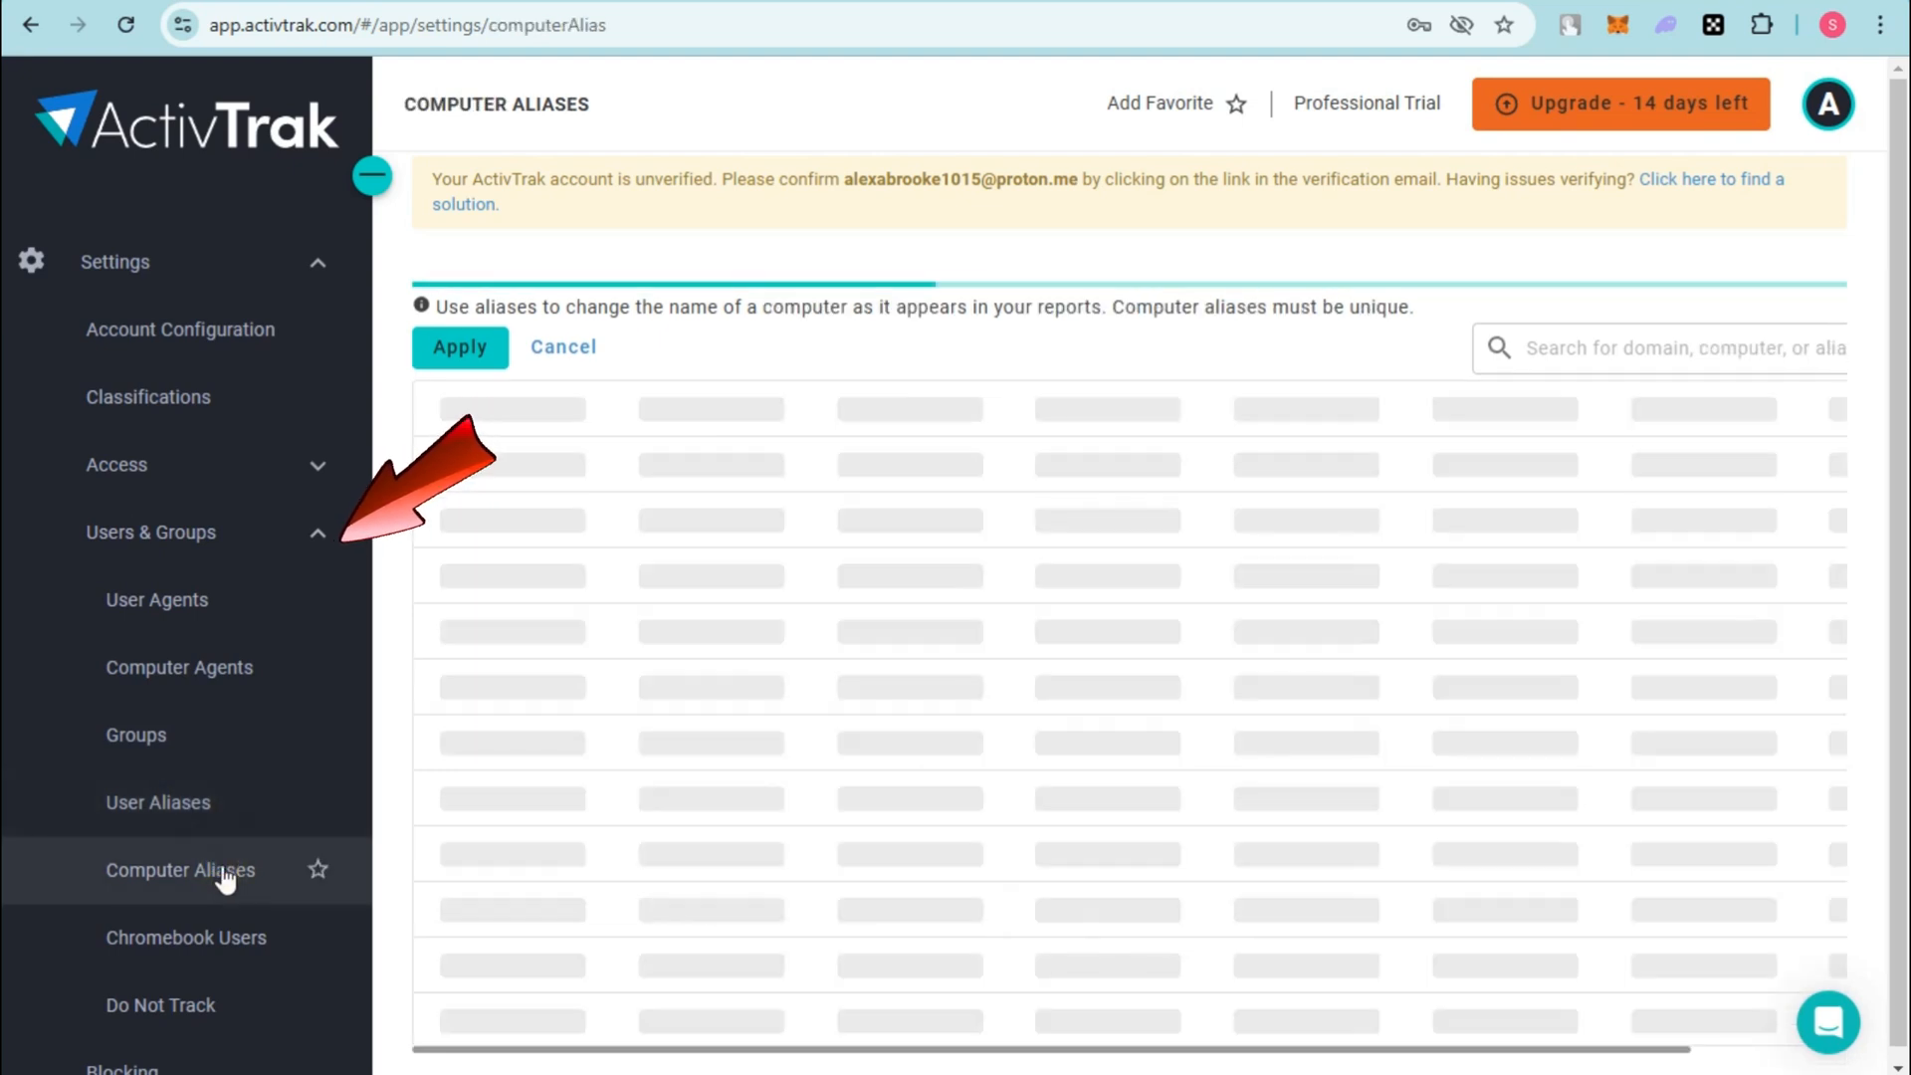
{"action": "left_click", "coordinate": [185, 938]}
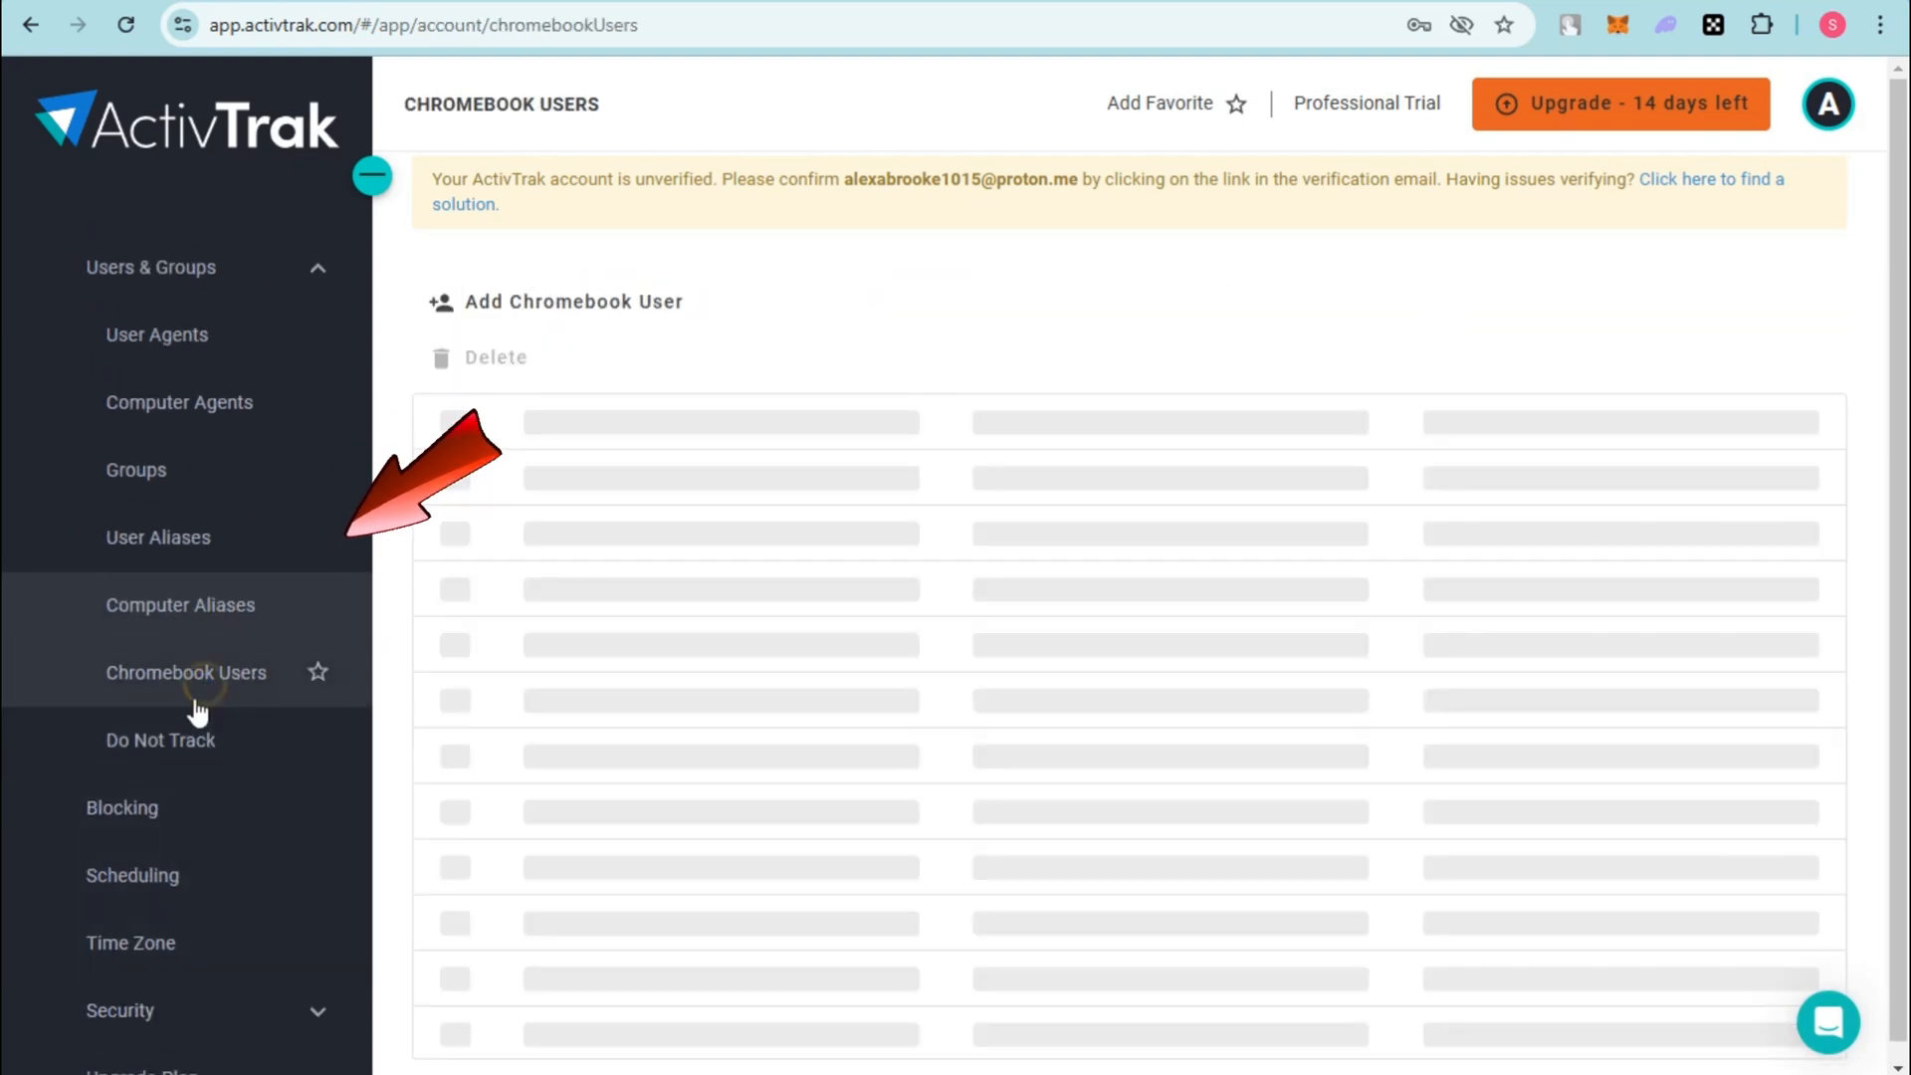
{"action": "left_click", "coordinate": [159, 741]}
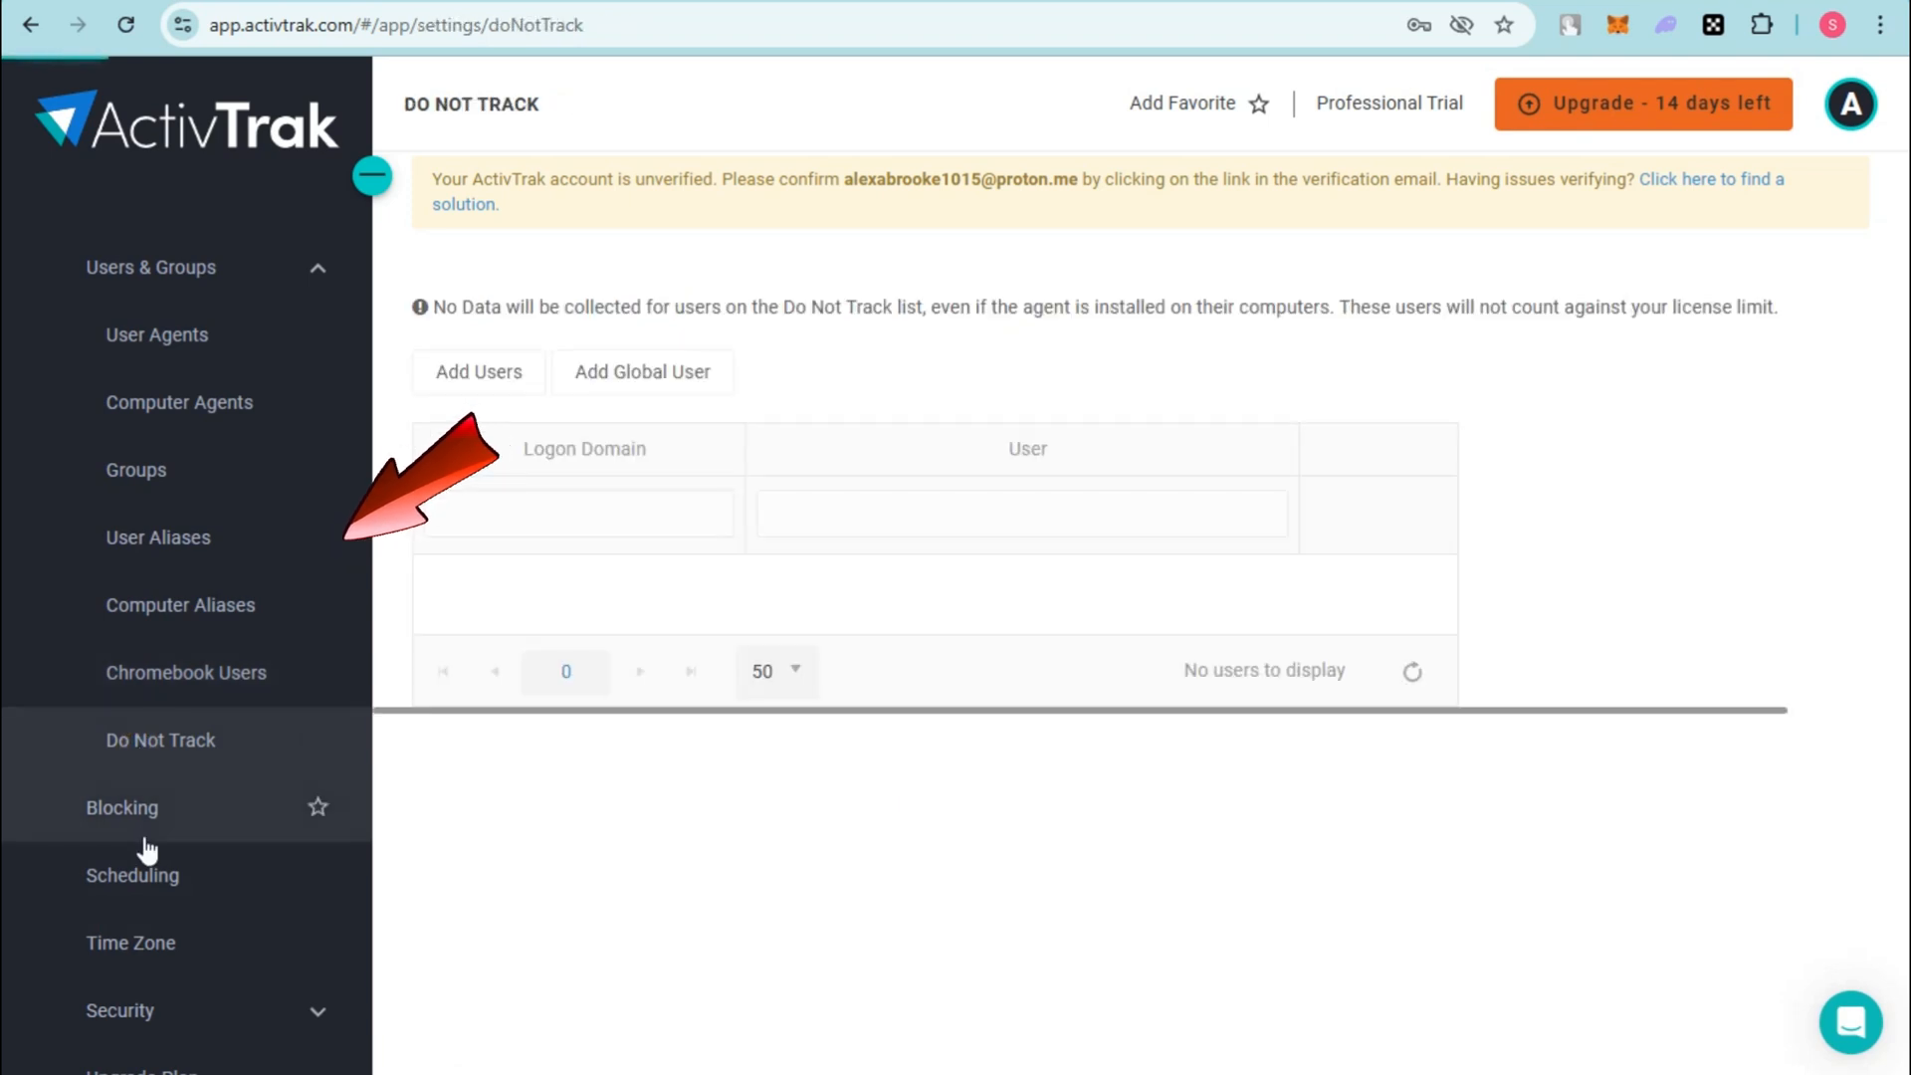
Step: Review Blocking, Scheduling and Time Zone settings, then the Security Audit log of four events
{"action": "left_click", "coordinate": [121, 806]}
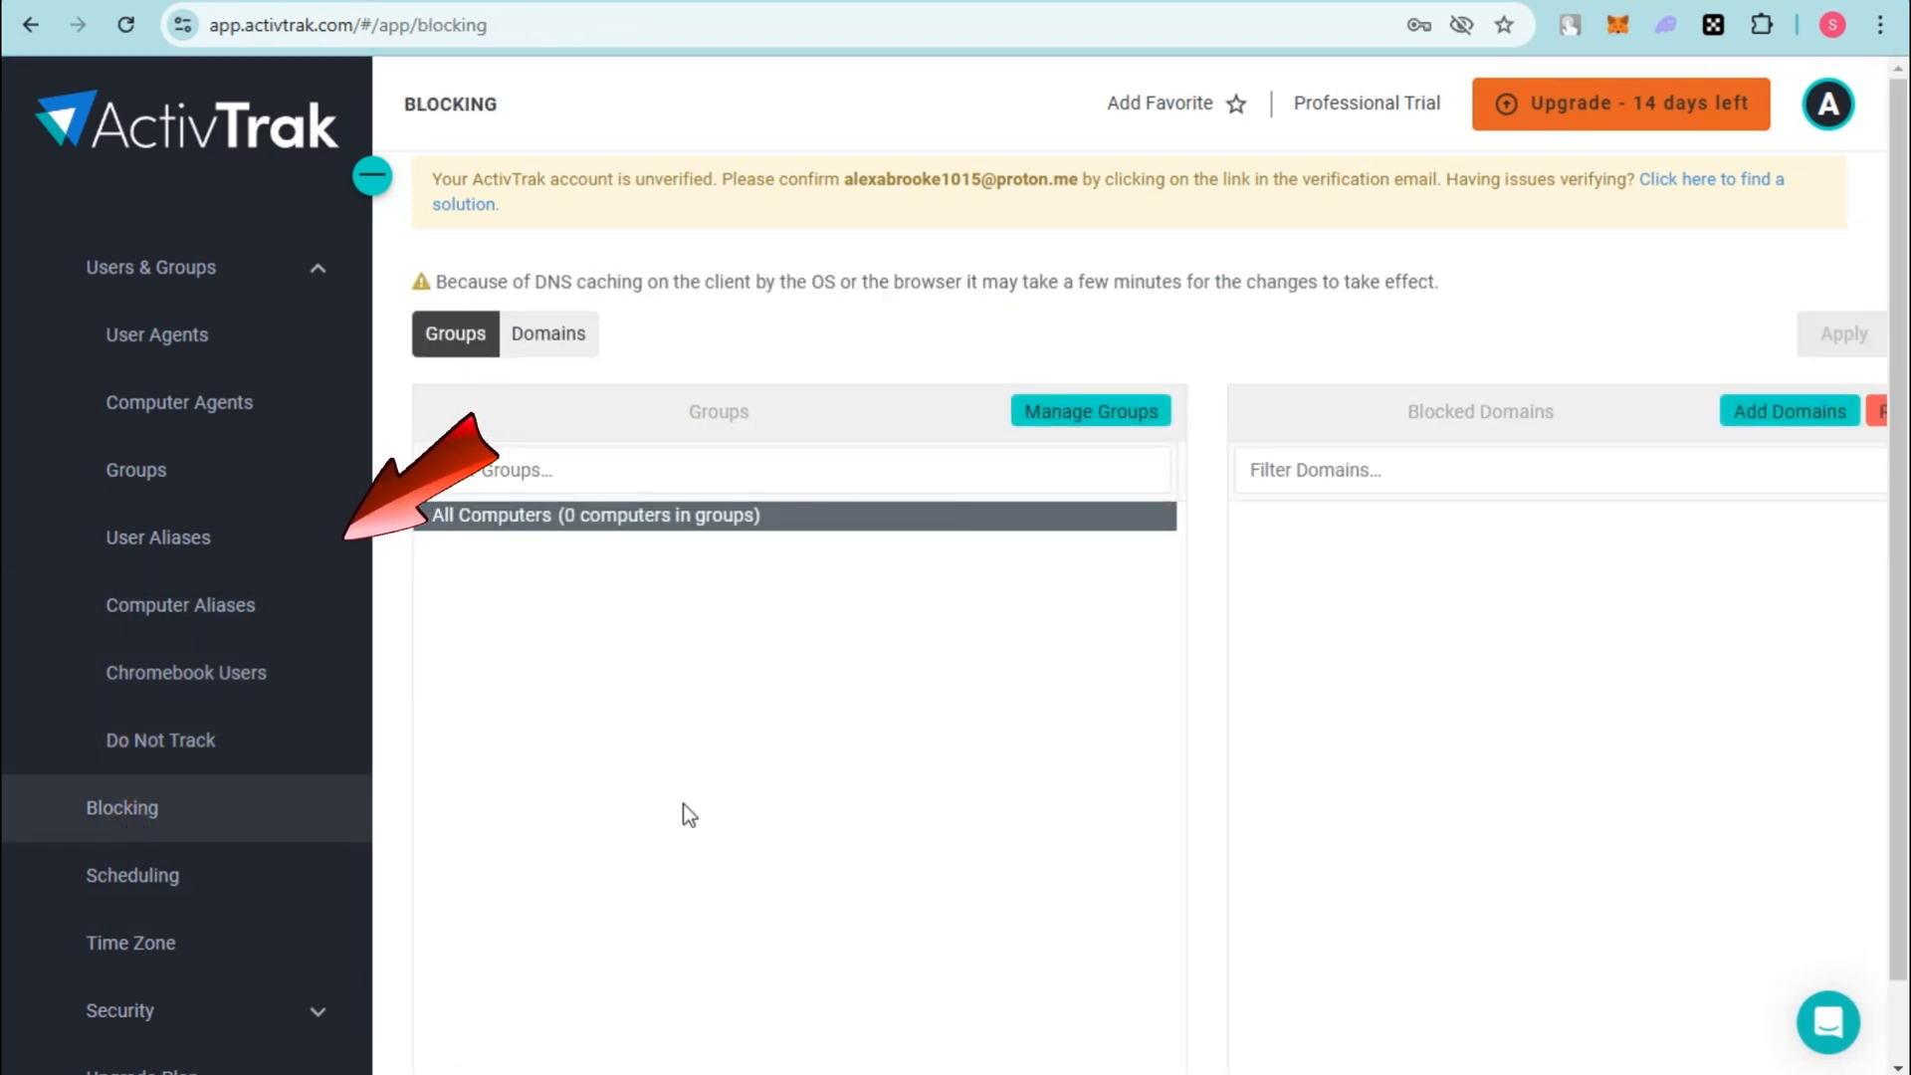
{"action": "left_click", "coordinate": [132, 874]}
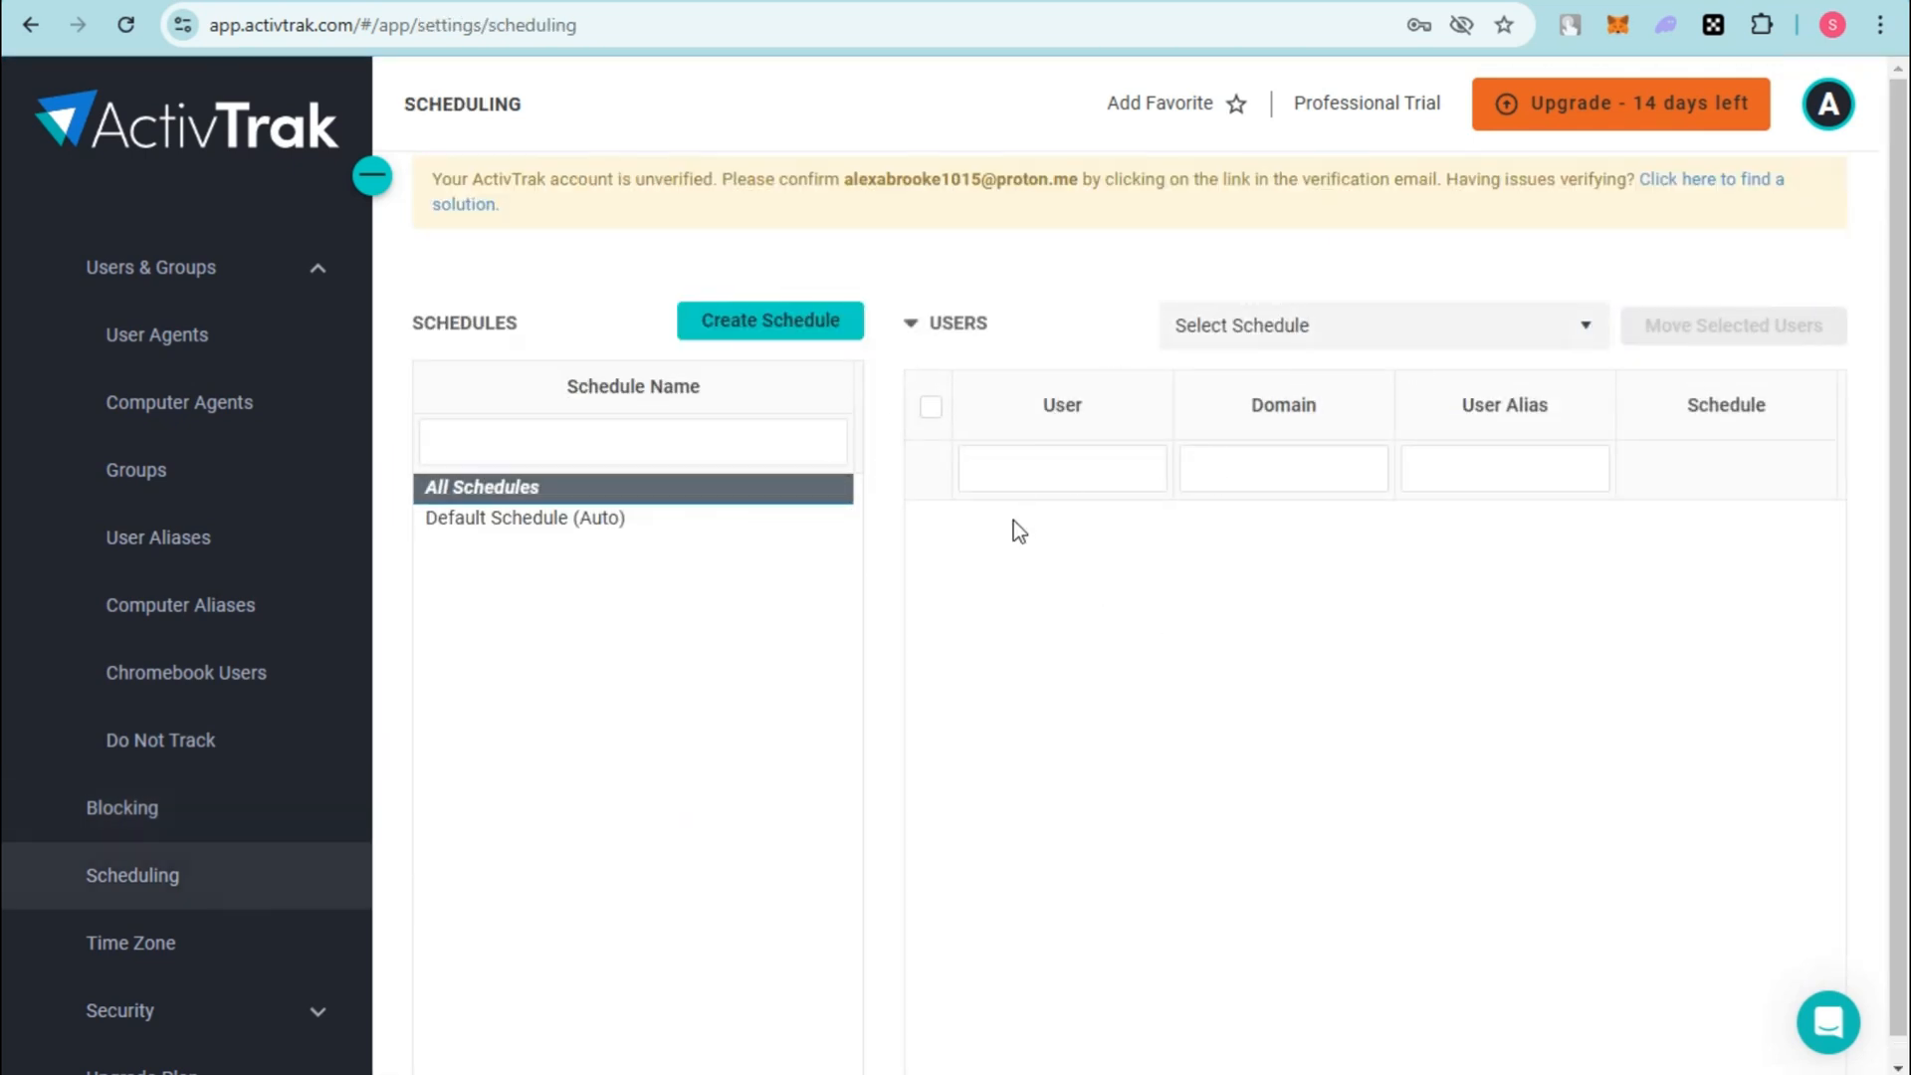
{"action": "left_click", "coordinate": [930, 406]}
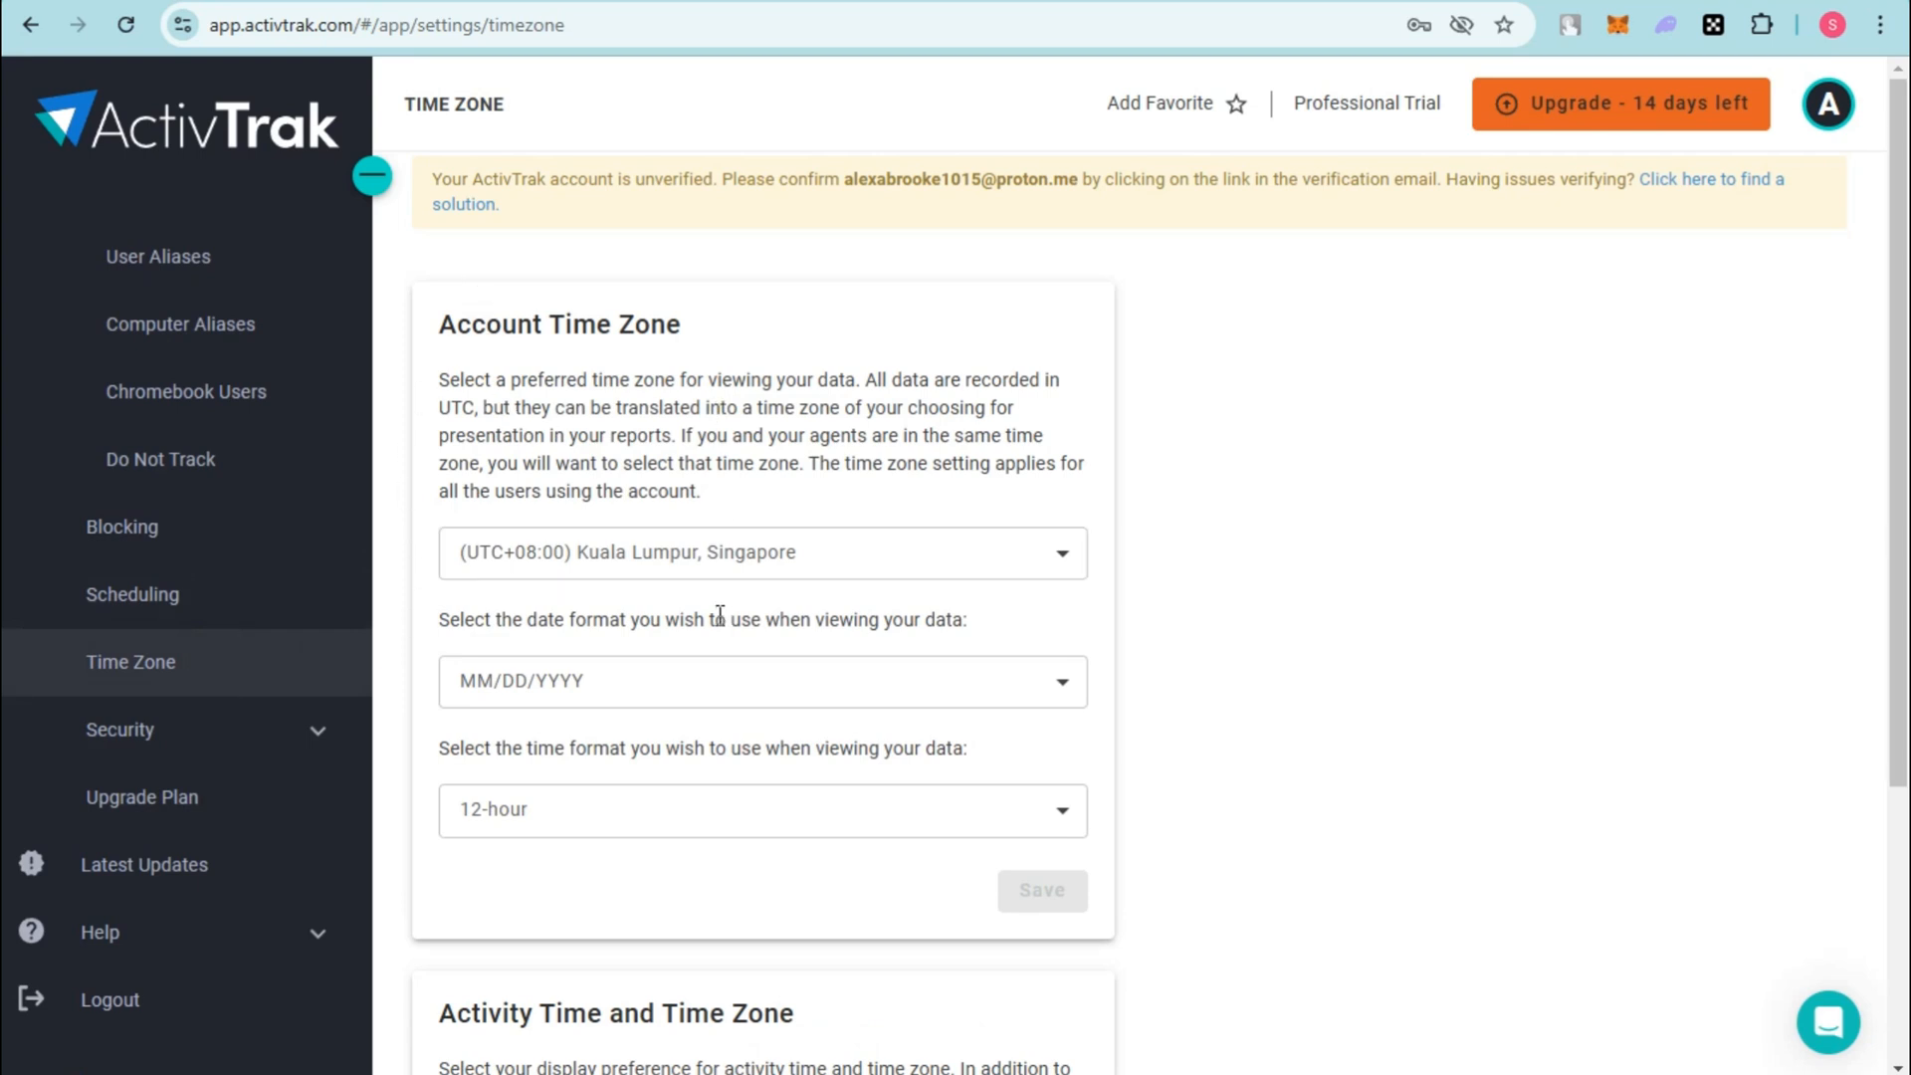
{"action": "scroll", "scroll_direction": "down", "scroll_amount": 3}
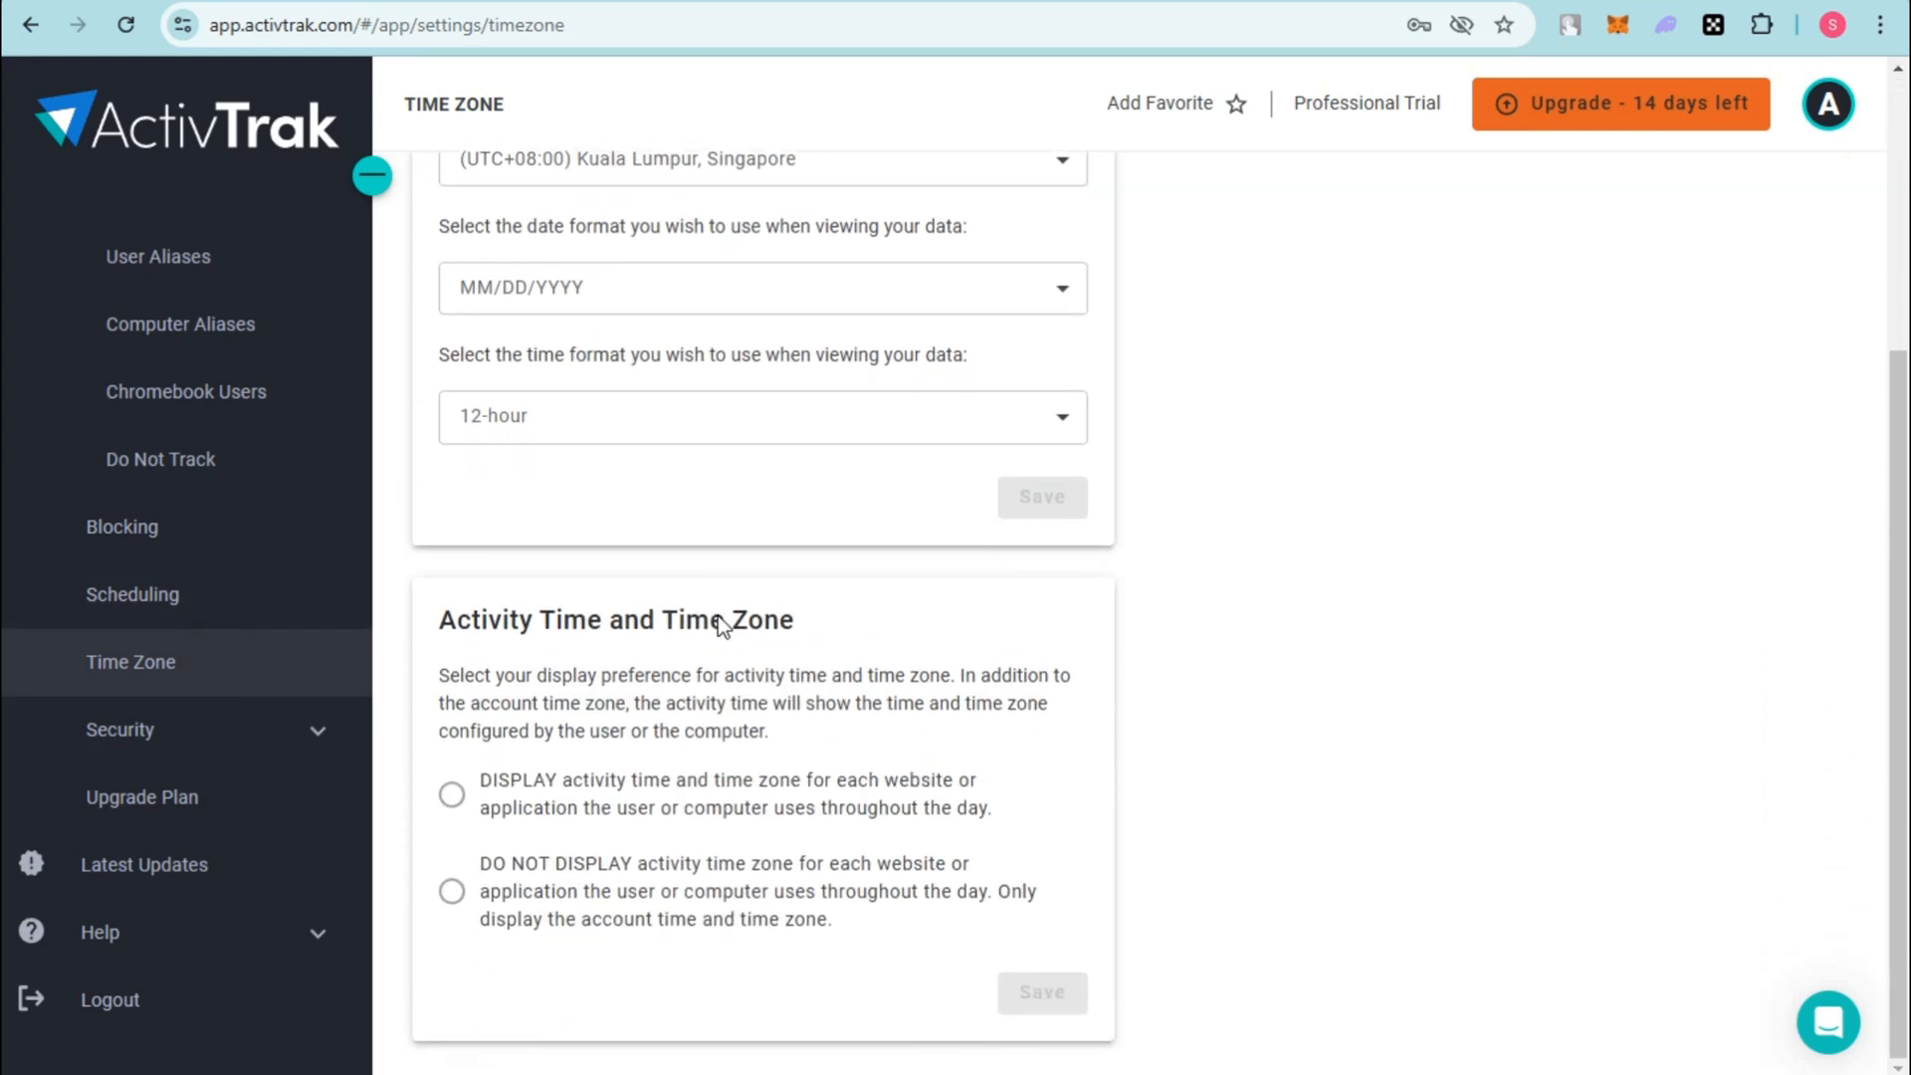
{"action": "mouse_move", "coordinate": [591, 838]}
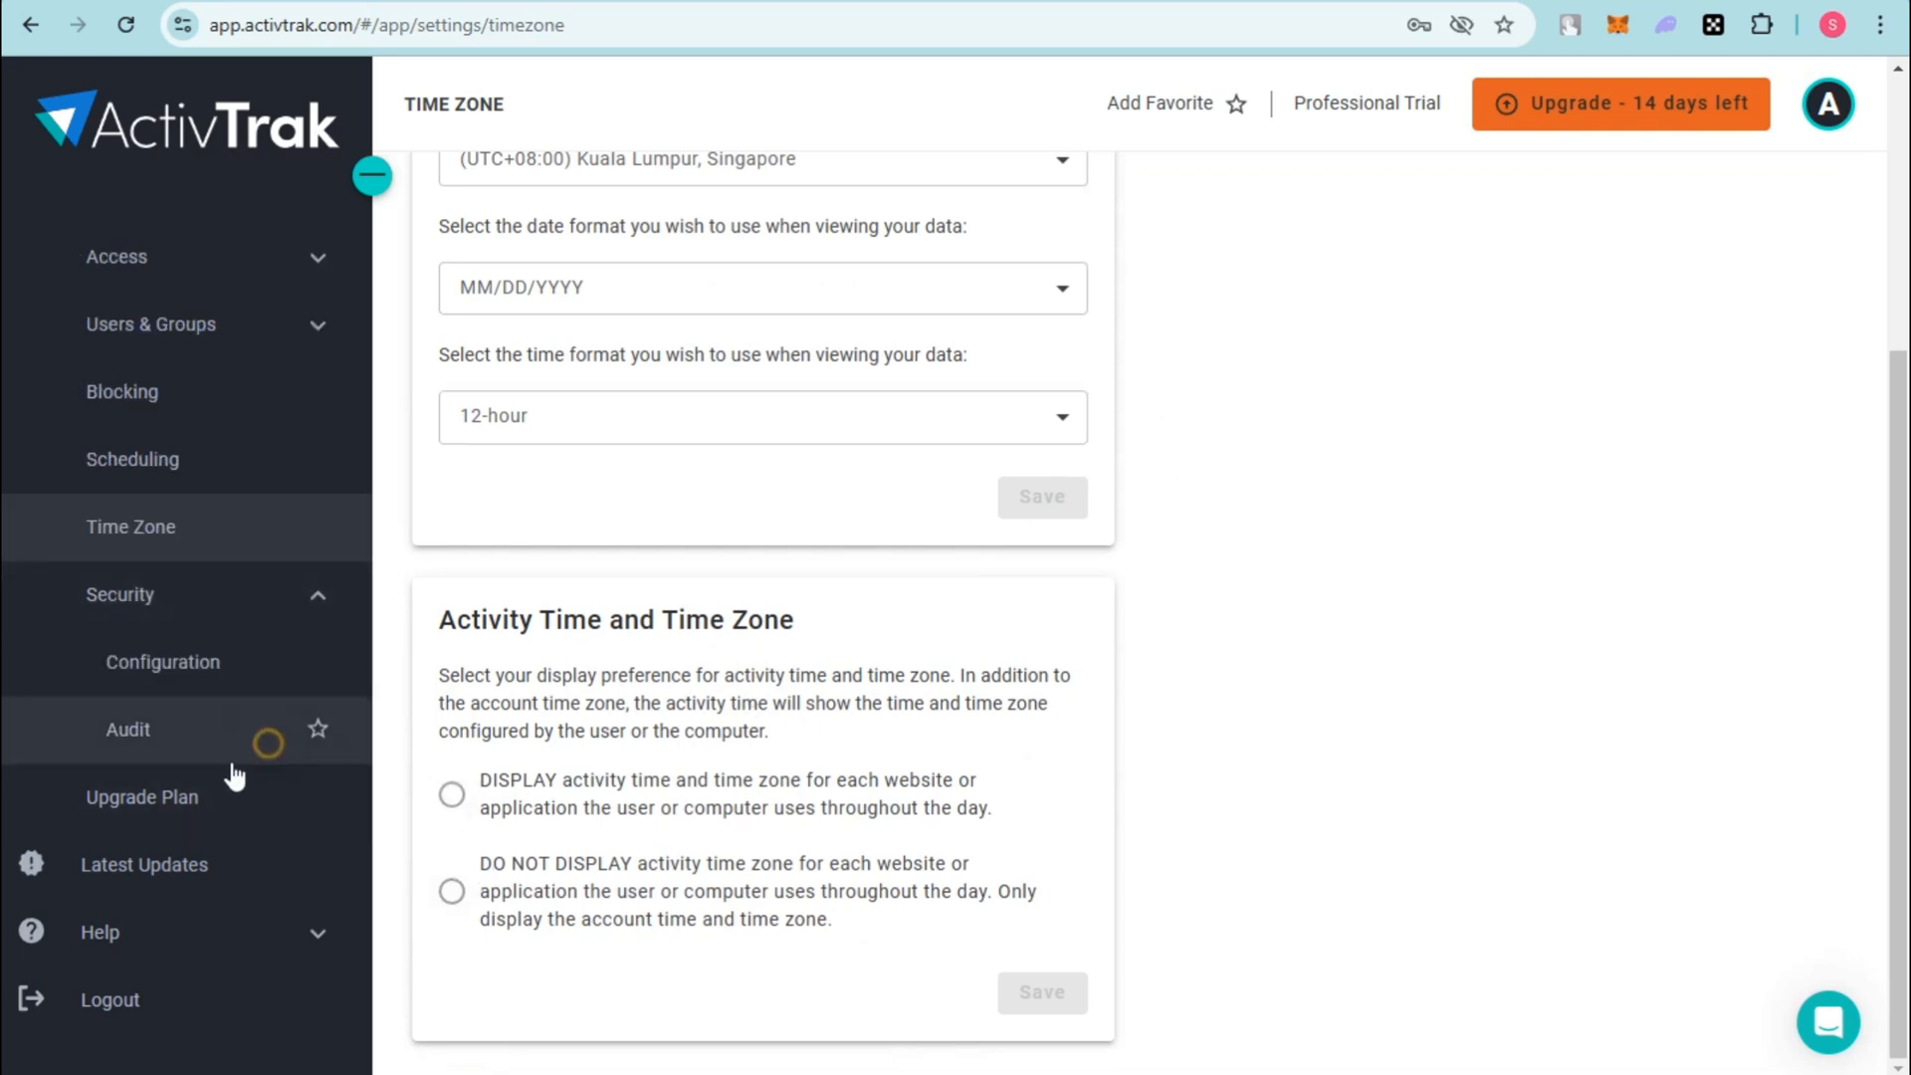
{"action": "left_click", "coordinate": [127, 728]}
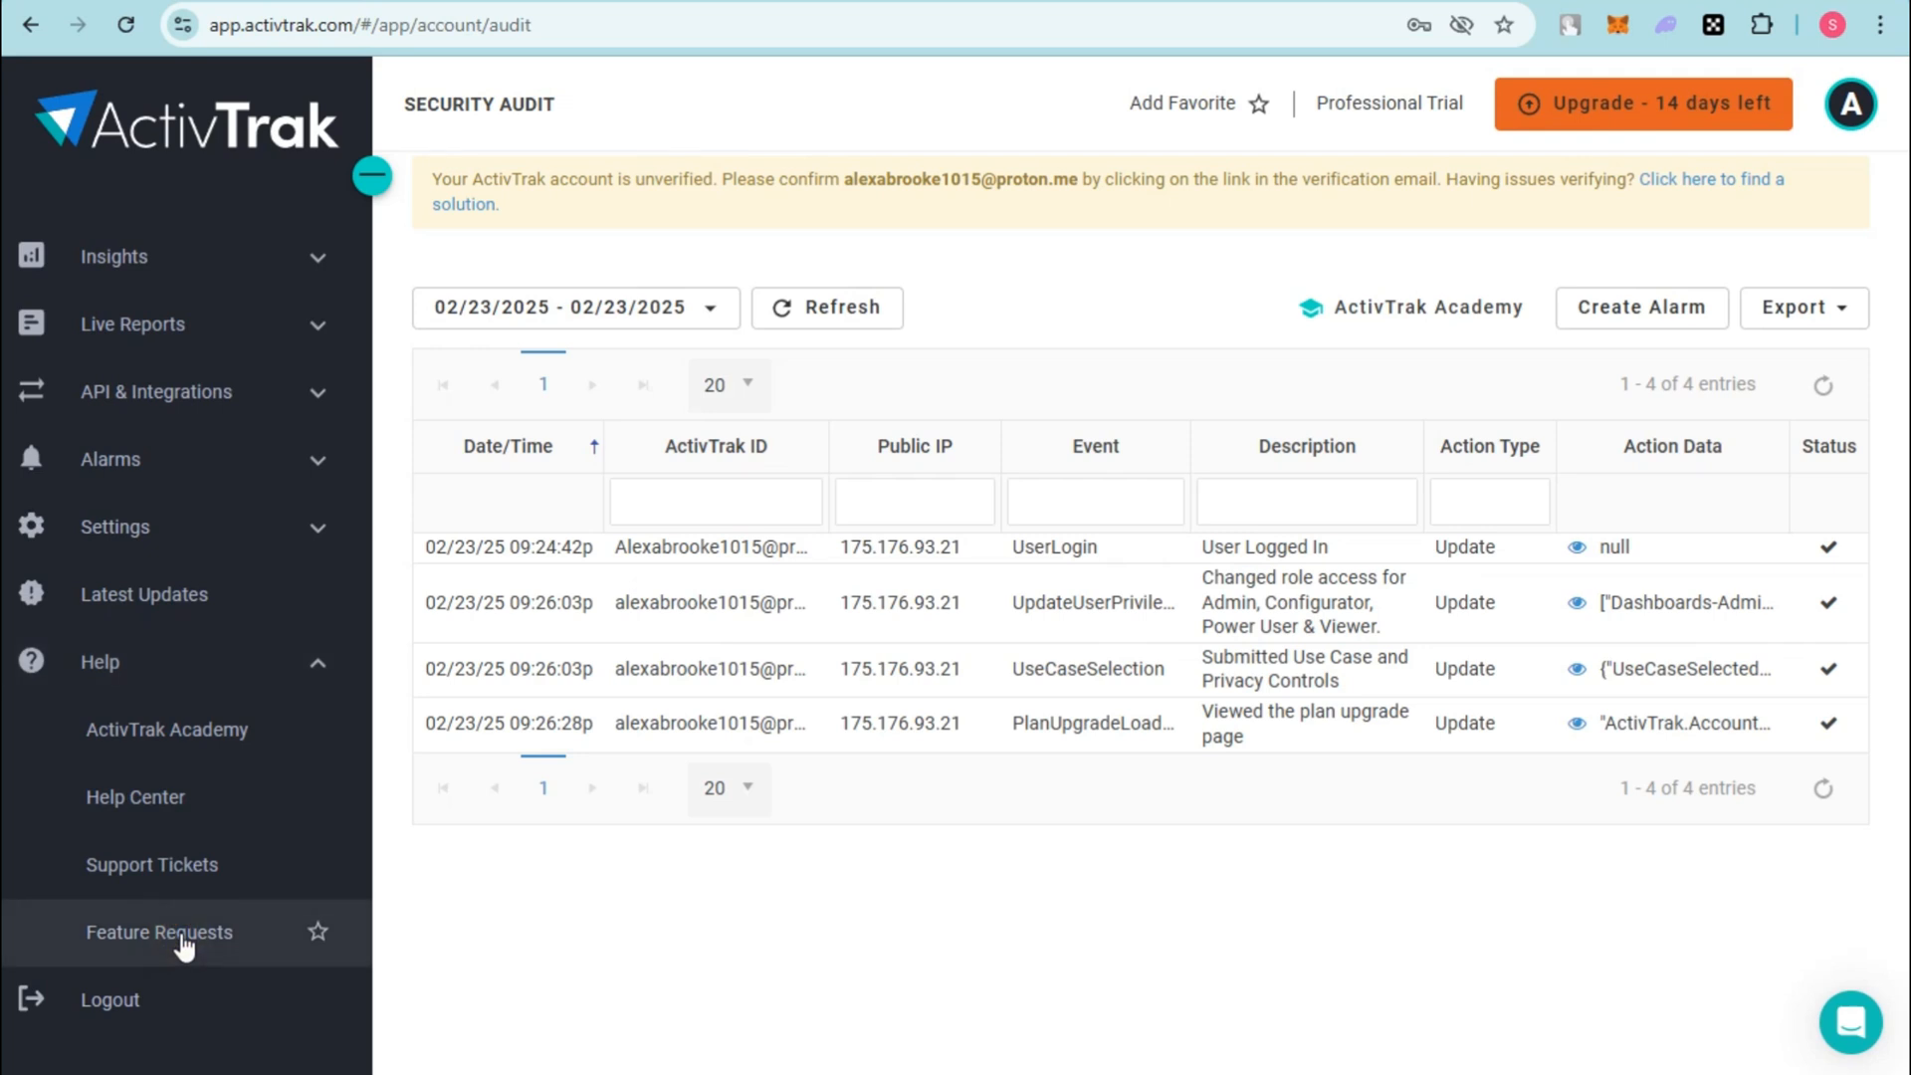
Step: View Feature Requests, then draft a Support Ticket with subject 'Agent' and cancel it
{"action": "left_click", "coordinate": [159, 932]}
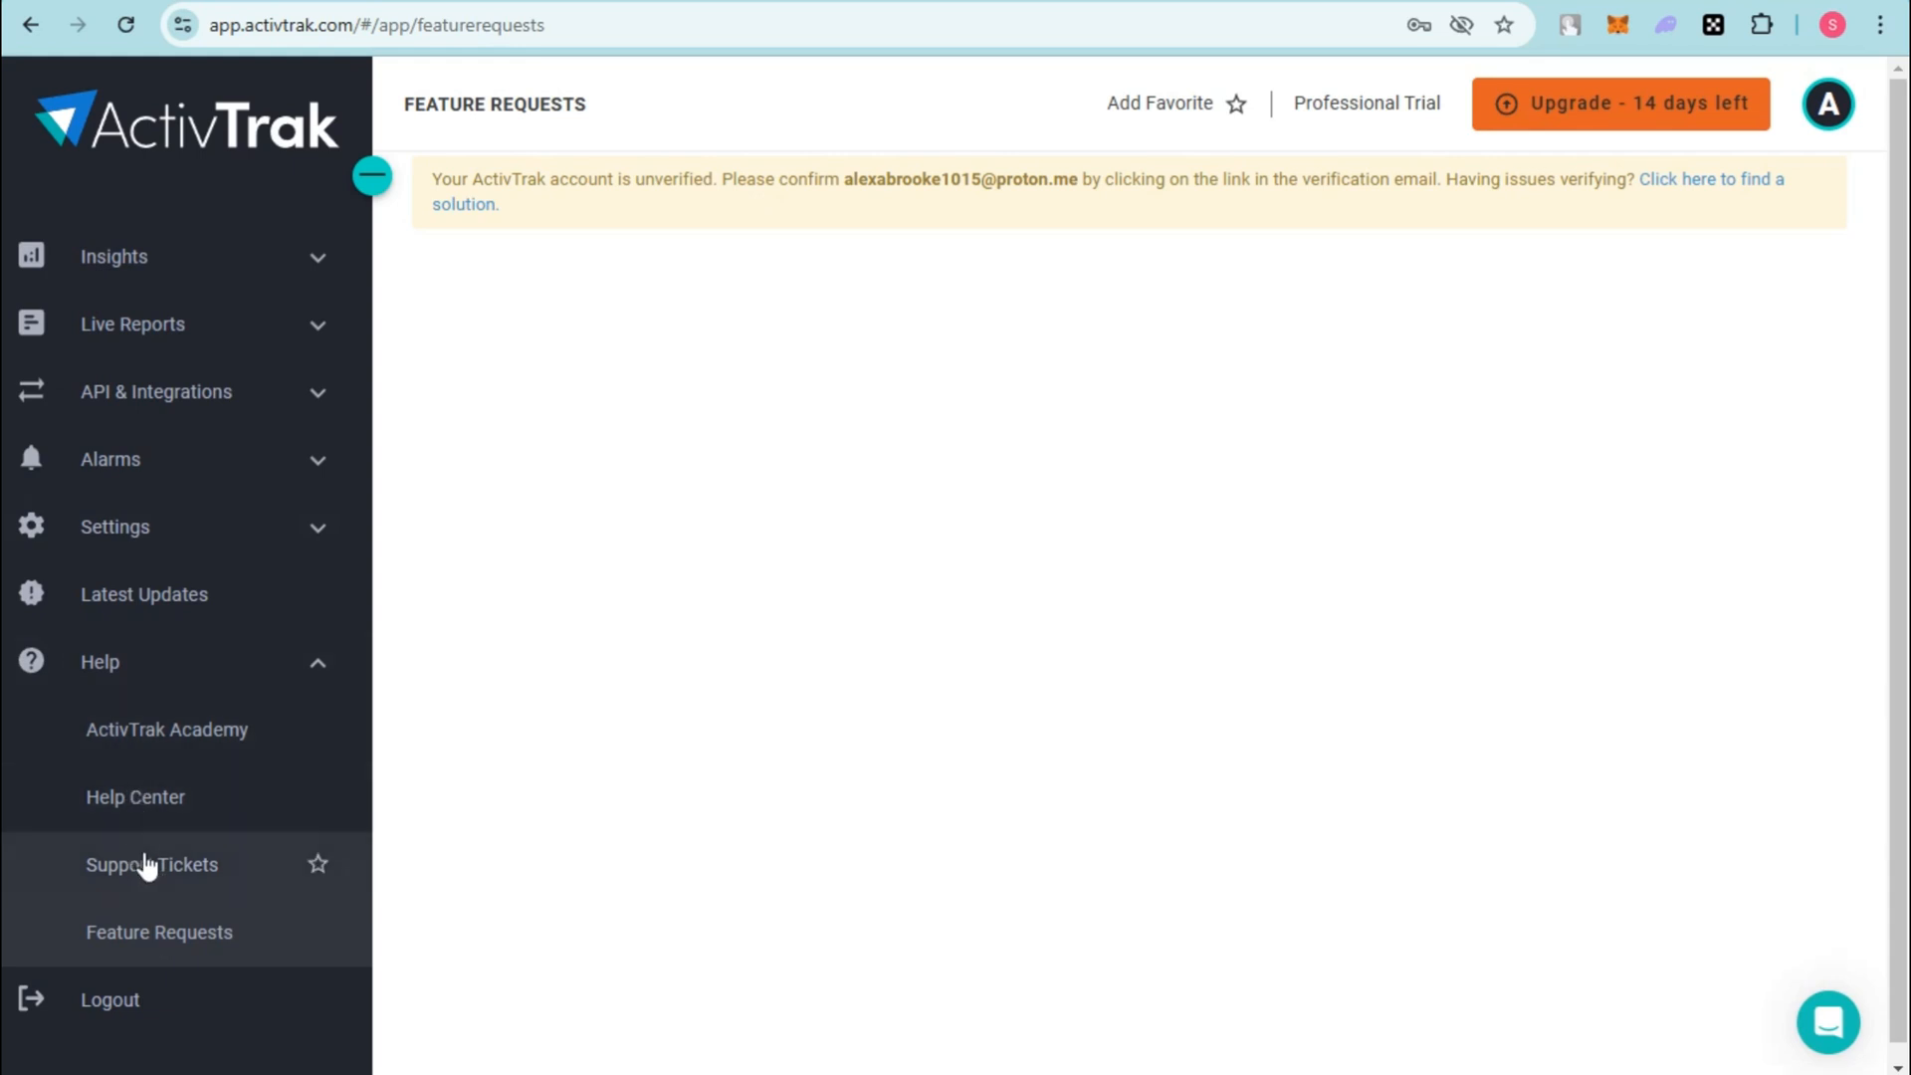
{"action": "left_click", "coordinate": [151, 864]}
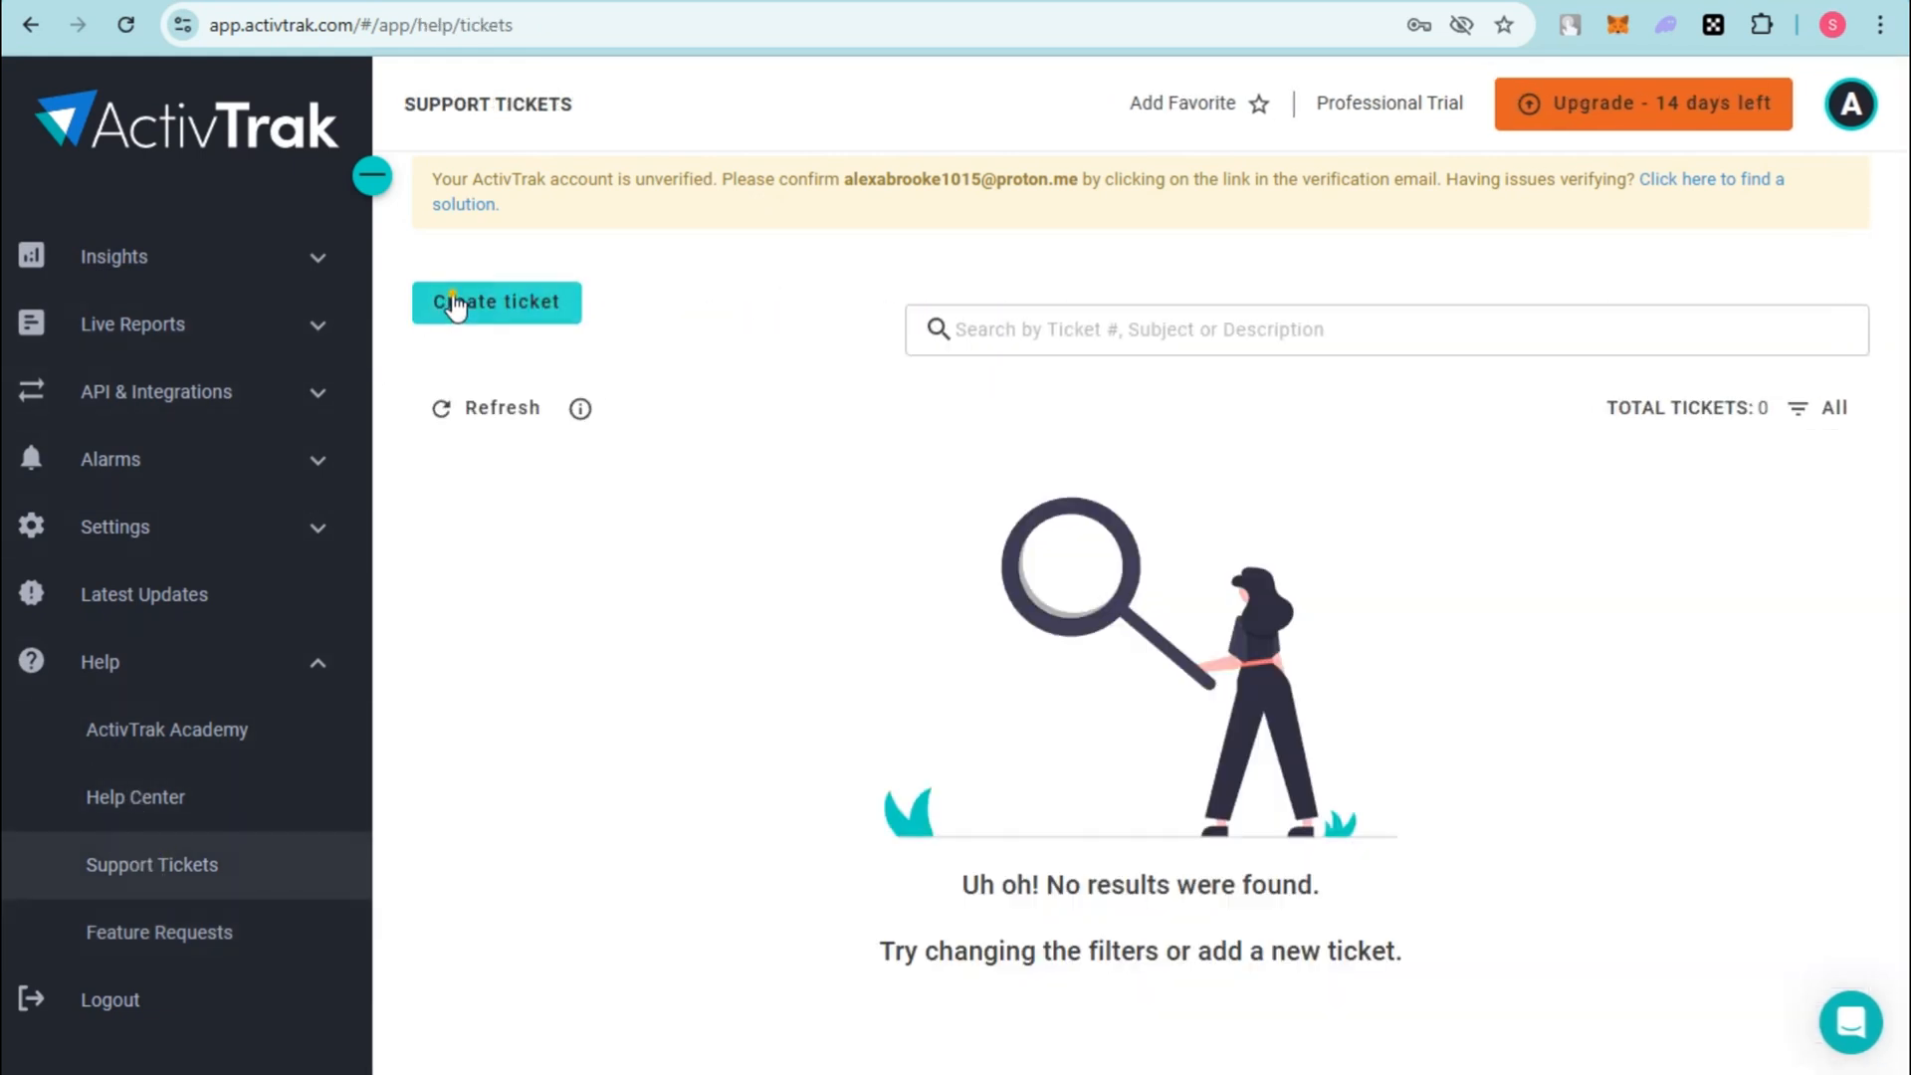
{"action": "left_click", "coordinate": [496, 302]}
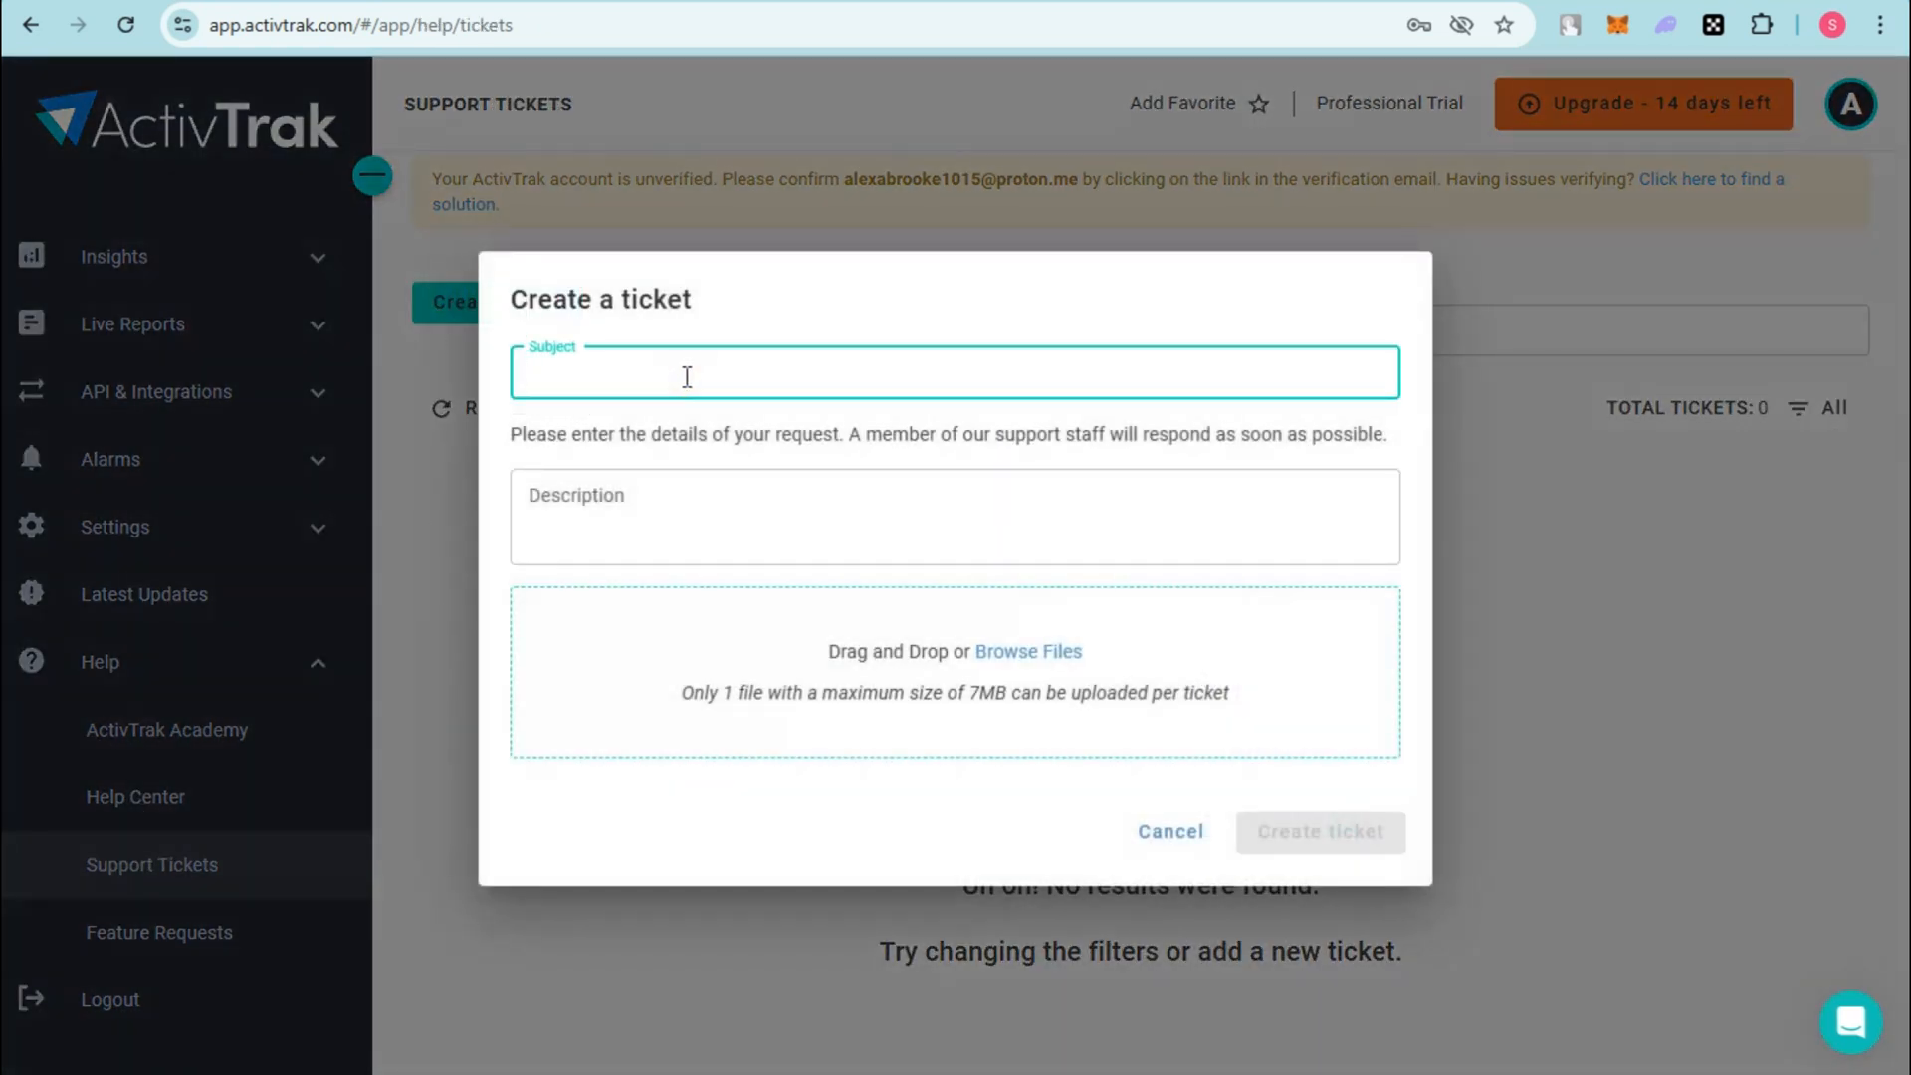
{"action": "type", "text": "Agent"}
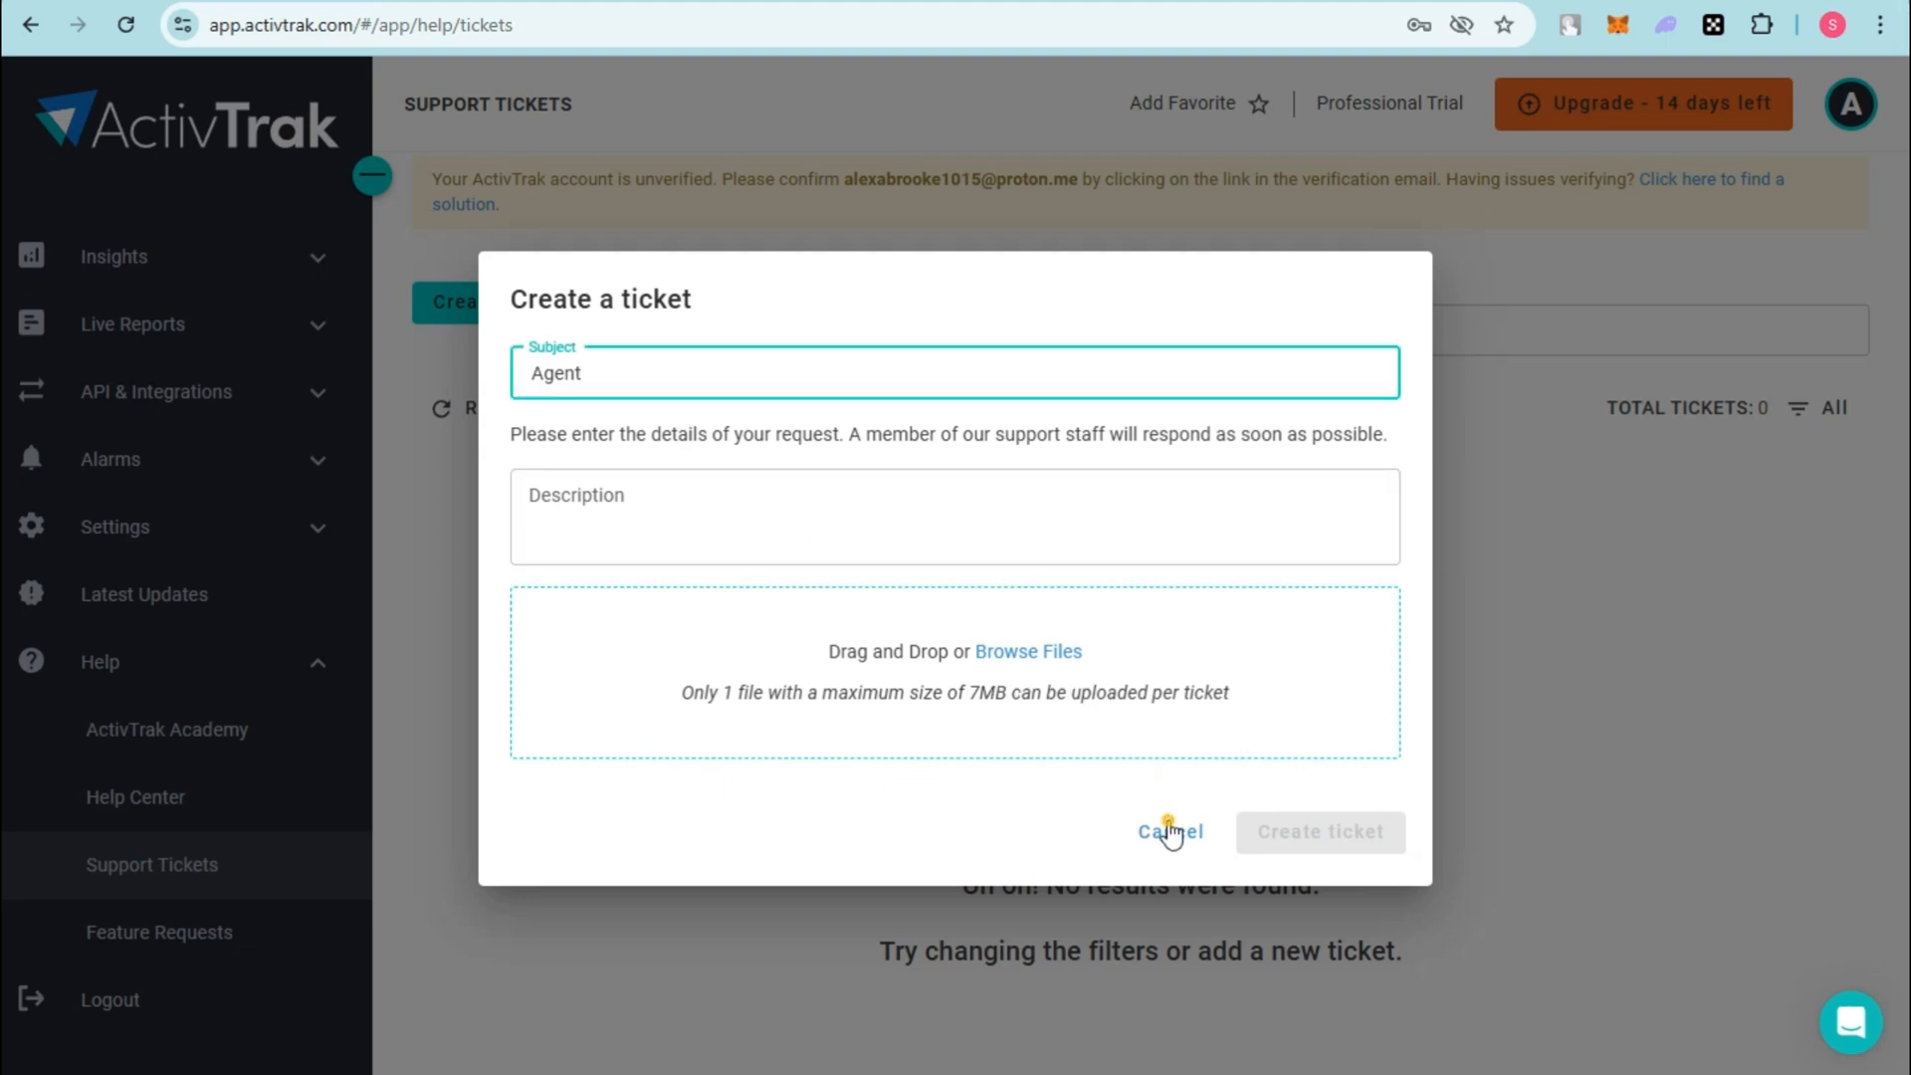
{"action": "left_click", "coordinate": [1169, 832]}
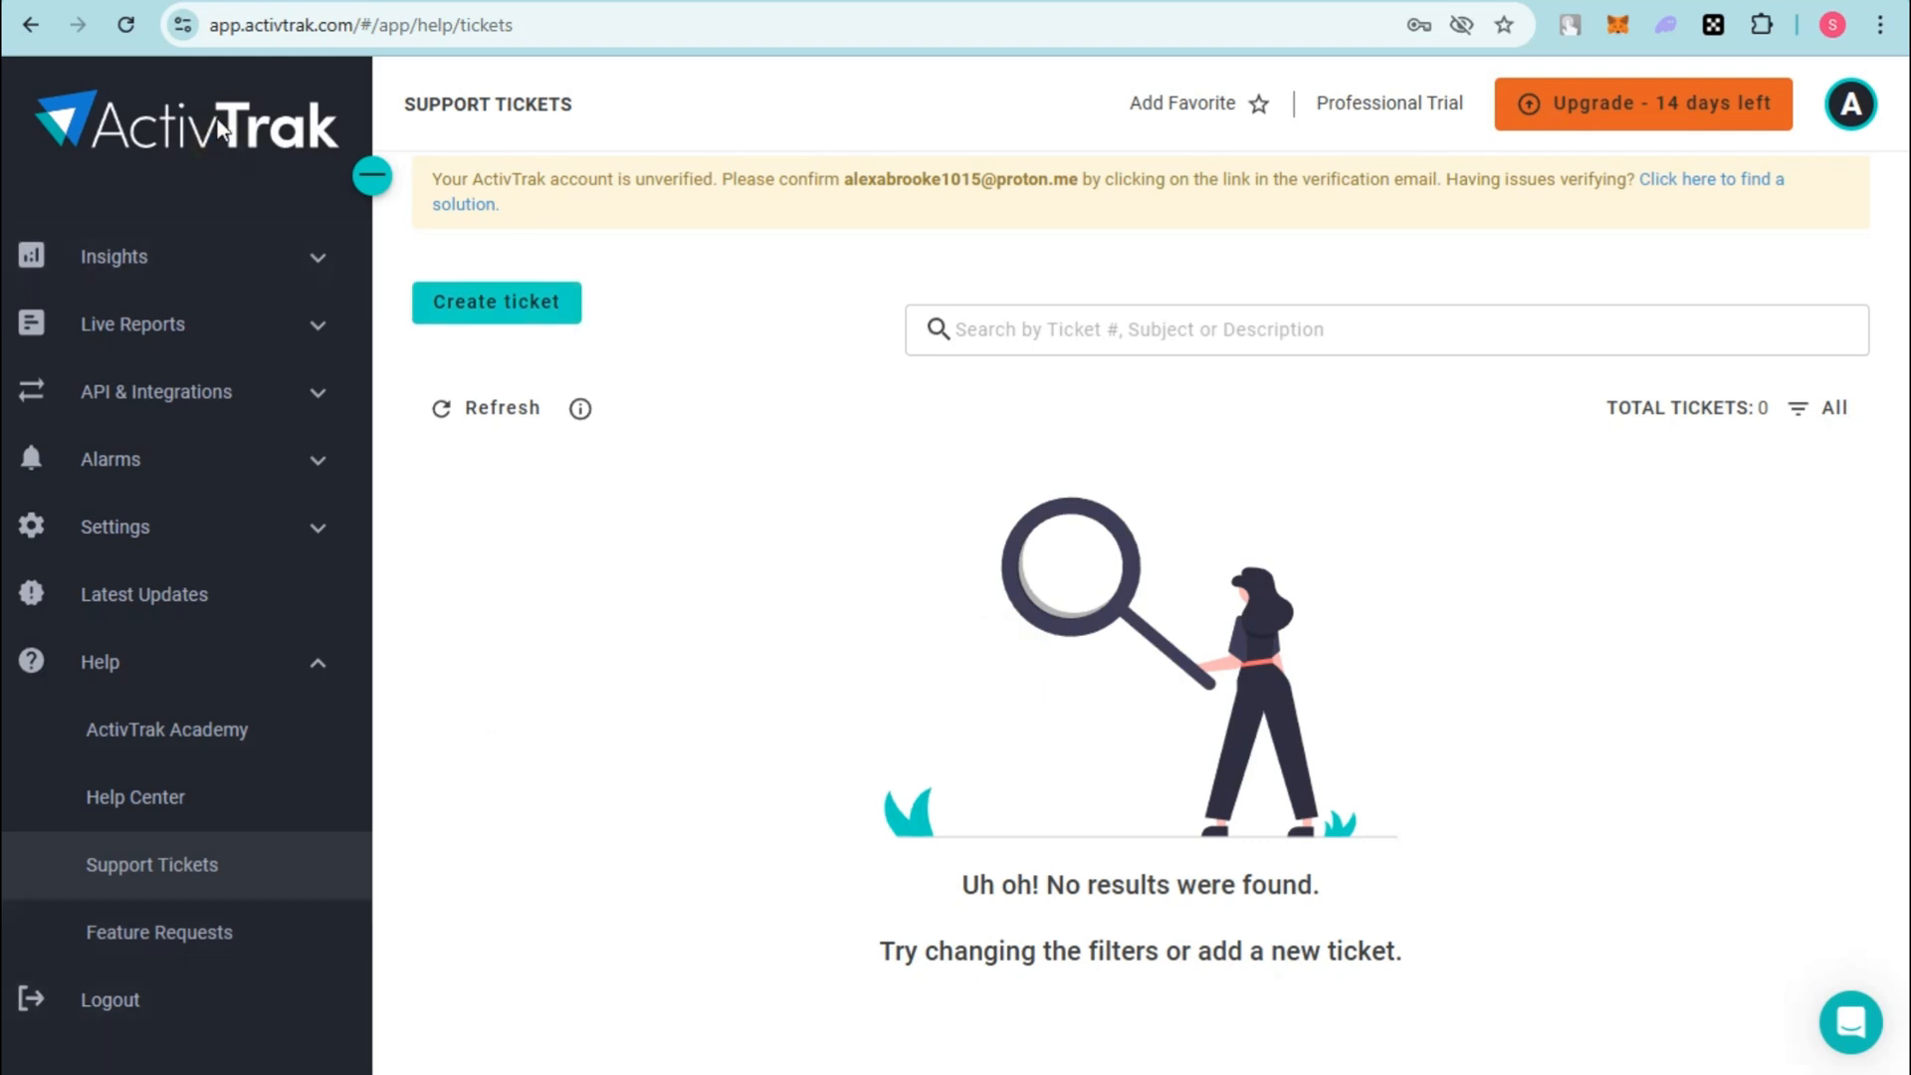
{"action": "mouse_move", "coordinate": [1147, 115]}
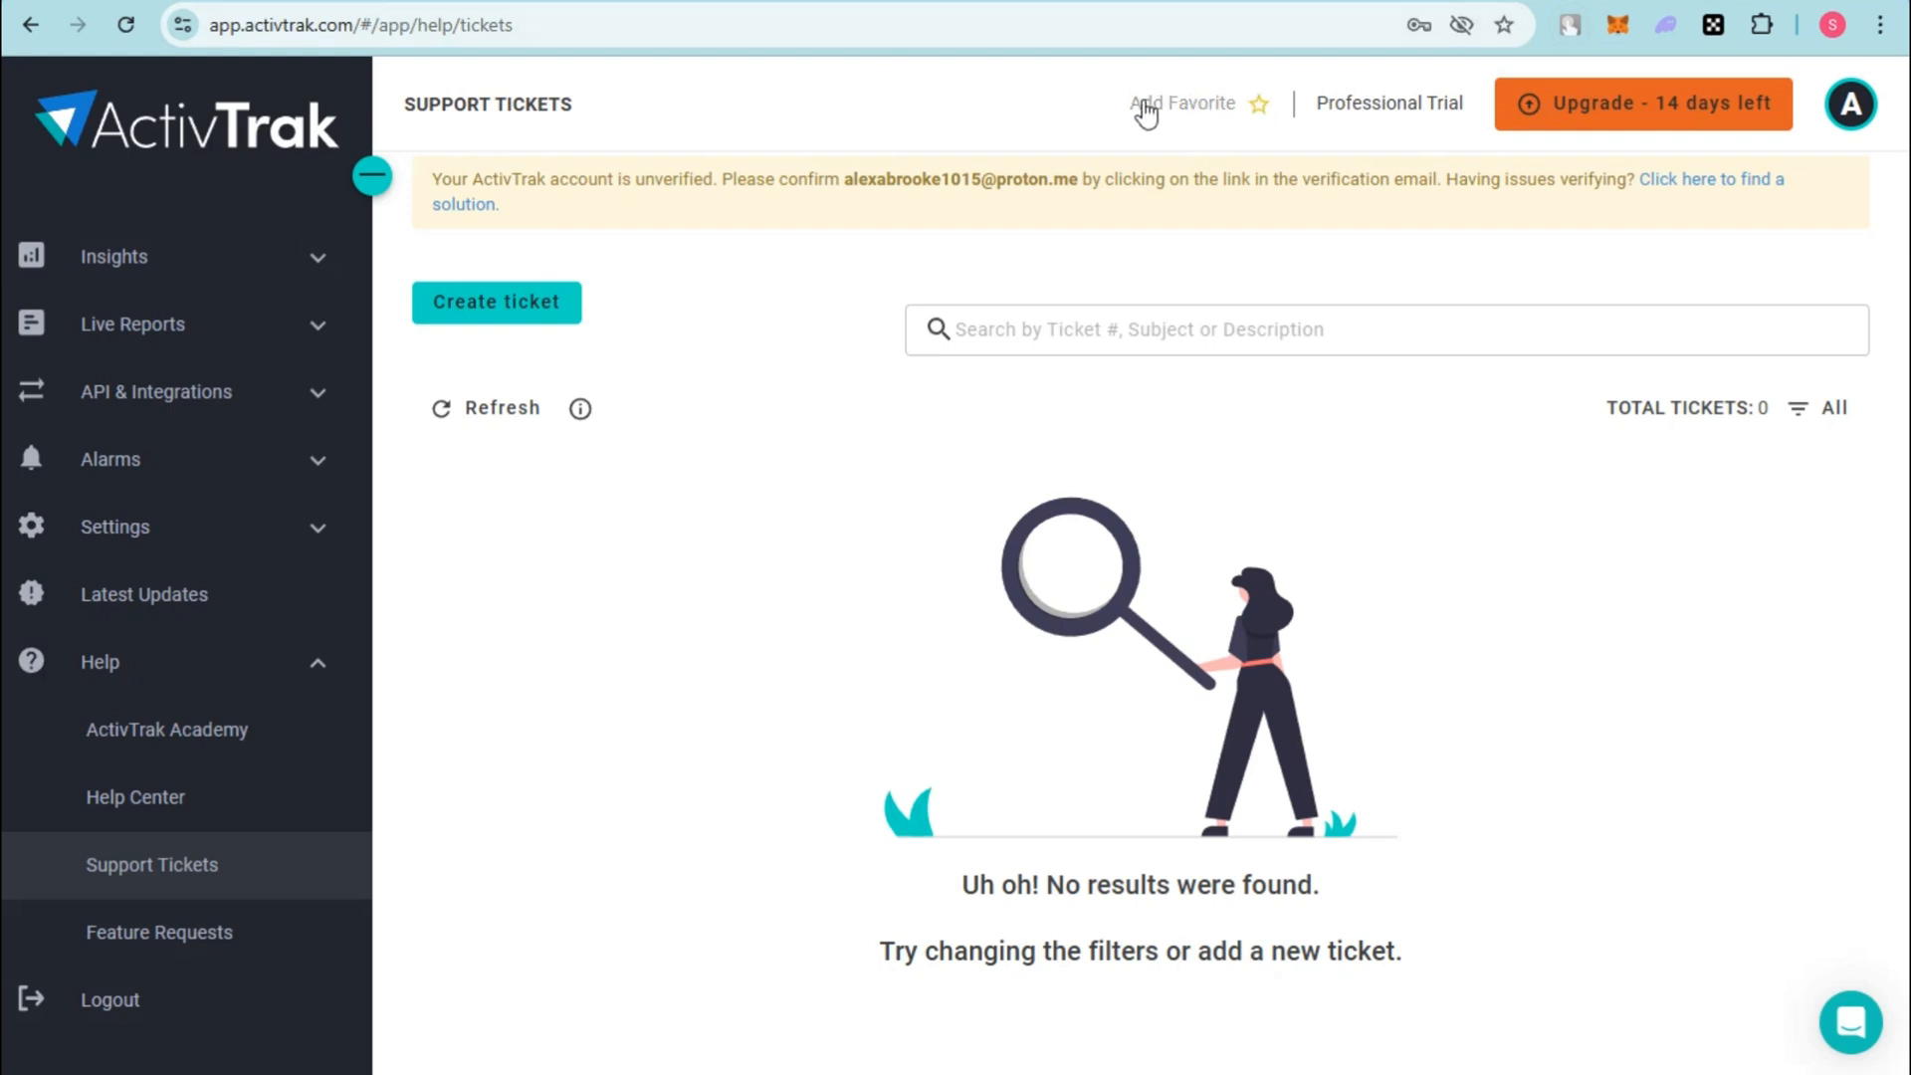
Step: Add Support Tickets and Activity Breakdown to Favorites, peeking at the account menu
{"action": "left_click", "coordinate": [1181, 101]}
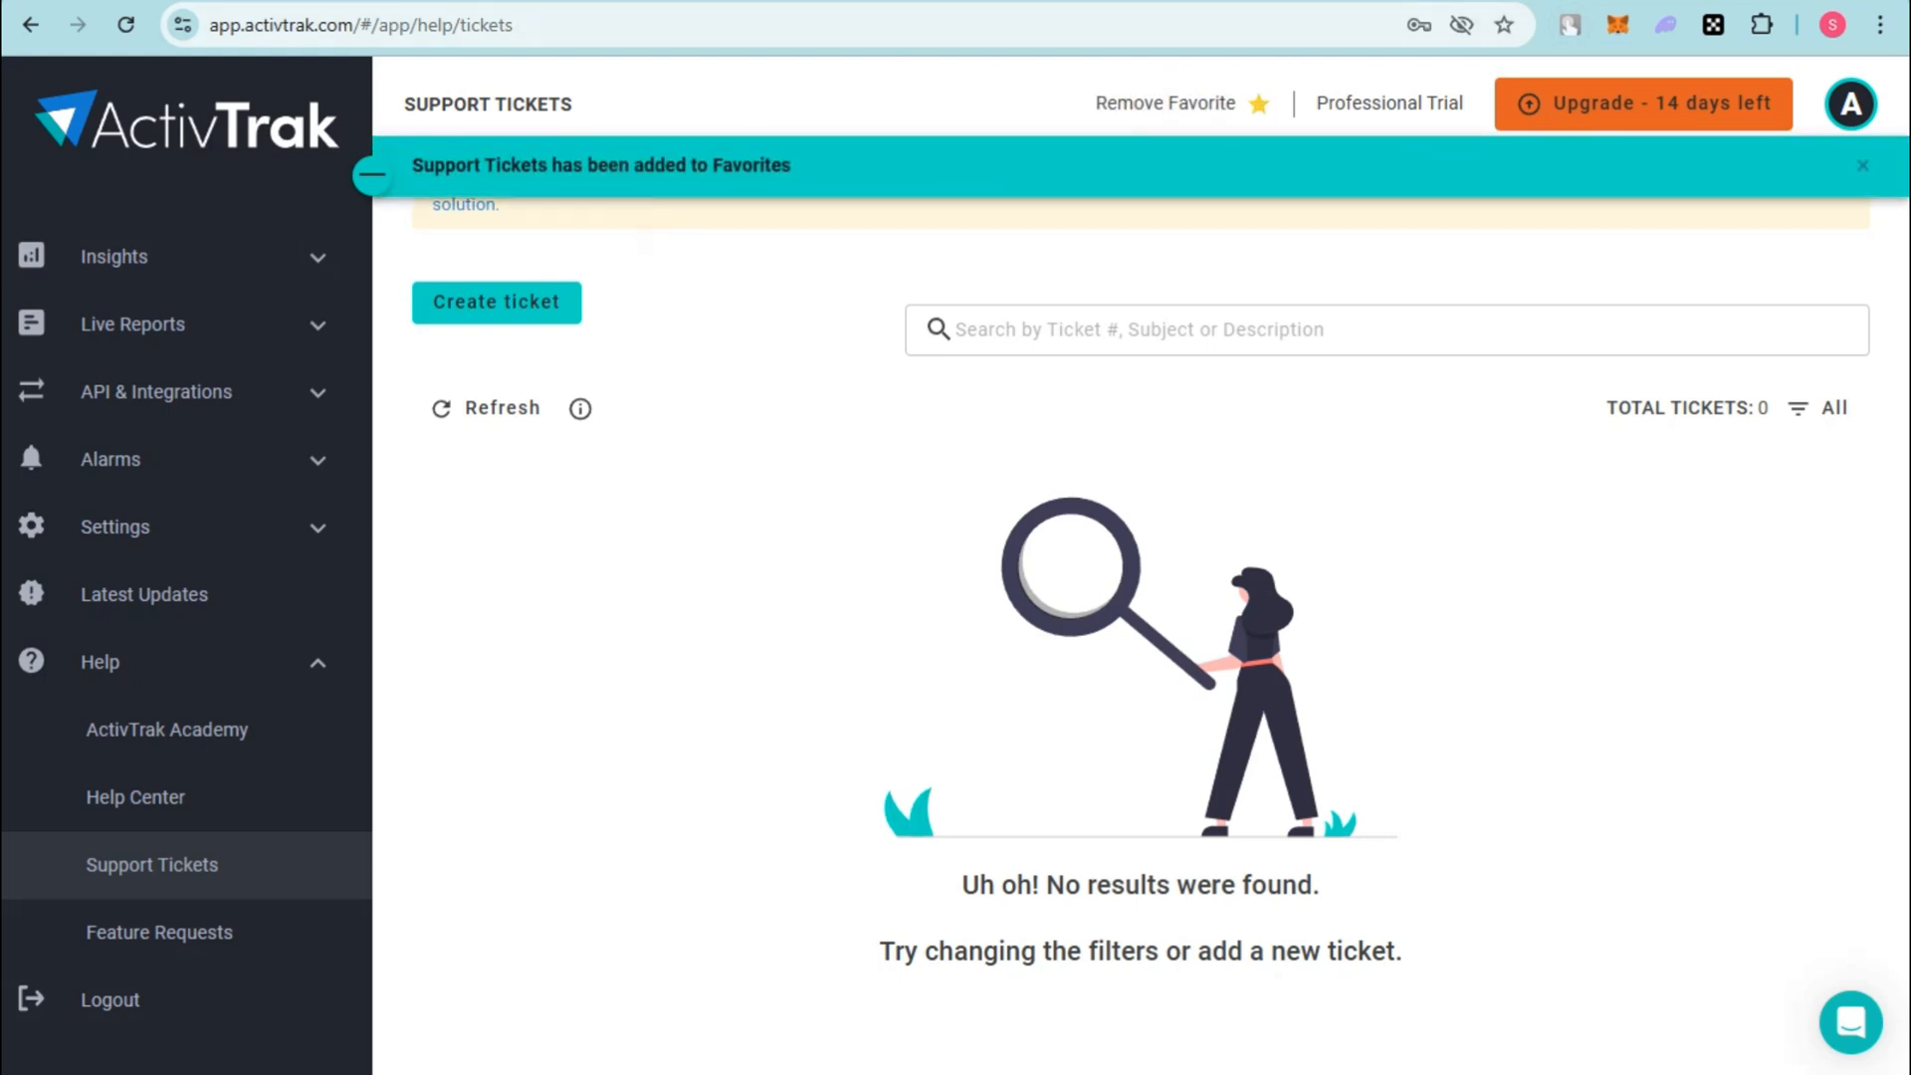
{"action": "left_click", "coordinate": [166, 323]}
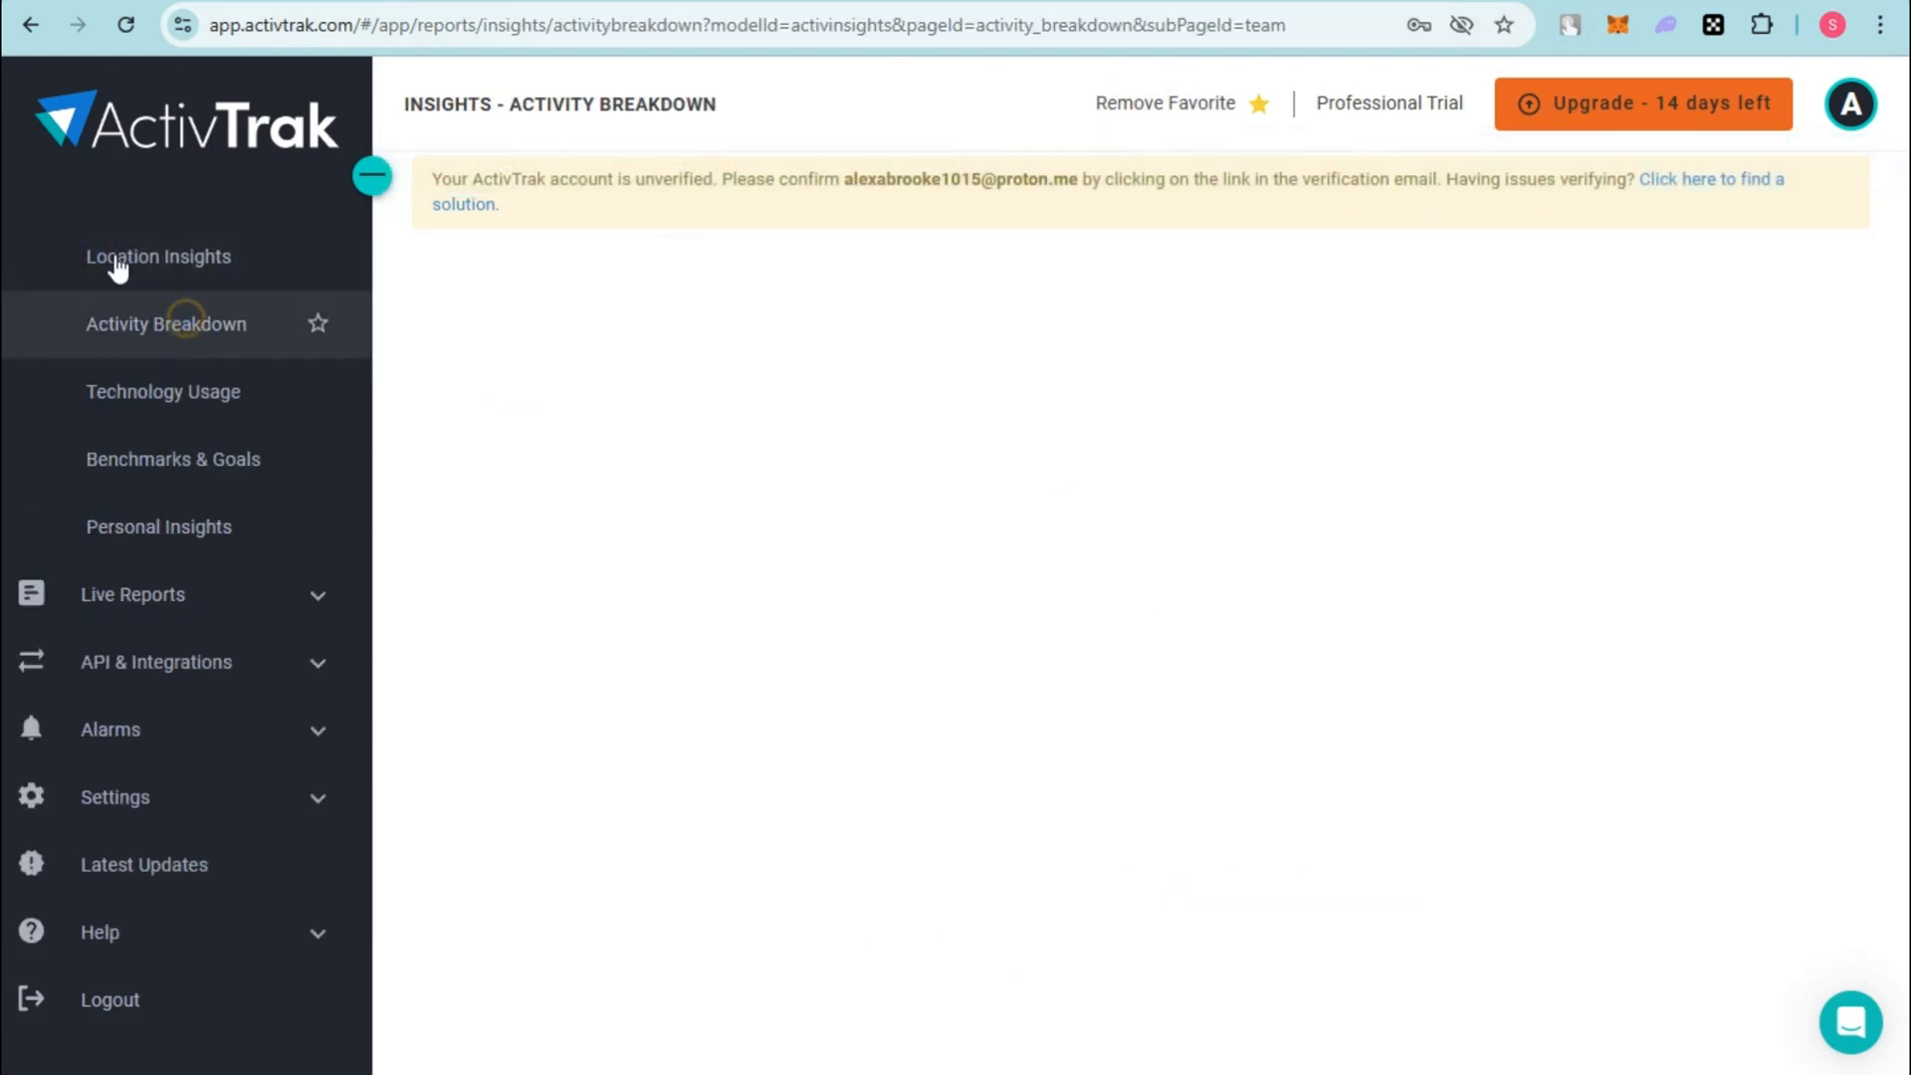
{"action": "left_click", "coordinate": [1259, 101]}
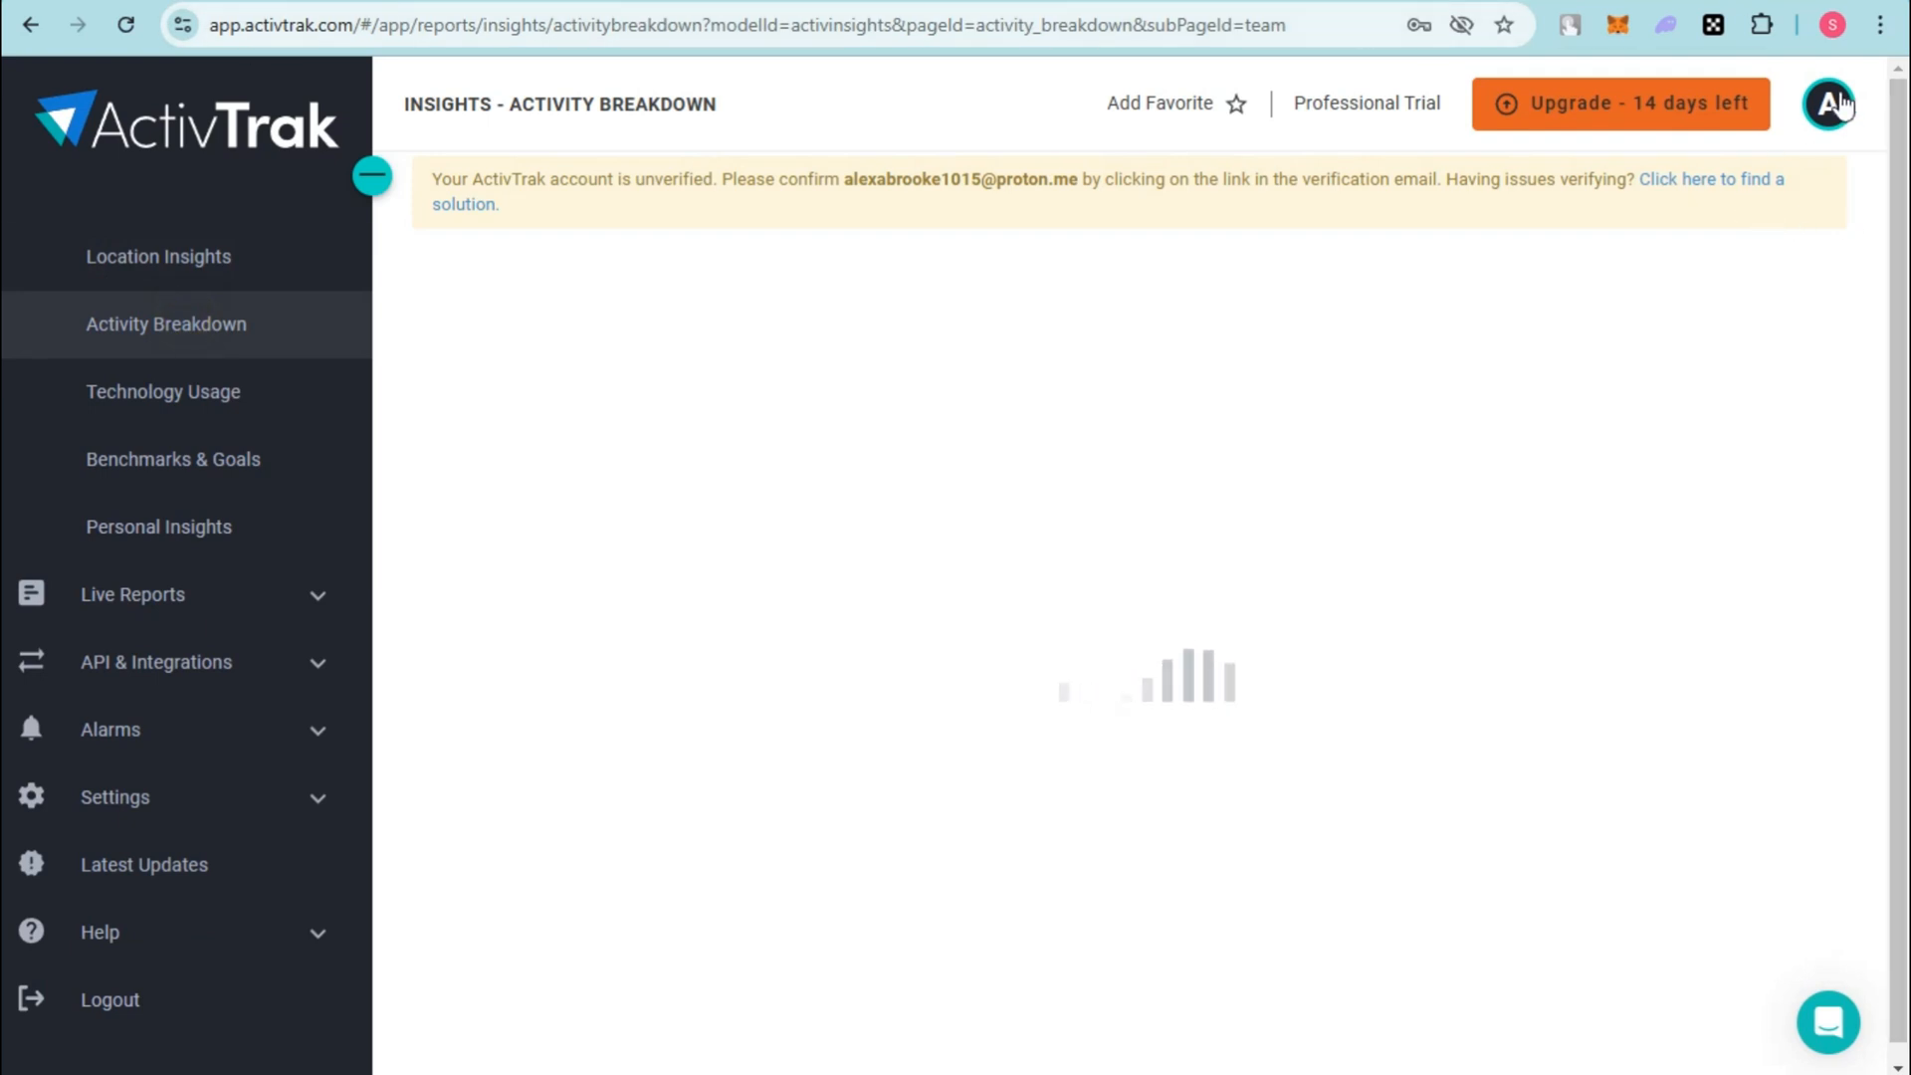
{"action": "left_click", "coordinate": [1825, 101]}
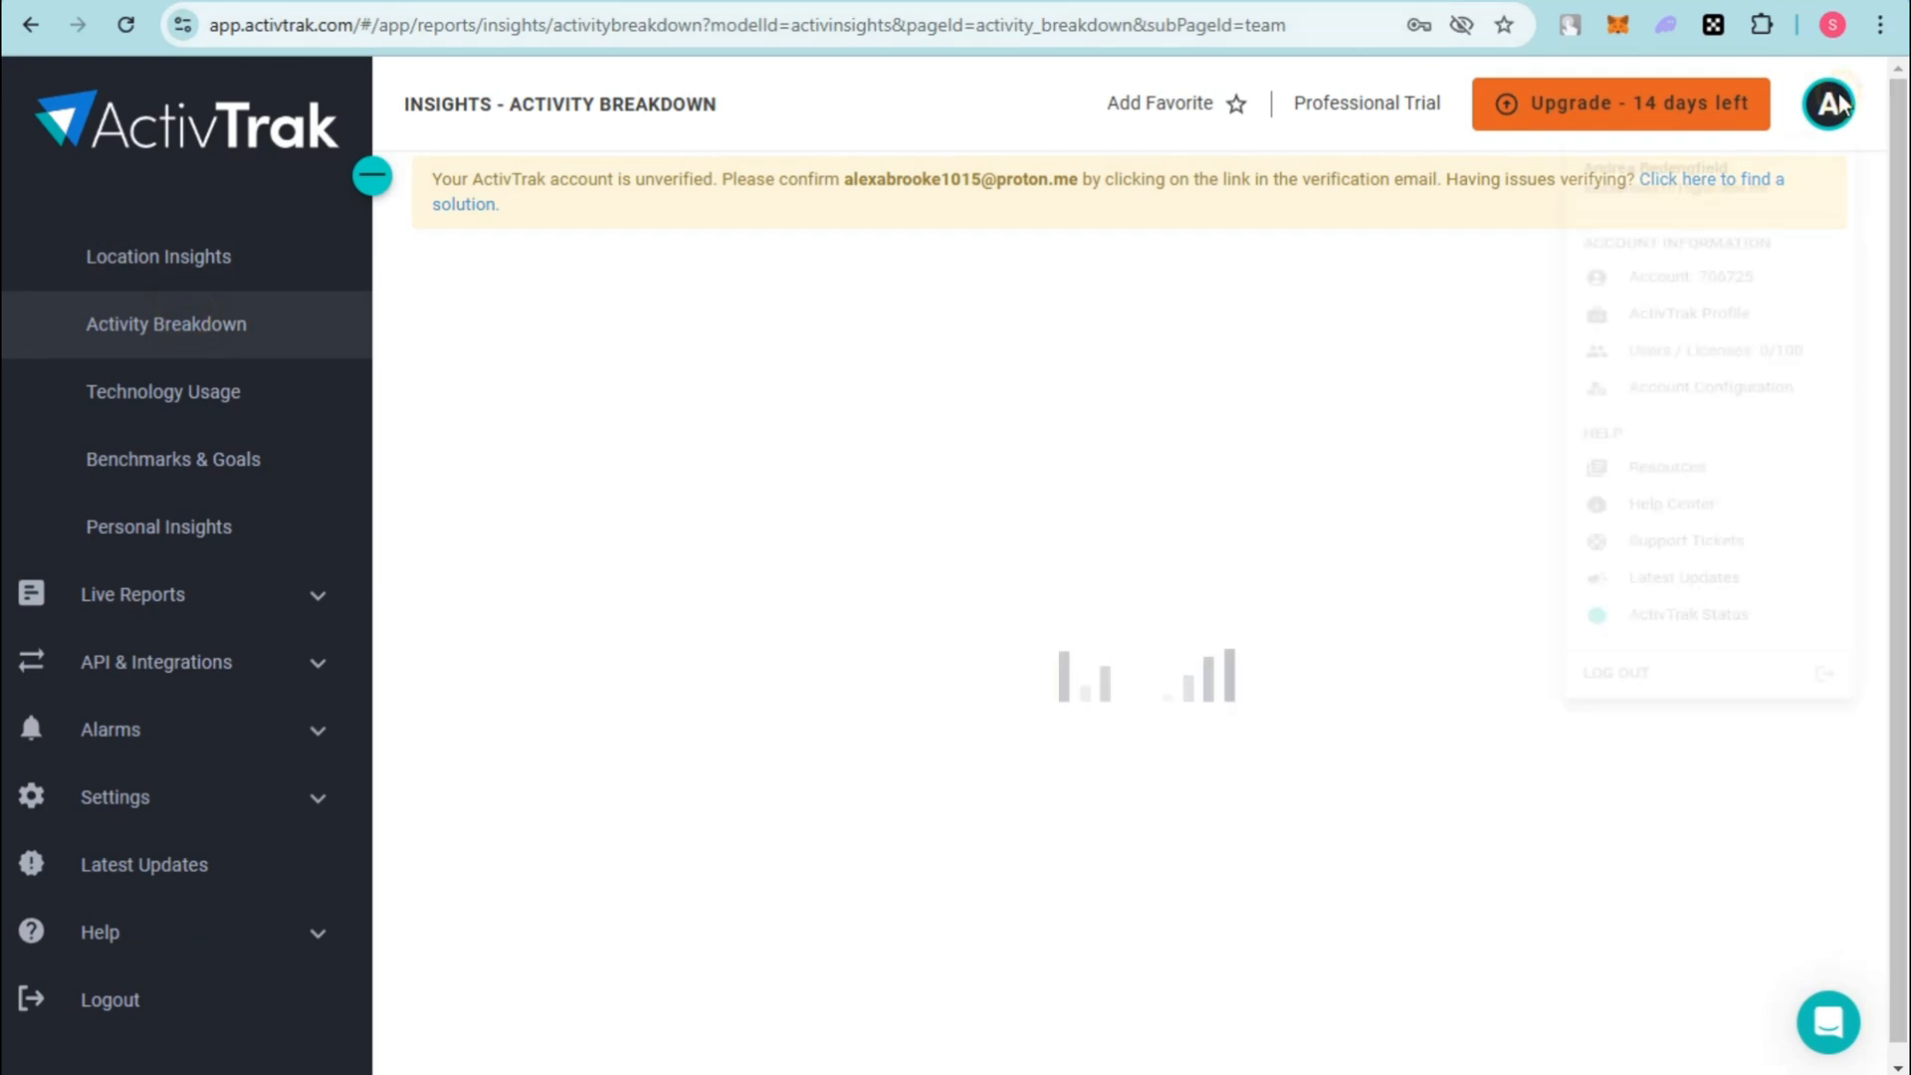
{"action": "left_click", "coordinate": [1825, 101]}
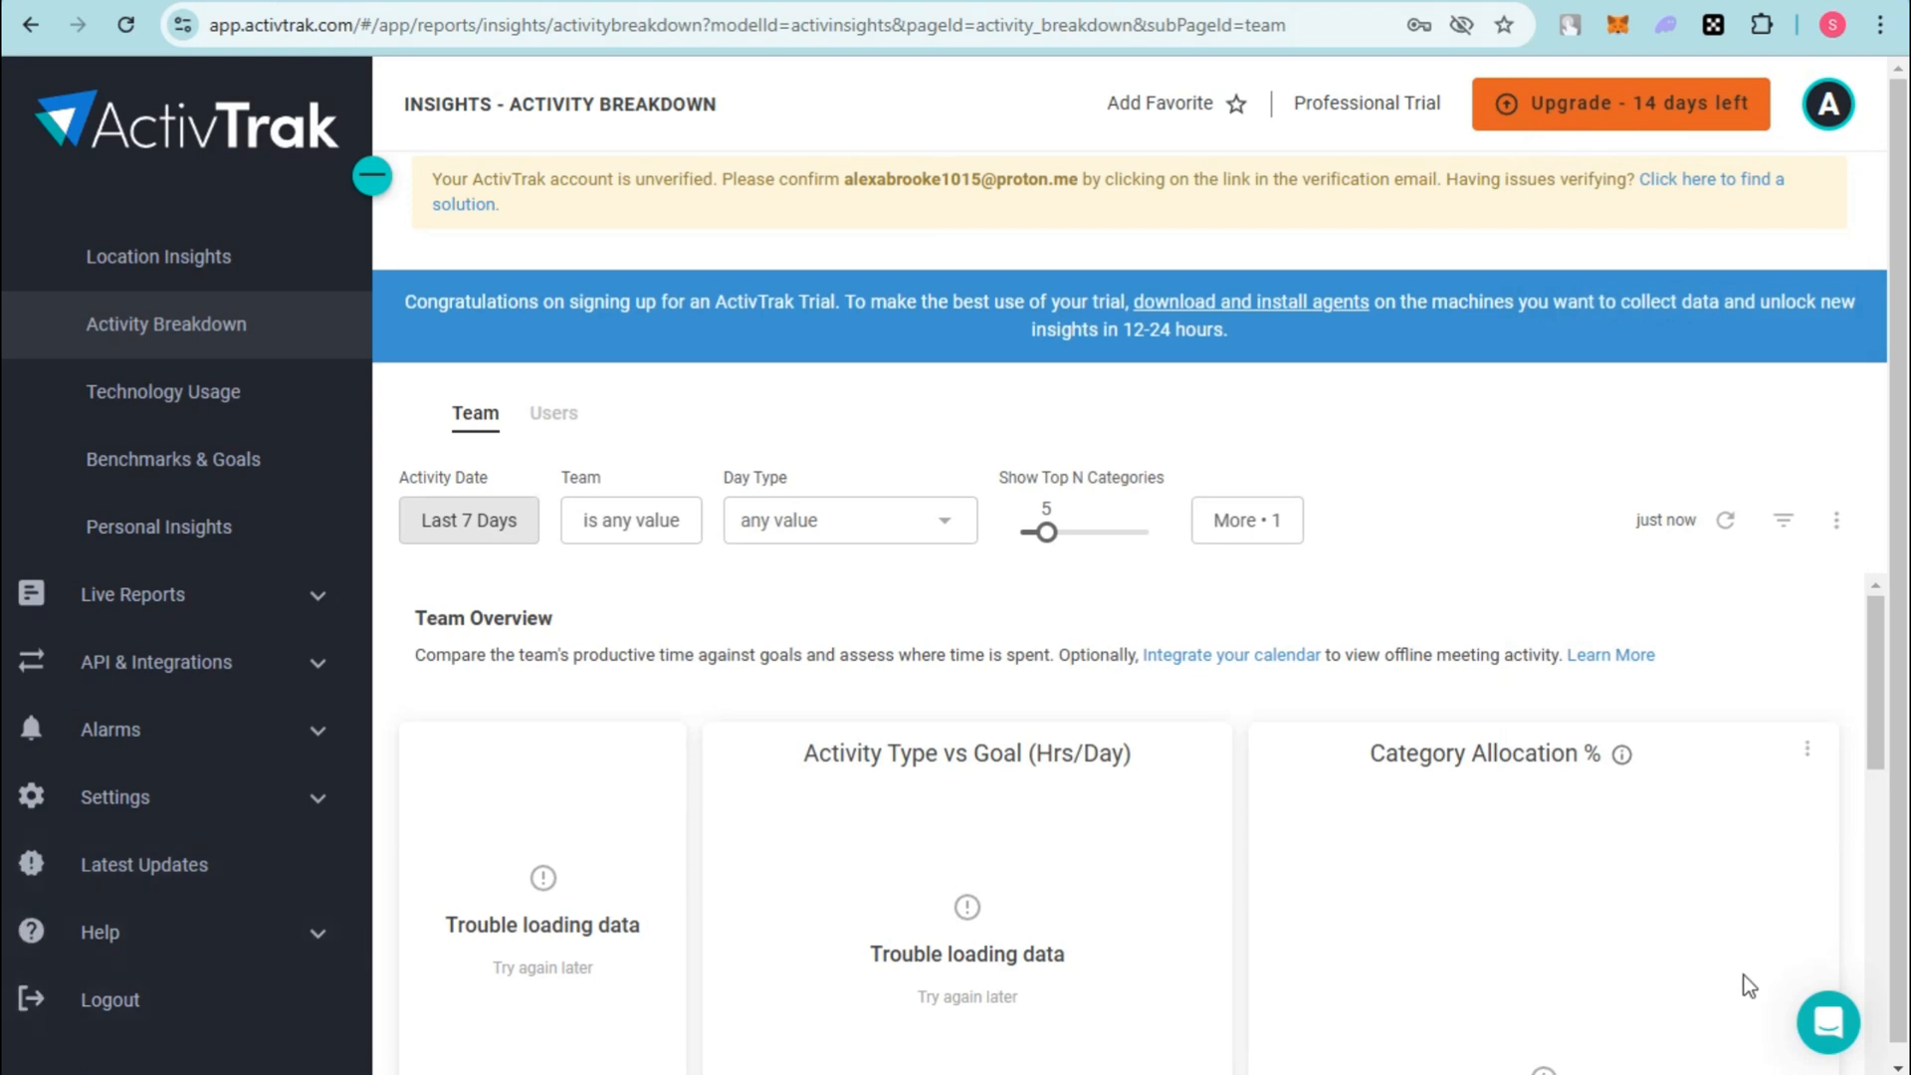
Step: Visit the agent Activation page, then reopen Support Tickets from the sidebar Favorites list
{"action": "left_click", "coordinate": [1827, 1021]}
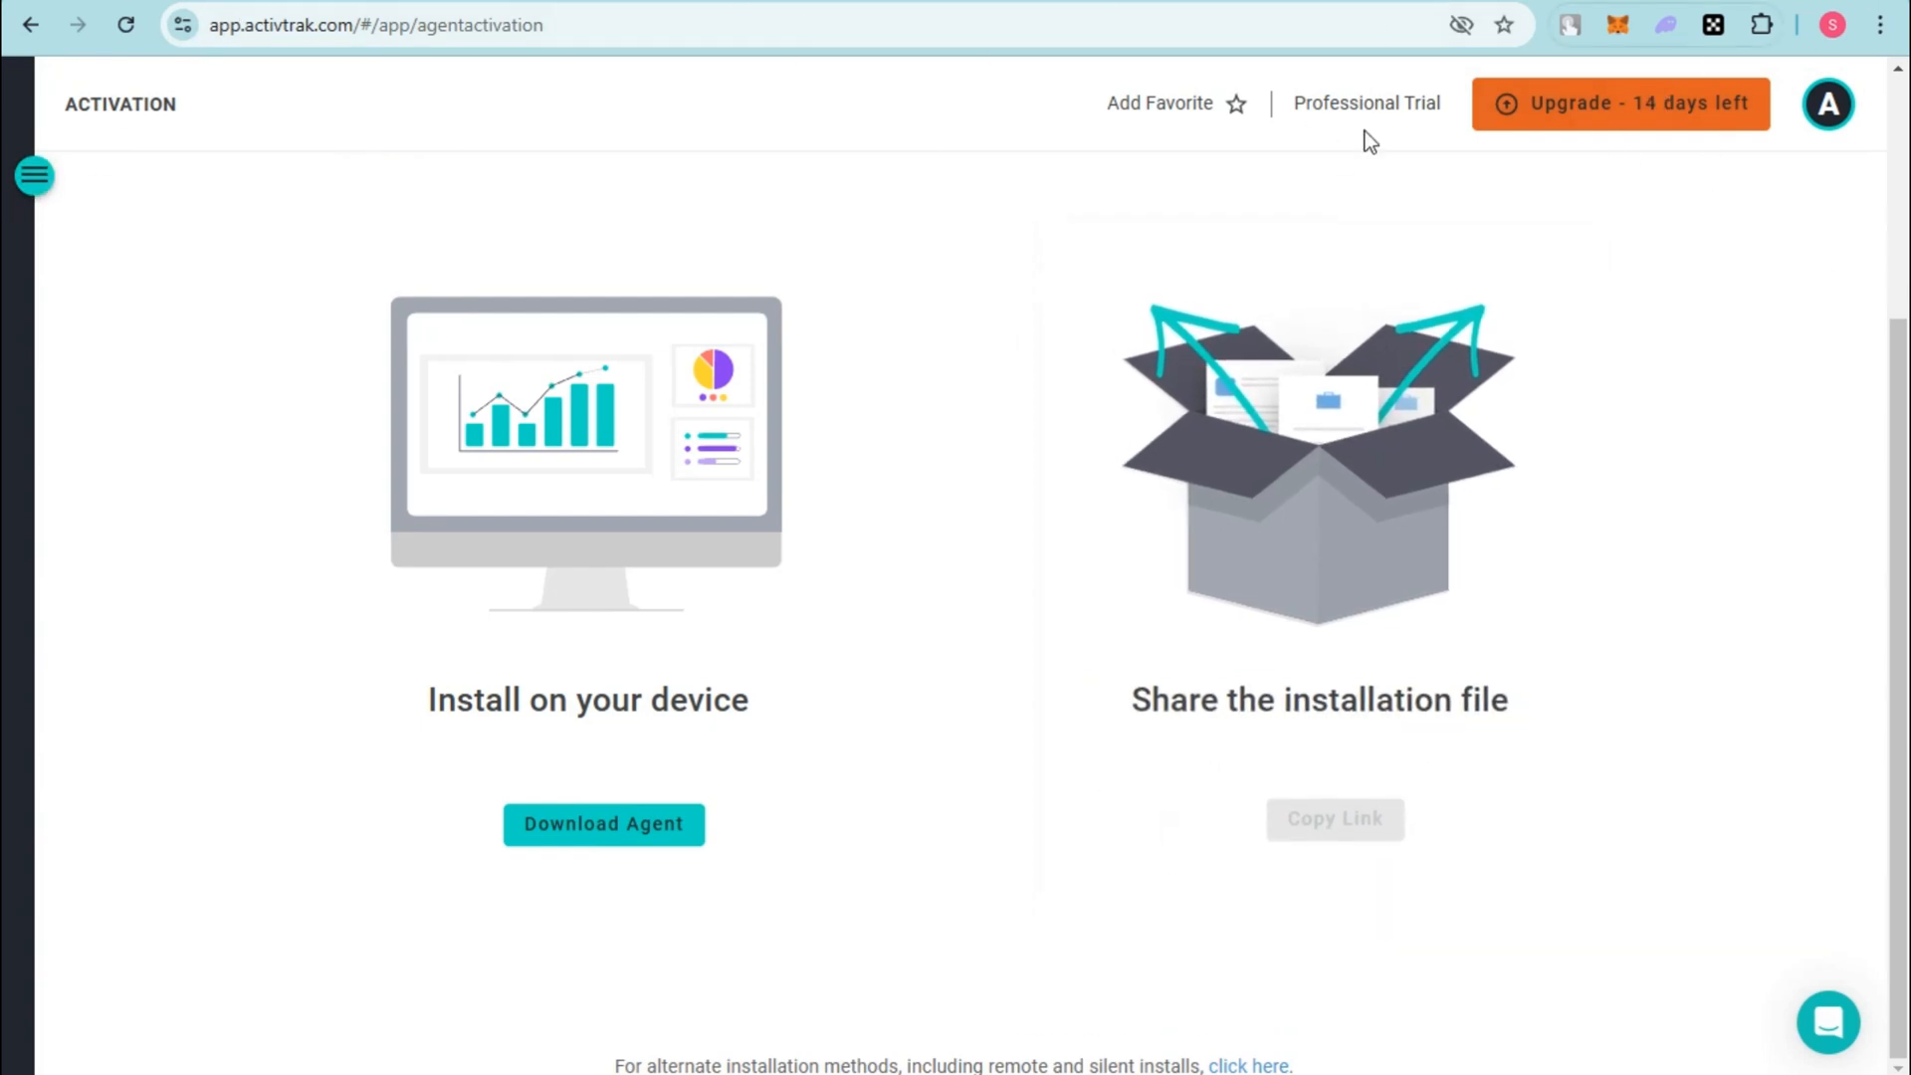
{"action": "left_click", "coordinate": [34, 175]}
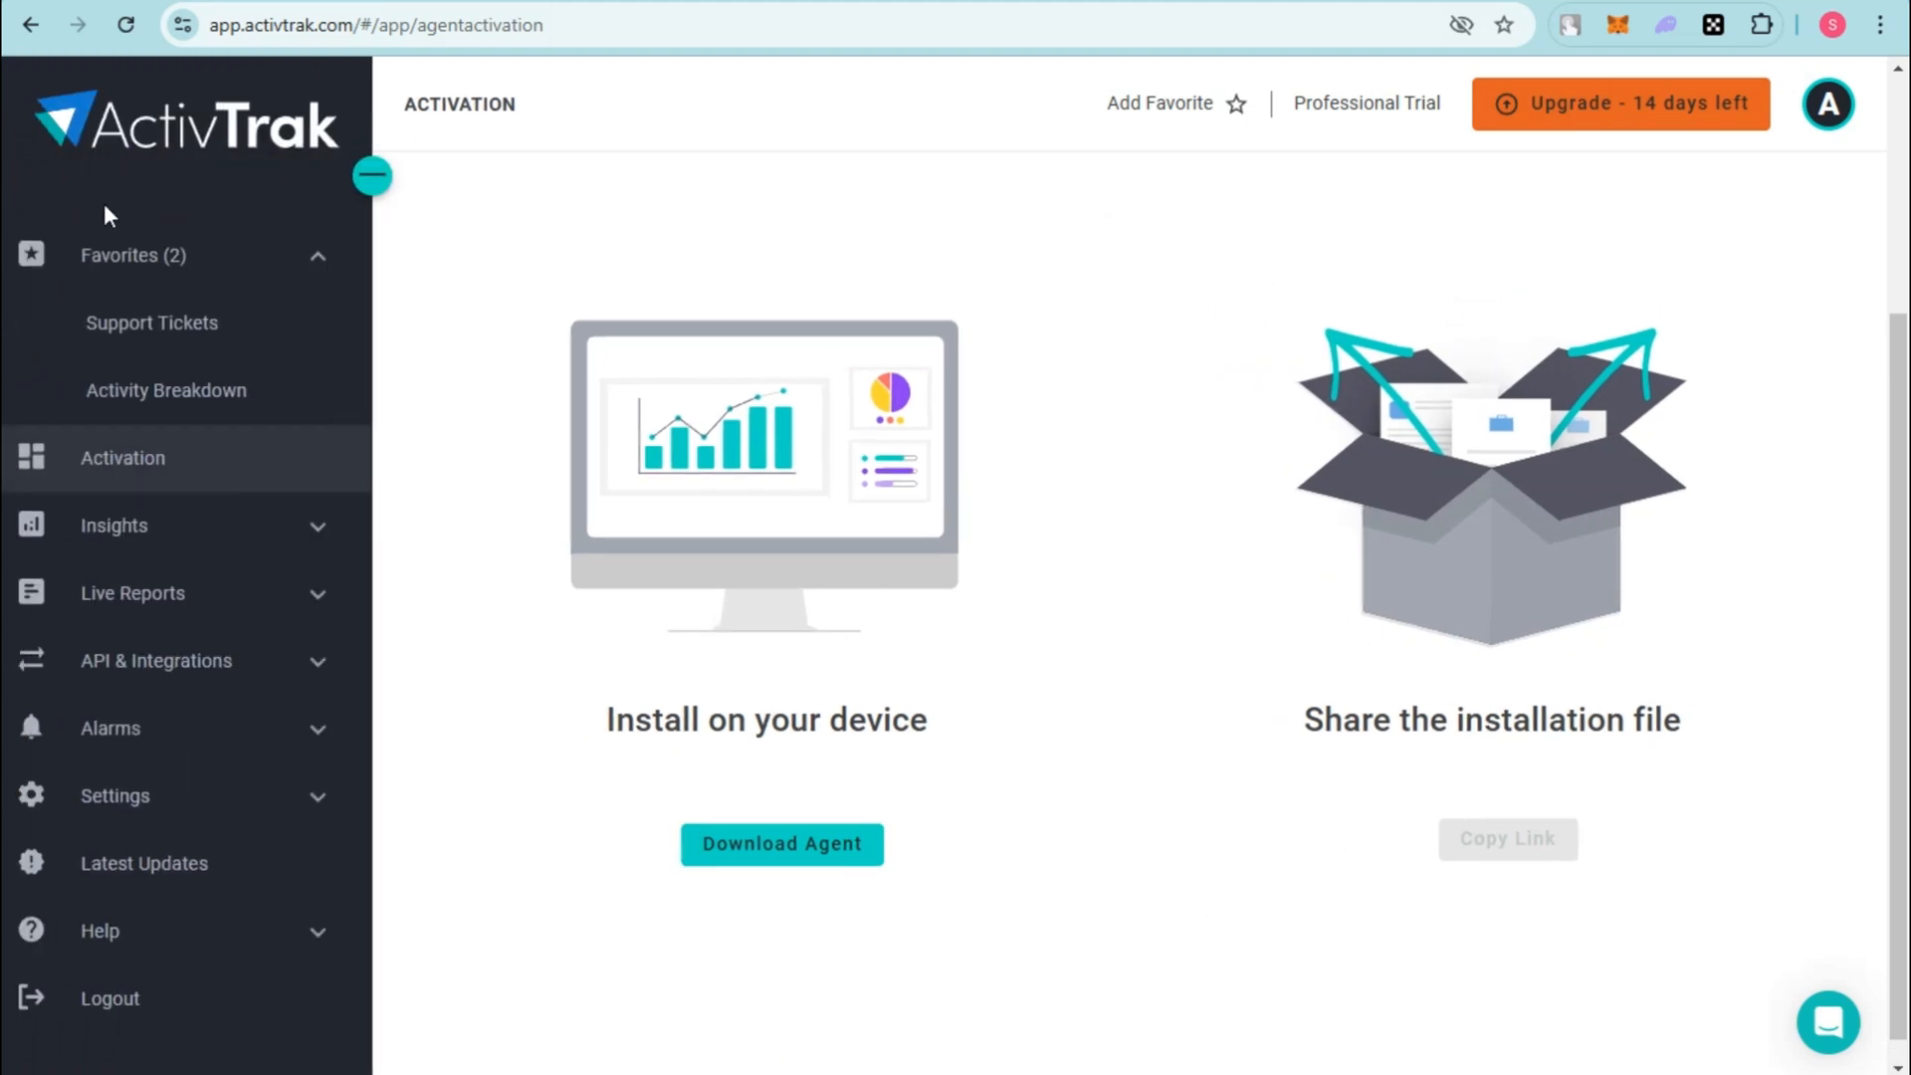
{"action": "left_click", "coordinate": [152, 323]}
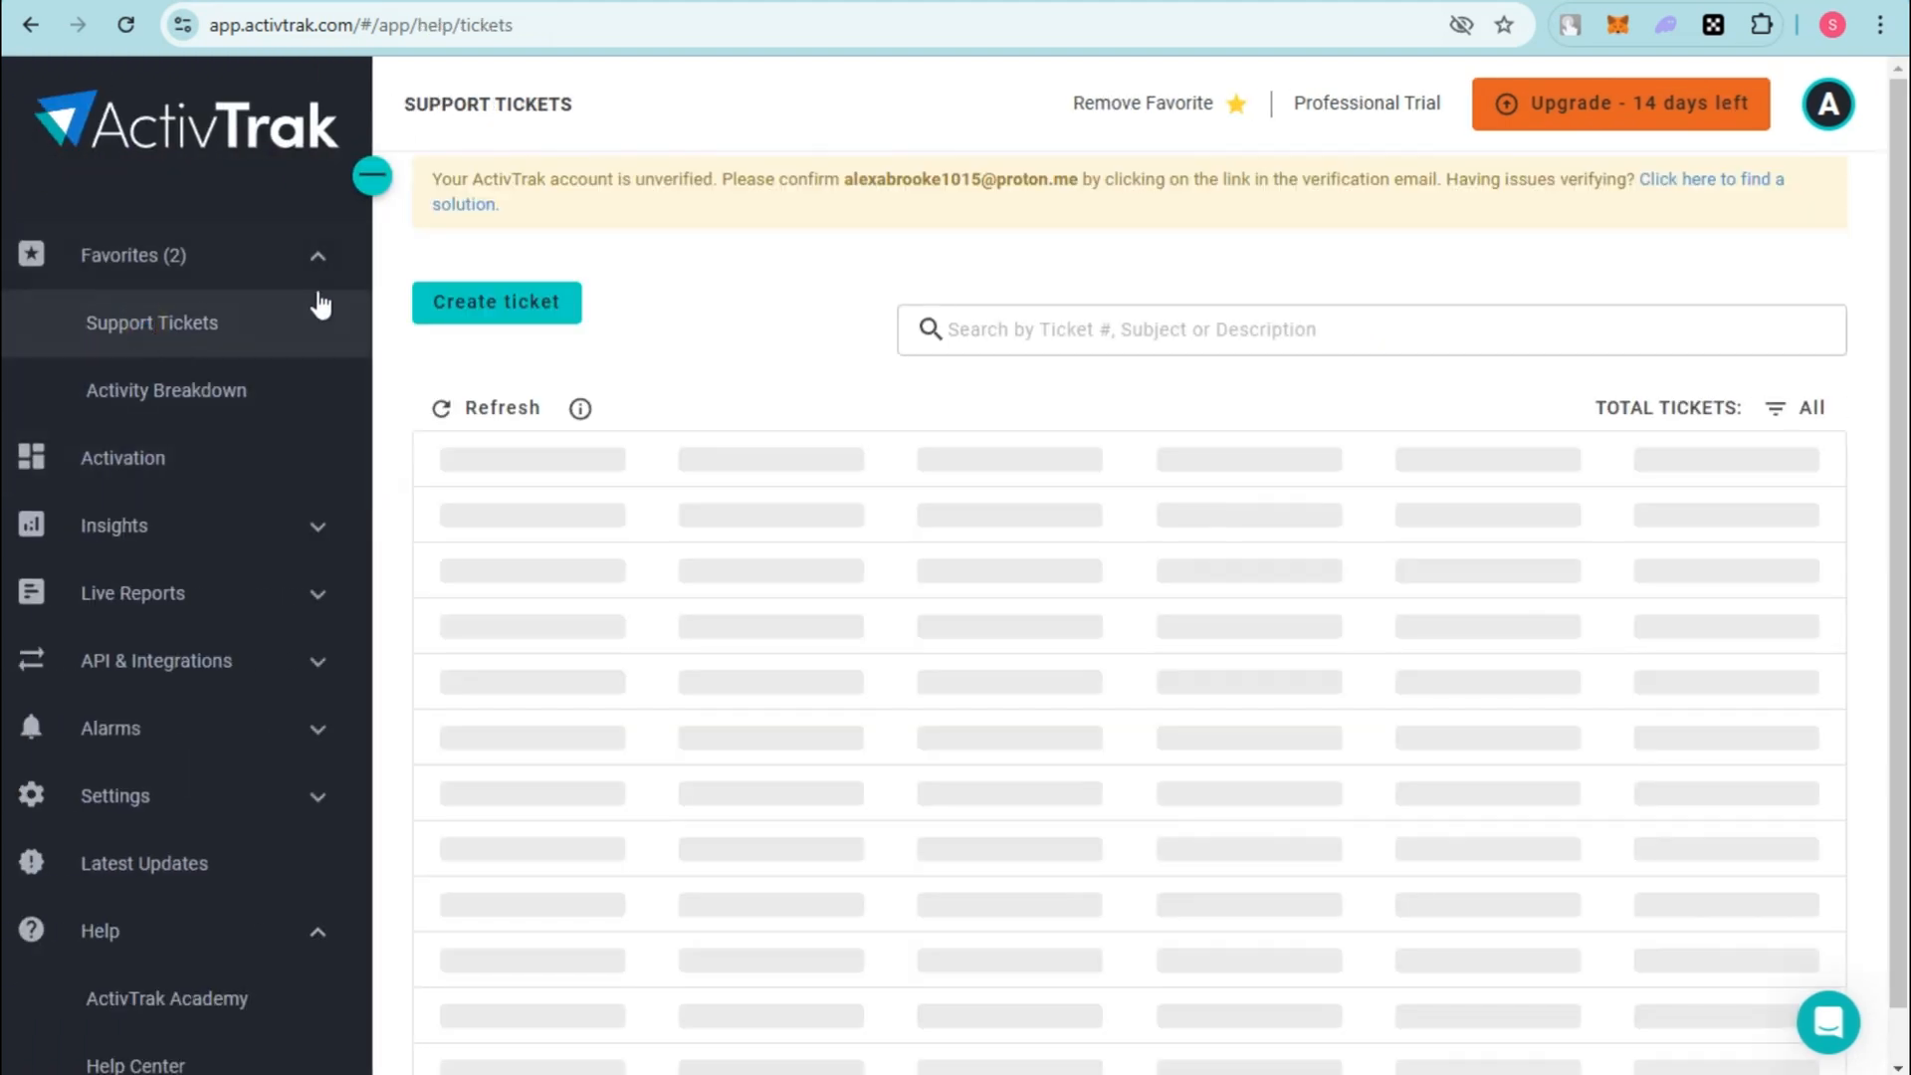